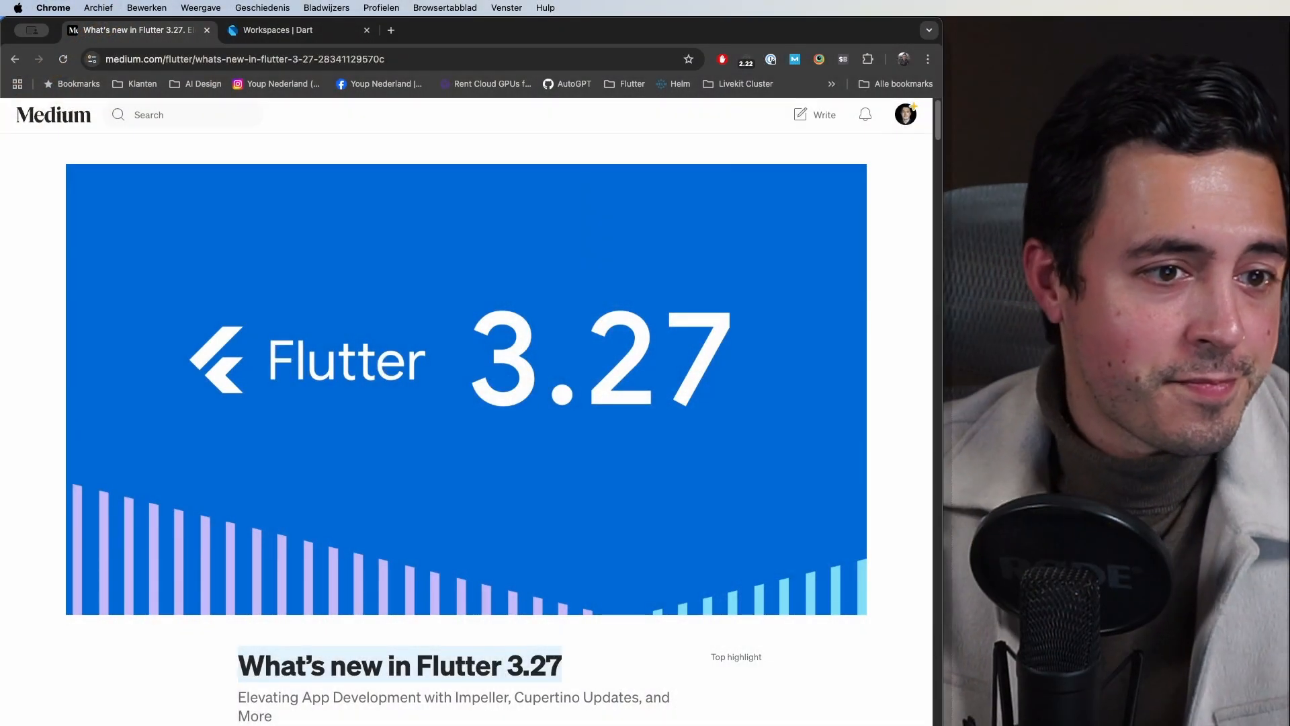
Step: Scroll from the banner down to the Framework section's Cupertino updates paragraph
scroll(down, 3)
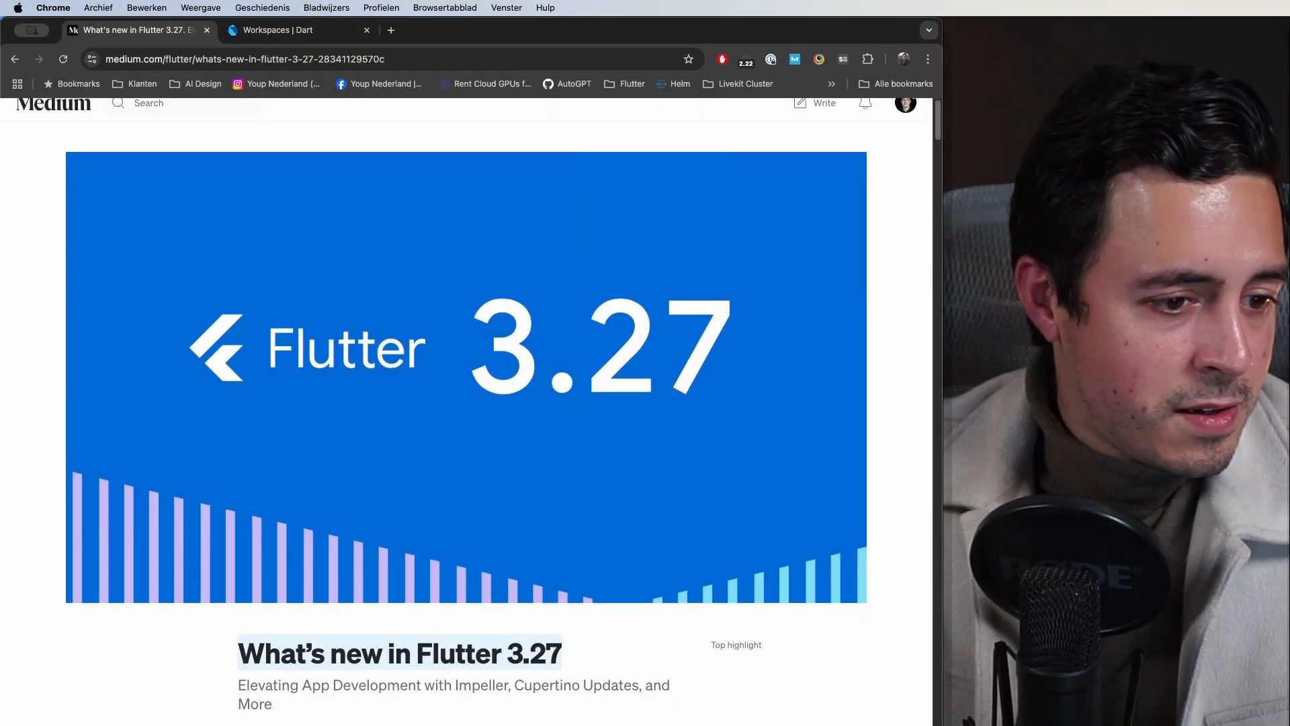
scroll(down, 3)
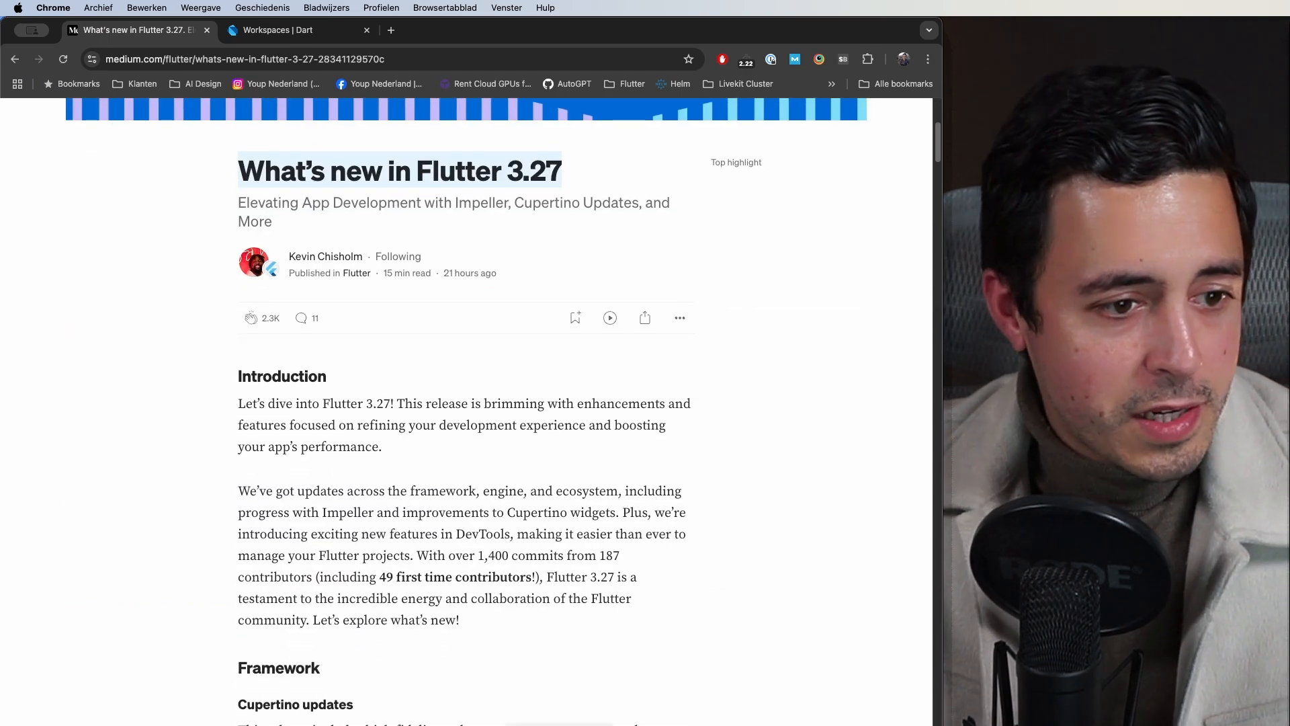
scroll(down, 3)
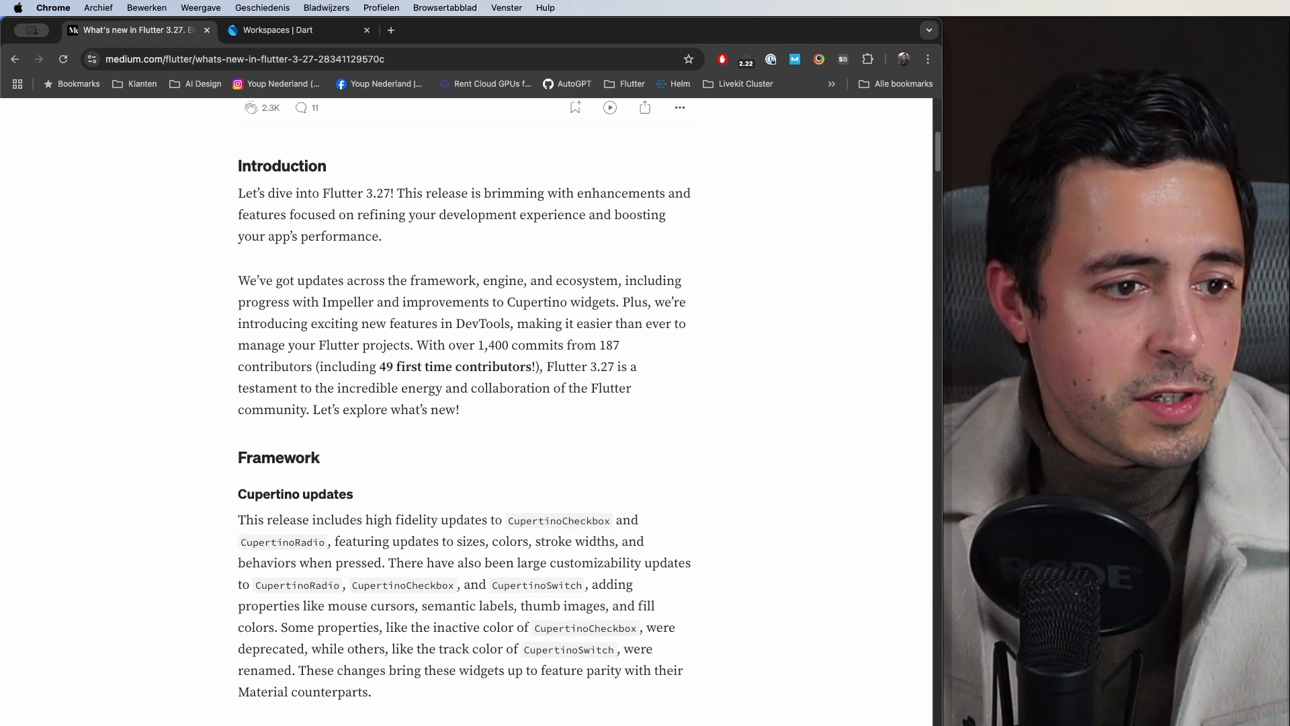
scroll(down, 3)
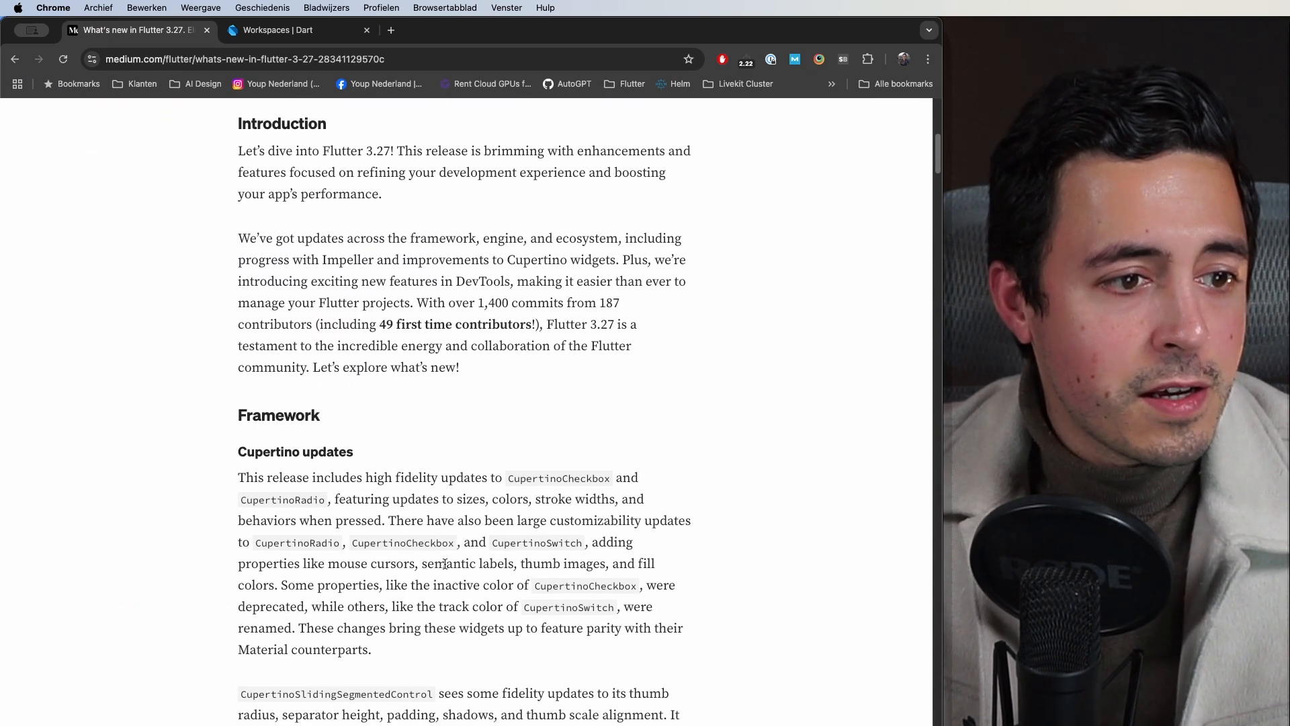
scroll(down, 3)
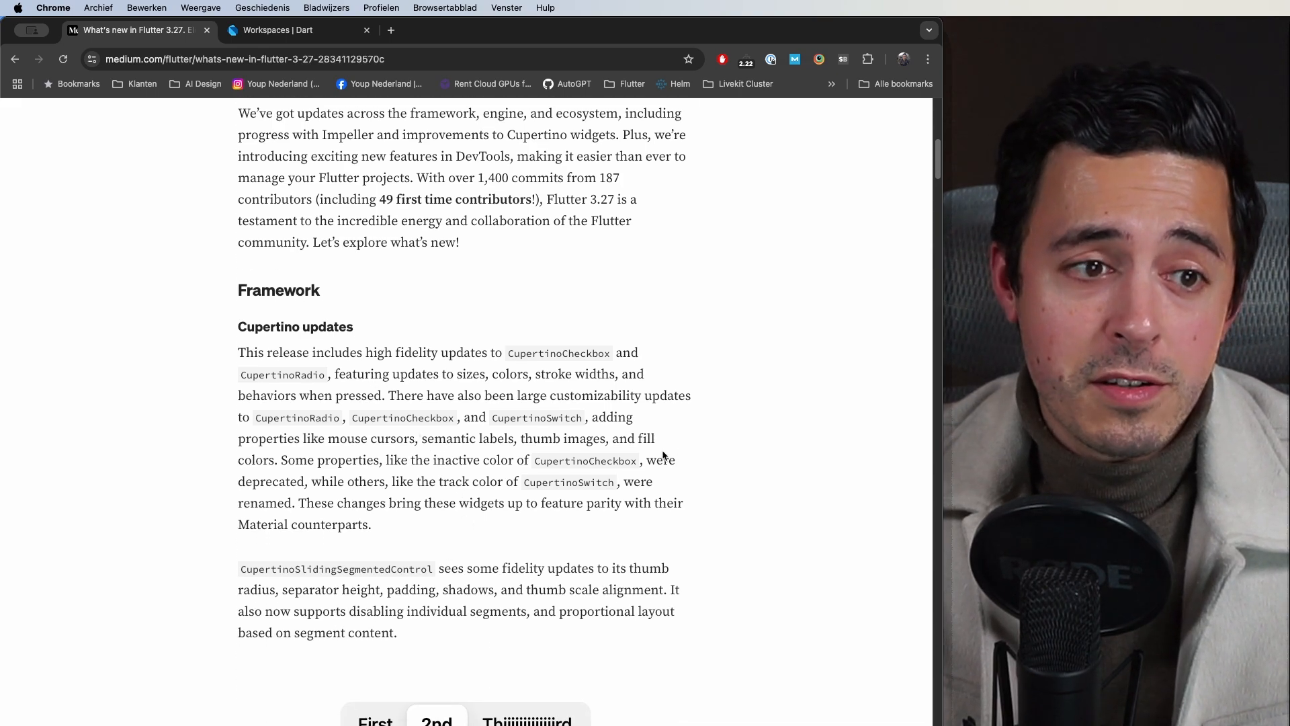
mouse_move(601, 436)
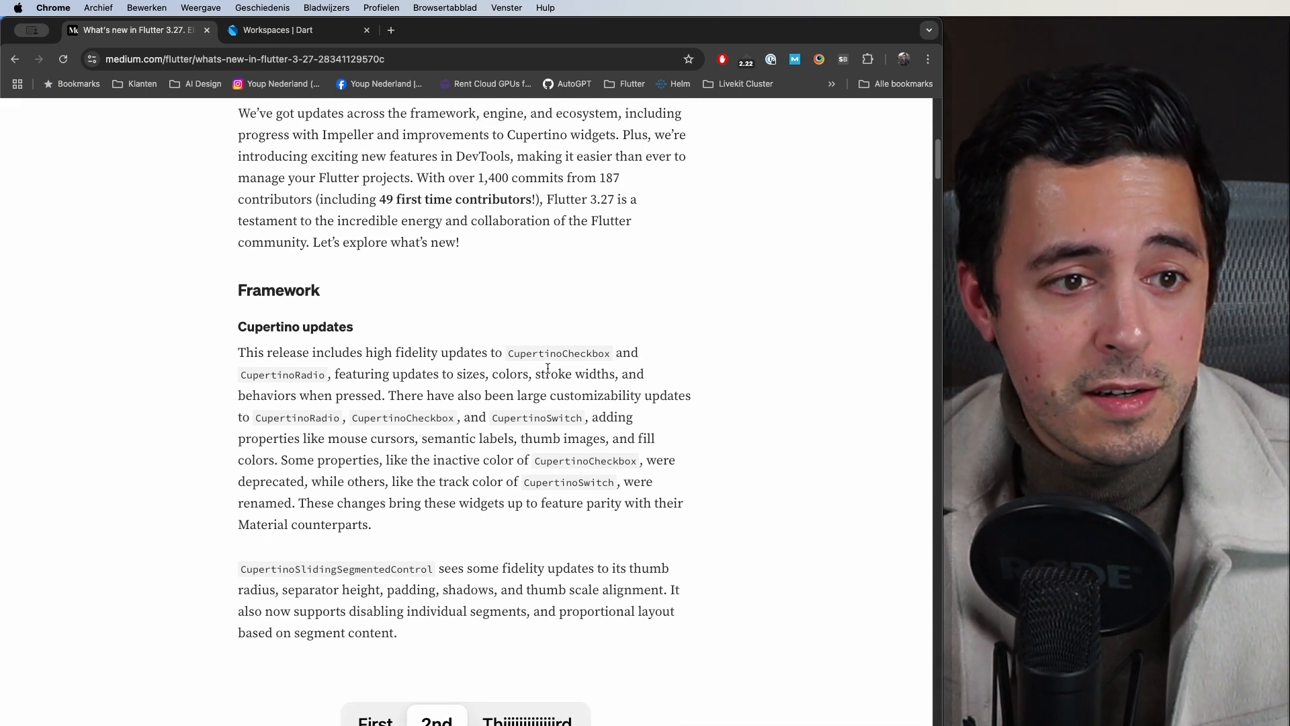
double_click(557, 354)
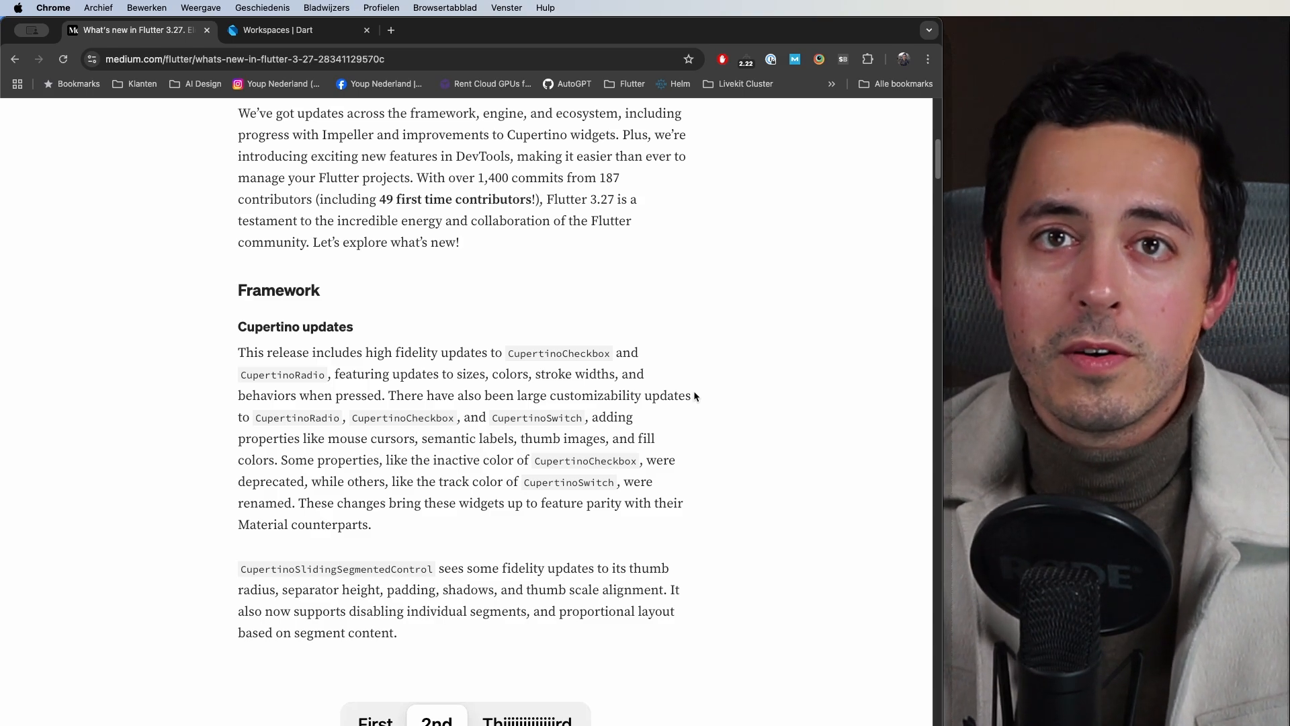
mouse_move(710, 461)
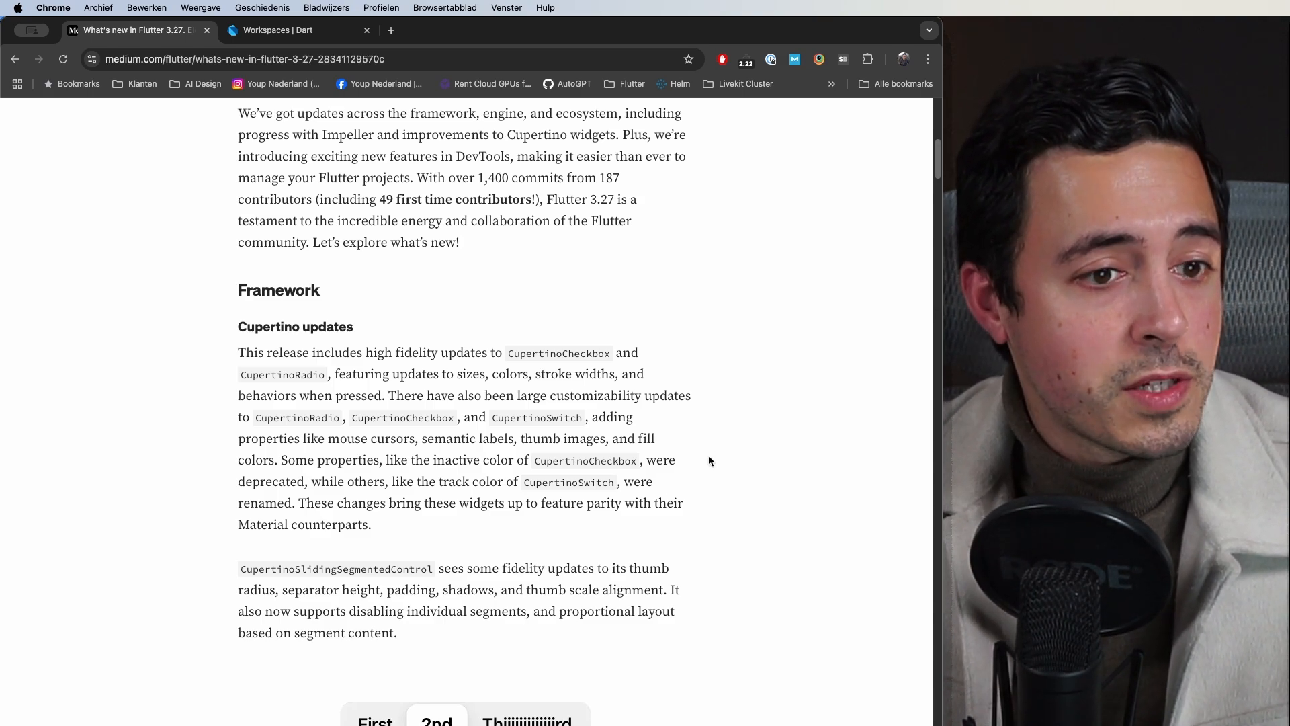
Step: Scroll past the segmented control images to the CupertinoNavigationBar 'Large Title' phone demo
scroll(down, 3)
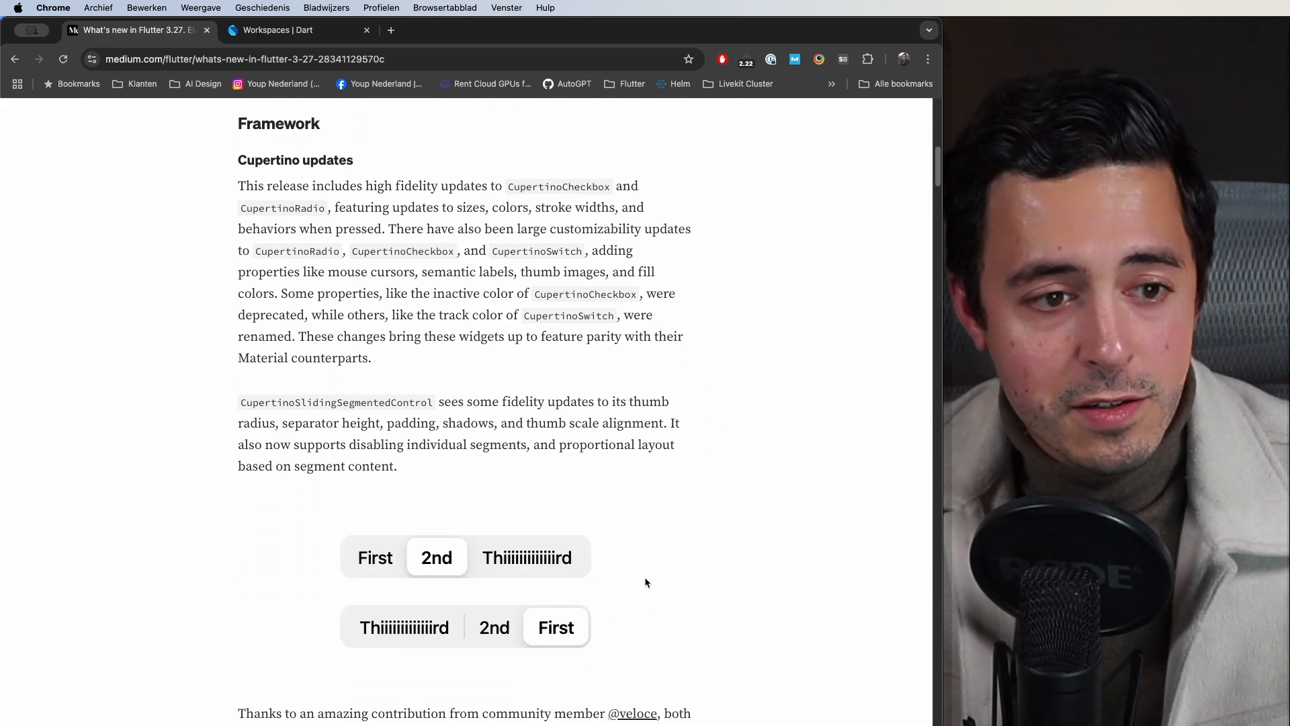
mouse_move(452, 469)
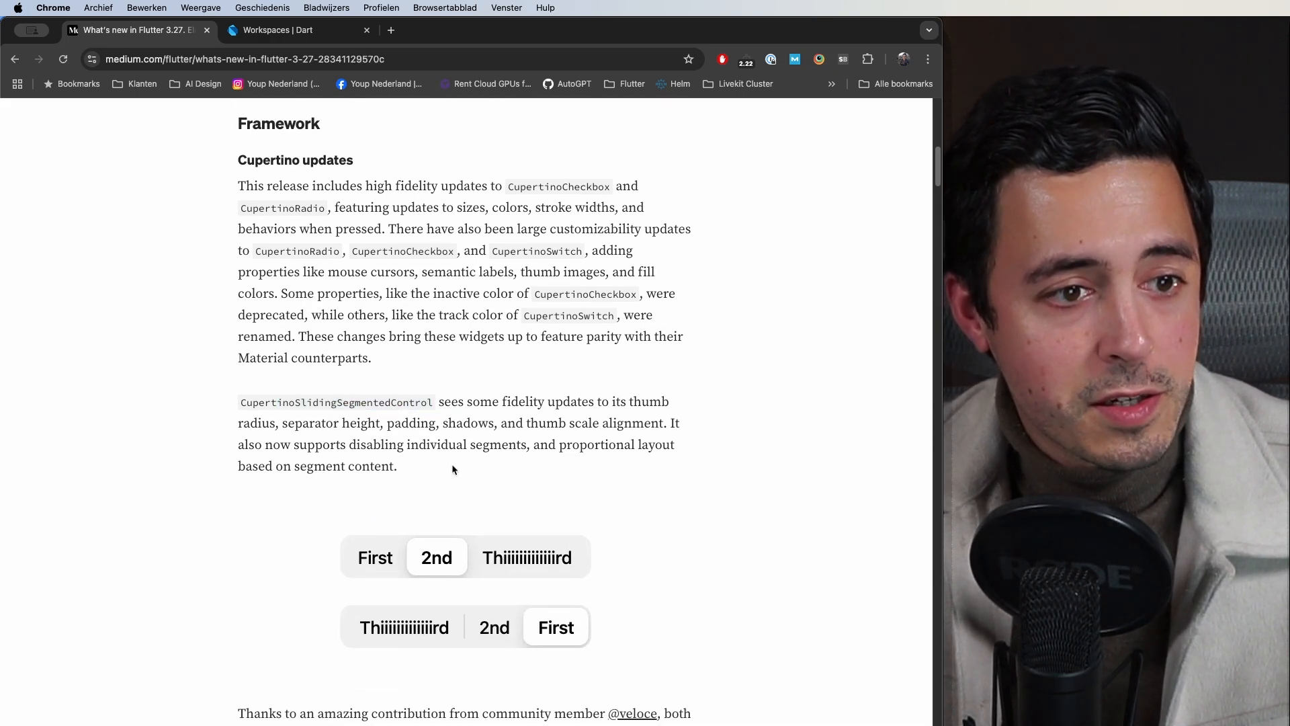
mouse_move(485, 582)
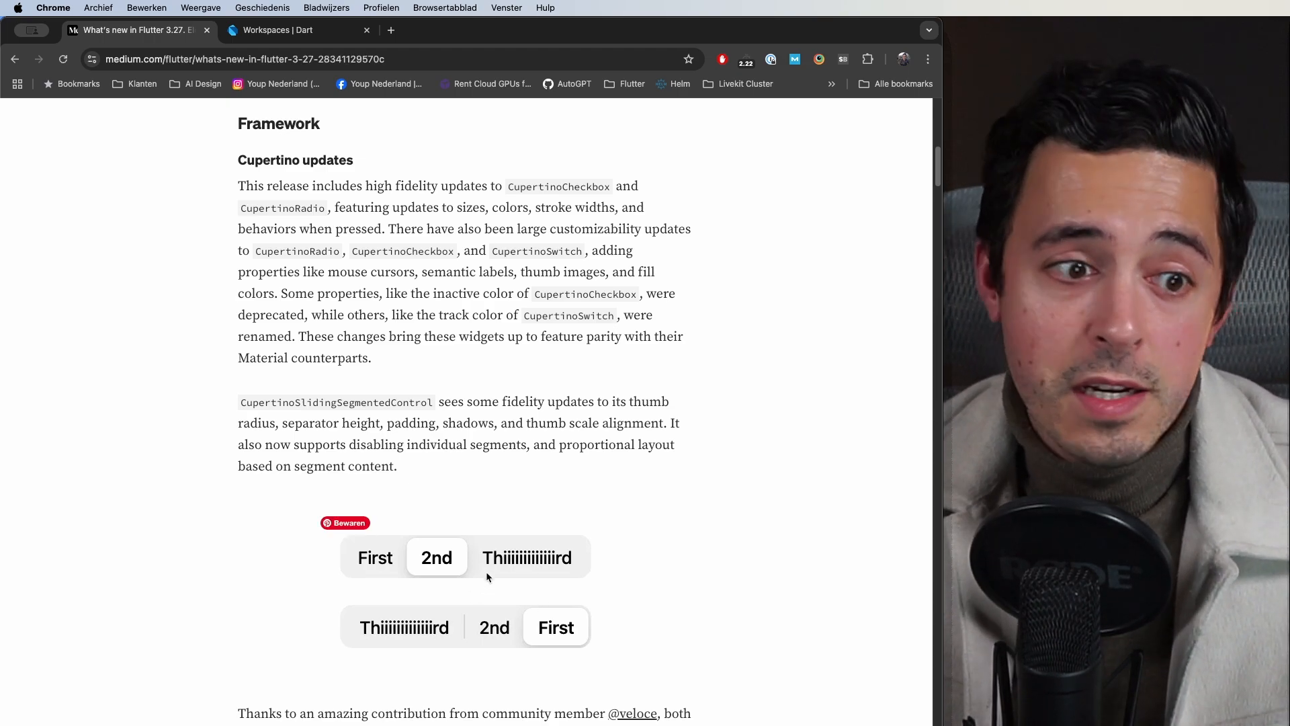
scroll(down, 3)
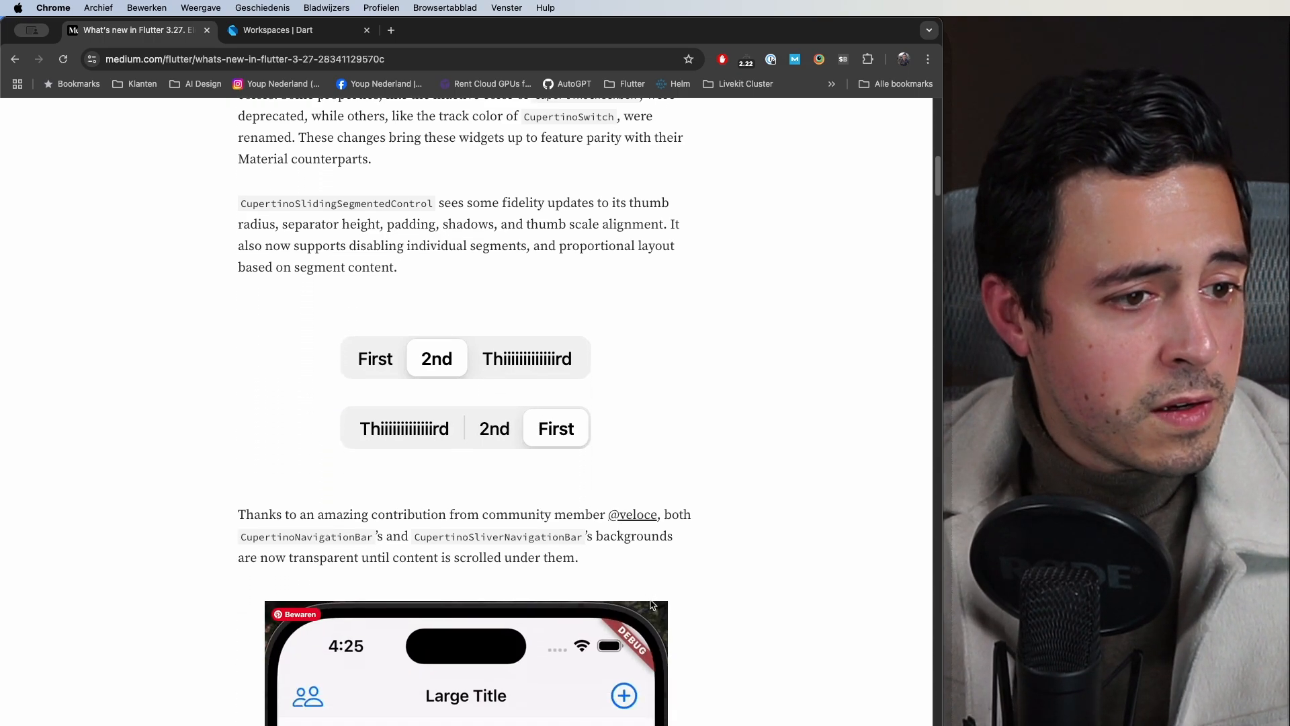
scroll(down, 3)
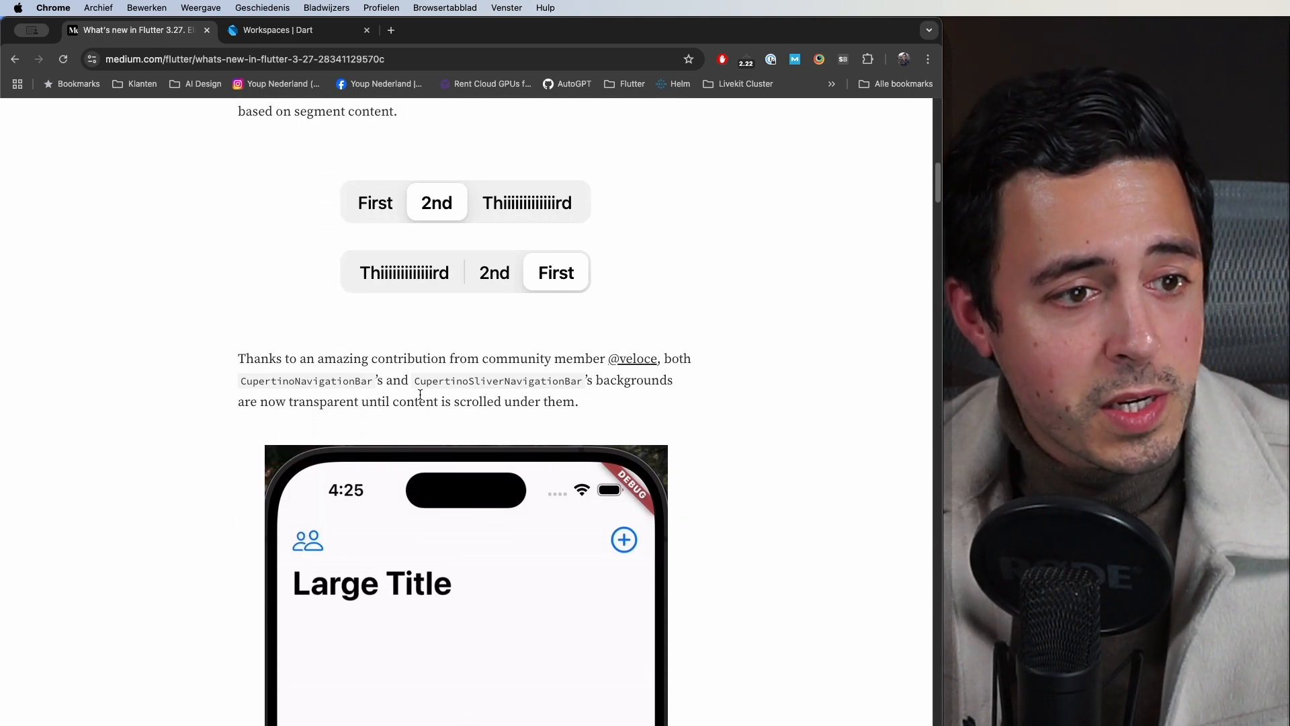
mouse_move(745, 552)
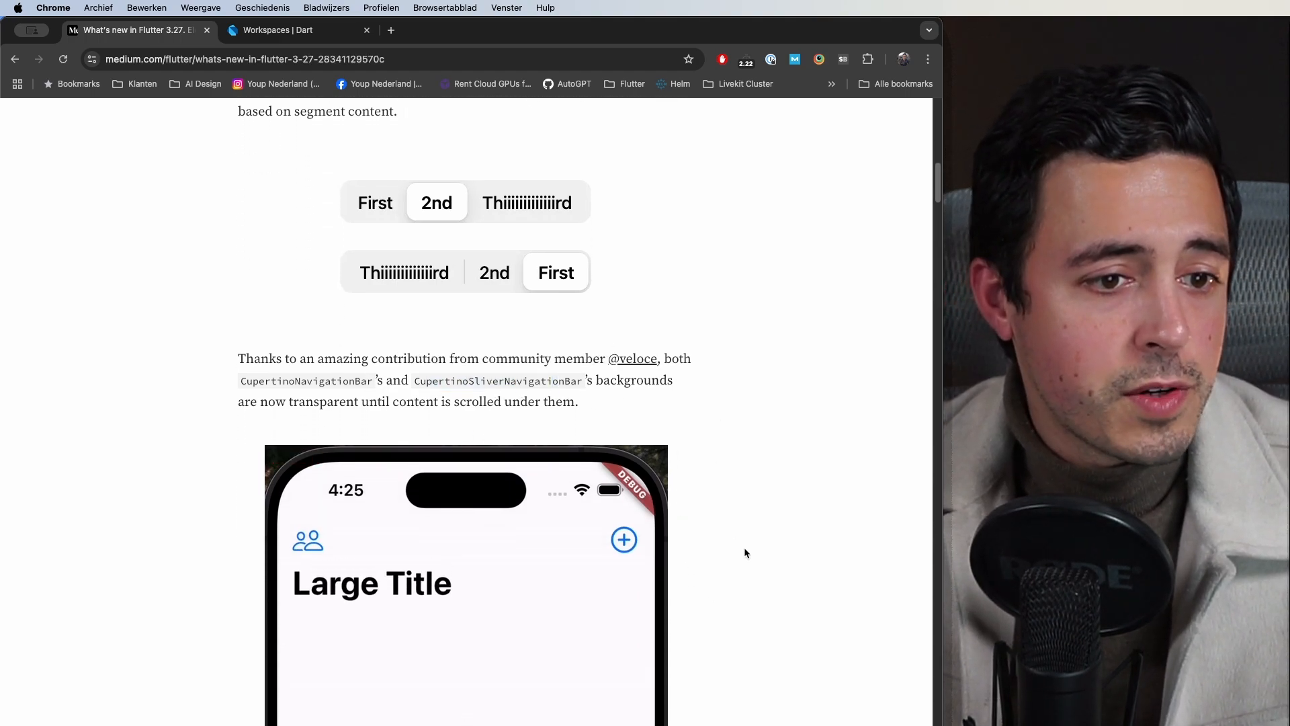
scroll(down, 3)
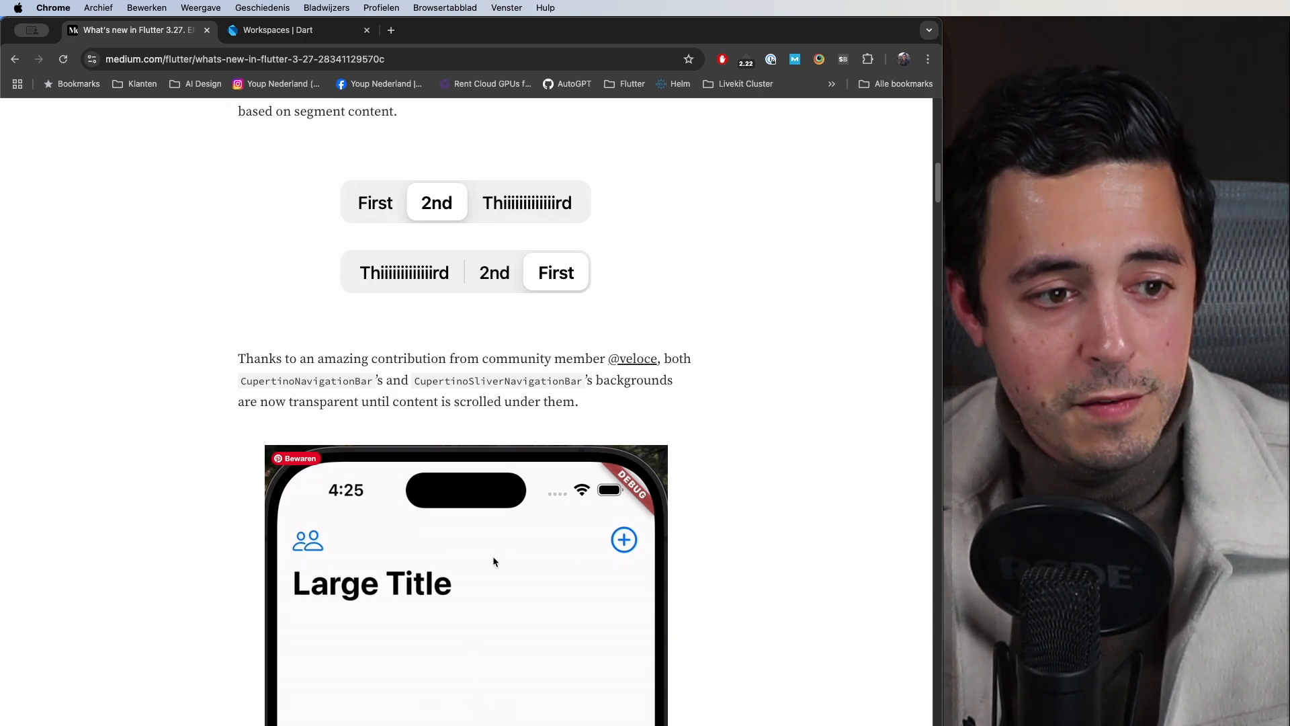
mouse_move(683, 609)
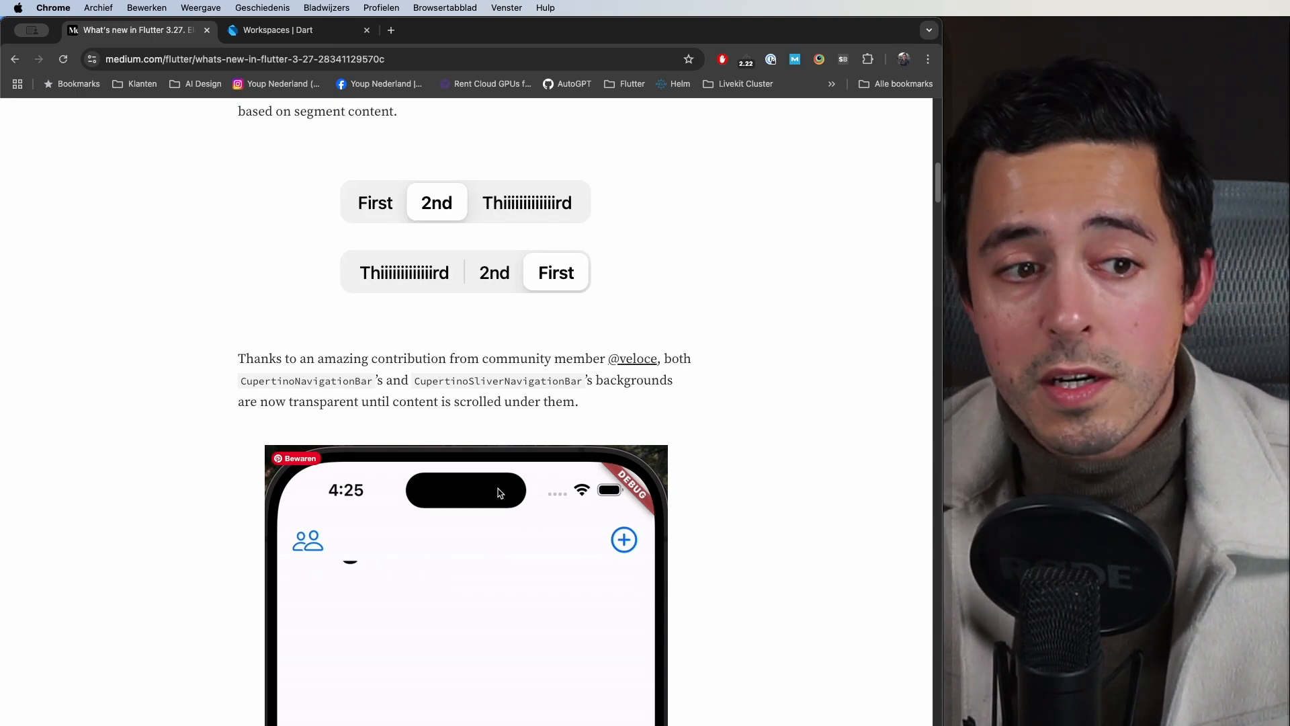
scroll(down, 3)
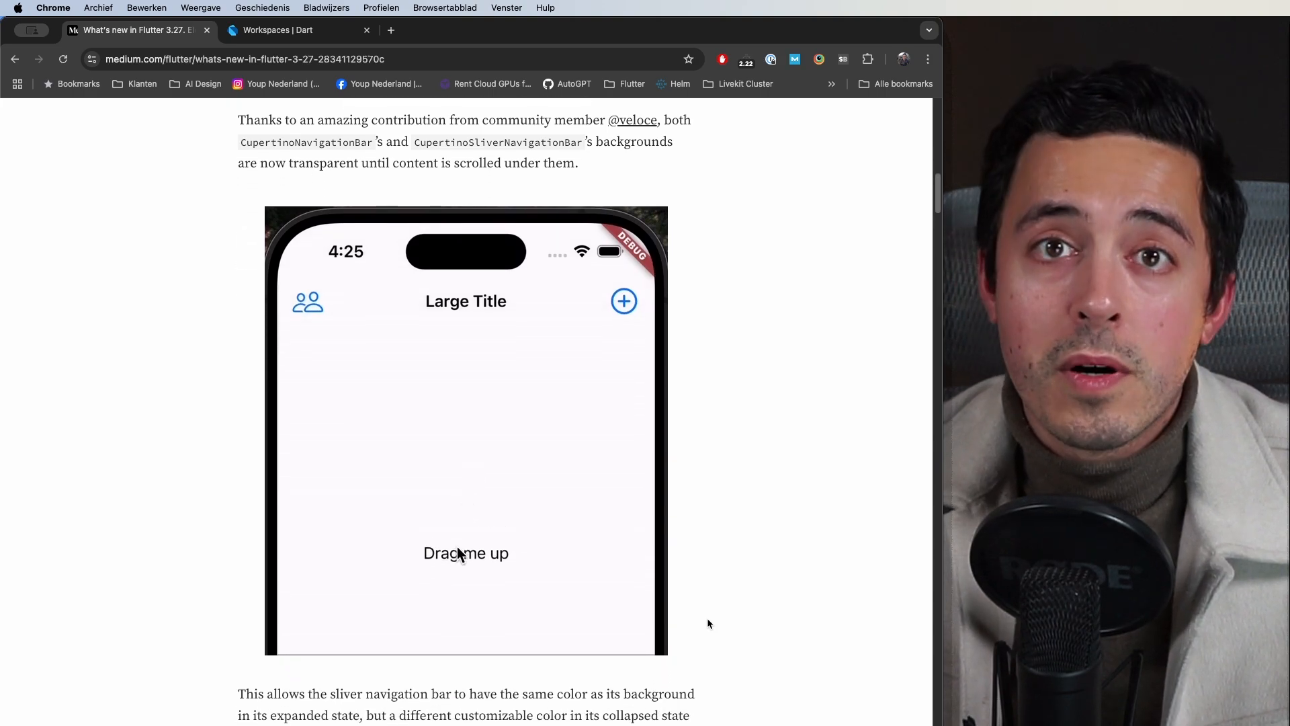
scroll(down, 3)
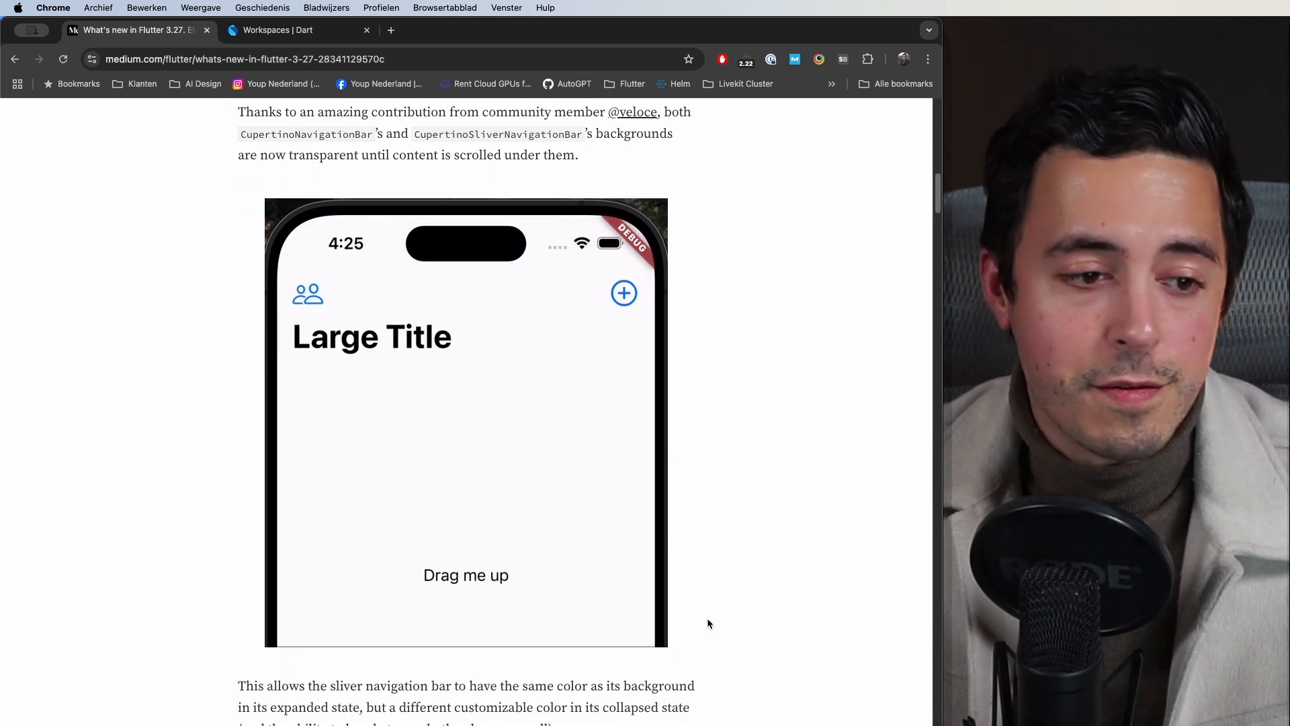
Step: Scroll through the CupertinoButton style grids to the CupertinoPicker Sample phone demo
scroll(down, 3)
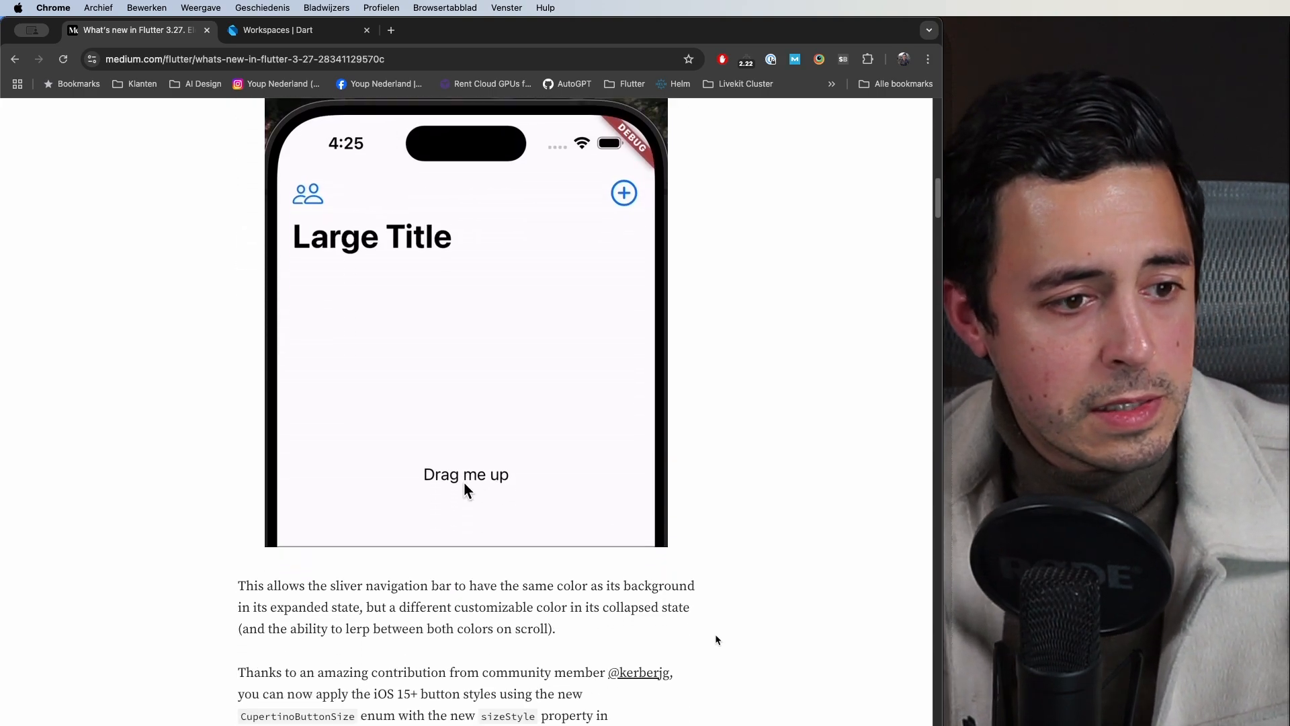
scroll(down, 3)
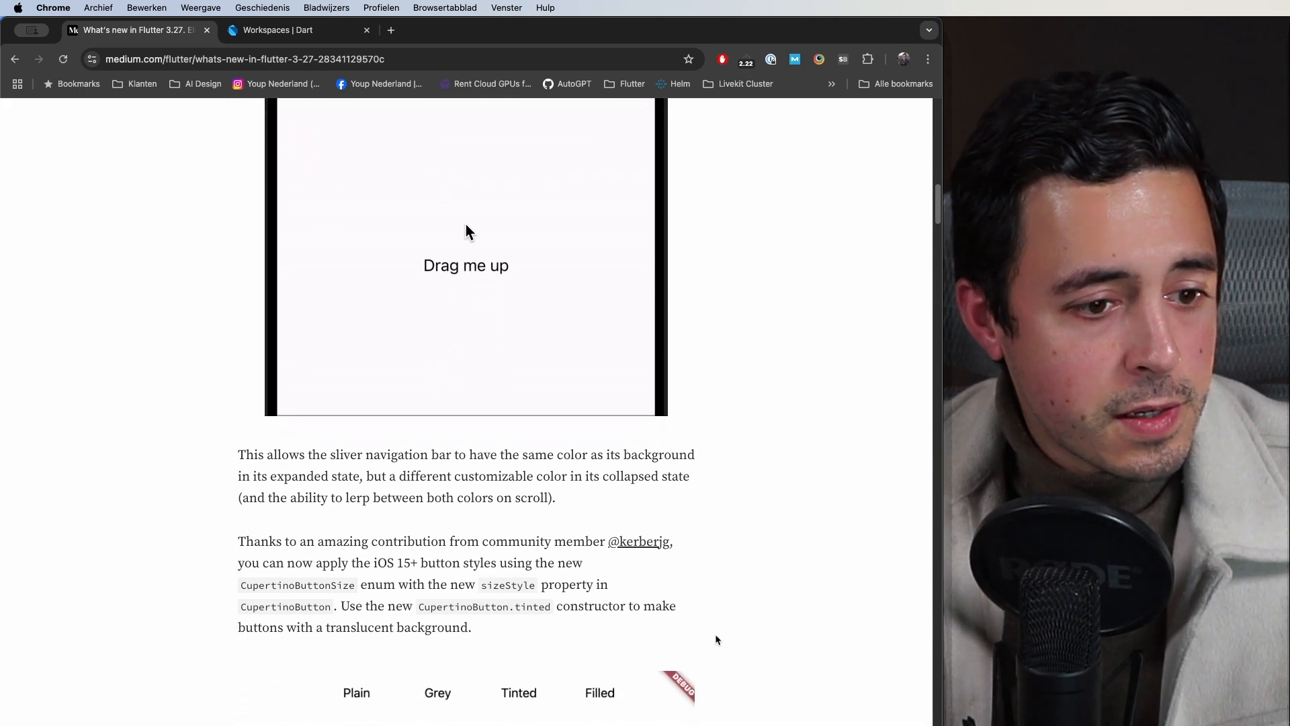
scroll(down, 3)
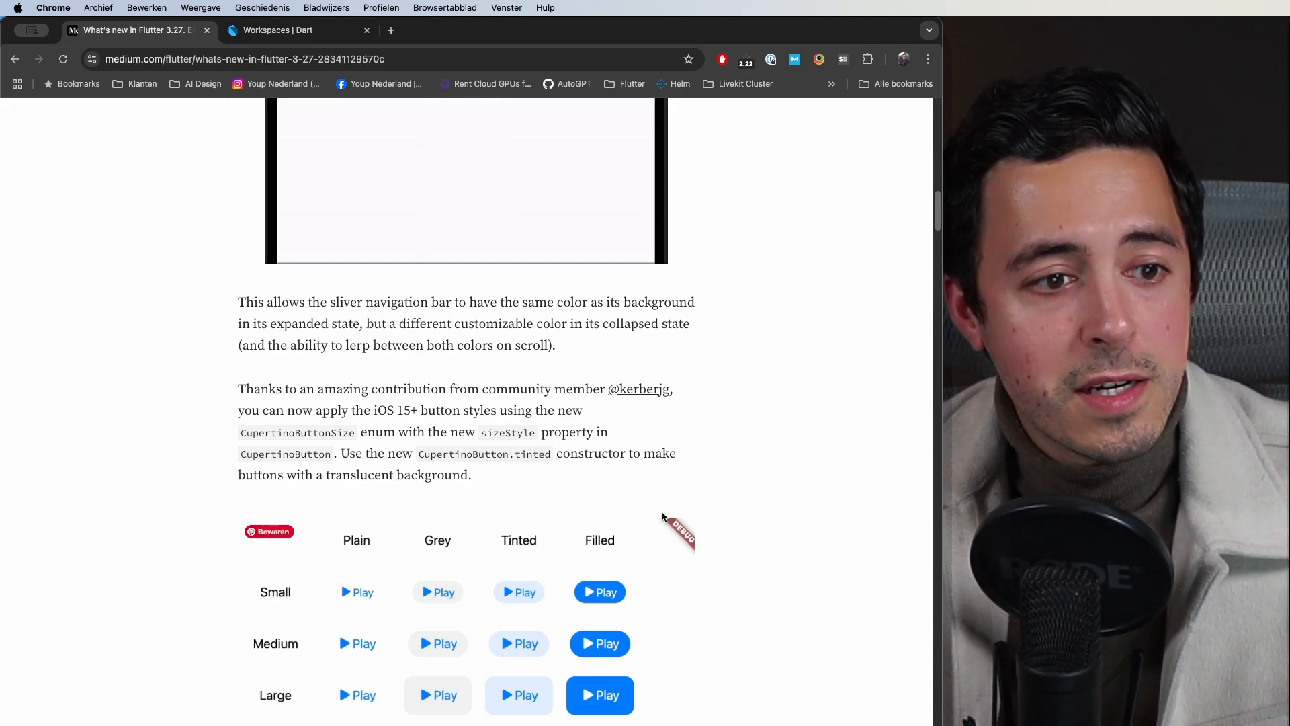
double_click(484, 453)
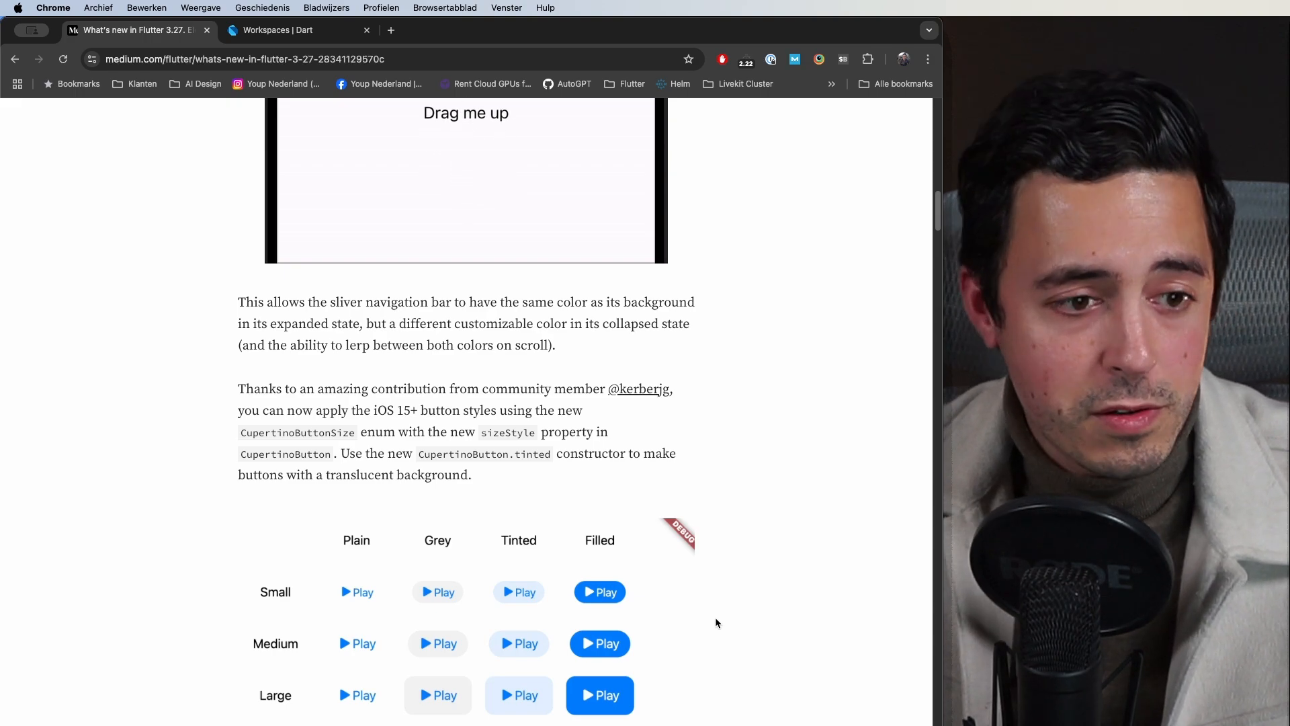
scroll(down, 3)
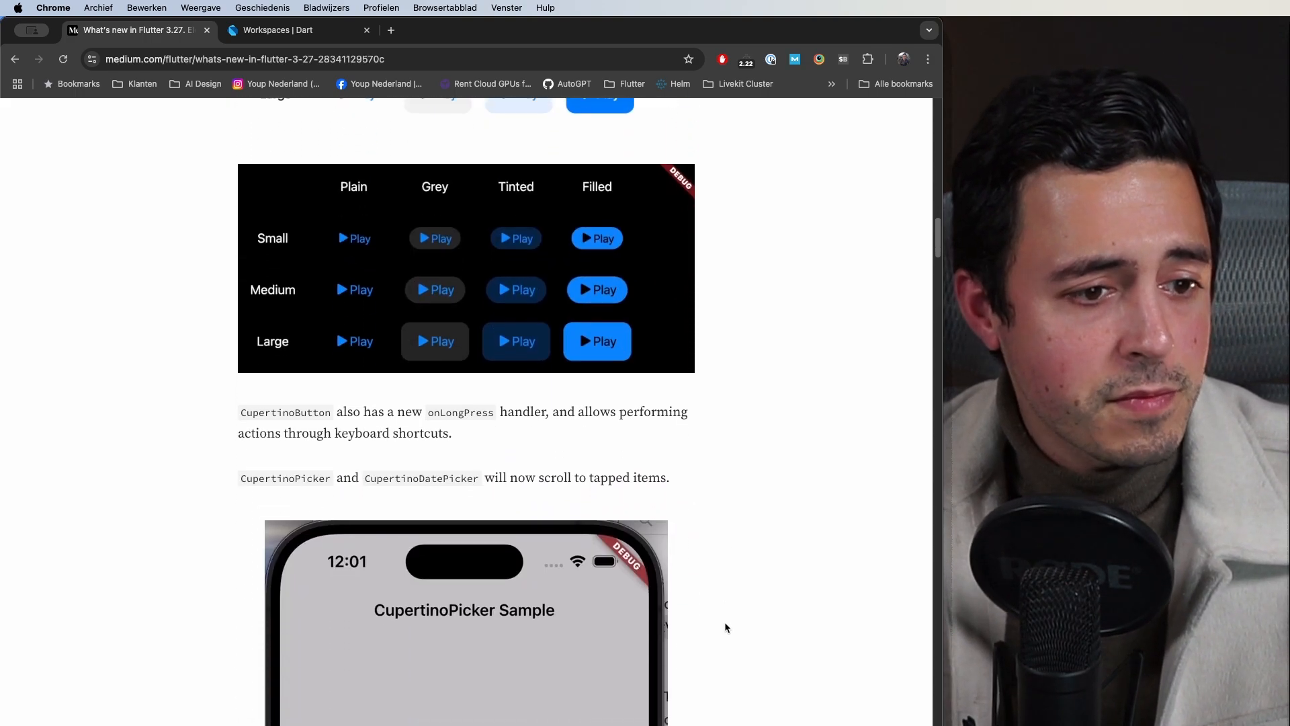
scroll(down, 3)
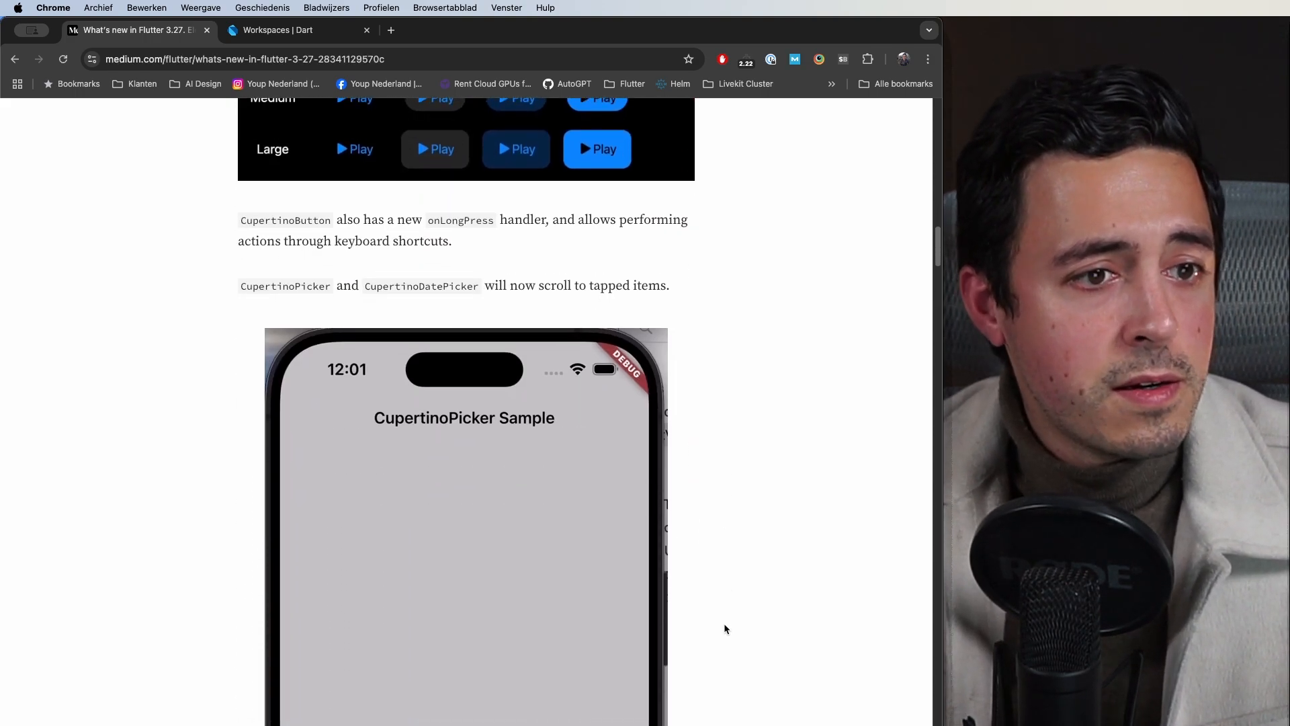
scroll(down, 3)
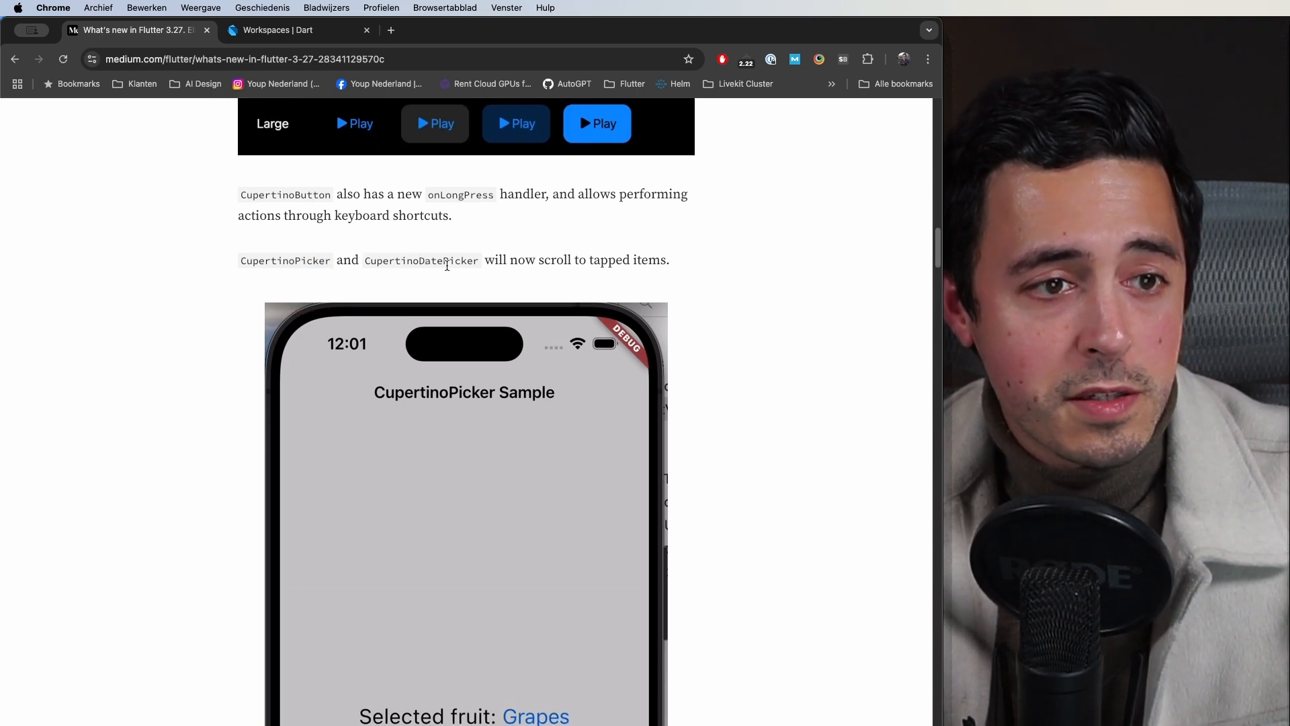
scroll(down, 3)
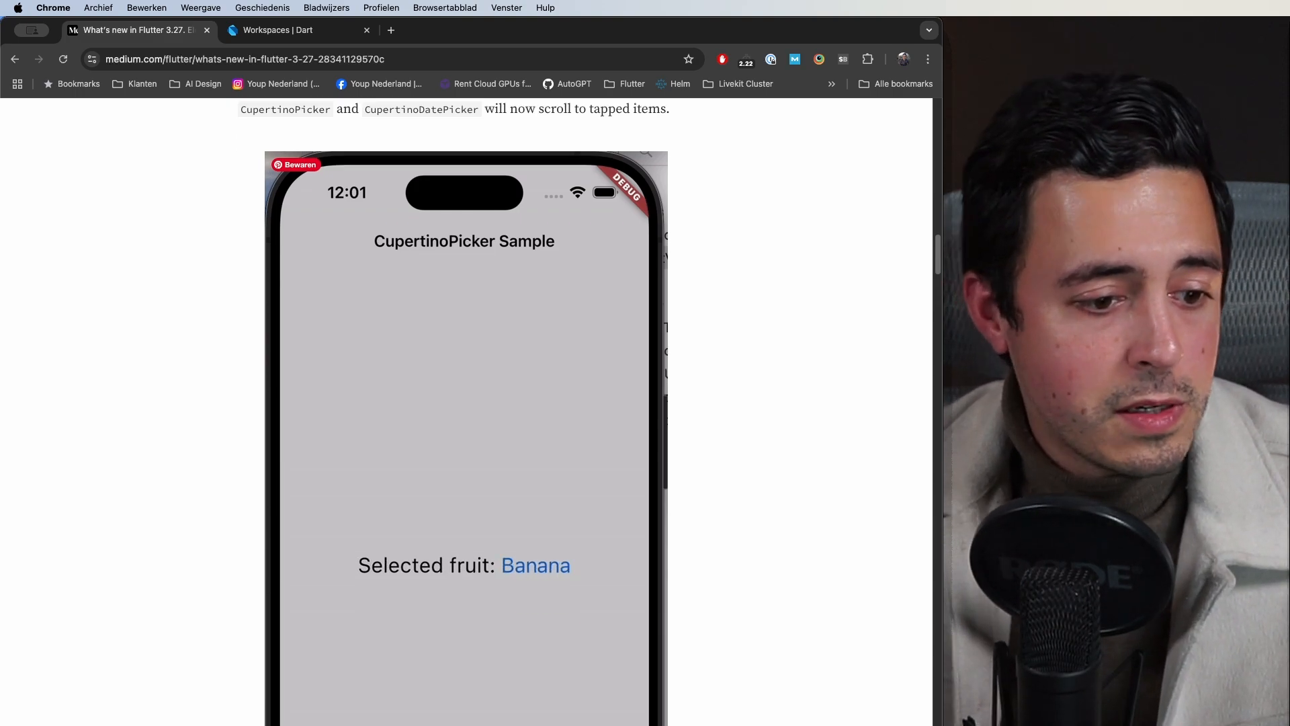
scroll(down, 3)
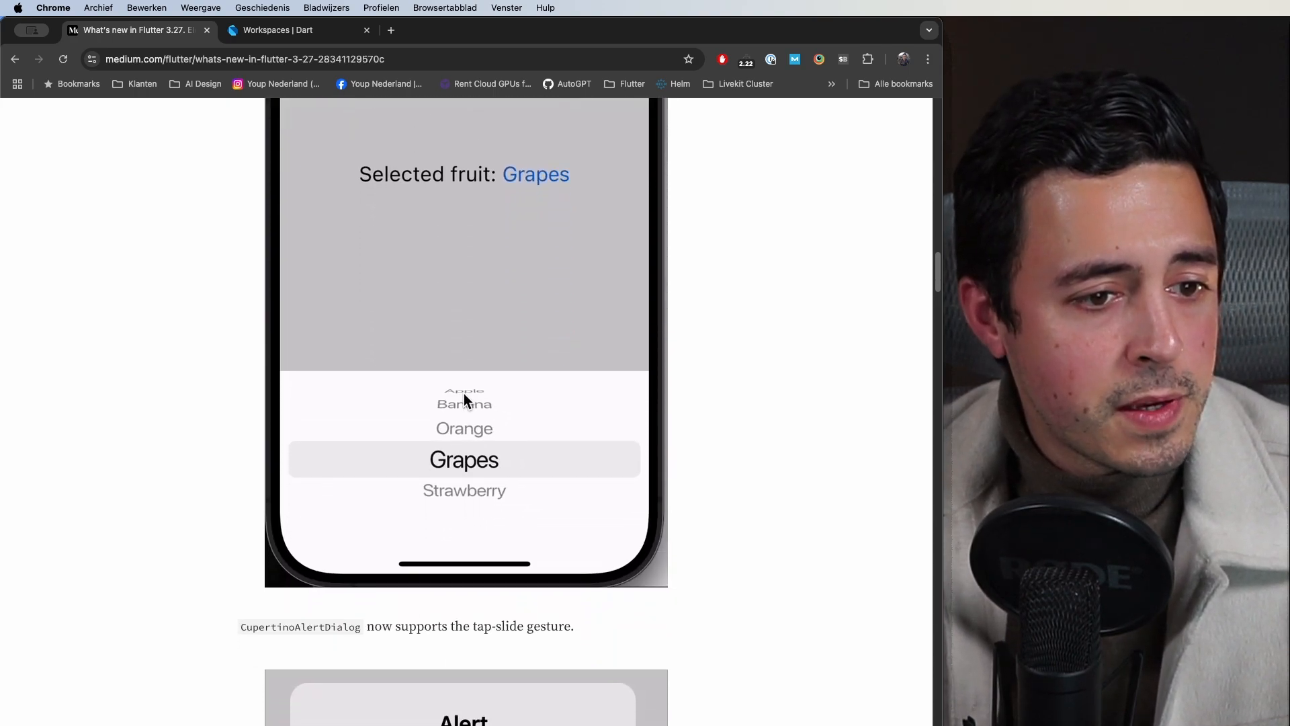
scroll(down, 3)
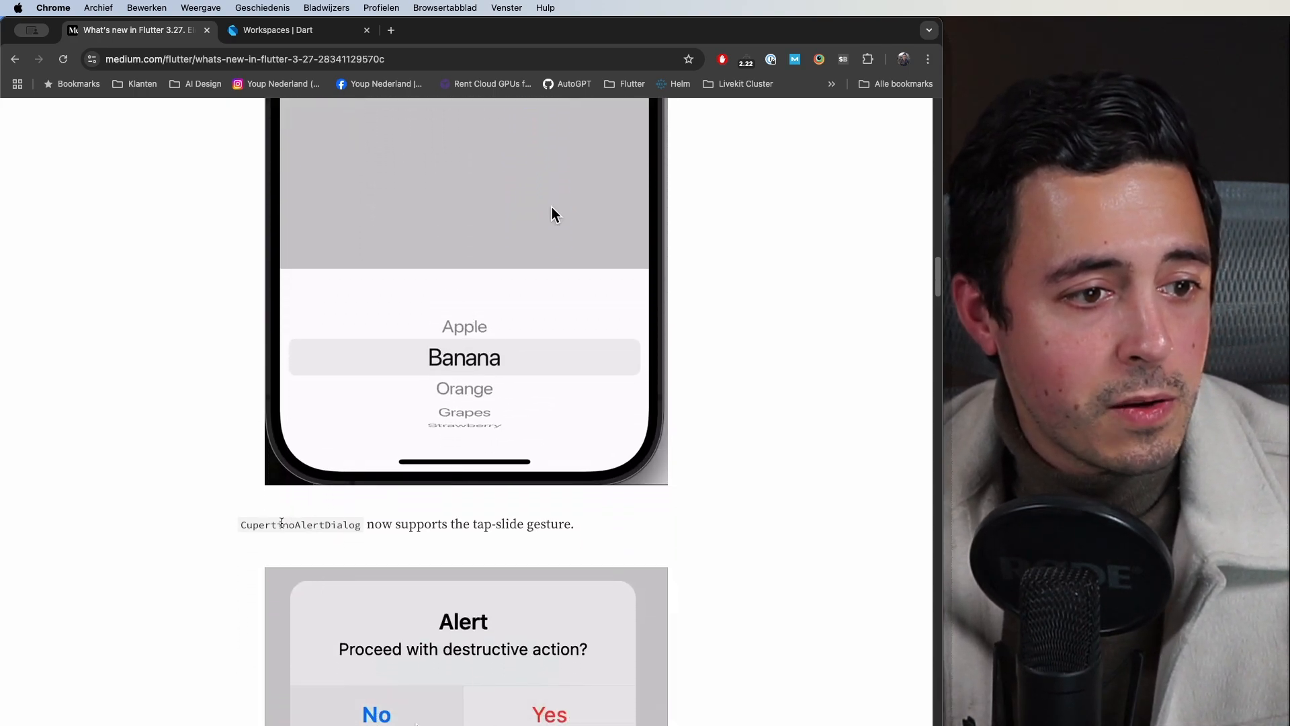
scroll(down, 3)
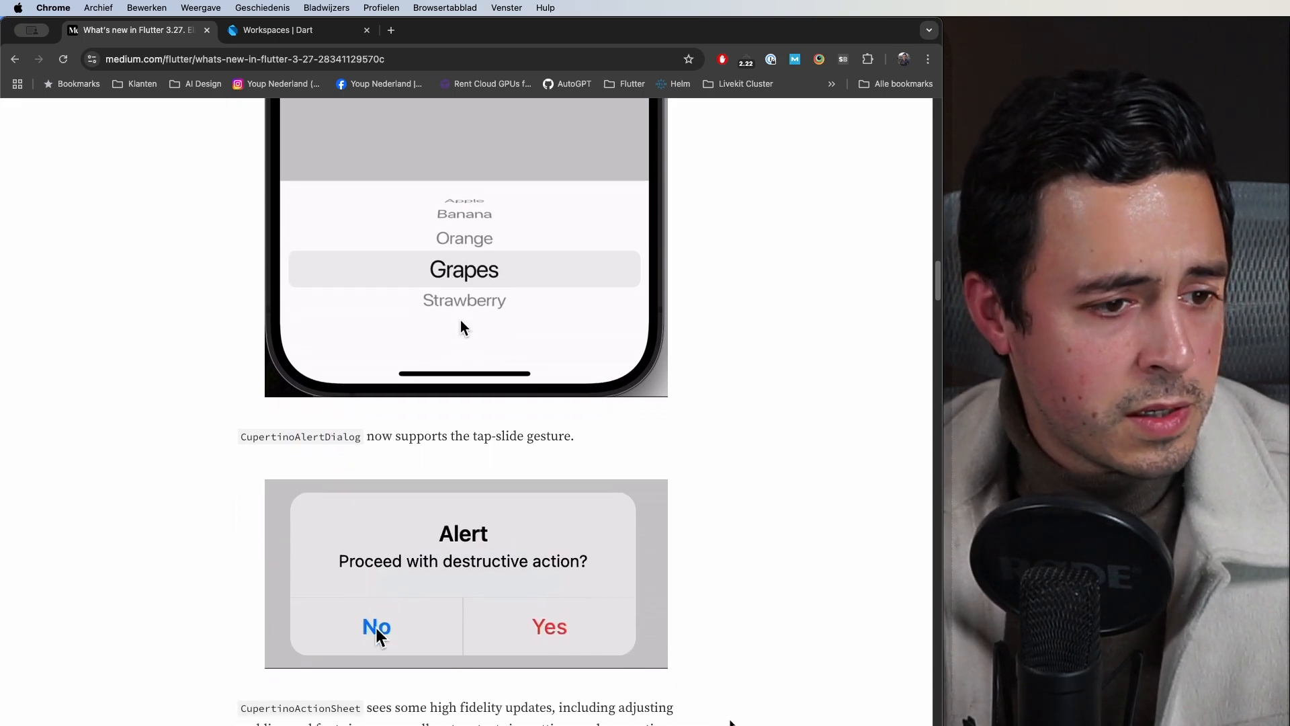
scroll(down, 3)
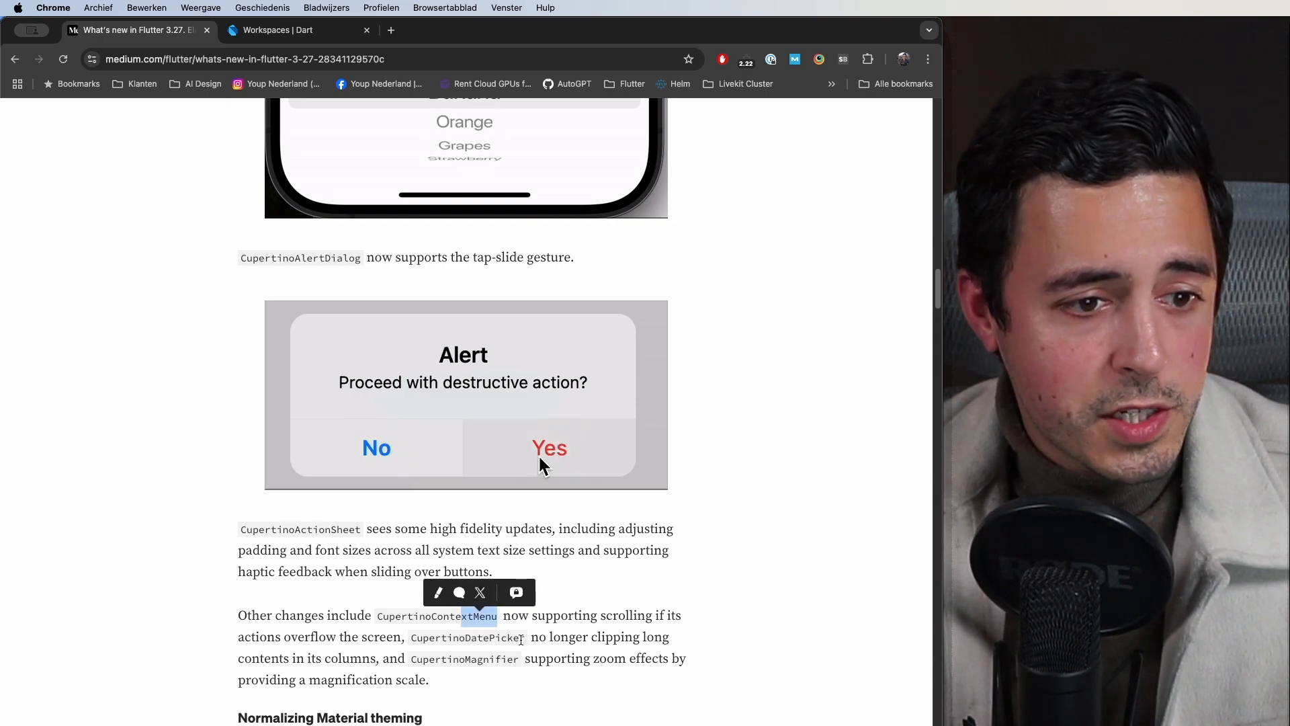
mouse_move(376, 461)
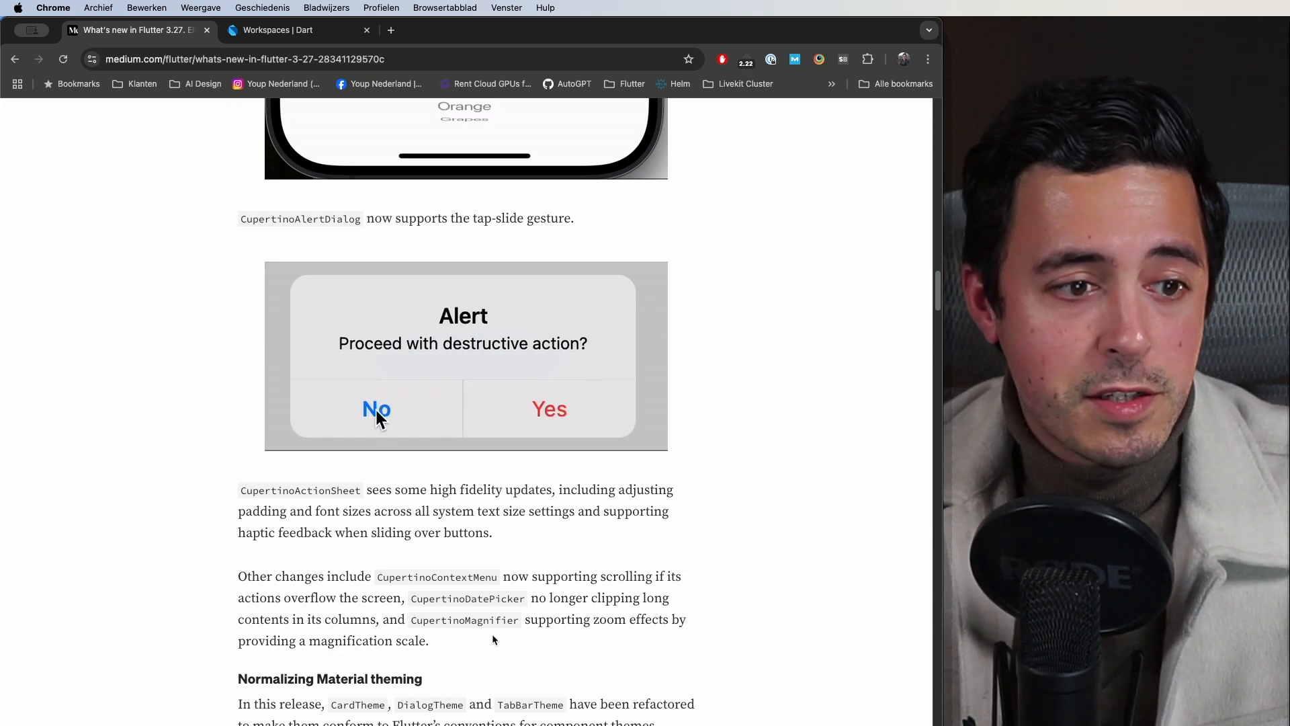
mouse_move(480, 381)
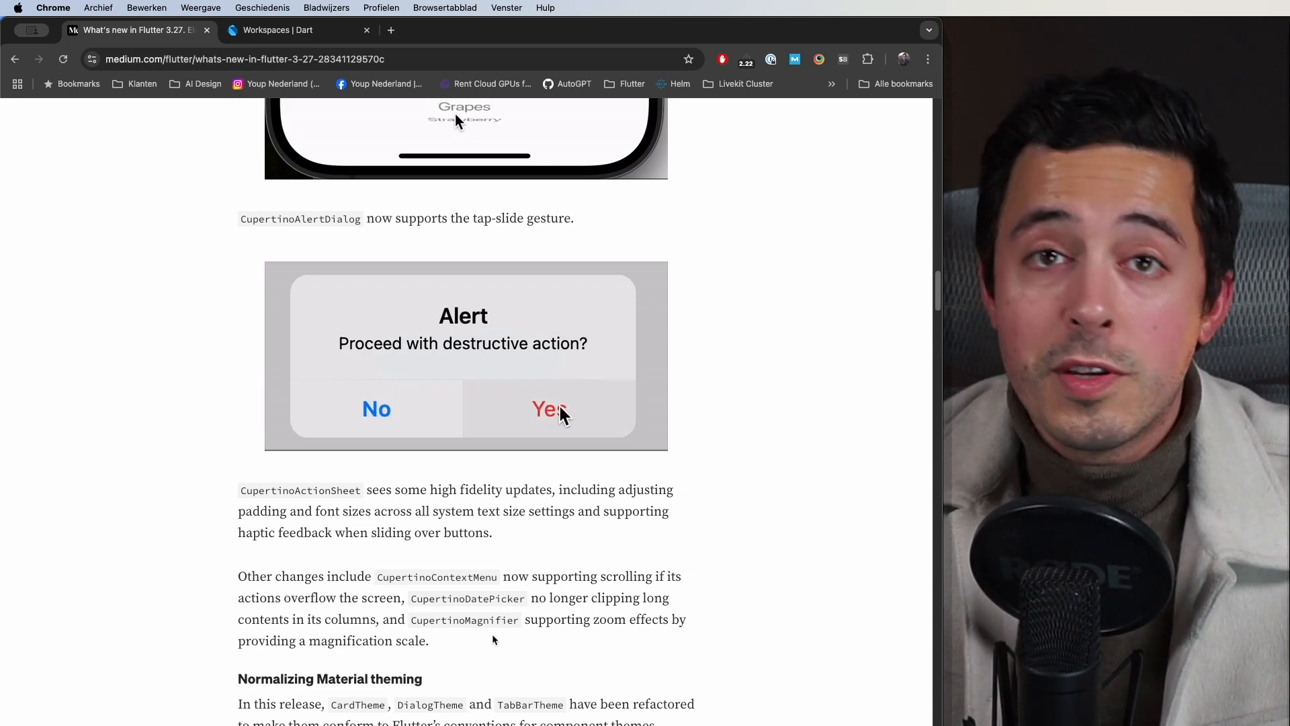
mouse_move(403, 406)
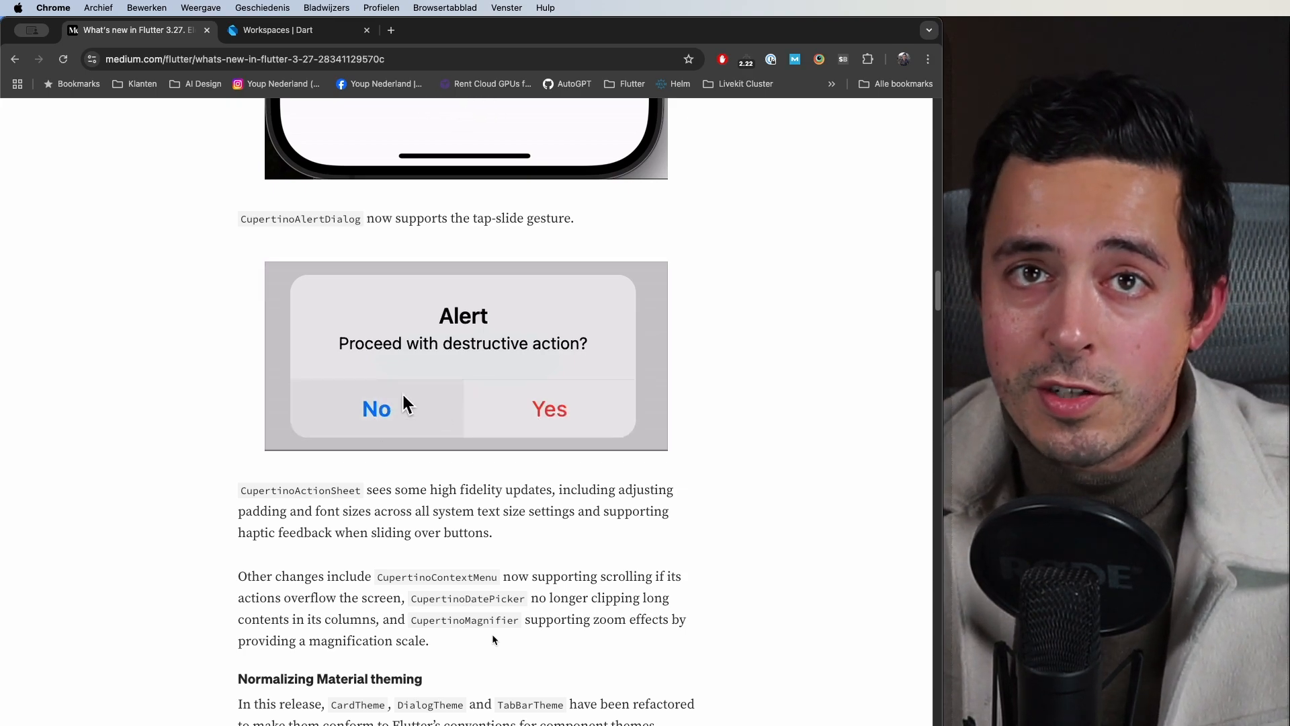
mouse_move(525, 426)
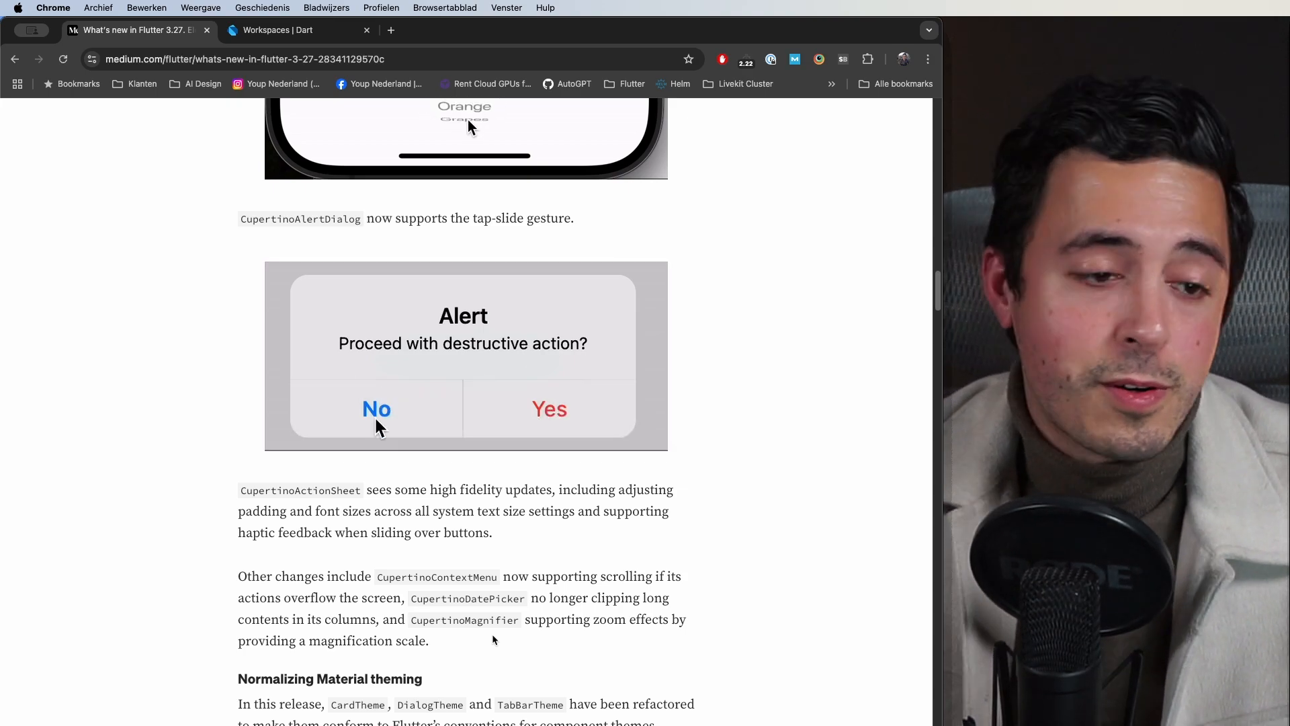
Step: Scroll until the Normalizing Material theming heading and paragraph are visible
scroll(down, 3)
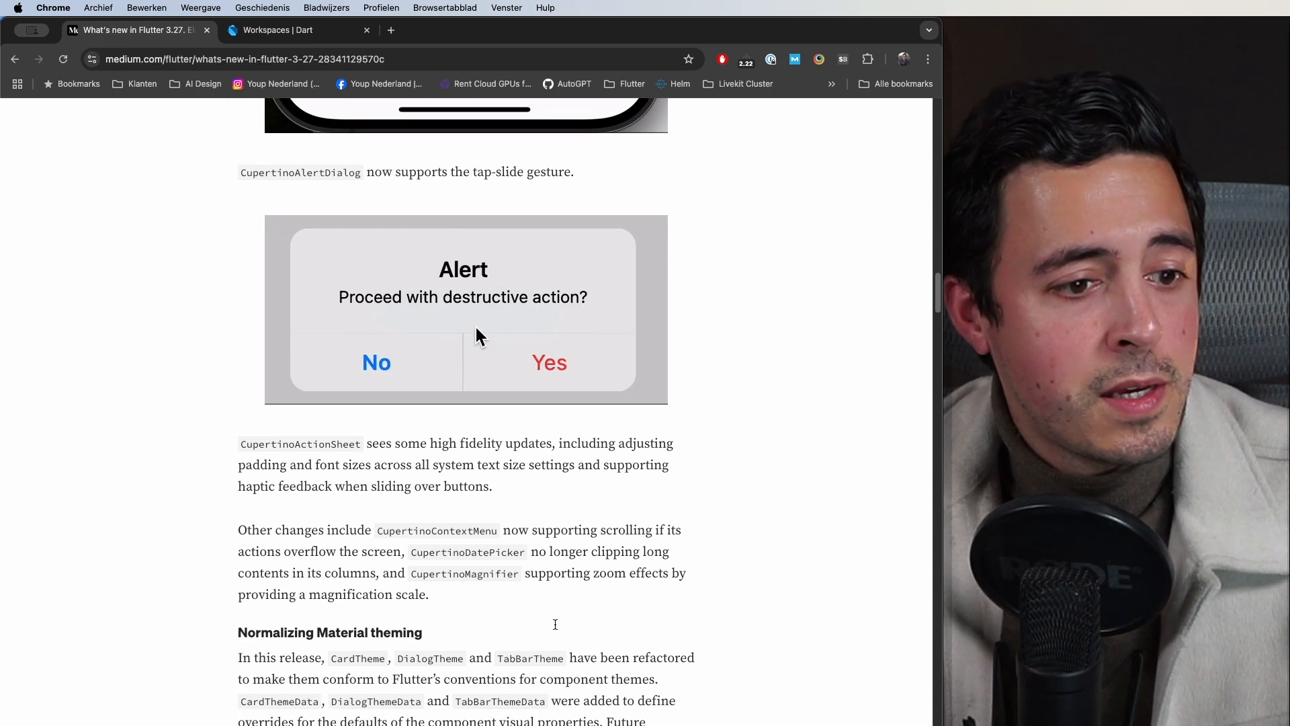
scroll(down, 3)
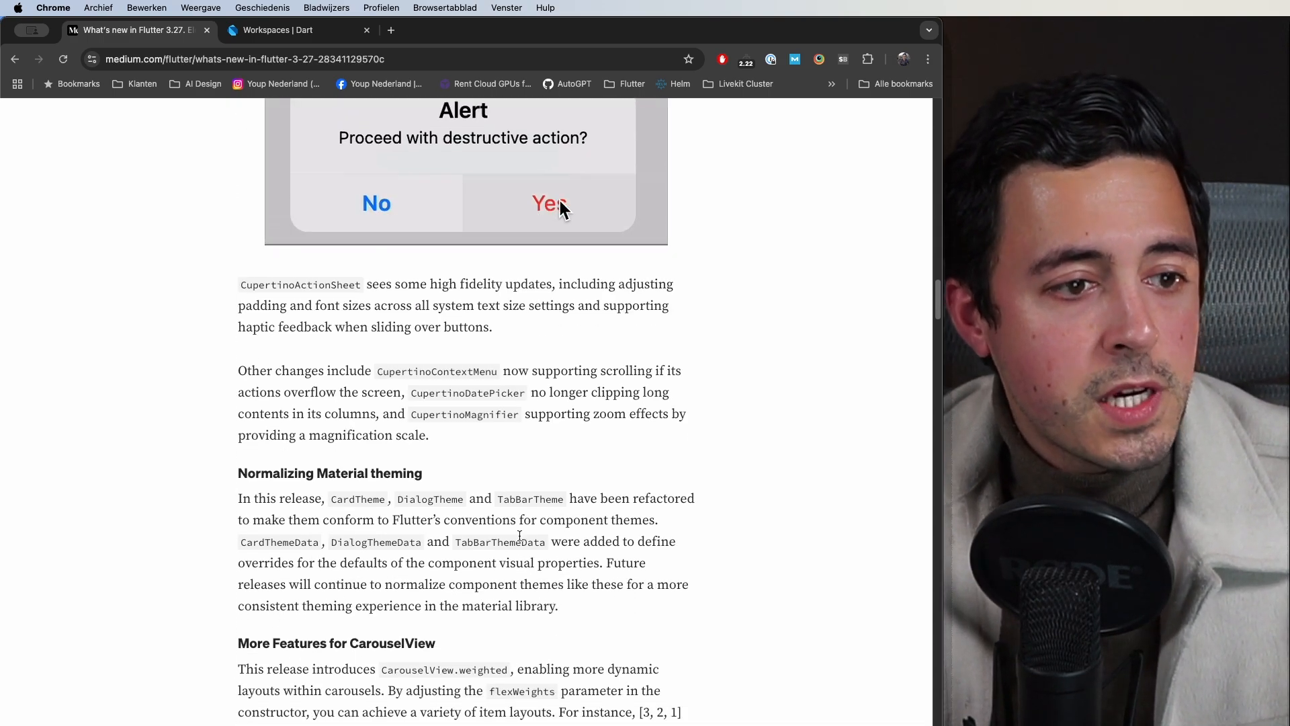
mouse_move(403, 197)
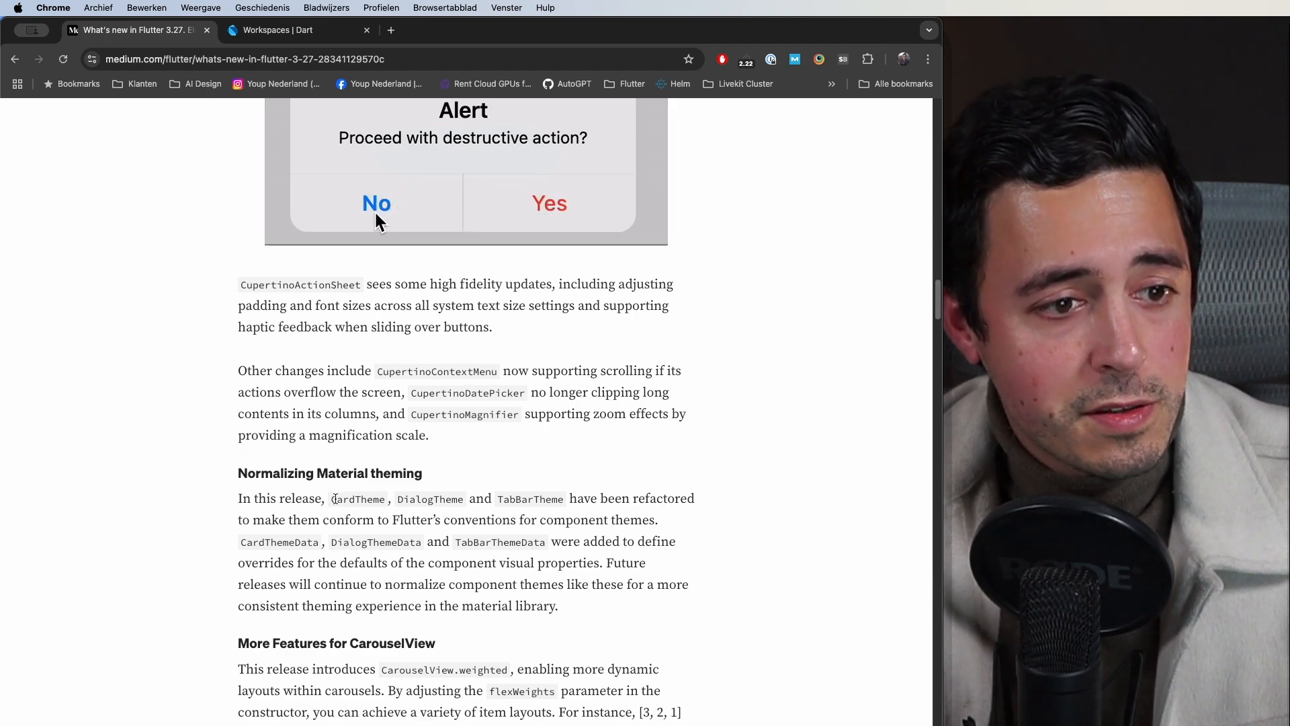
mouse_move(480, 178)
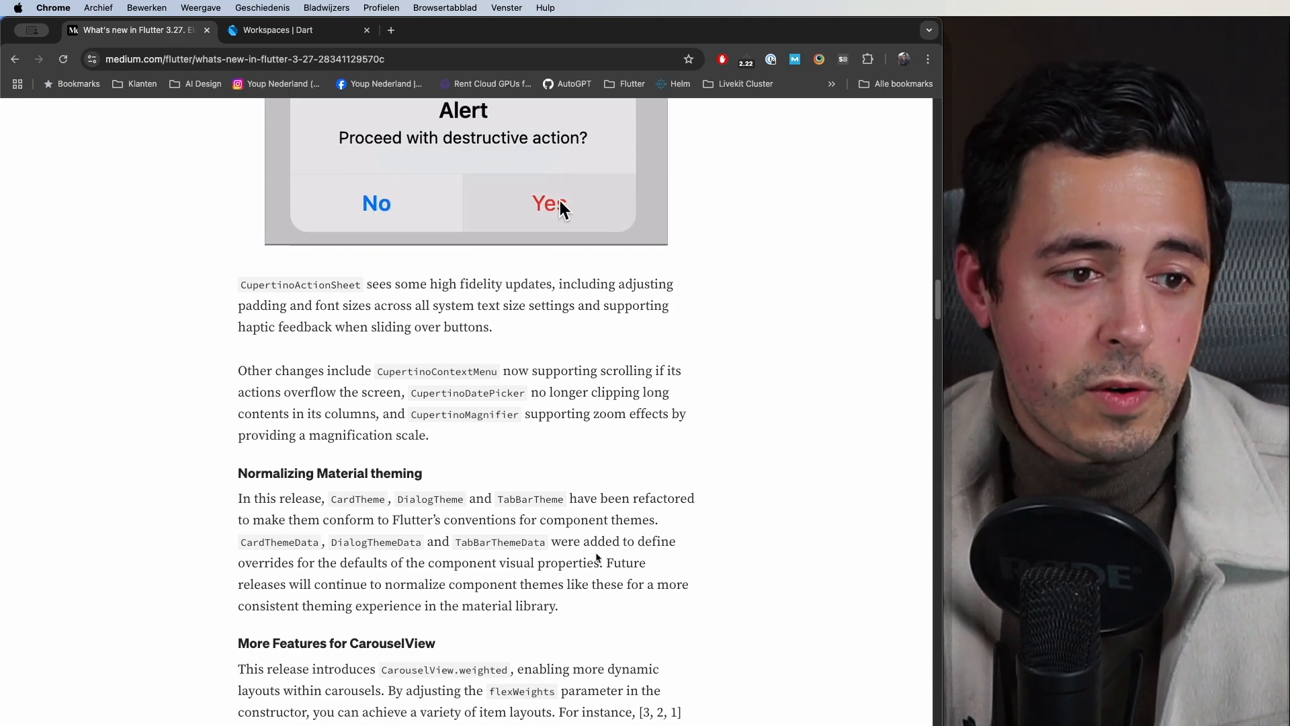
mouse_move(403, 197)
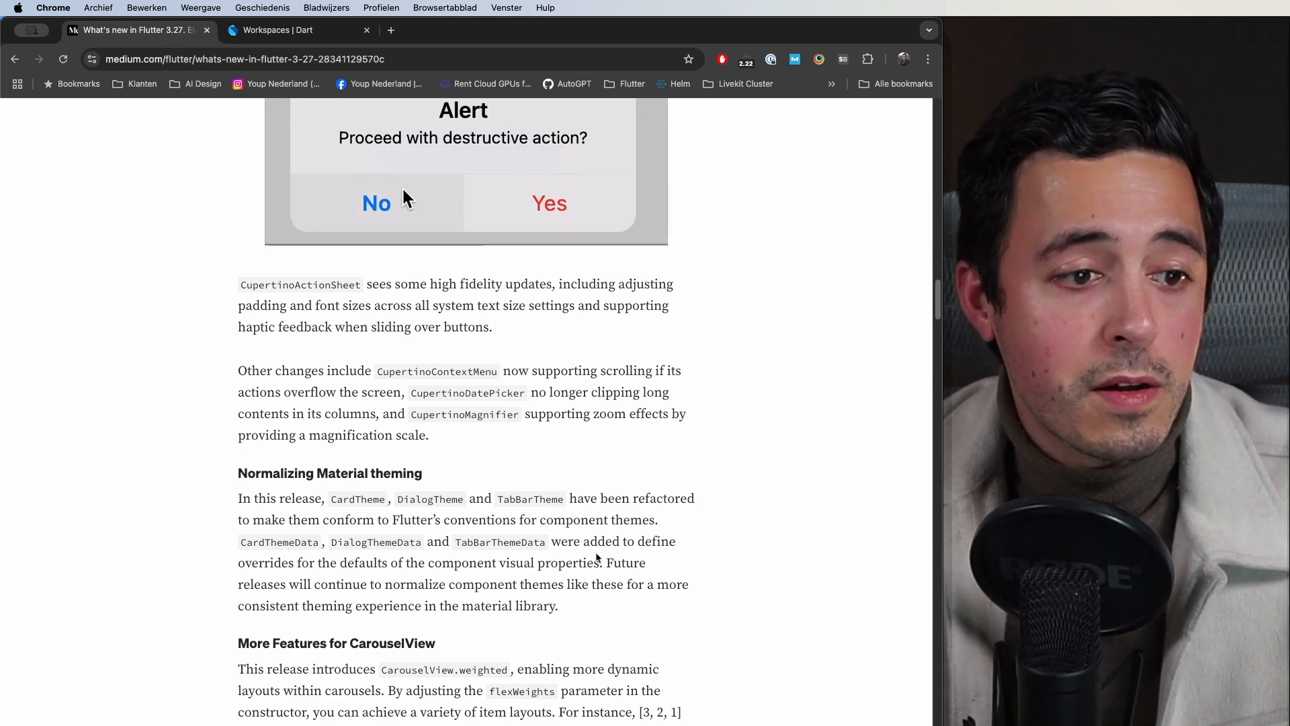
mouse_move(525, 220)
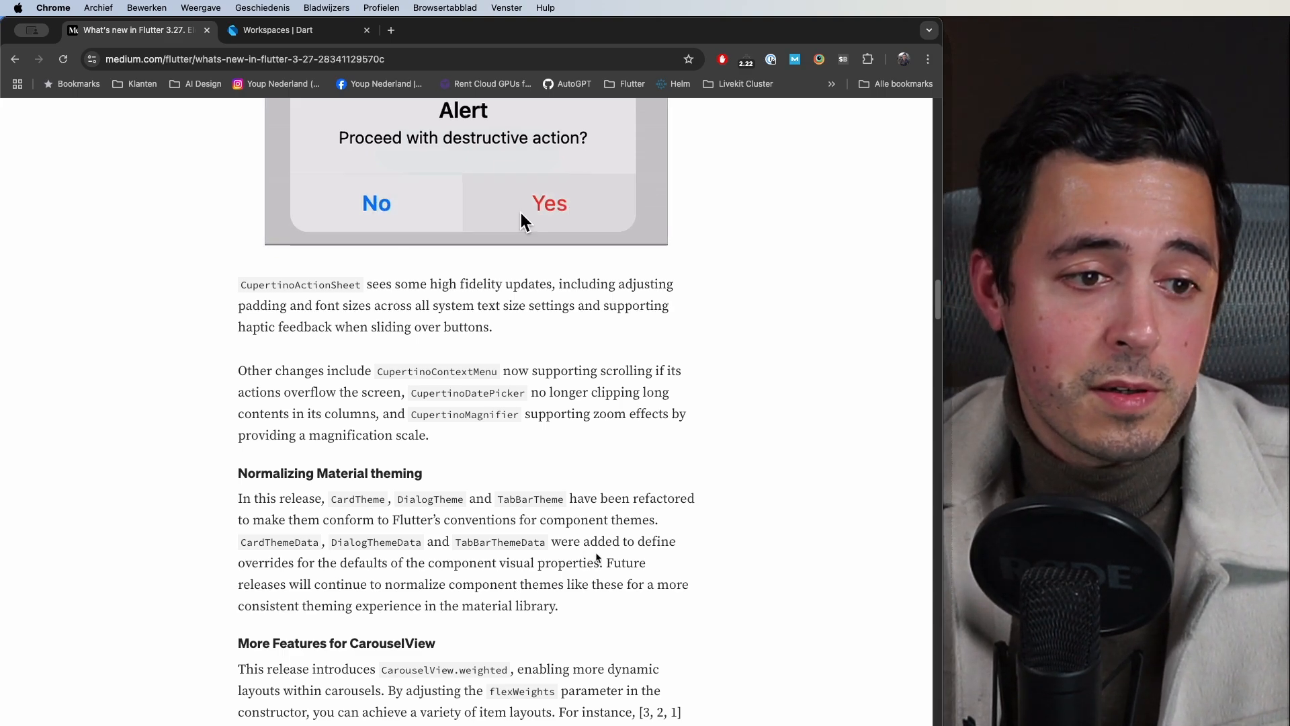
mouse_move(376, 202)
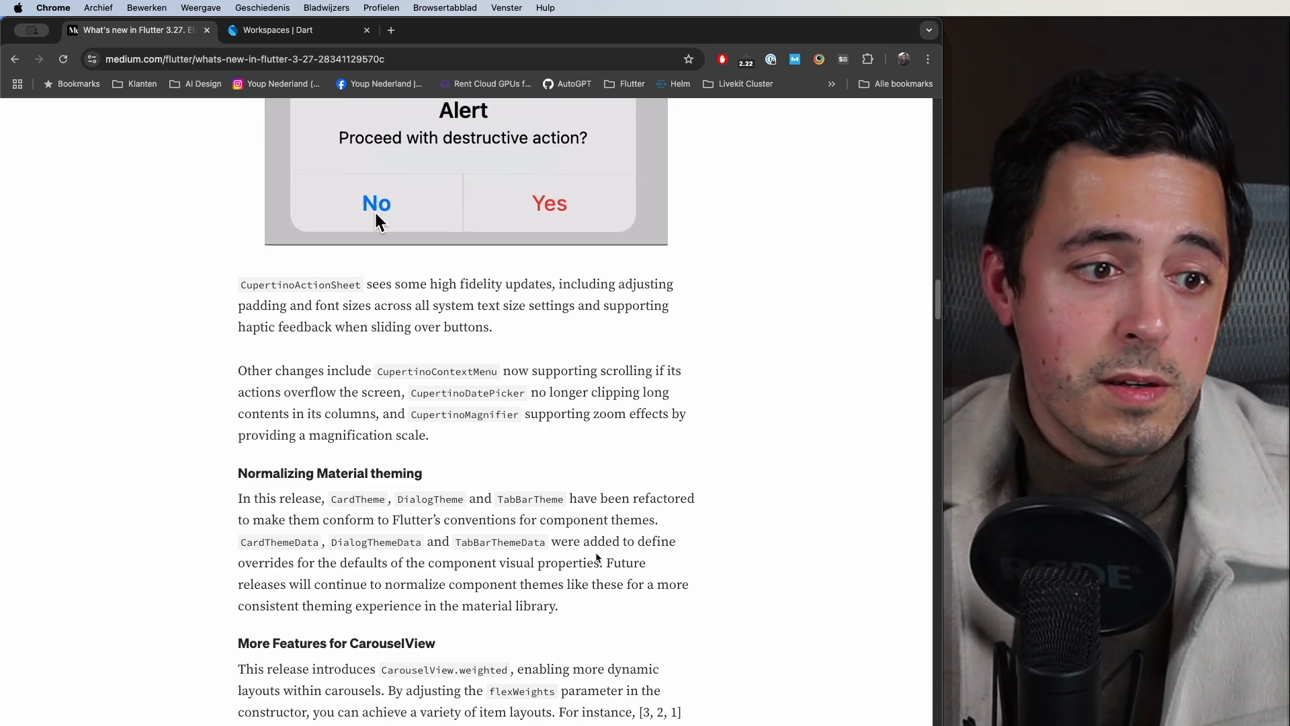
mouse_move(480, 176)
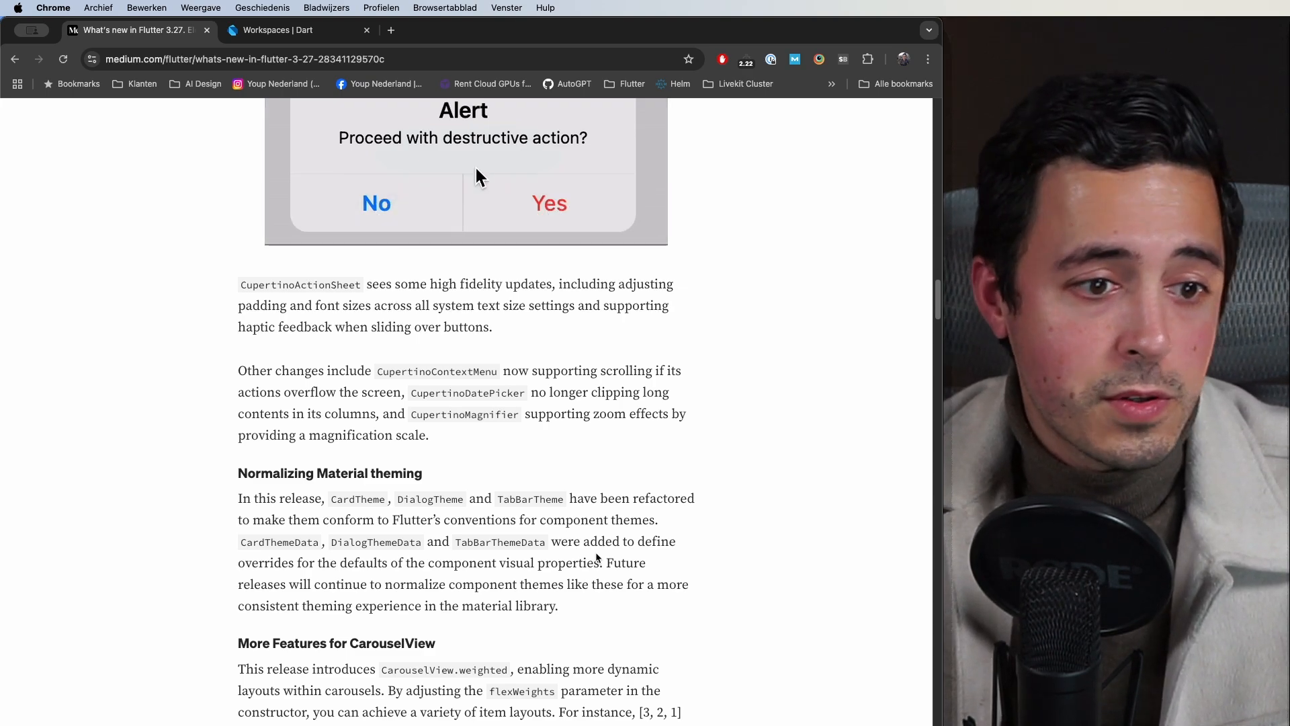
Step: Scroll through the CarouselView.weighted paragraph to the Flutter TV multi-browse carousel demo
scroll(down, 3)
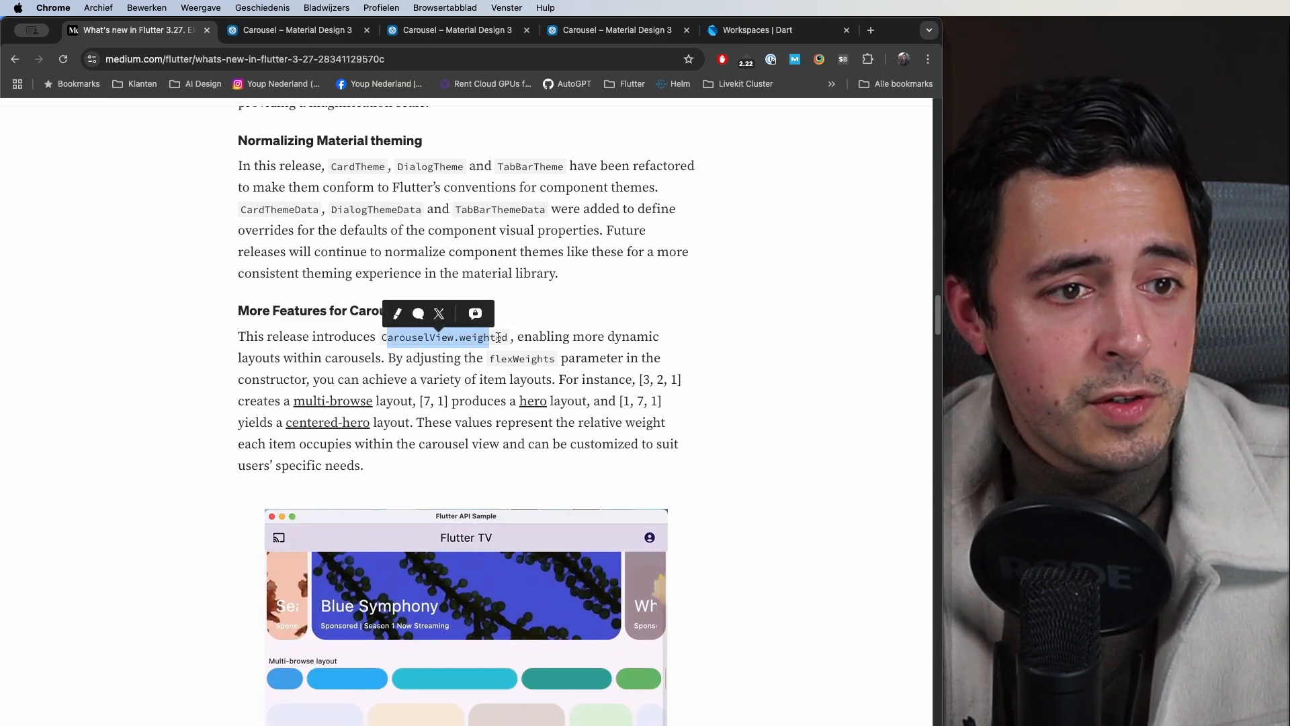
click(622, 375)
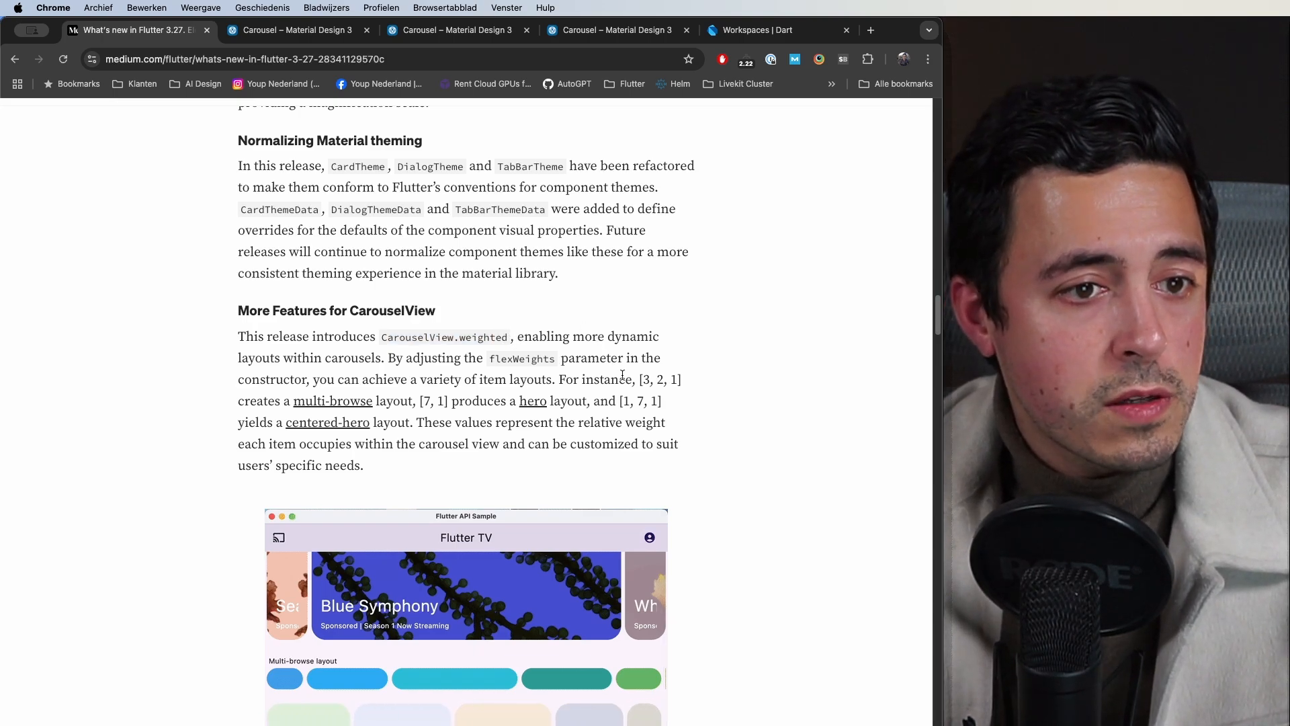
mouse_move(695, 367)
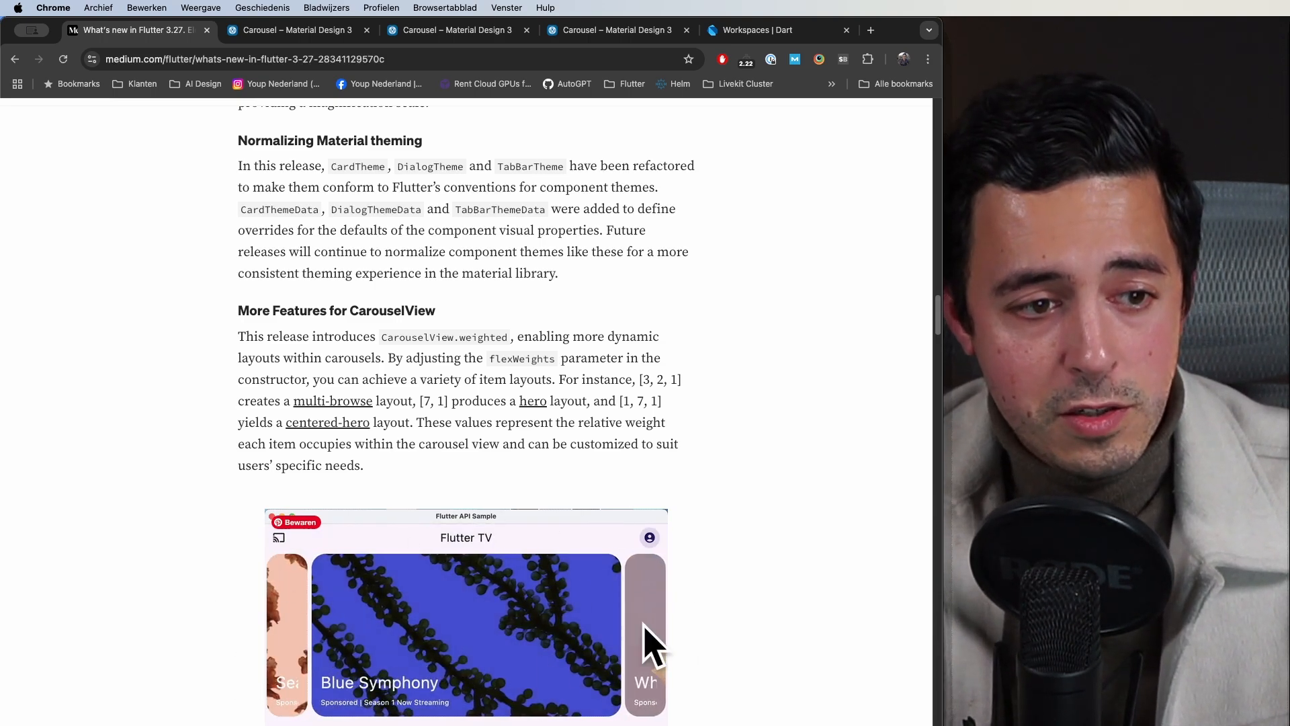
mouse_move(552, 717)
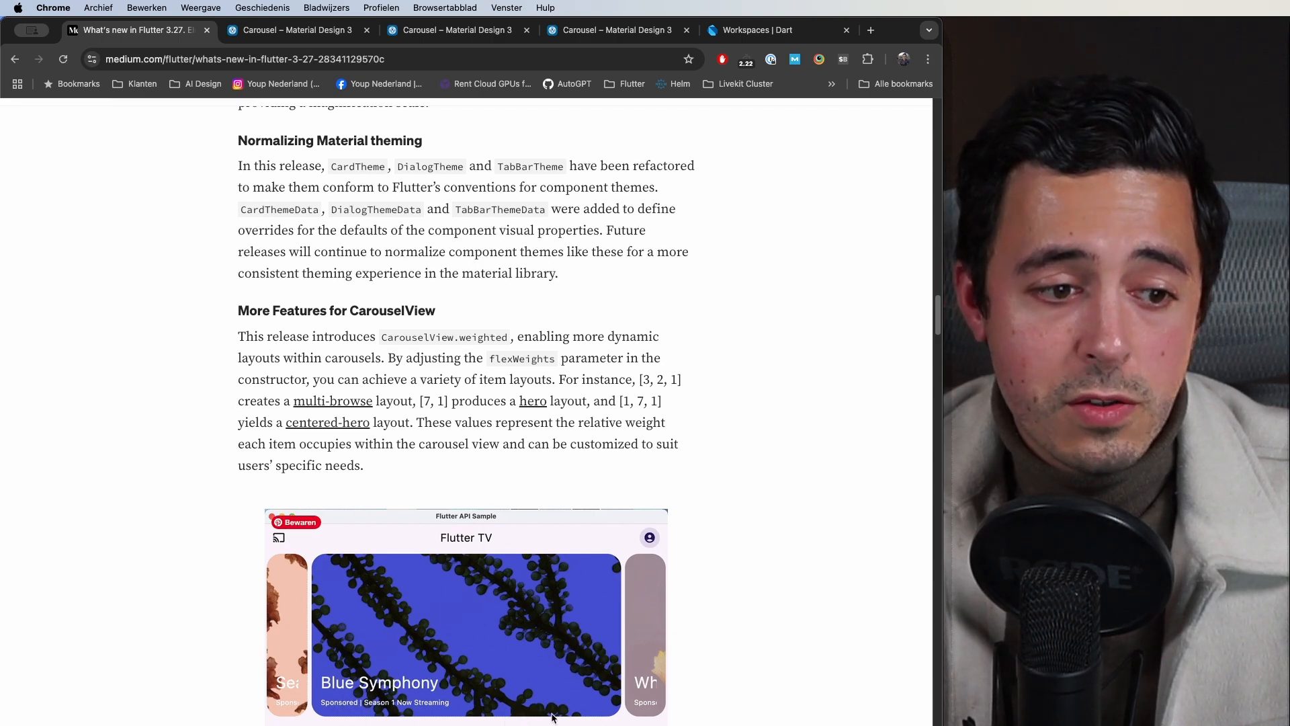
scroll(down, 3)
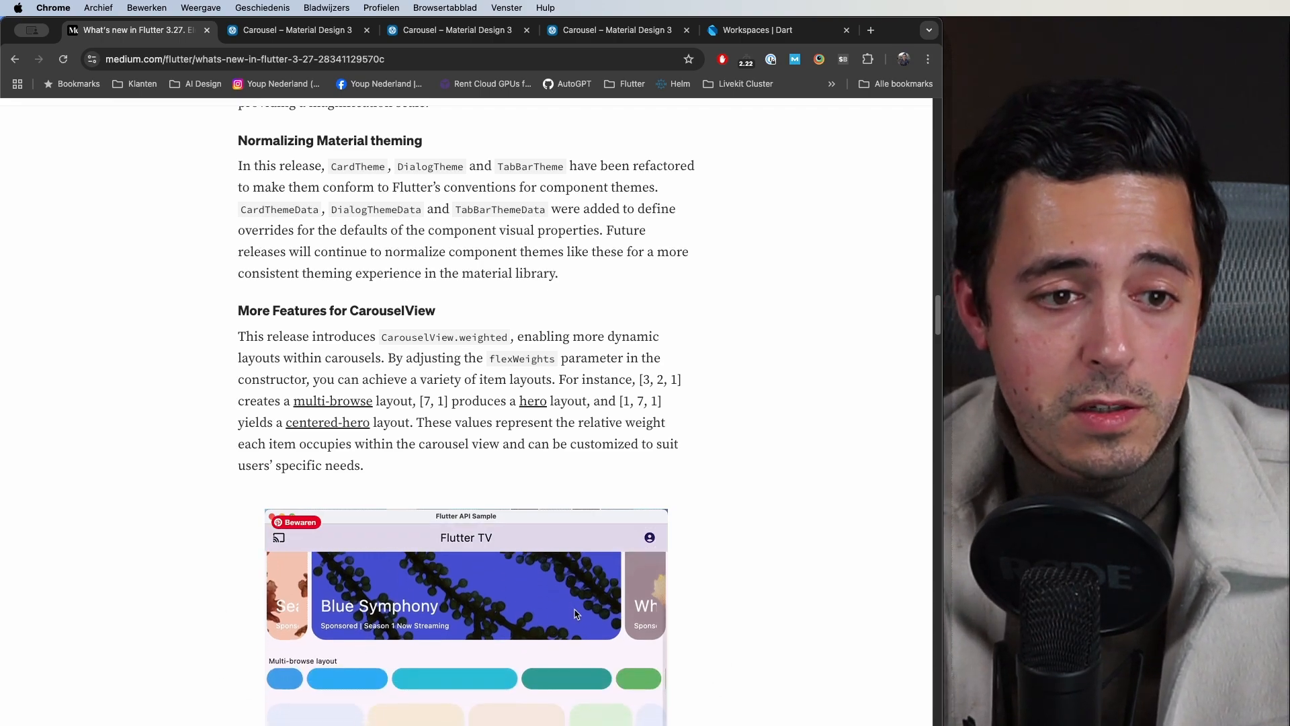
mouse_move(542, 621)
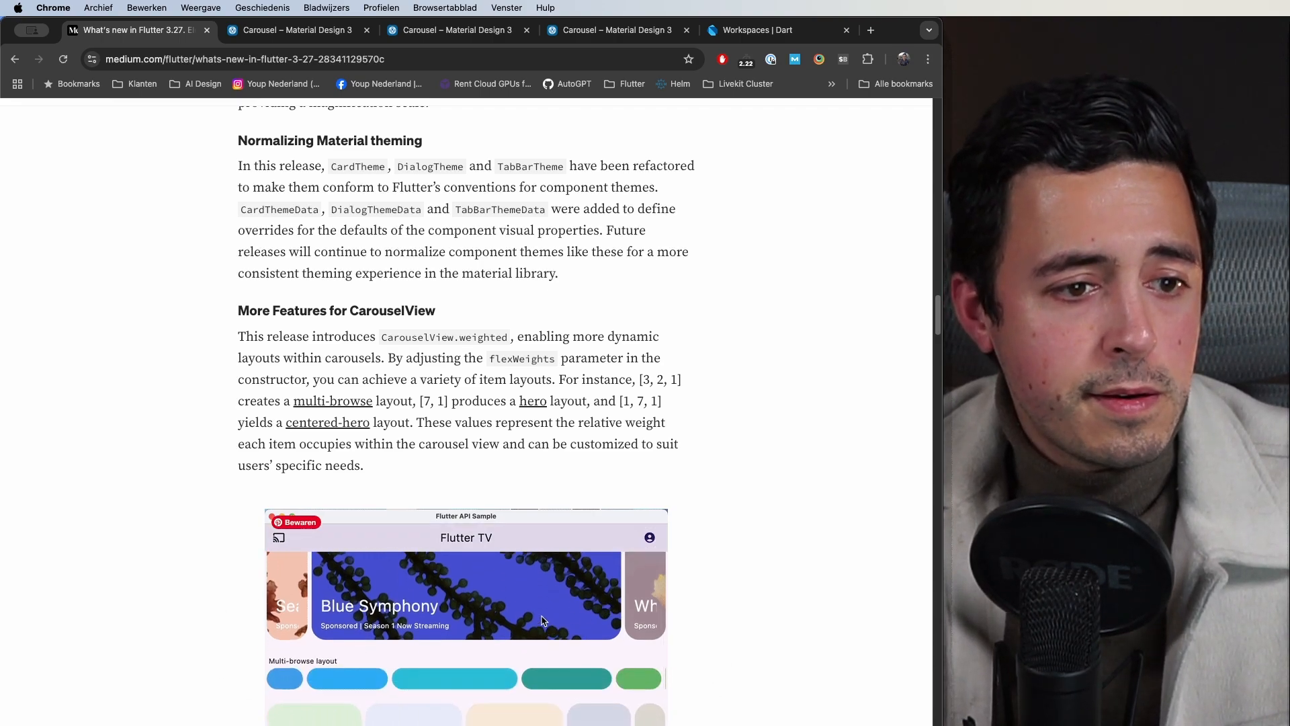
scroll(down, 3)
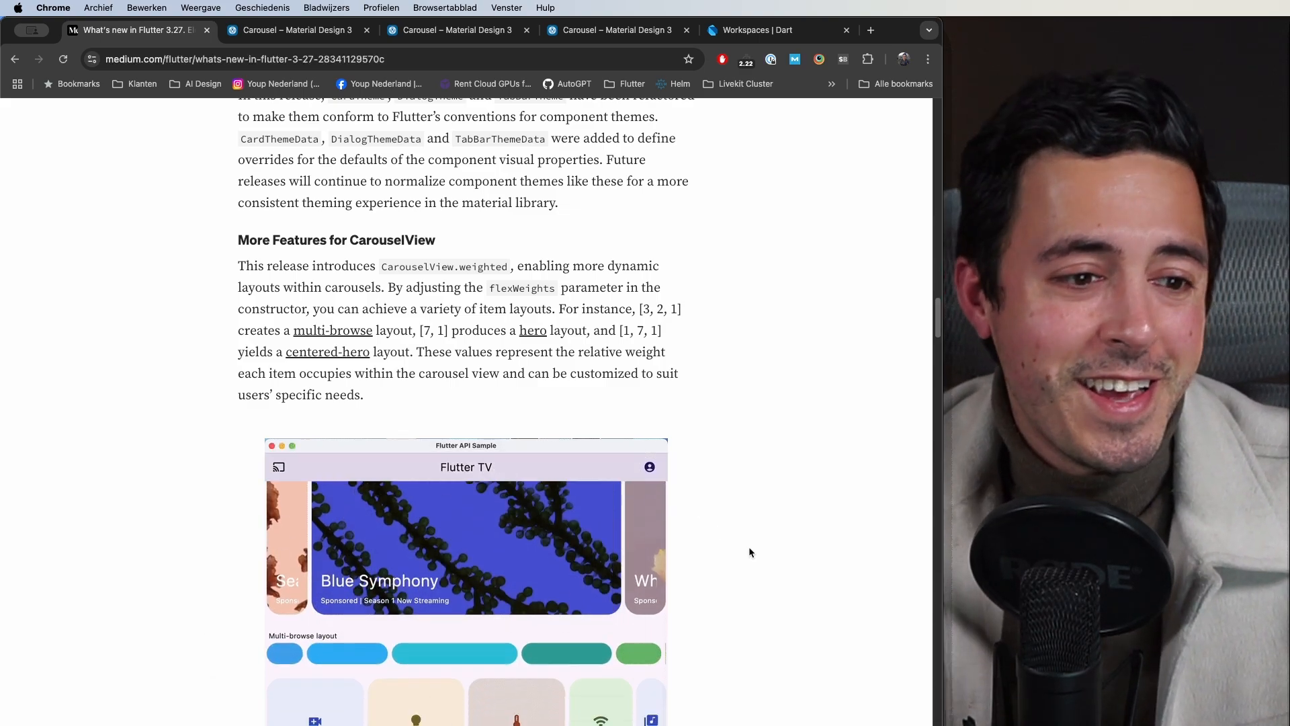
scroll(down, 3)
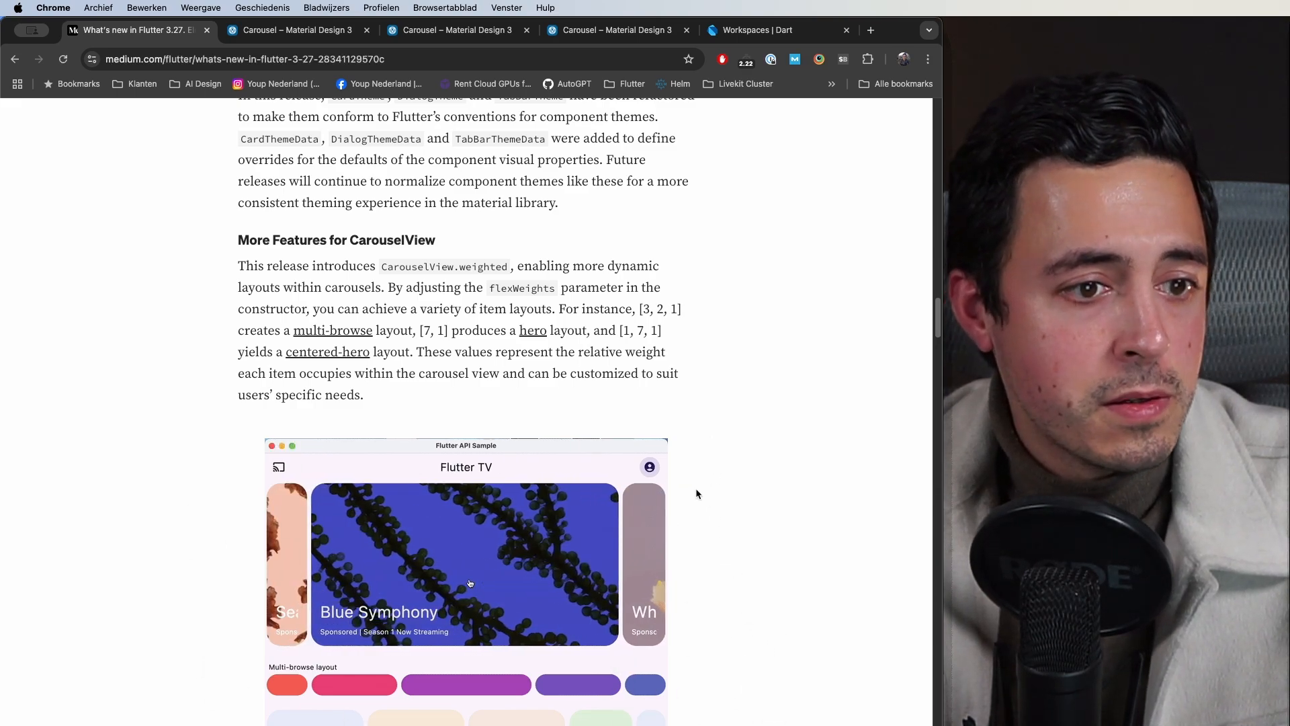
Step: Scroll through More in Material and its bug fixes to the Mixing Route Transitions paragraph
scroll(down, 3)
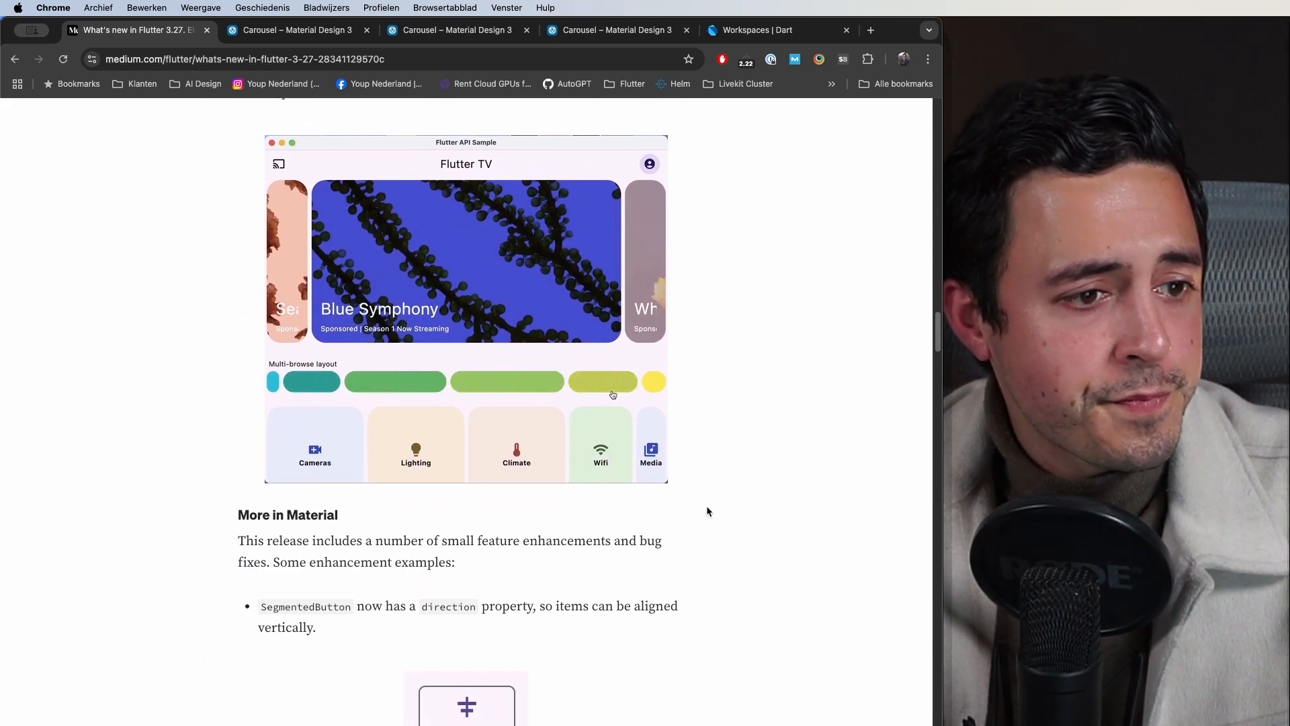
scroll(down, 3)
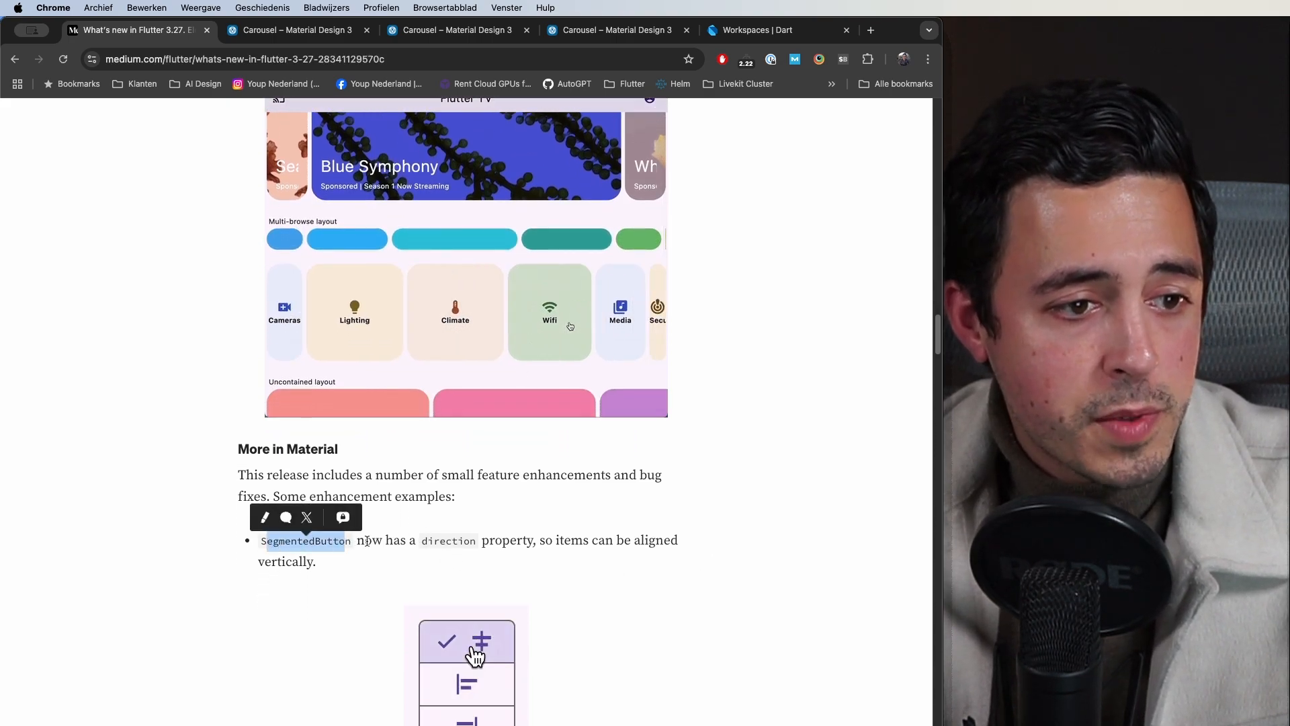
scroll(down, 3)
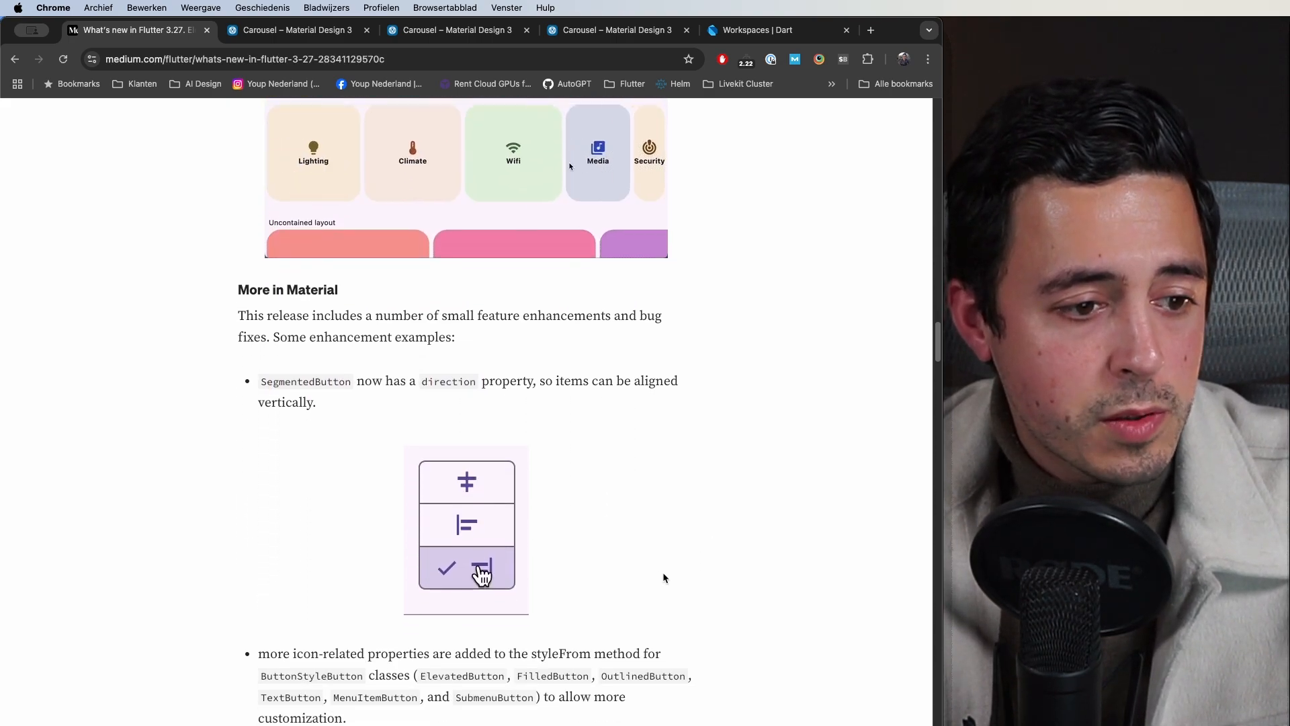
scroll(down, 3)
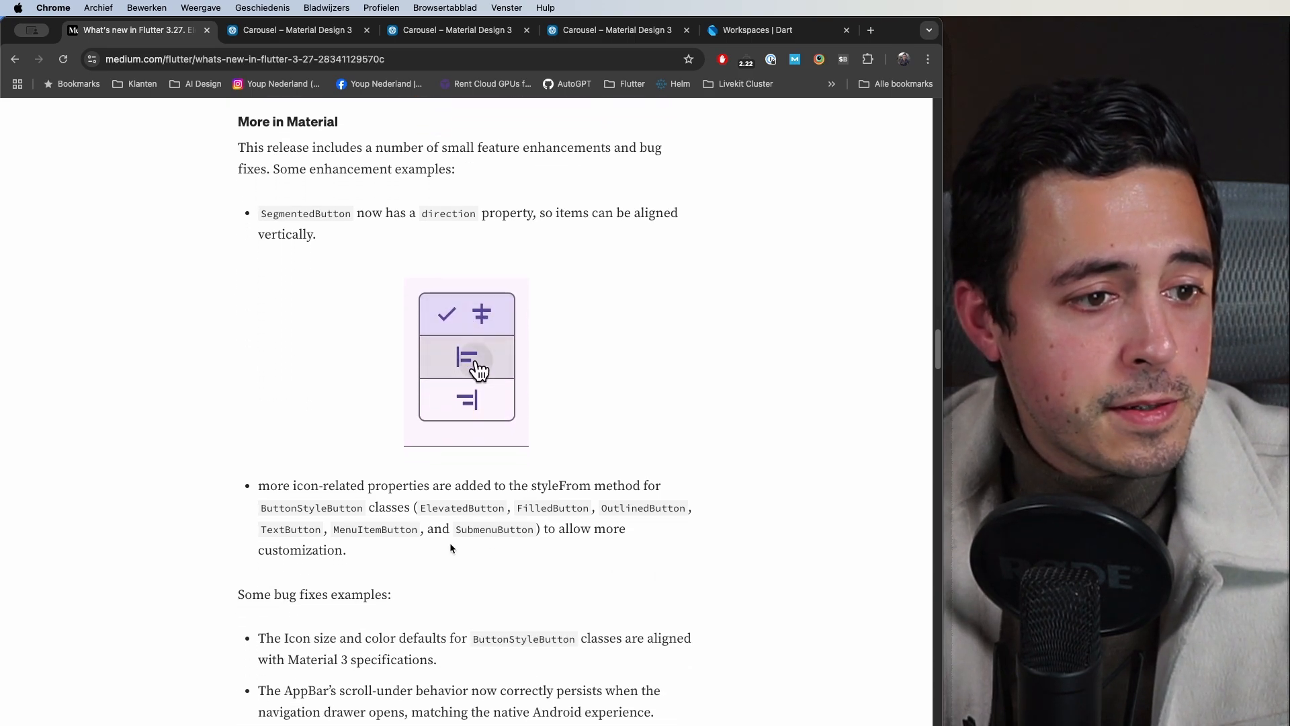
scroll(down, 3)
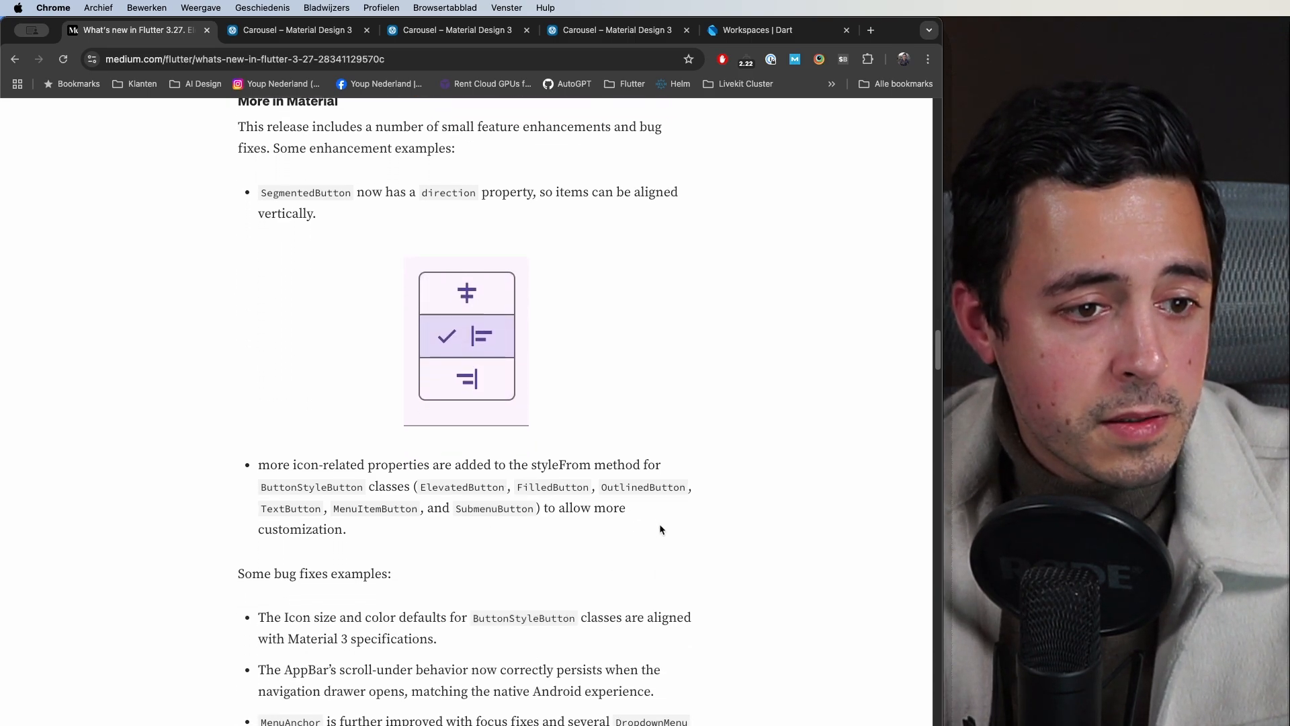
scroll(down, 3)
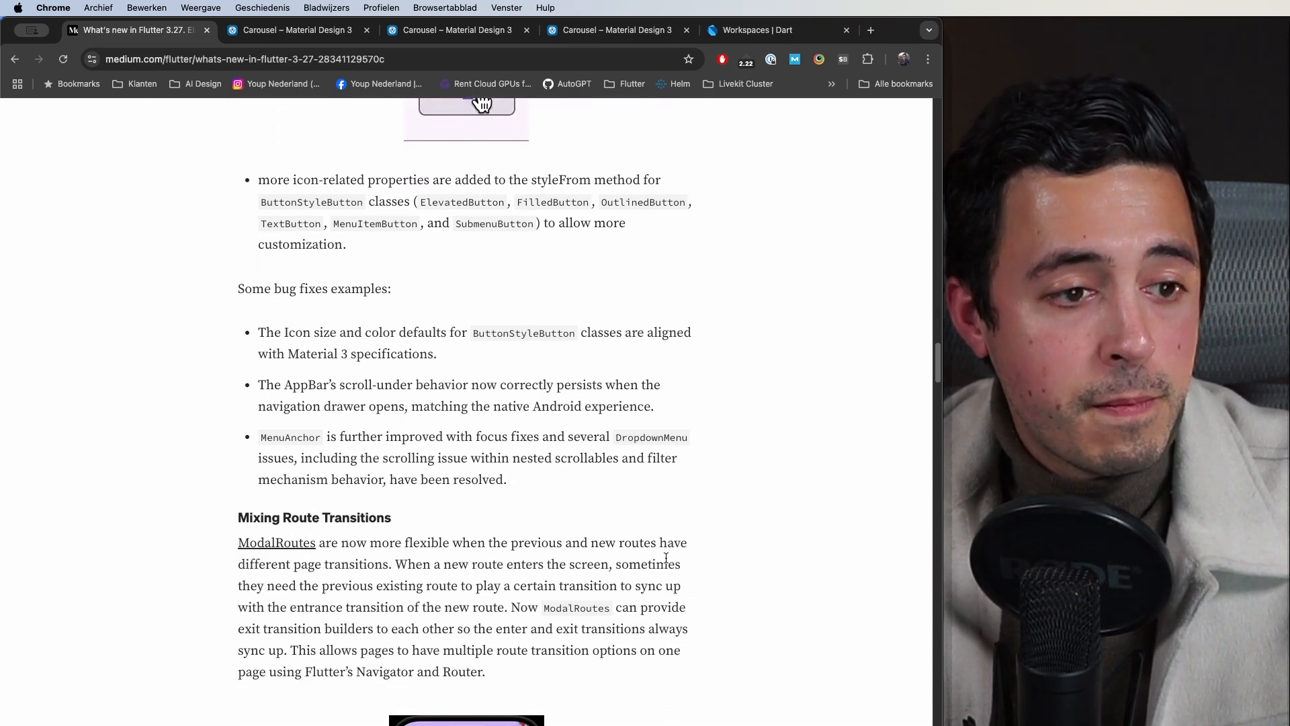
scroll(down, 3)
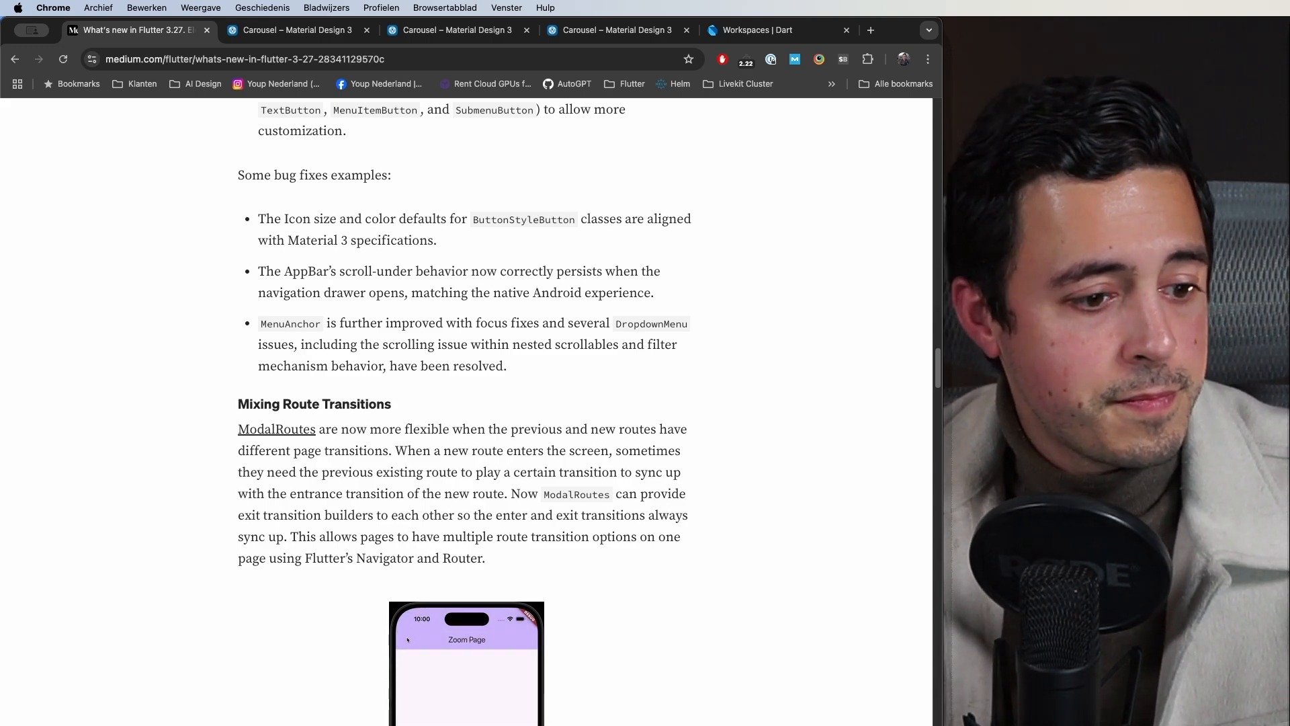
Step: Scroll through Text Selection Improvements to the Row and Column spacing heading
scroll(down, 3)
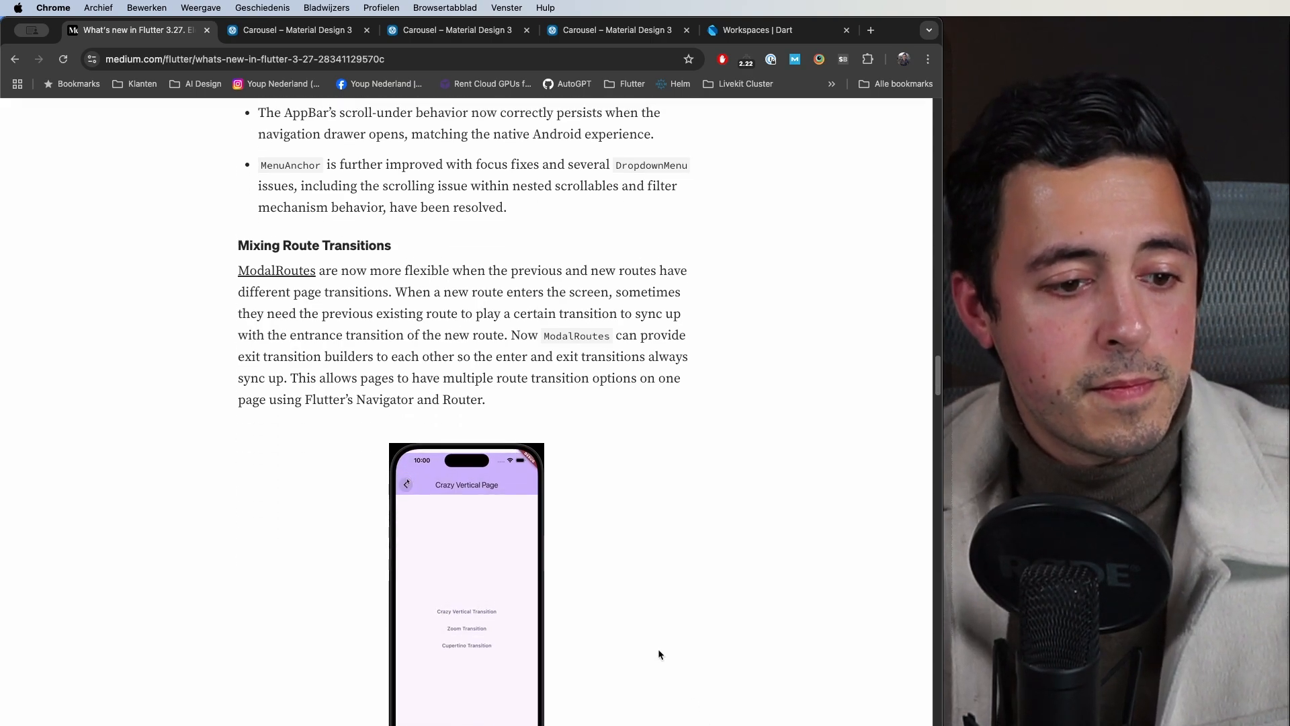
scroll(down, 3)
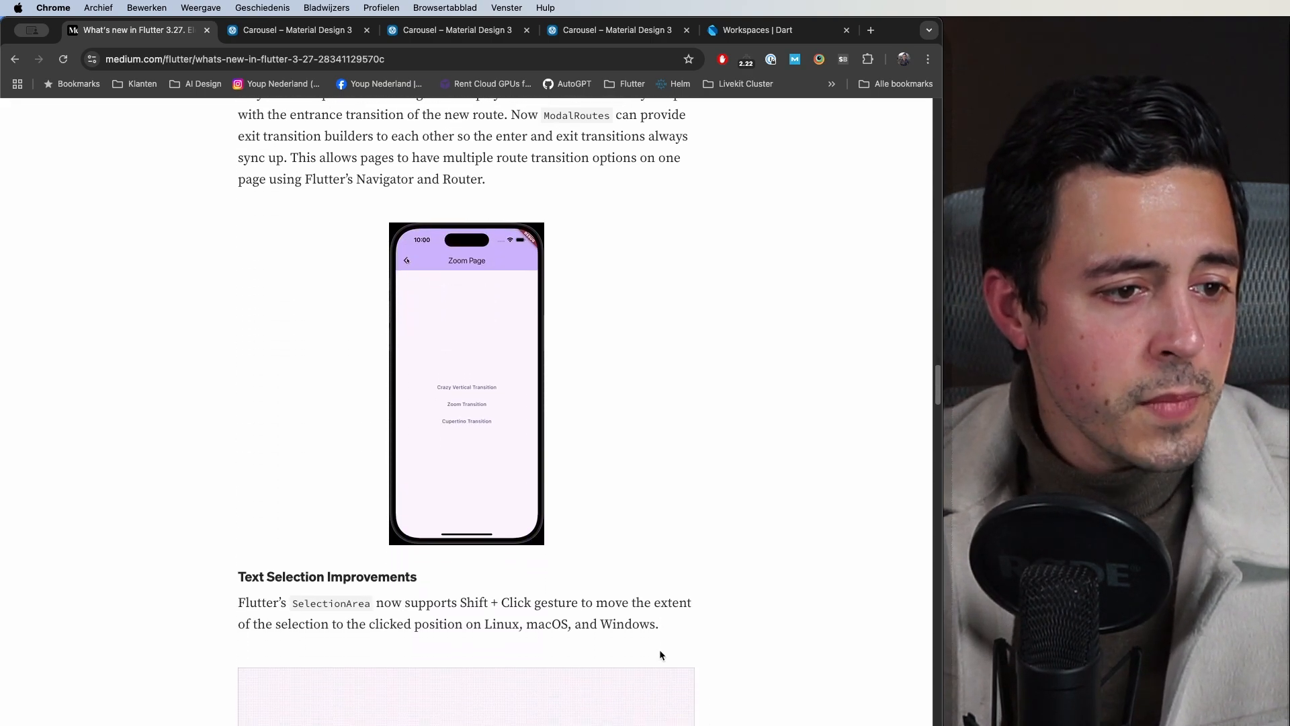
click(466, 420)
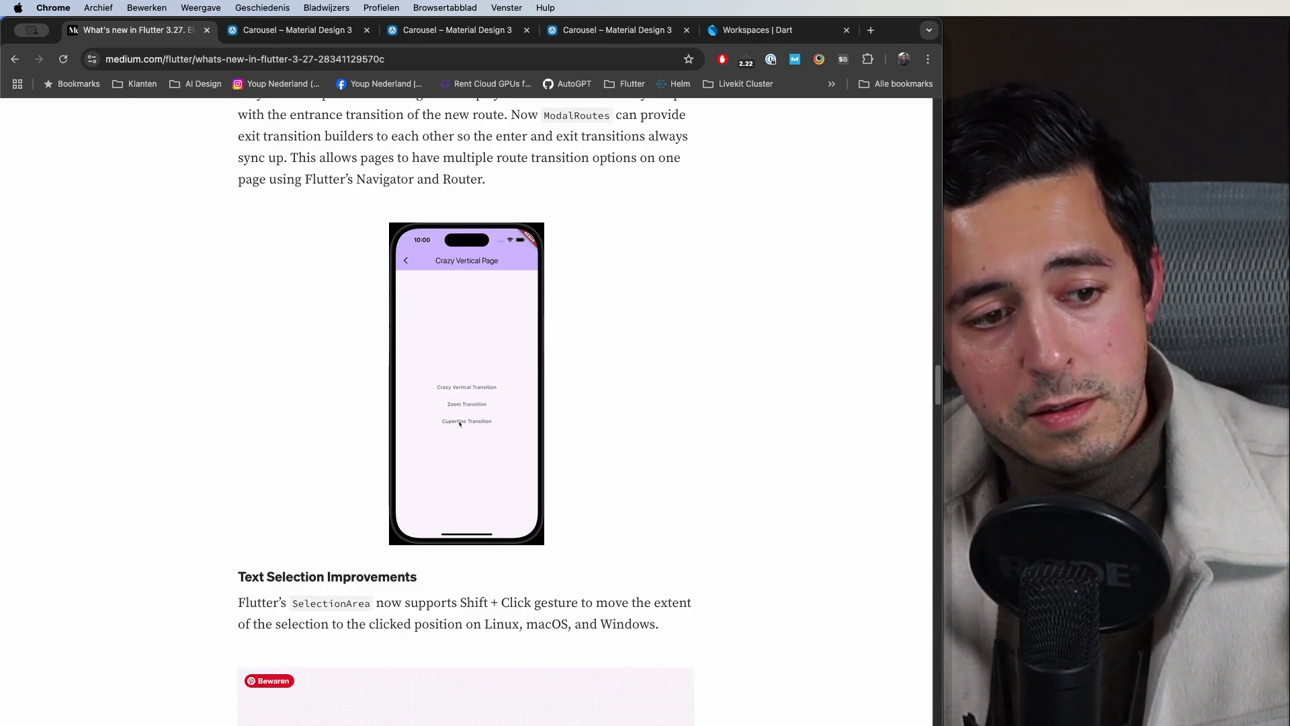
scroll(down, 3)
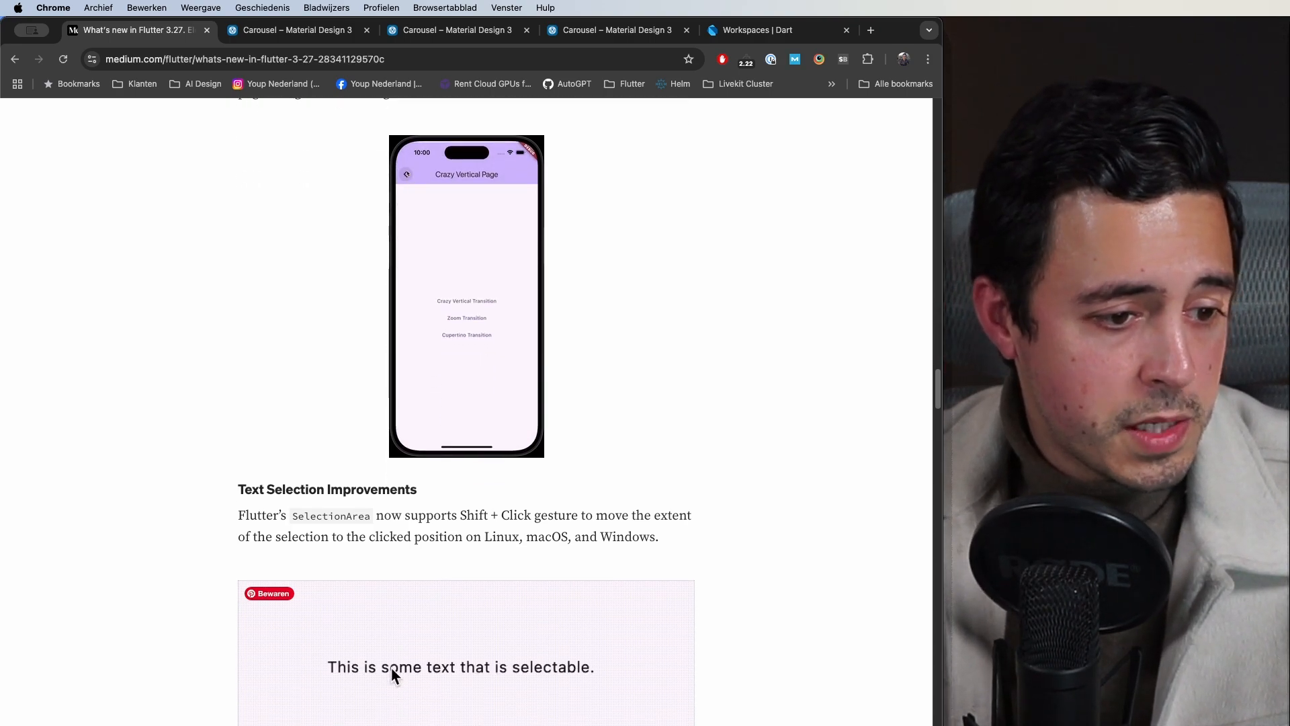
scroll(down, 3)
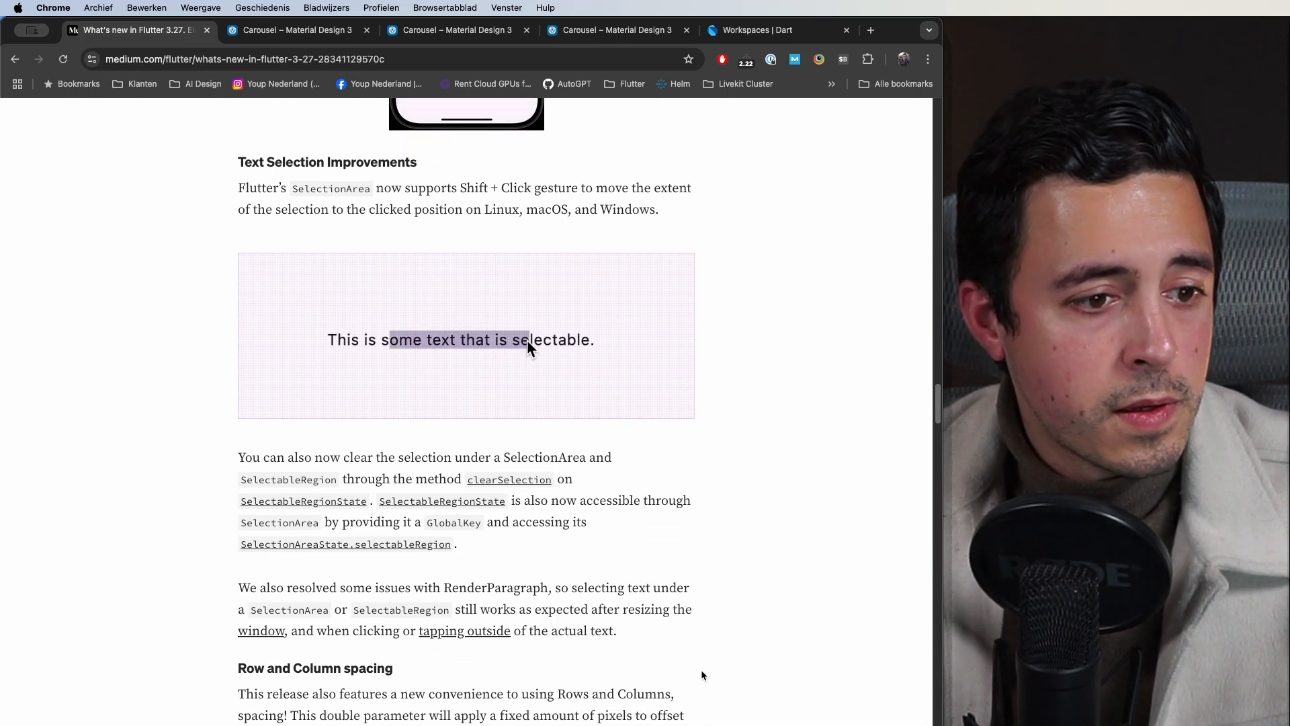
scroll(down, 3)
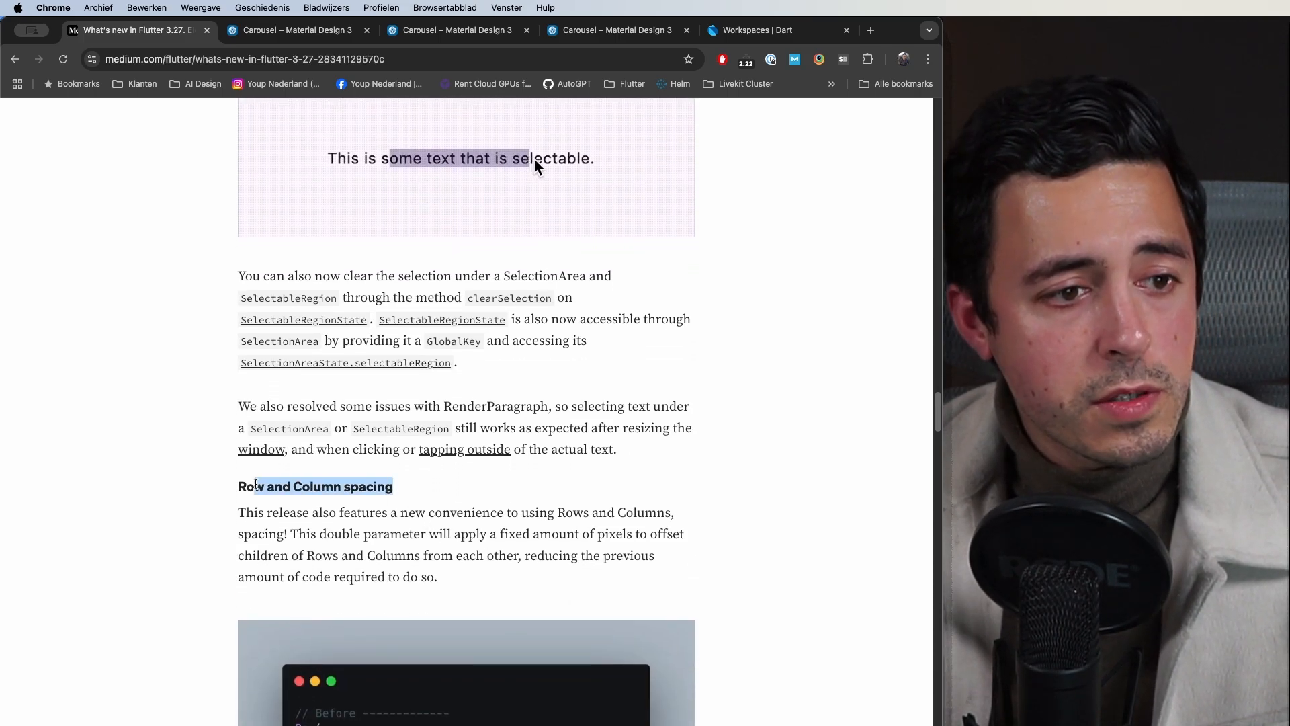
Step: Scroll the Before/Or/After Row spacing code block into view and read back and forth through it
scroll(down, 3)
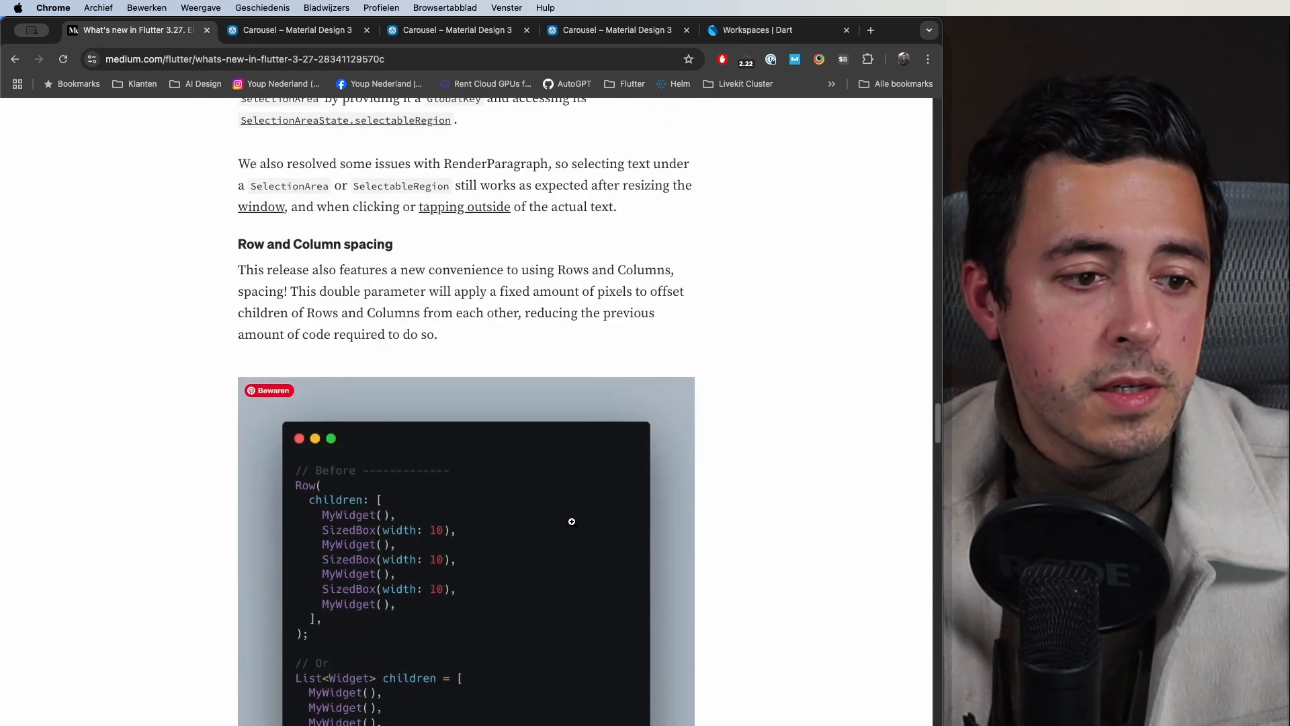
mouse_move(625, 380)
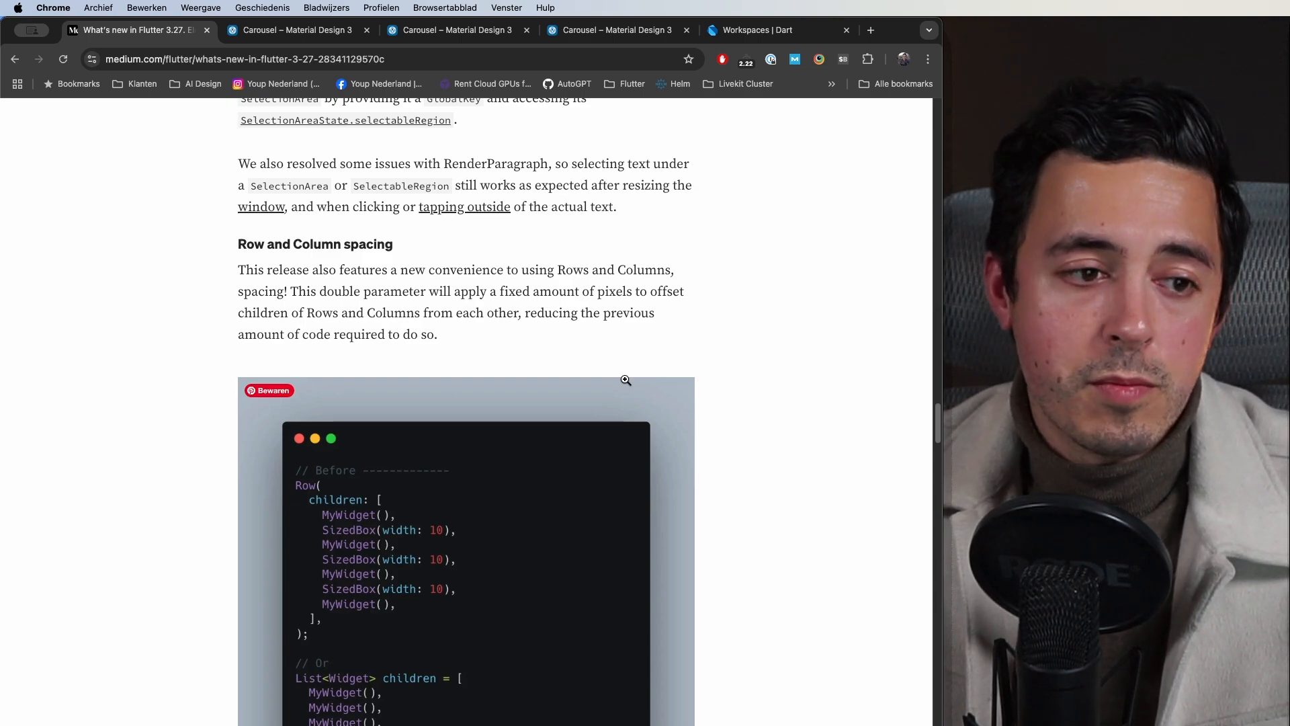
mouse_move(581, 537)
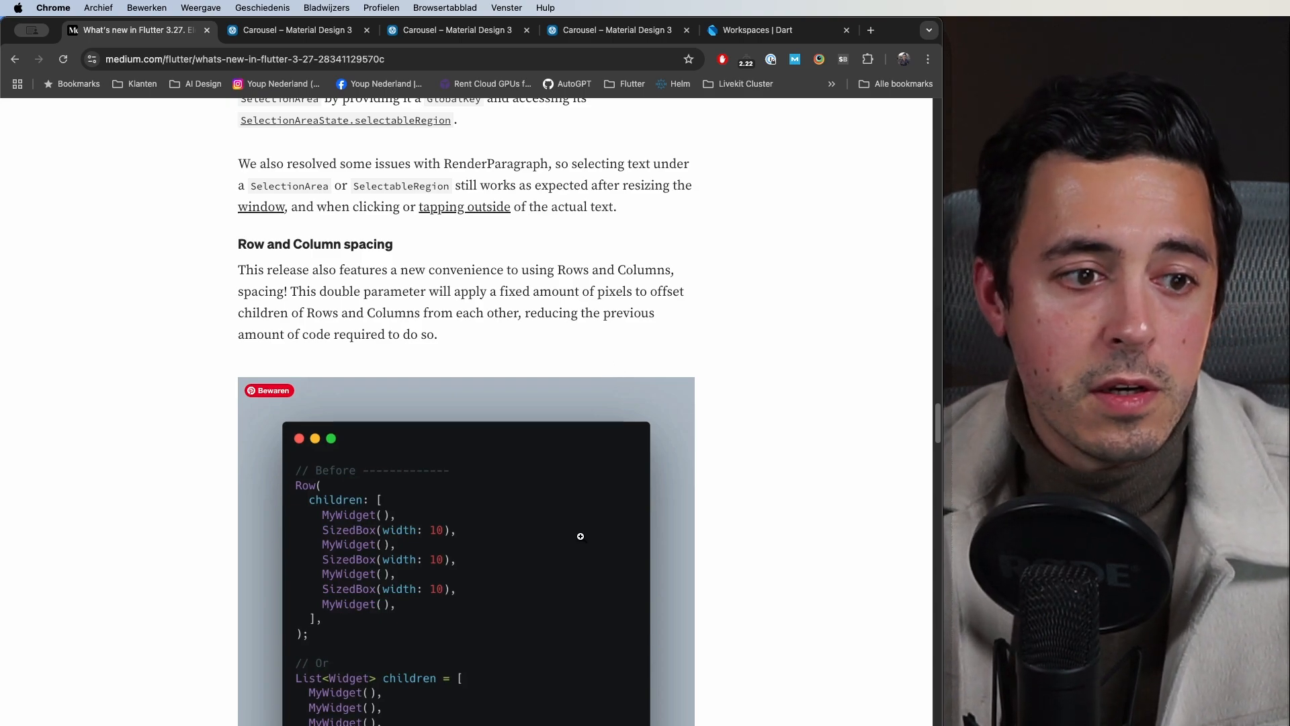
mouse_move(358, 529)
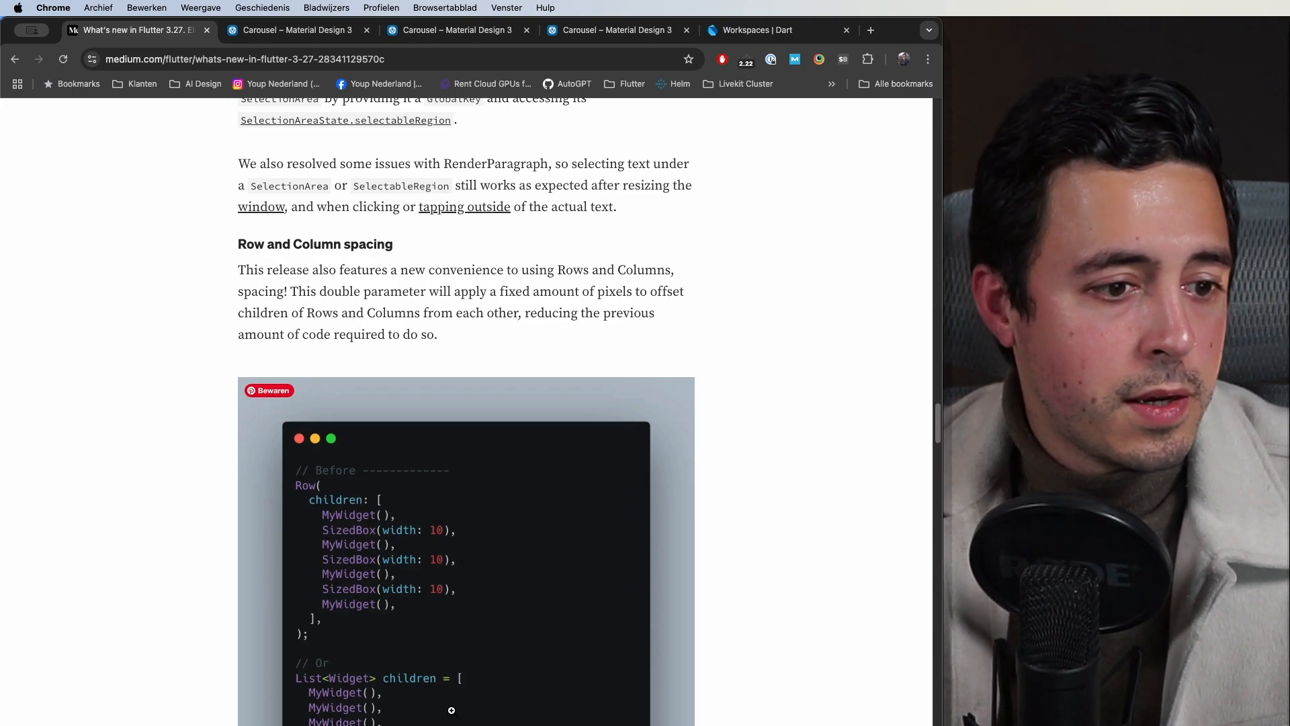
scroll(down, 3)
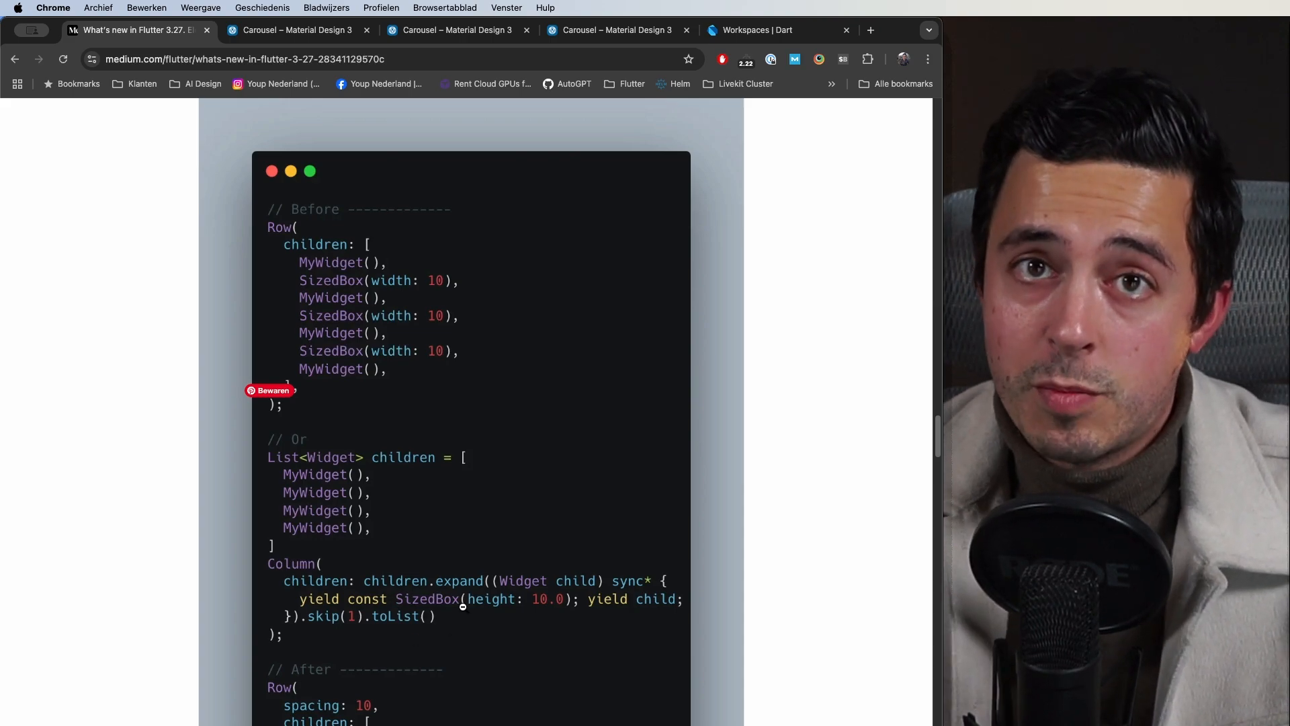
scroll(up, 3)
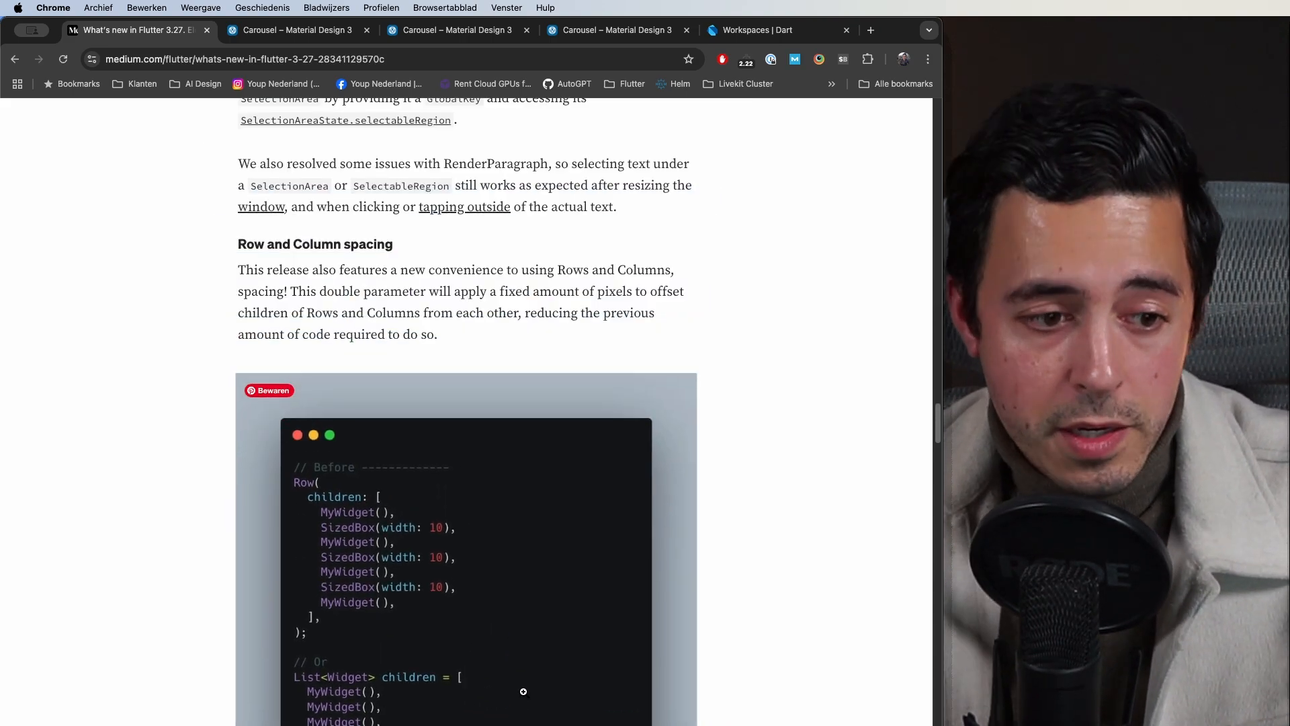
scroll(down, 3)
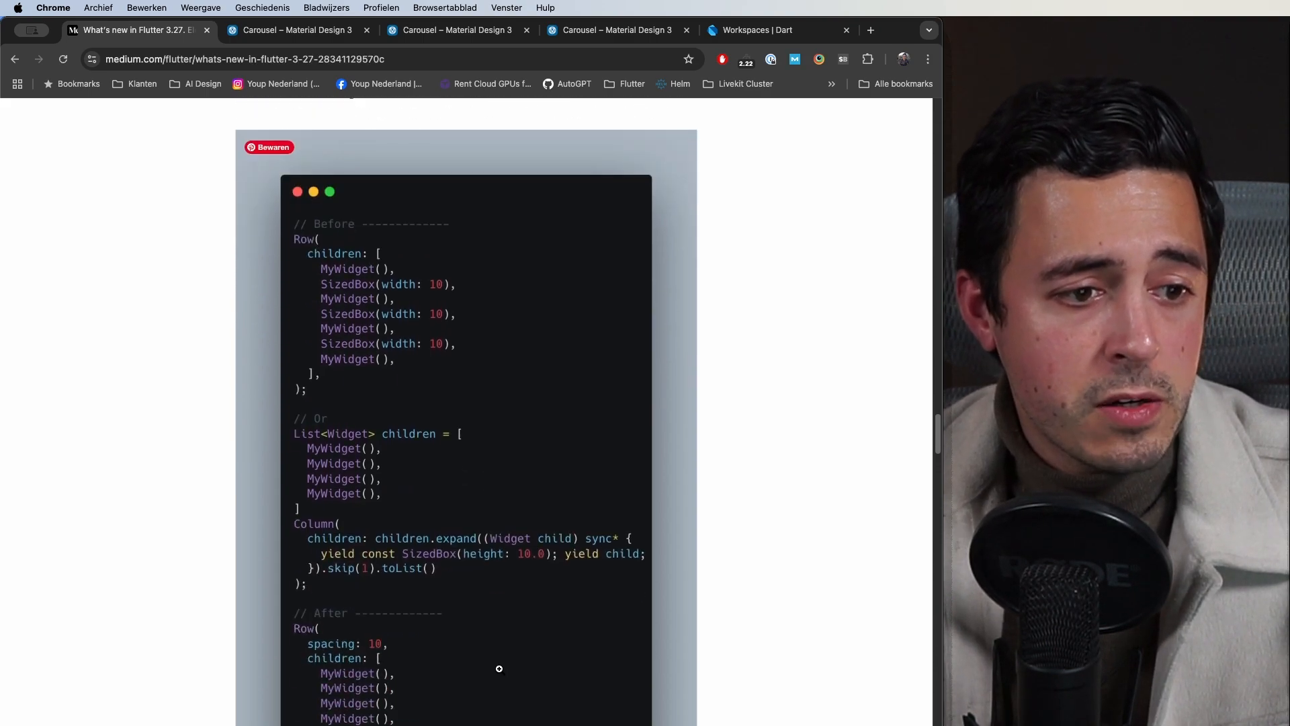
scroll(up, 3)
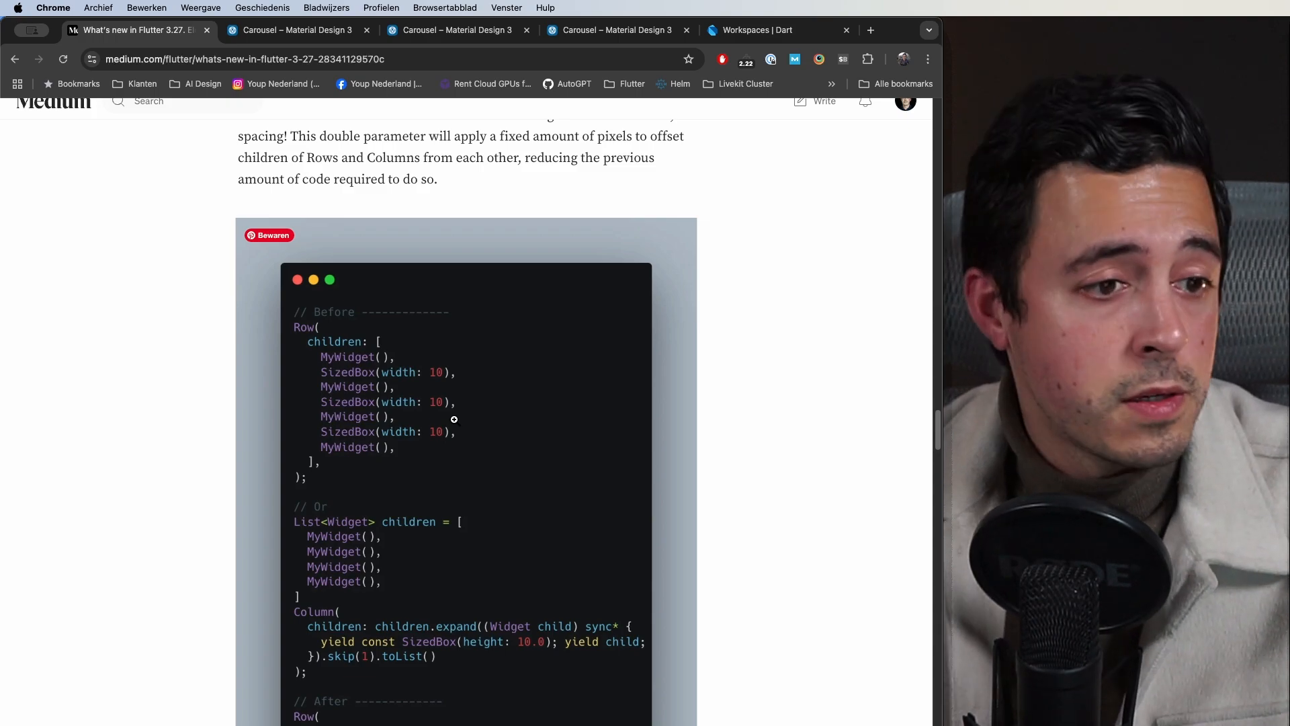
mouse_move(448, 431)
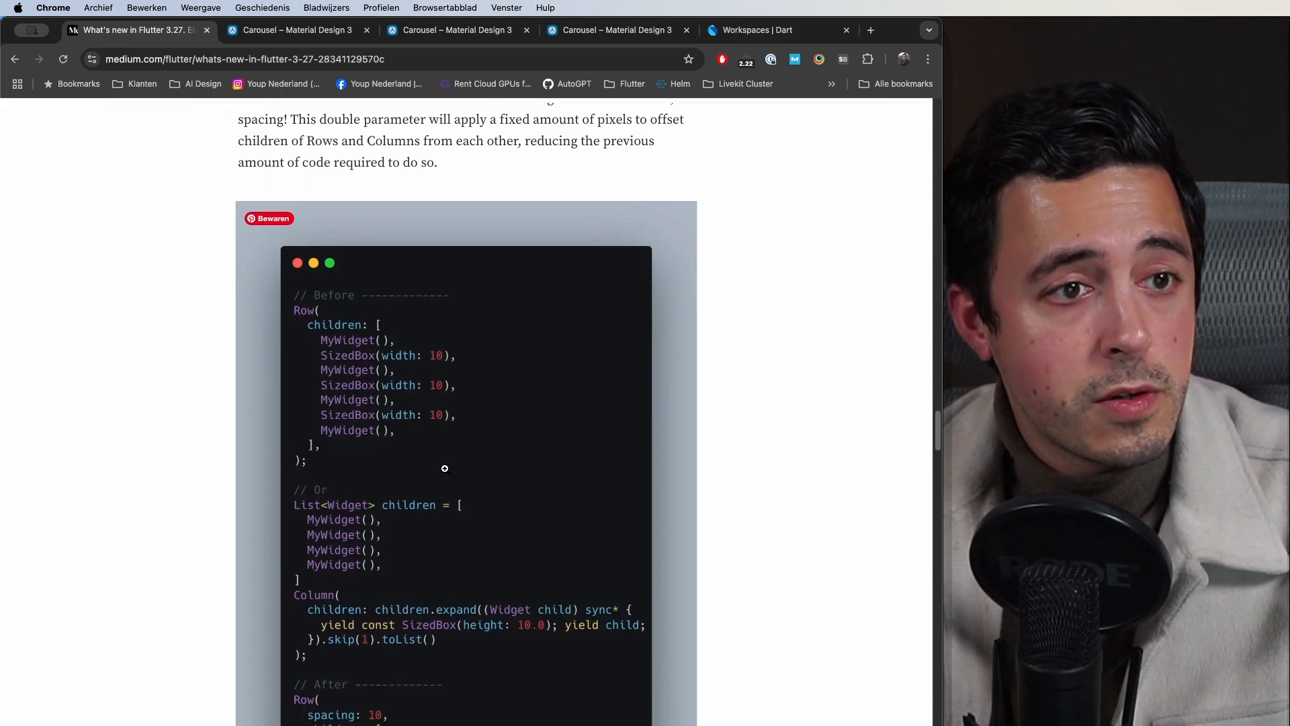
scroll(down, 3)
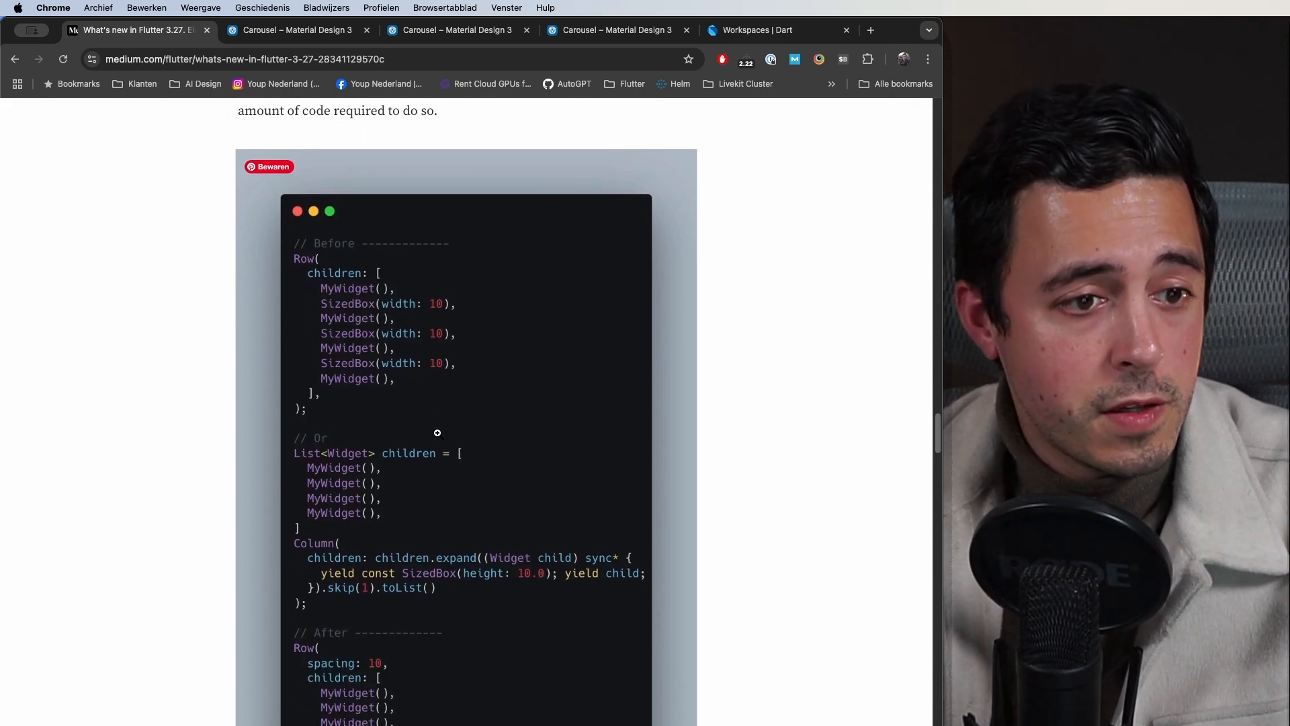
Step: Scroll to the Engine section on Impeller on Android and its AndroidManifest meta-data opt-out snippet
scroll(down, 3)
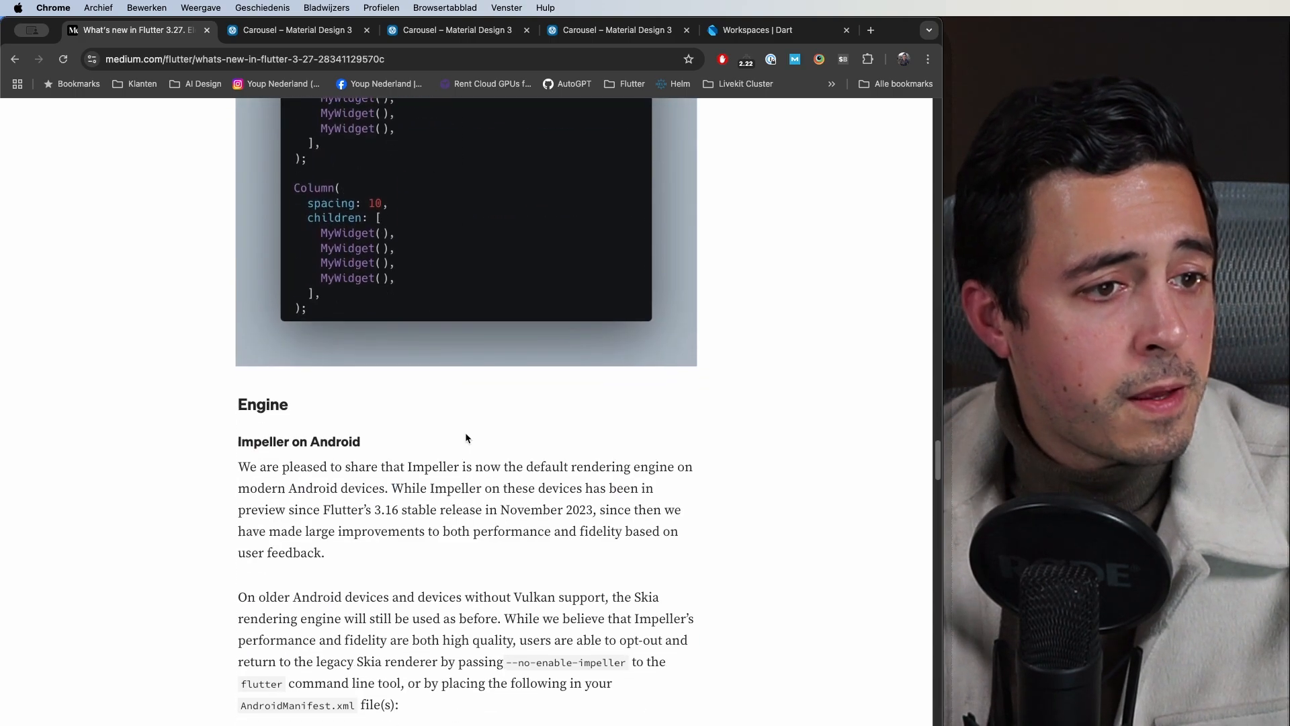
scroll(down, 3)
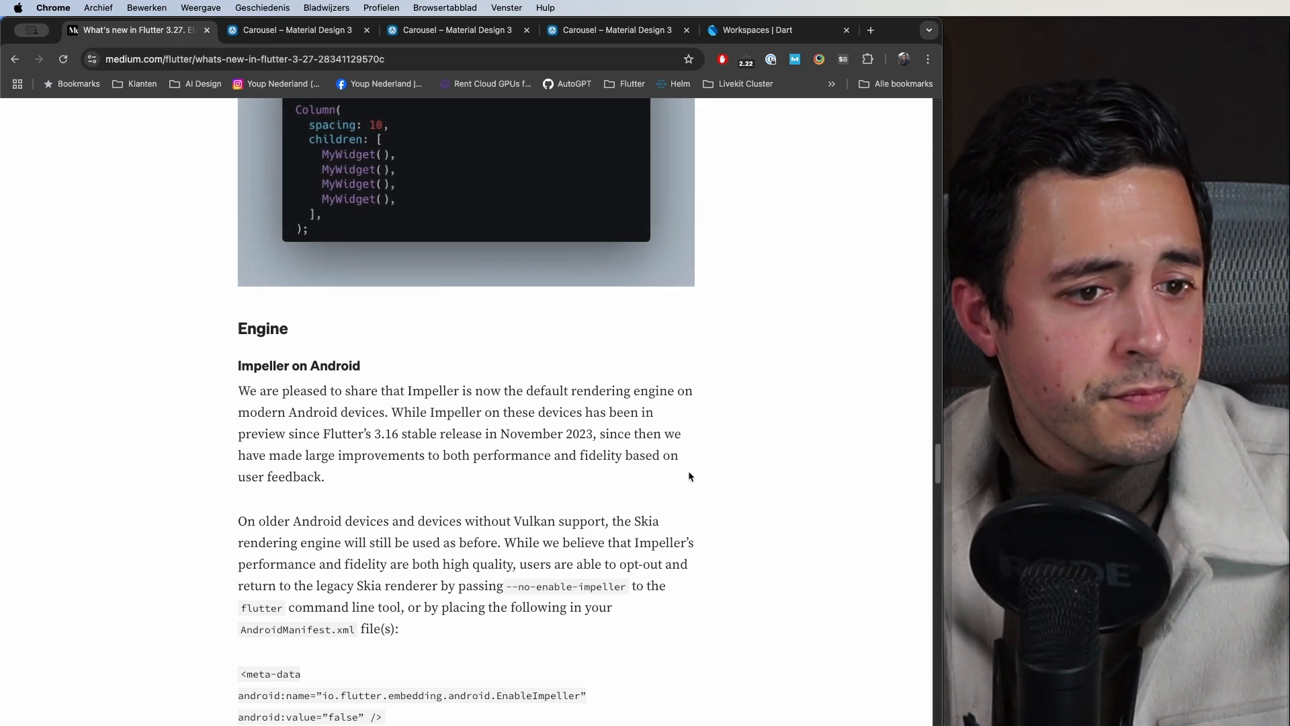
scroll(down, 3)
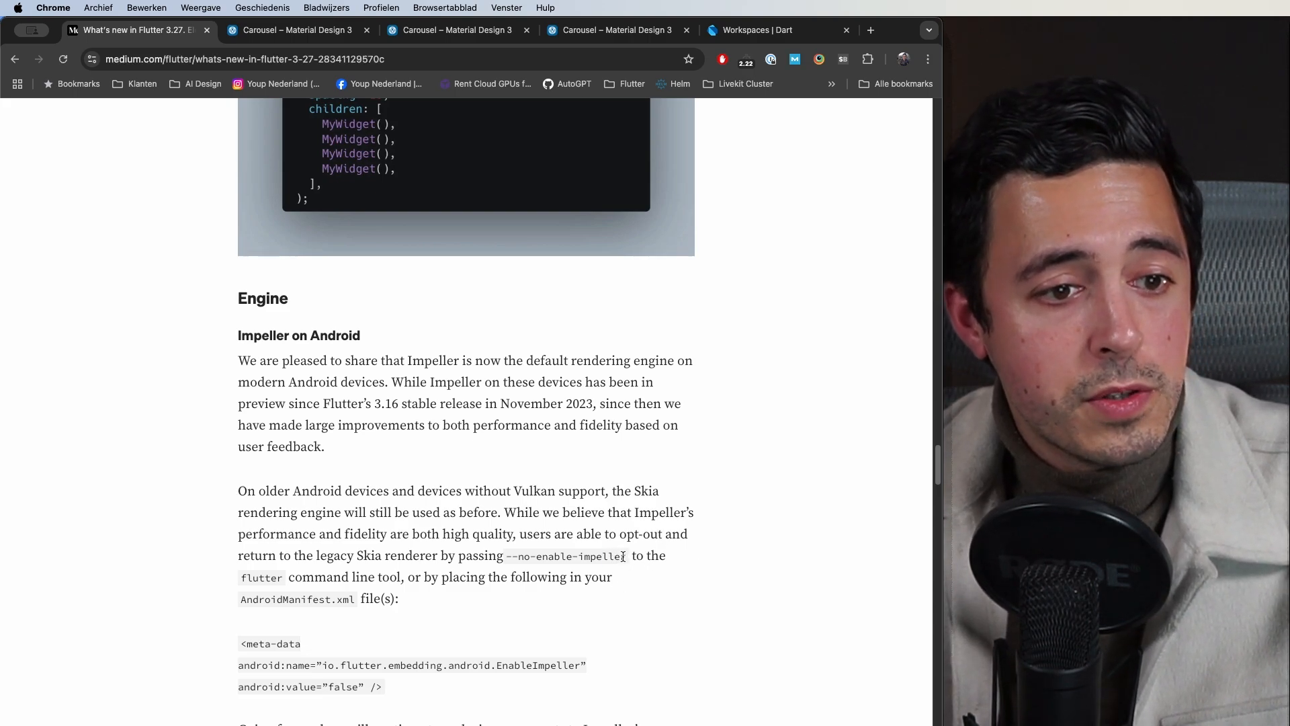
mouse_move(465, 603)
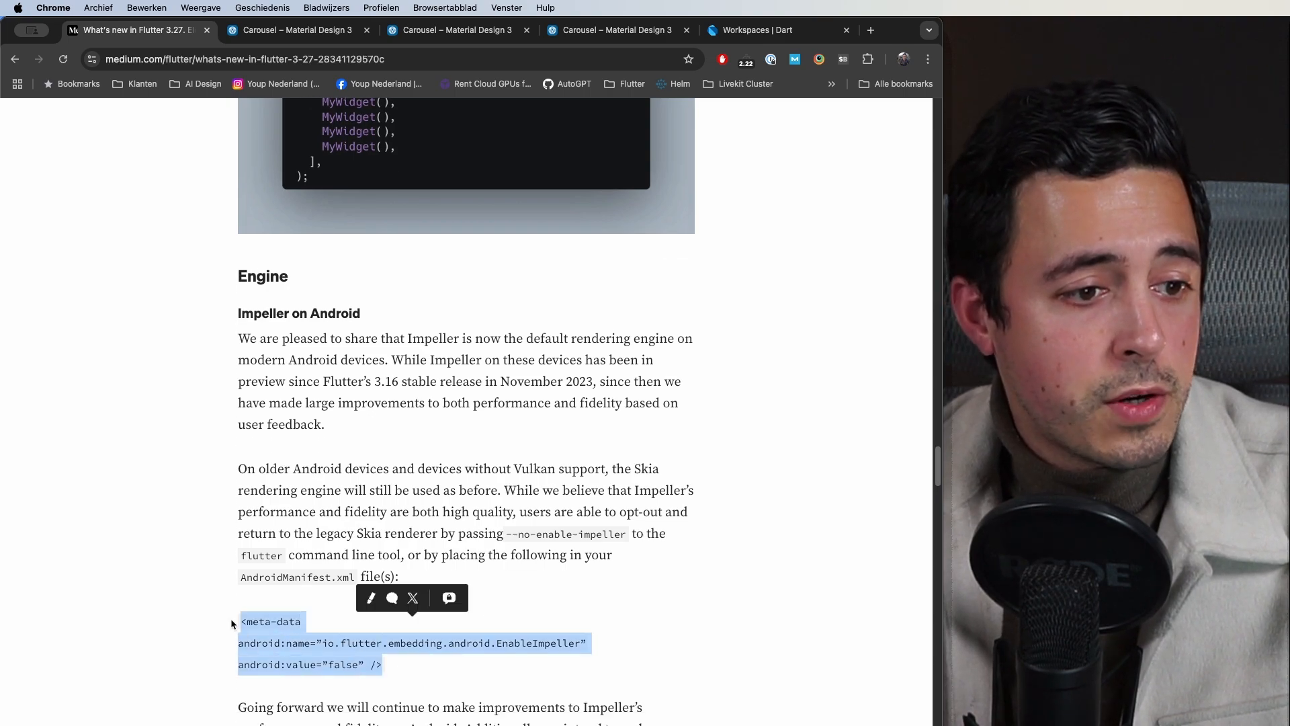
click(621, 640)
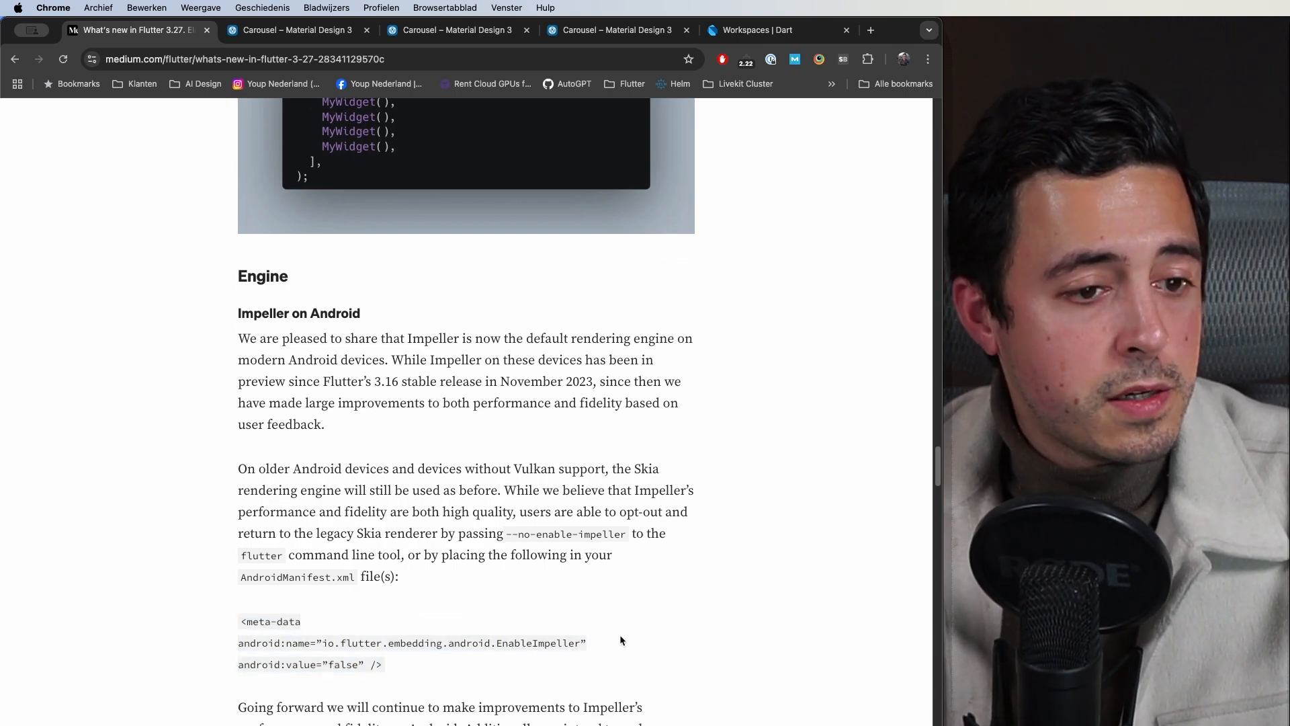
scroll(down, 3)
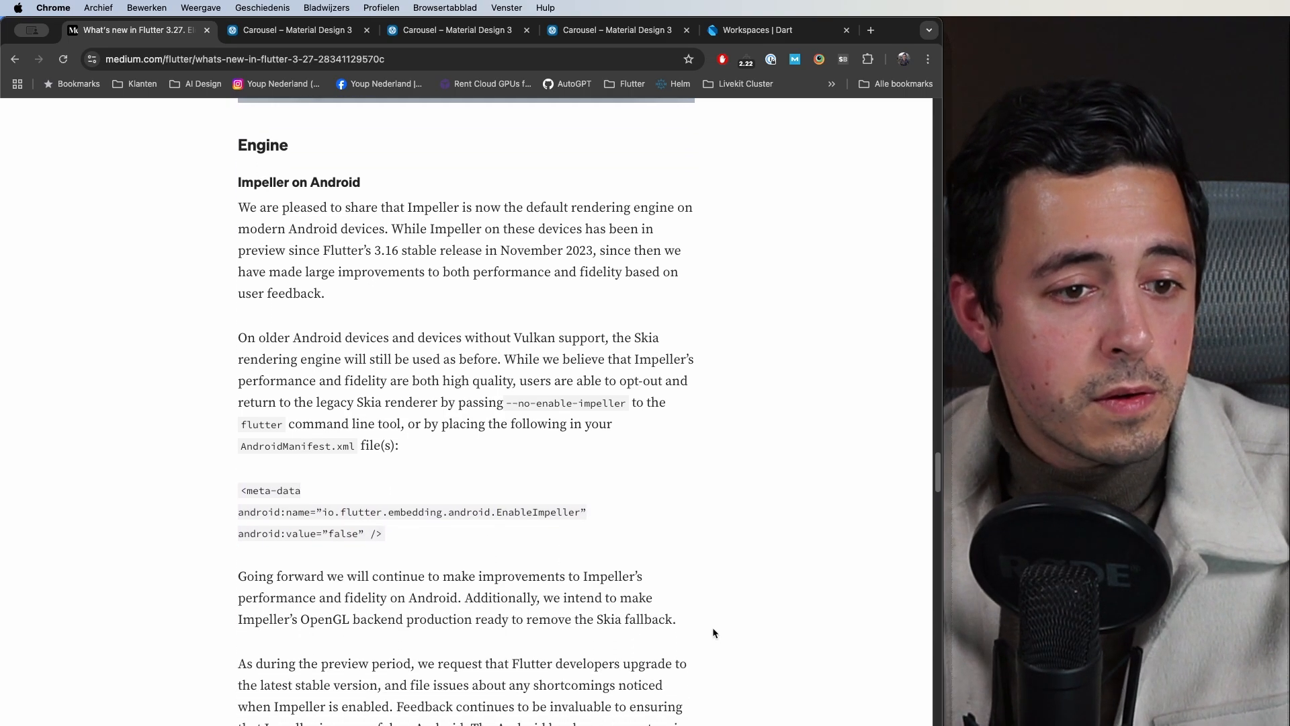
scroll(up, 3)
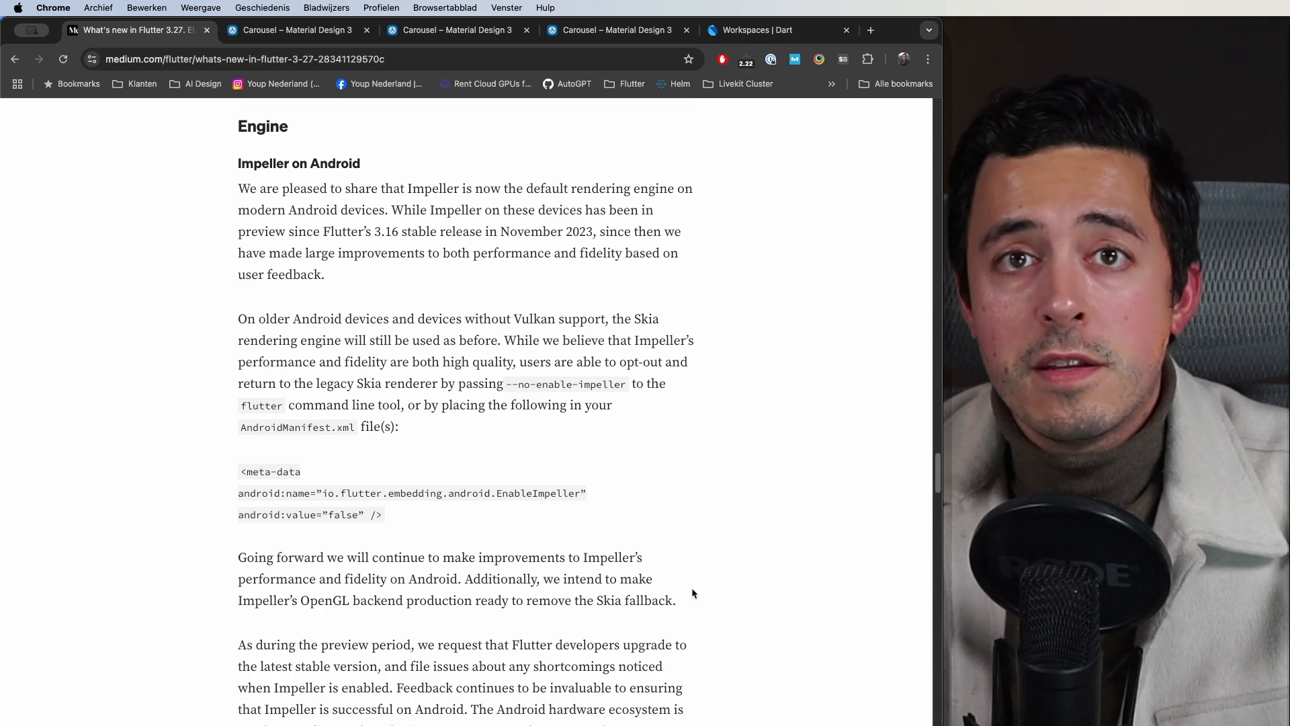
mouse_move(683, 617)
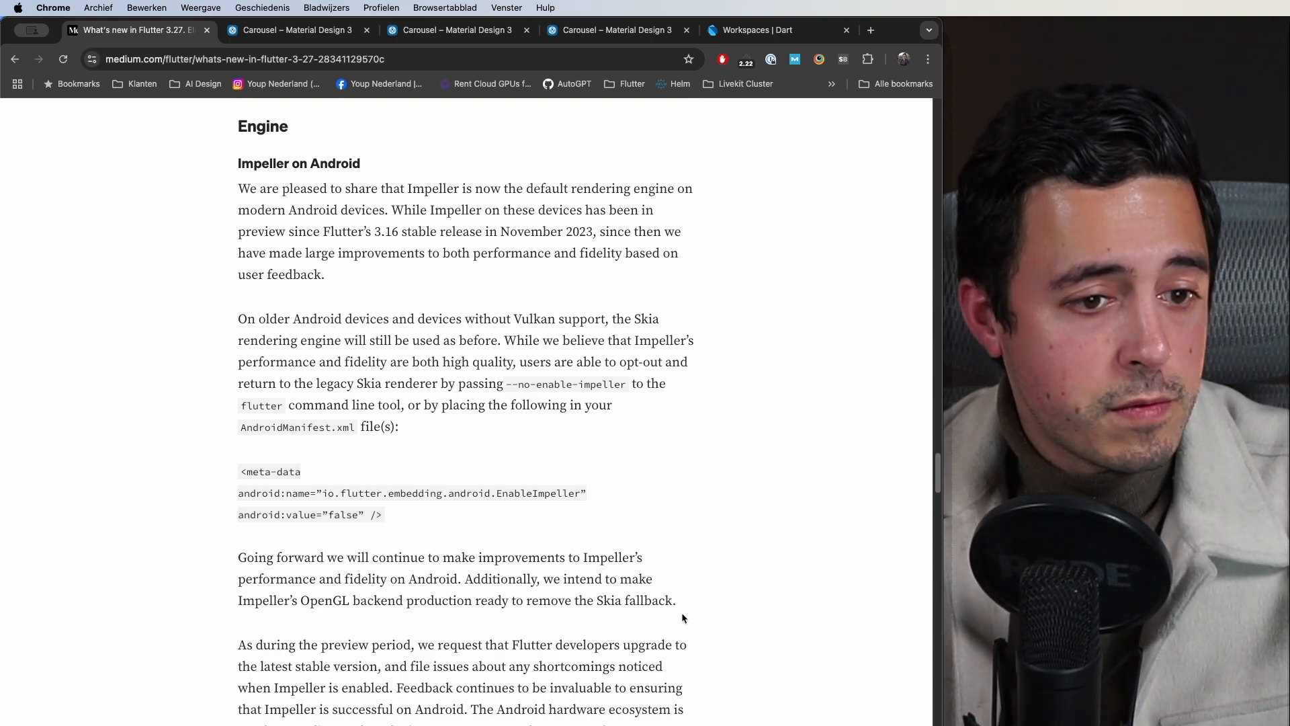
Step: Scroll down from the Engine section into the Web Improvements bullet list
scroll(down, 3)
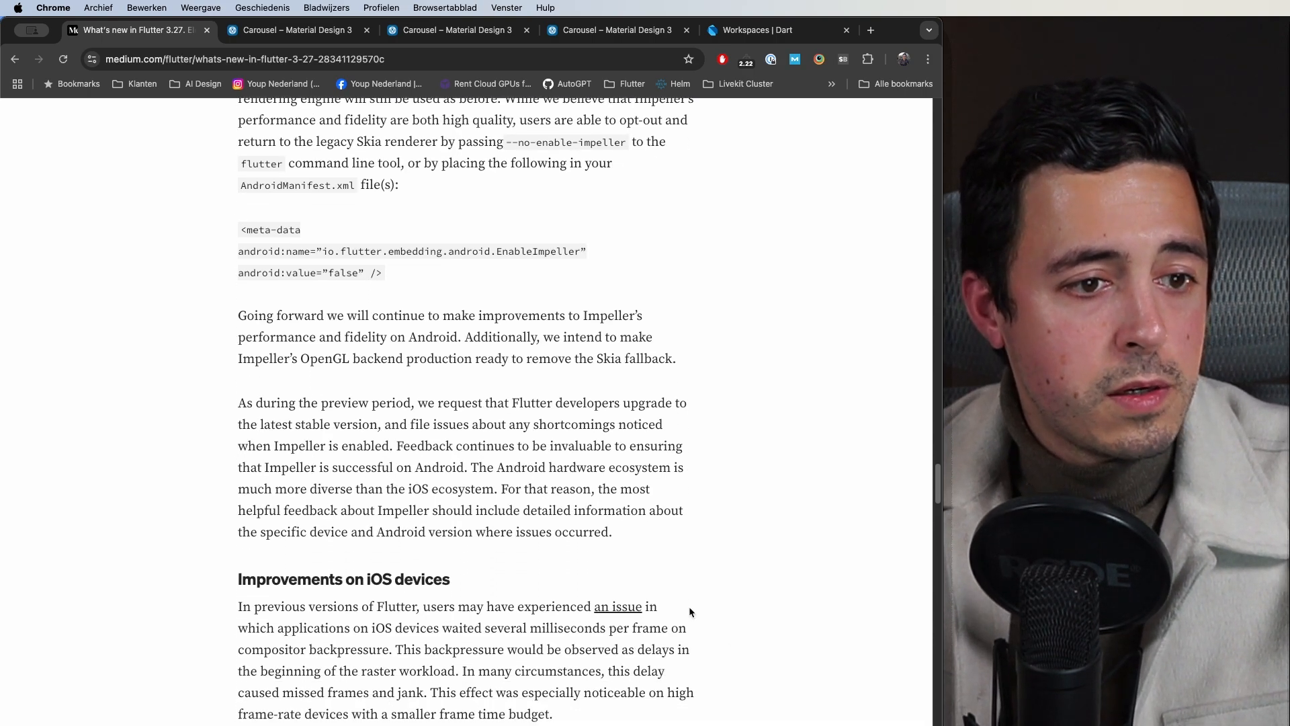
scroll(down, 3)
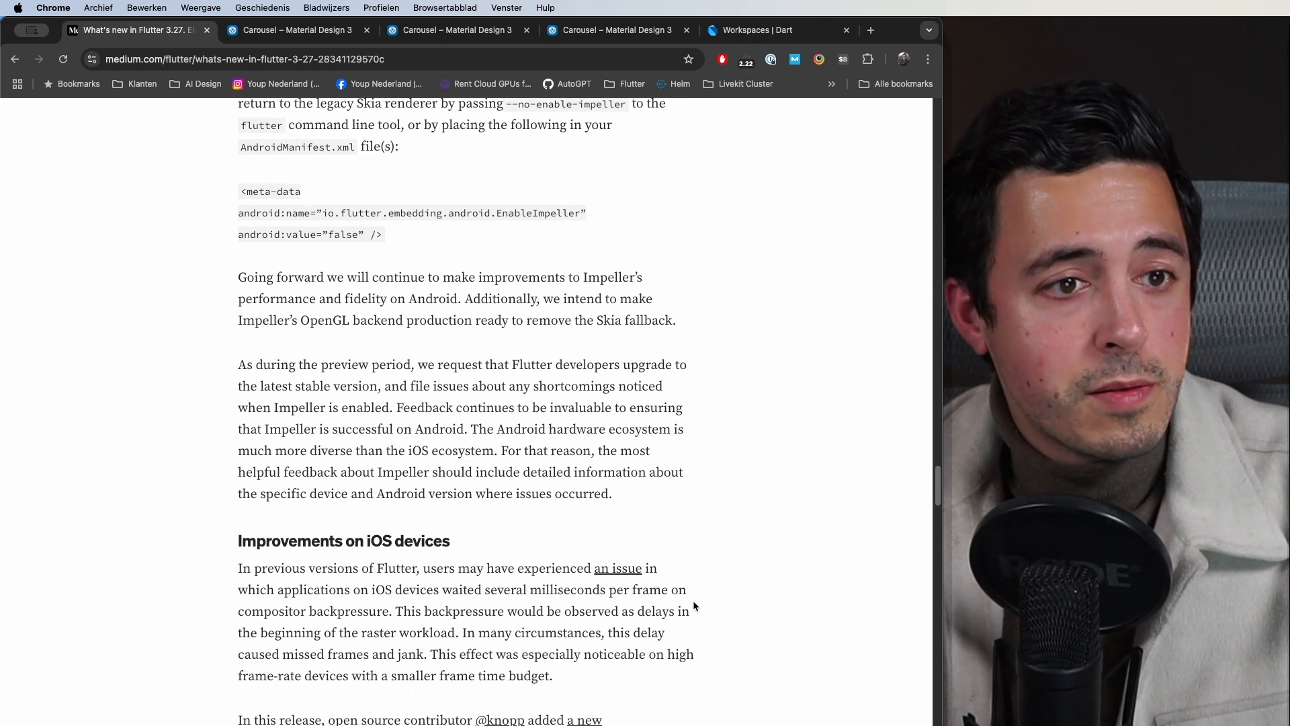
scroll(down, 3)
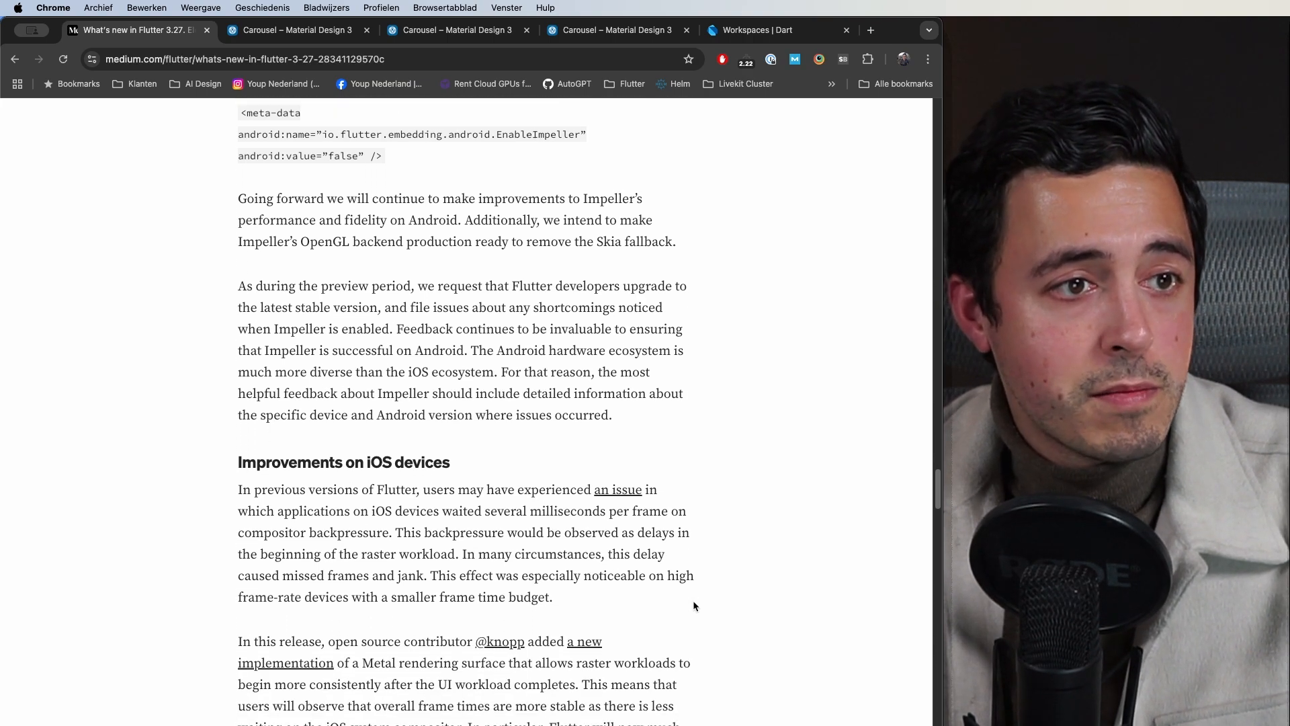
mouse_move(662, 531)
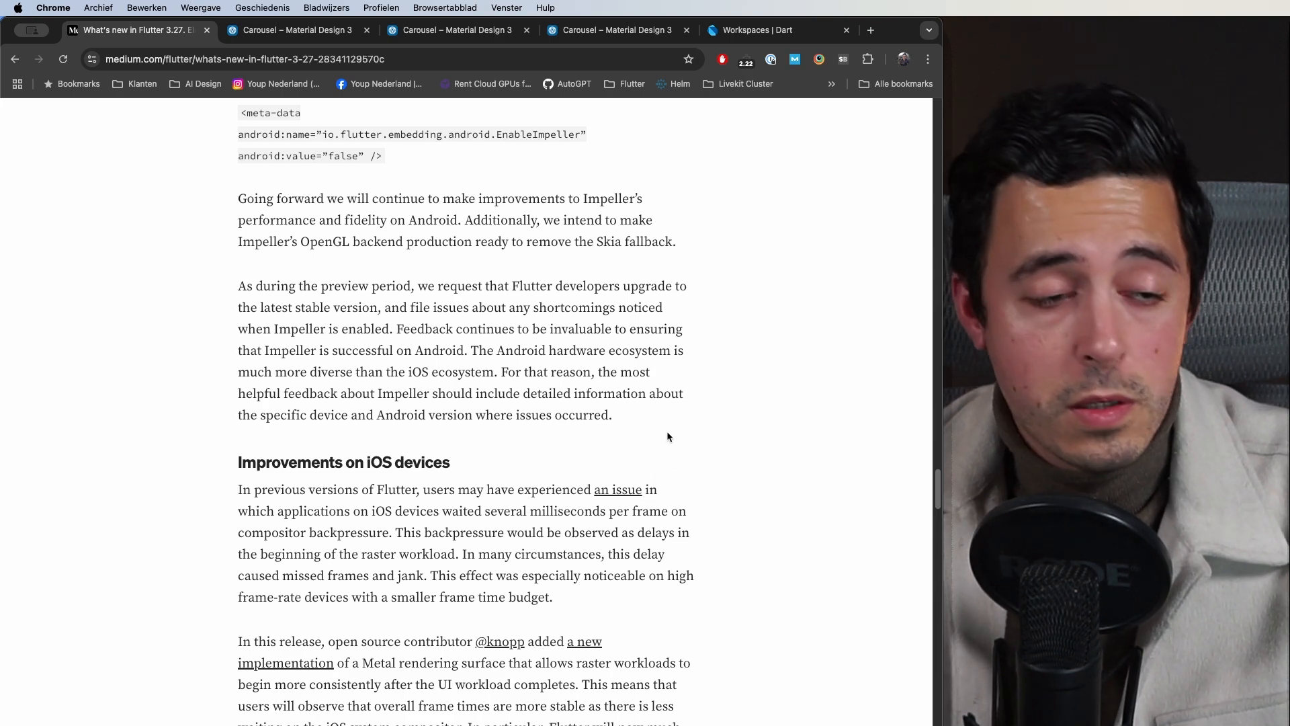
scroll(down, 3)
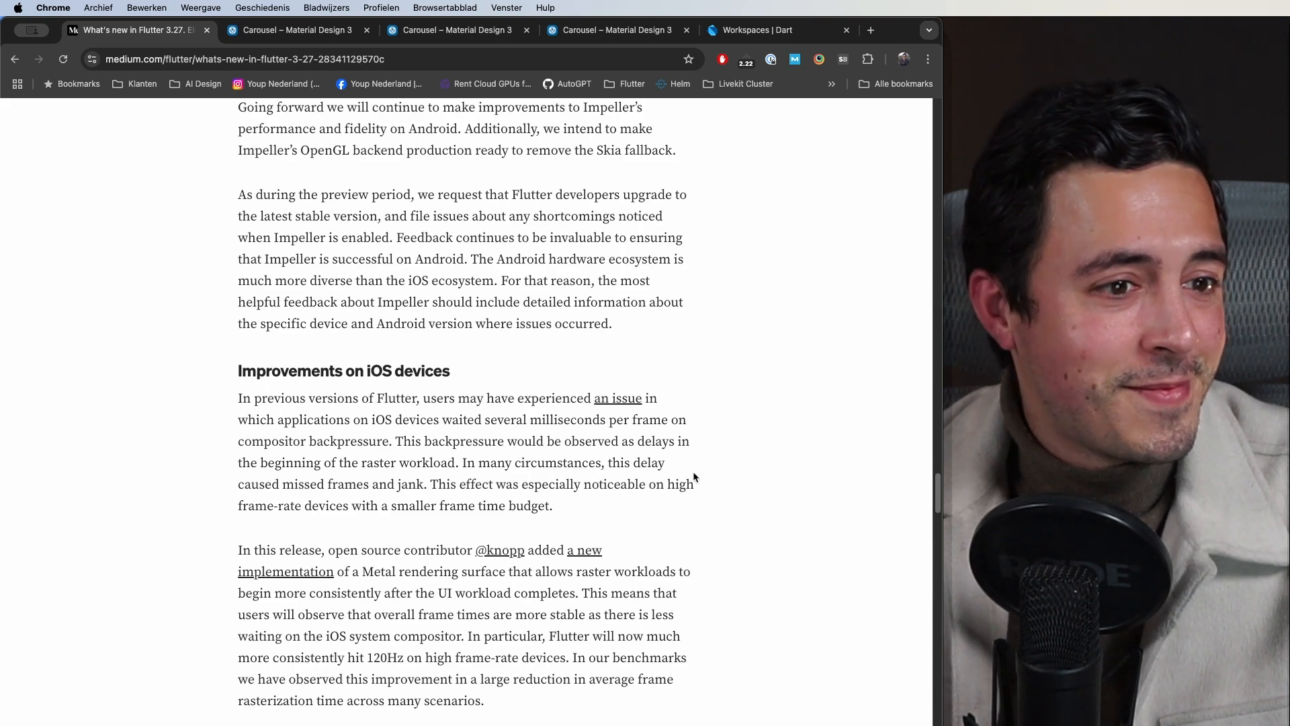
scroll(down, 3)
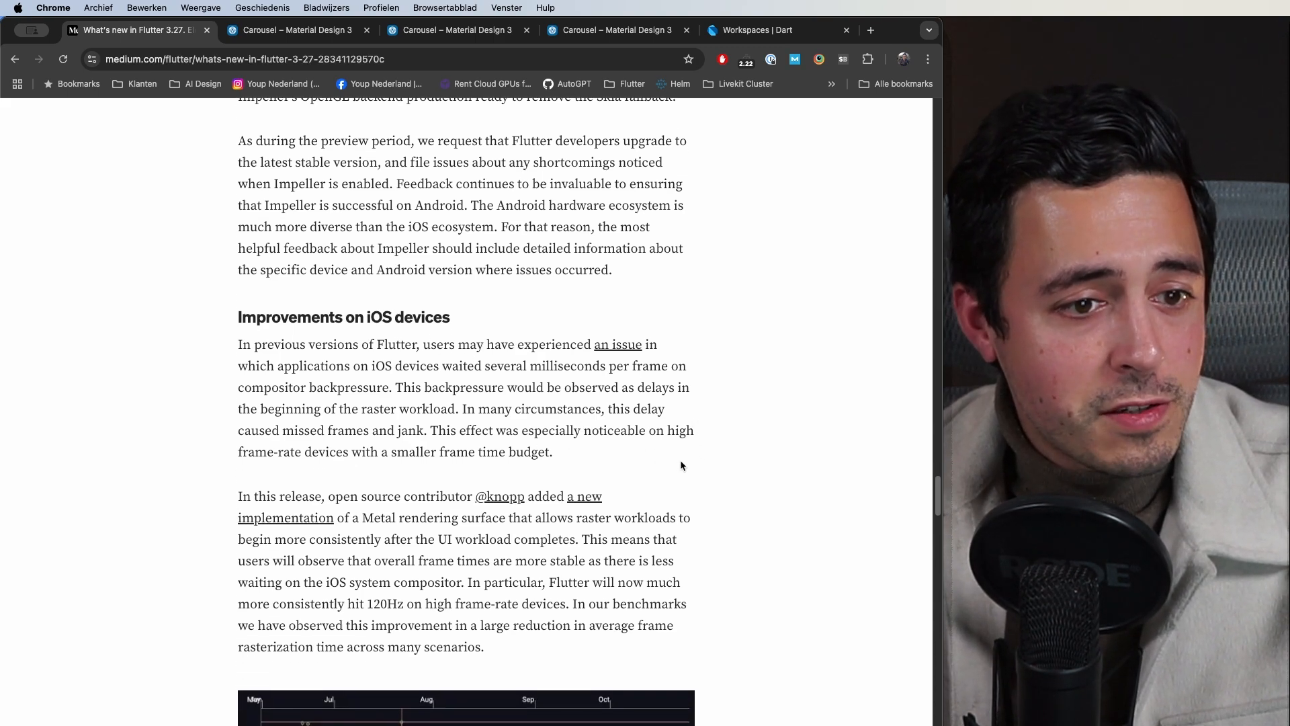
scroll(down, 3)
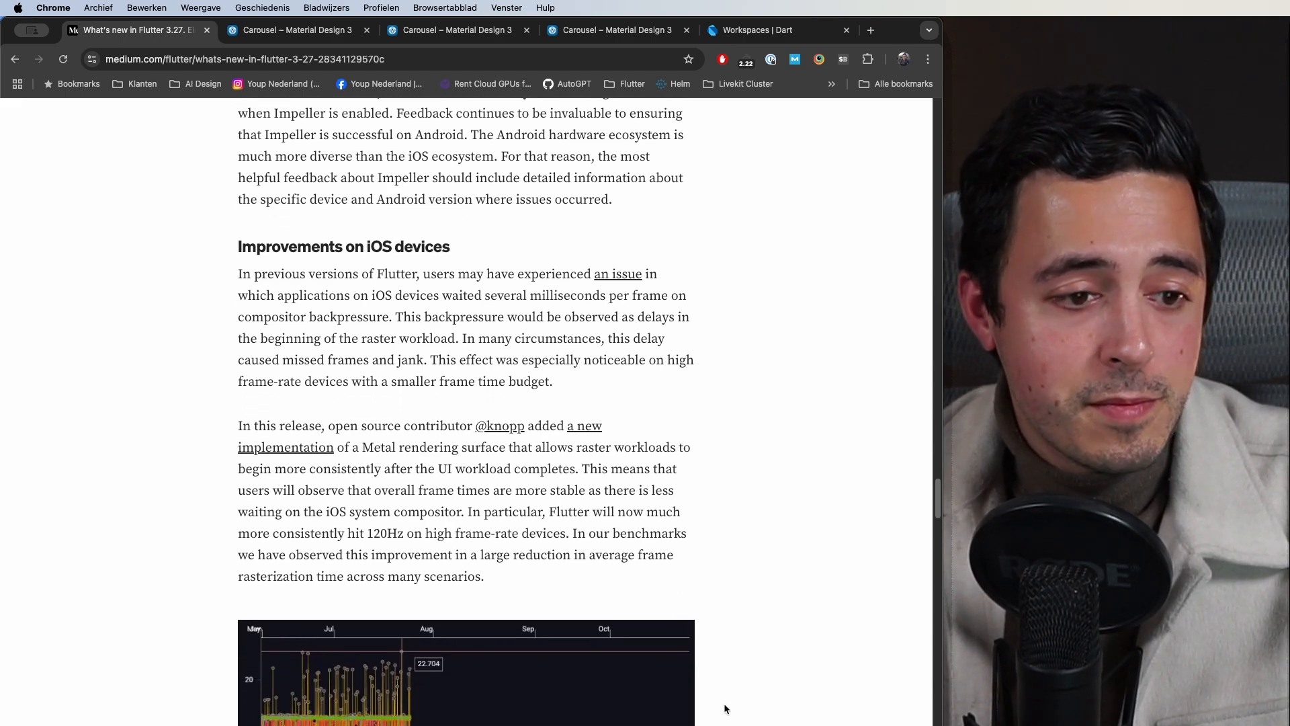
mouse_move(362, 625)
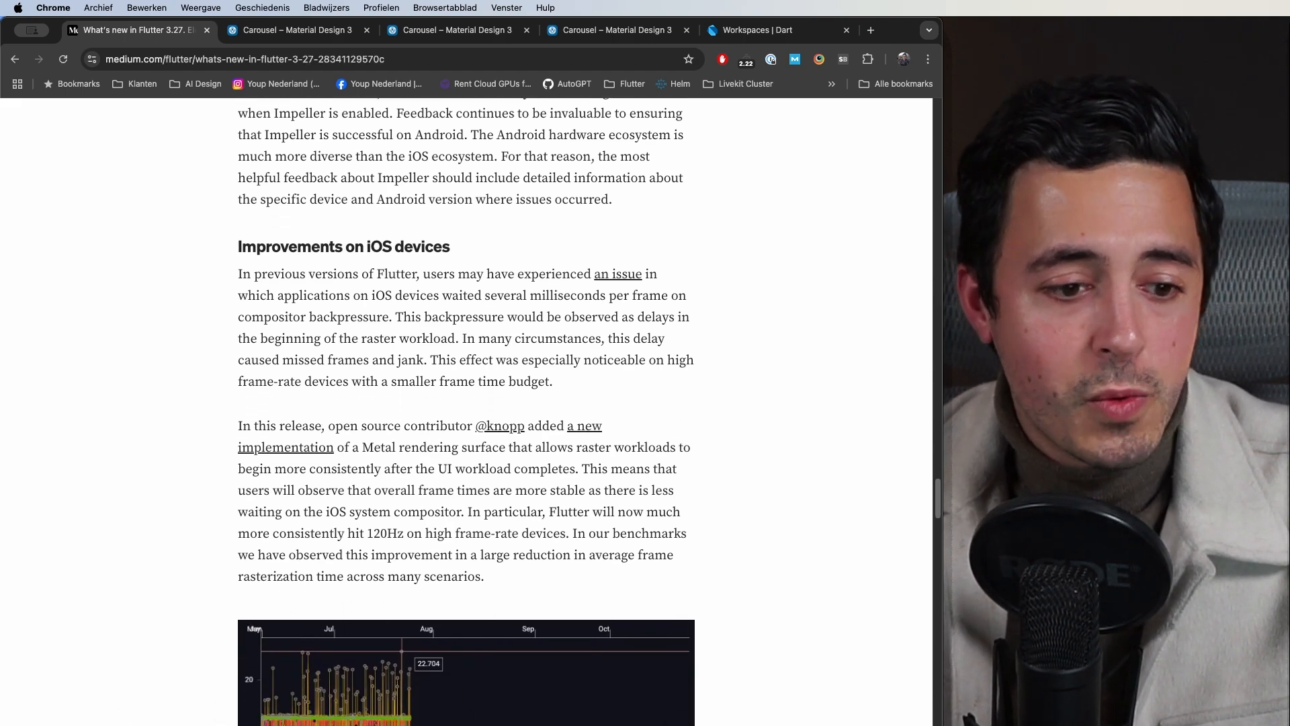
mouse_move(732, 618)
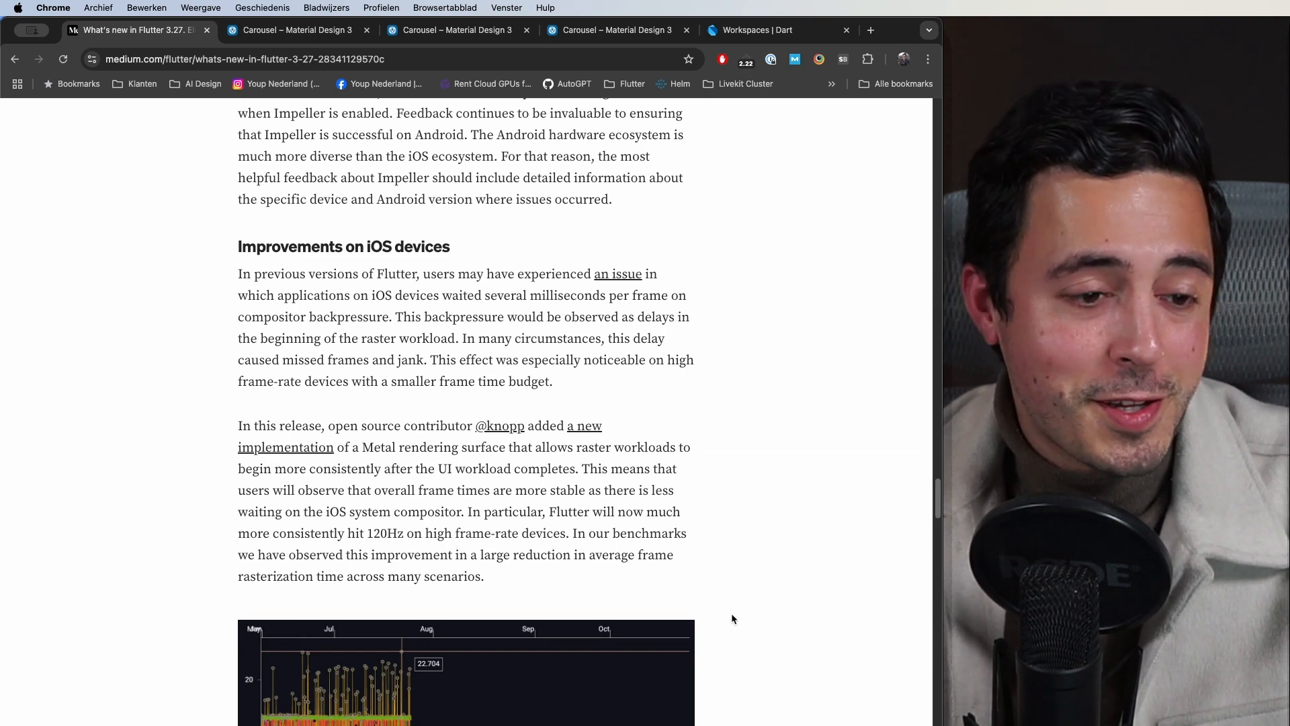
mouse_move(706, 546)
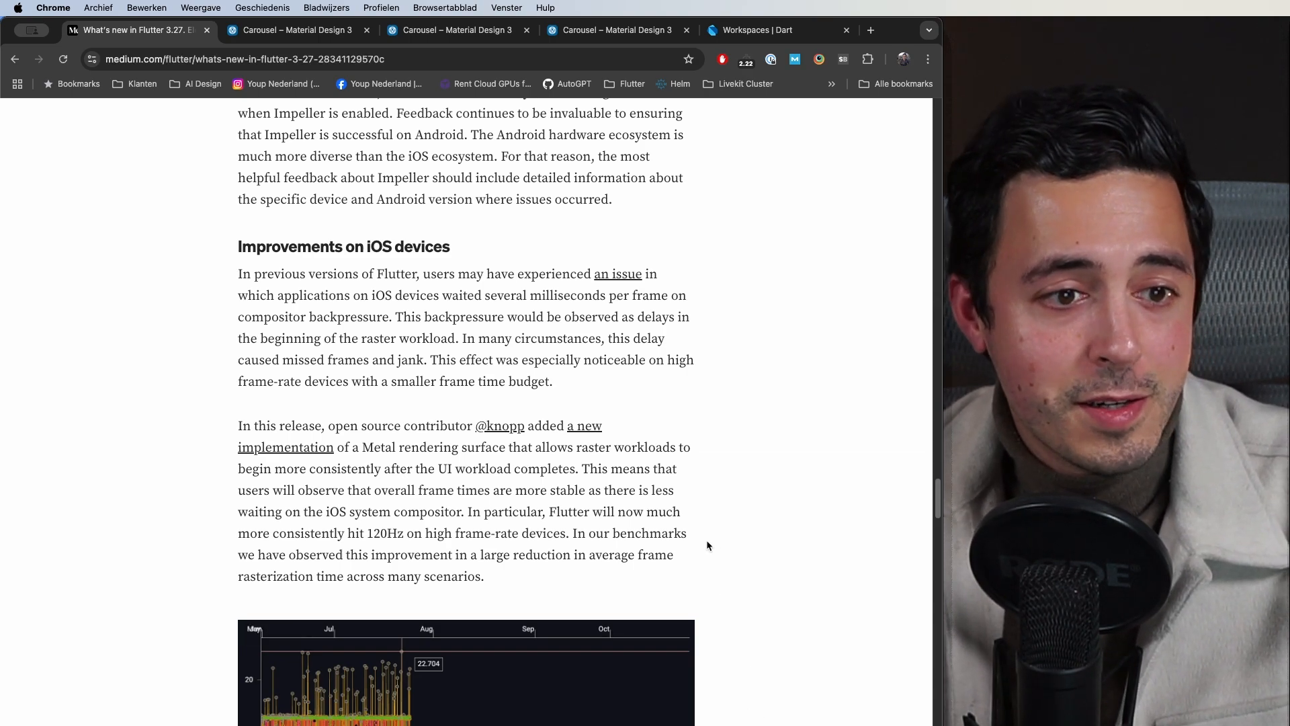
scroll(down, 3)
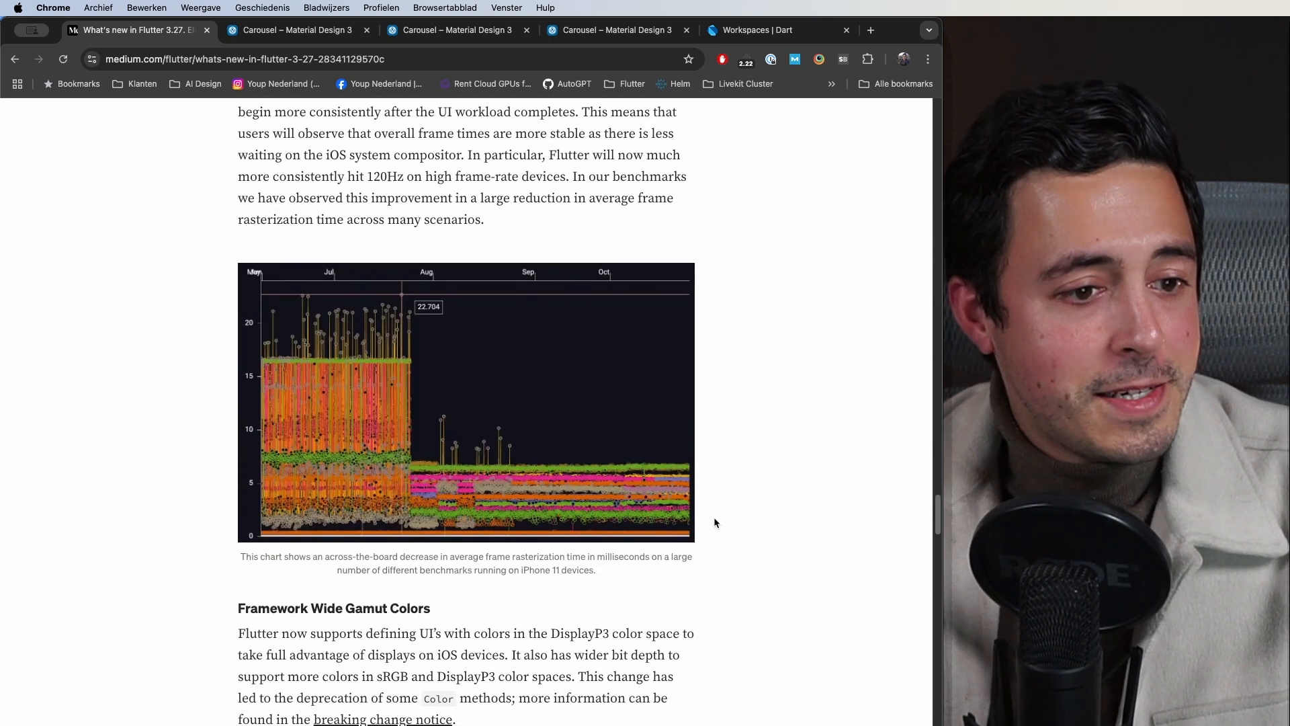
scroll(down, 3)
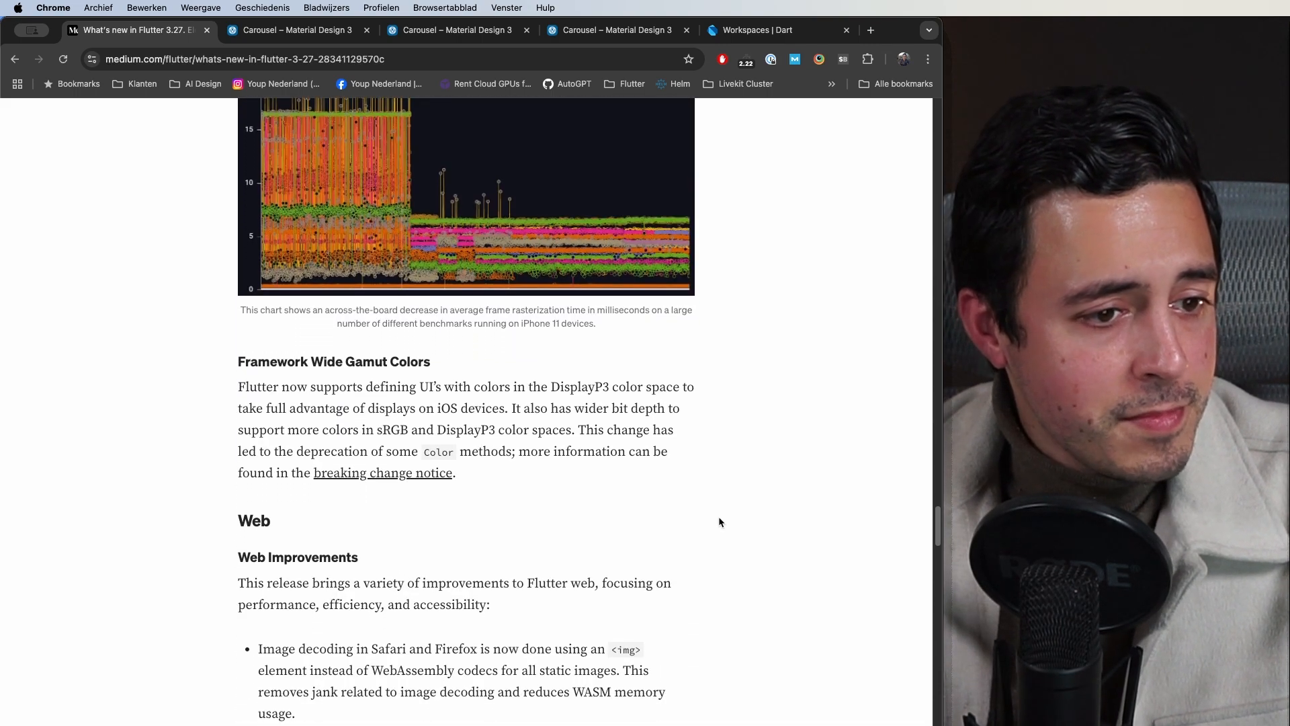
scroll(down, 3)
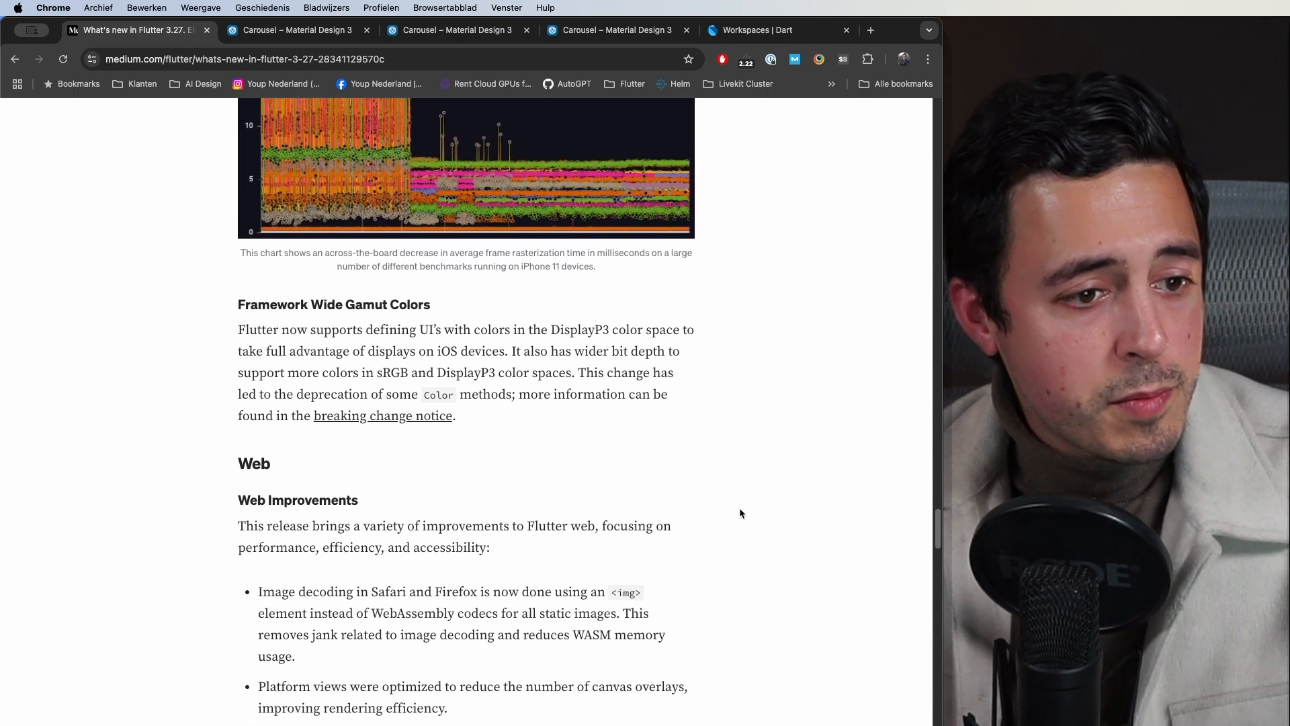
Step: Read the image decoding and drag scrolling bullets, then reach the iOS Swift Package Manager section
double_click(303, 591)
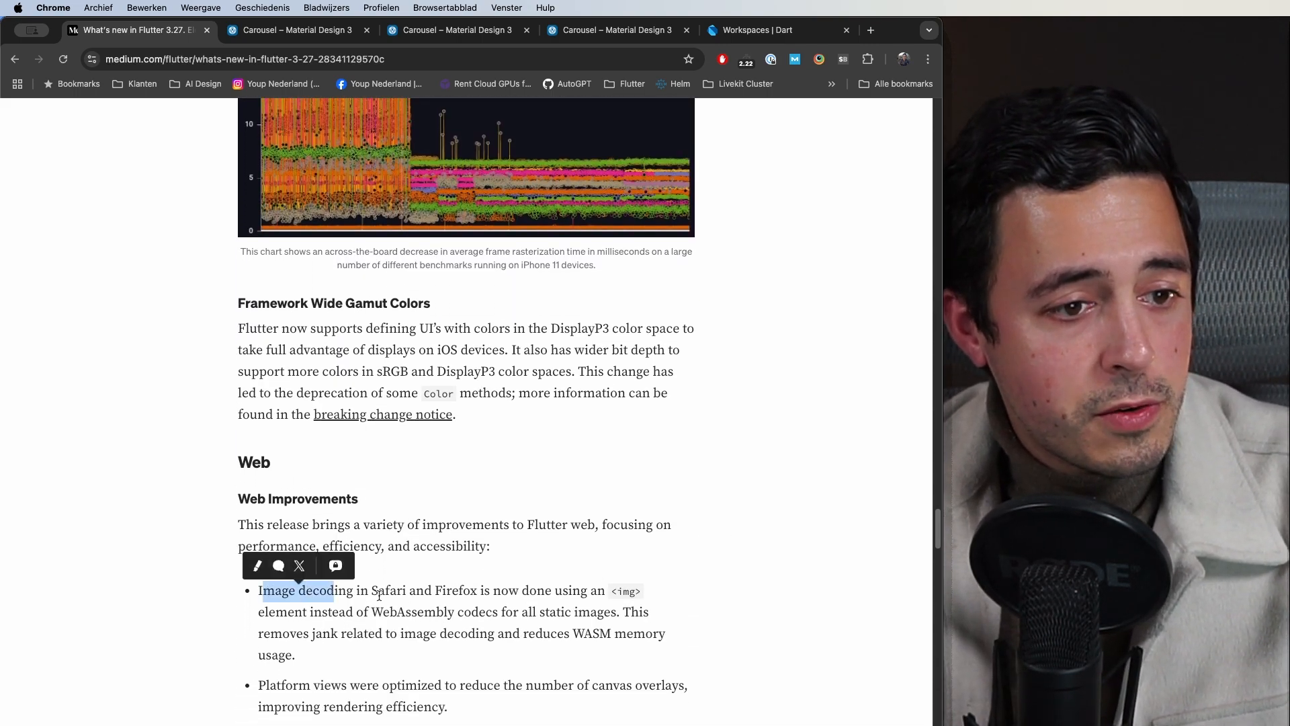
click(659, 607)
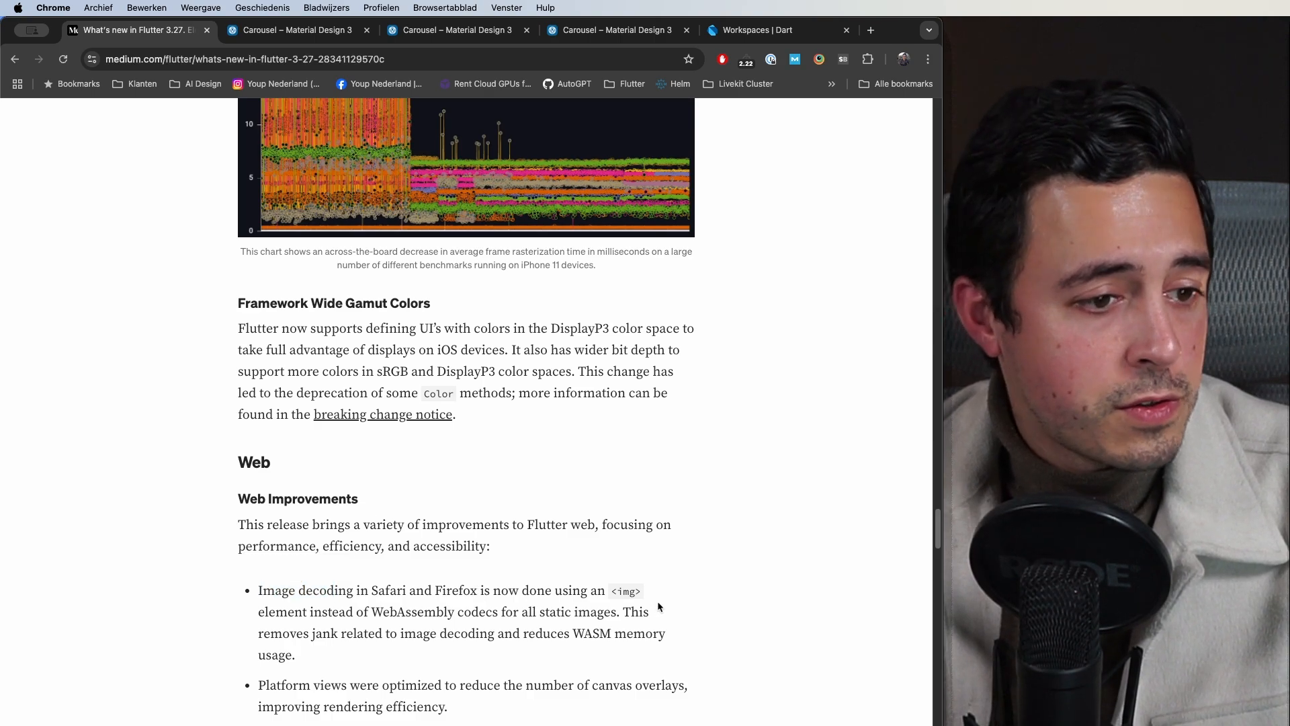
scroll(down, 3)
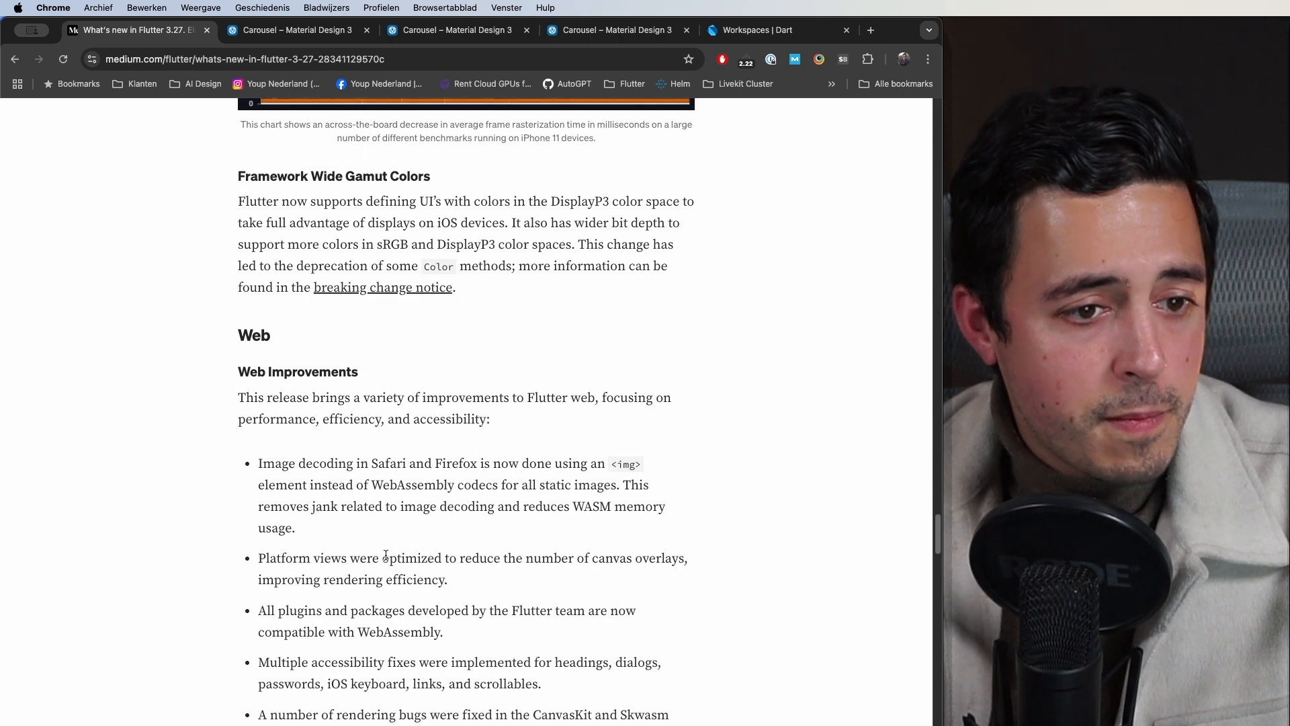
mouse_move(581, 585)
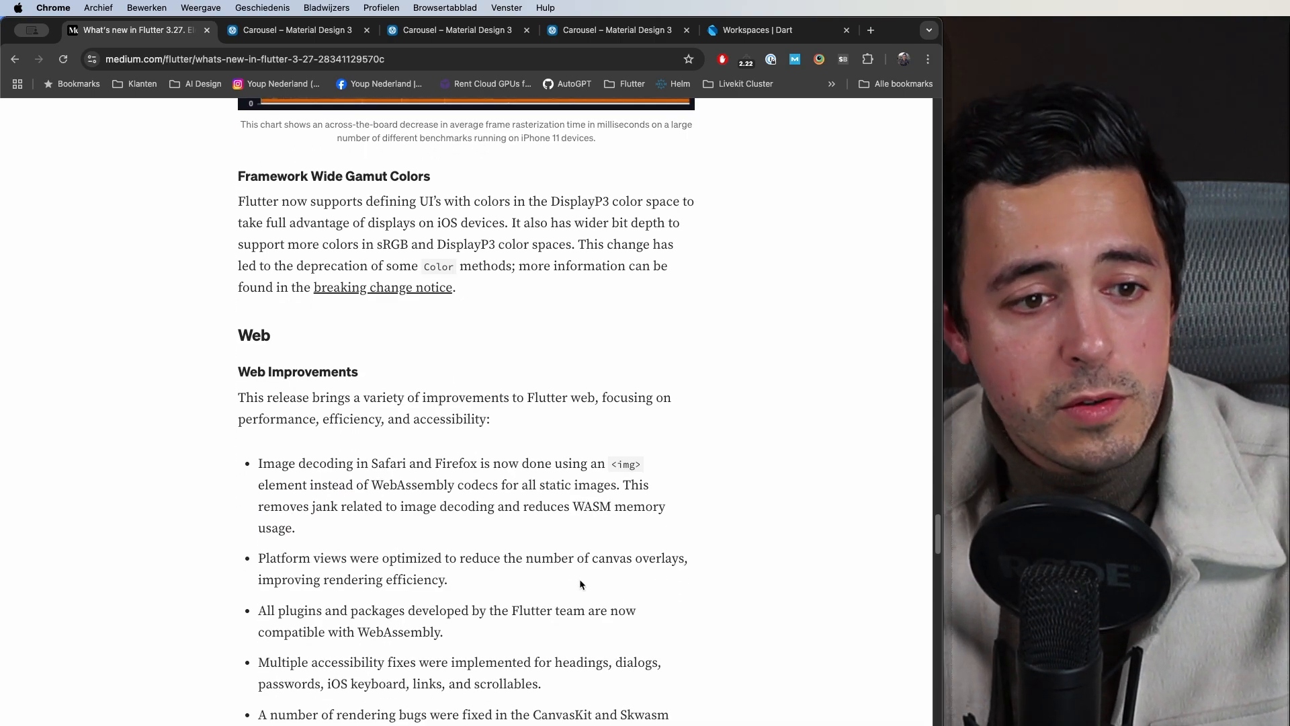
mouse_move(279, 585)
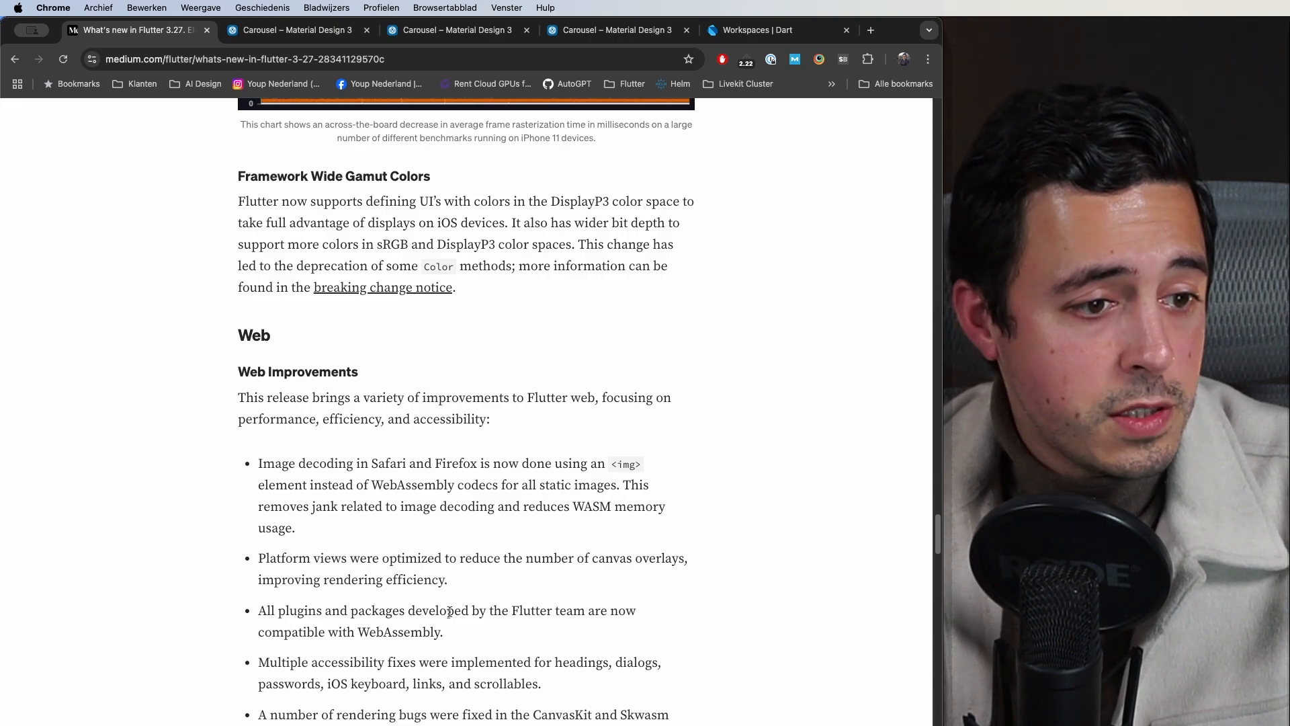
scroll(down, 3)
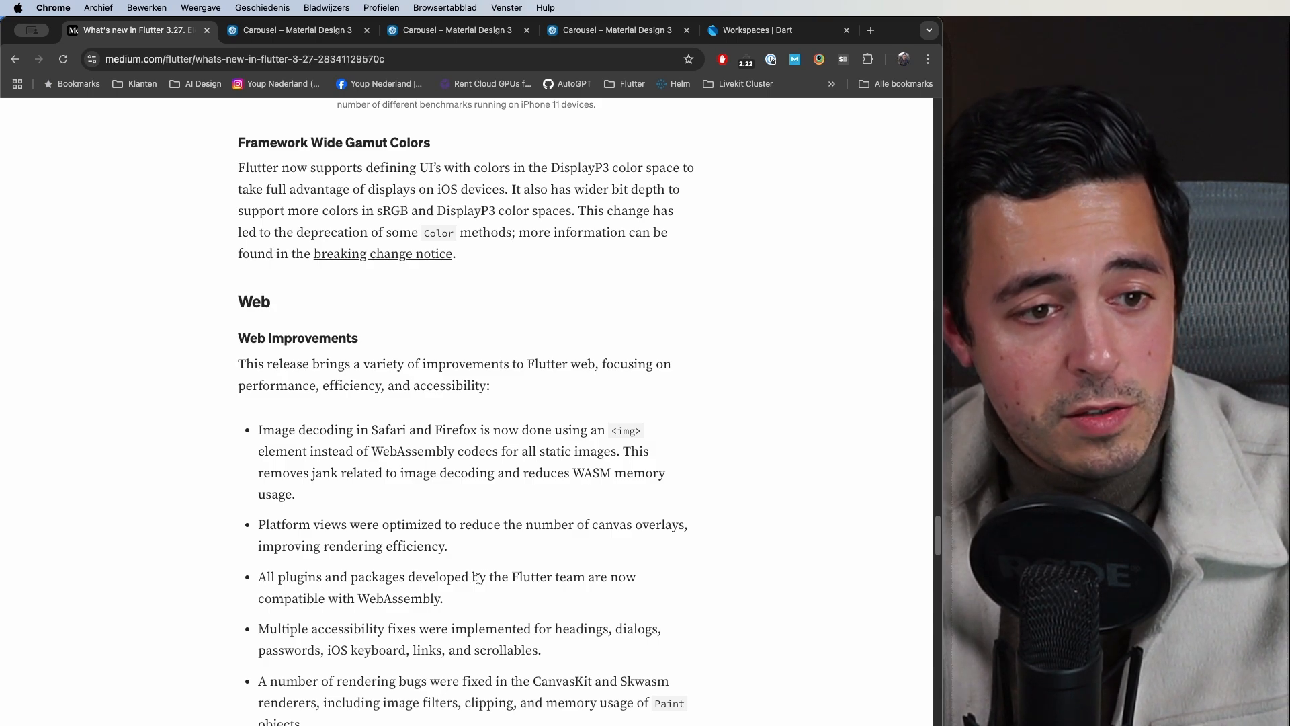
mouse_move(456, 603)
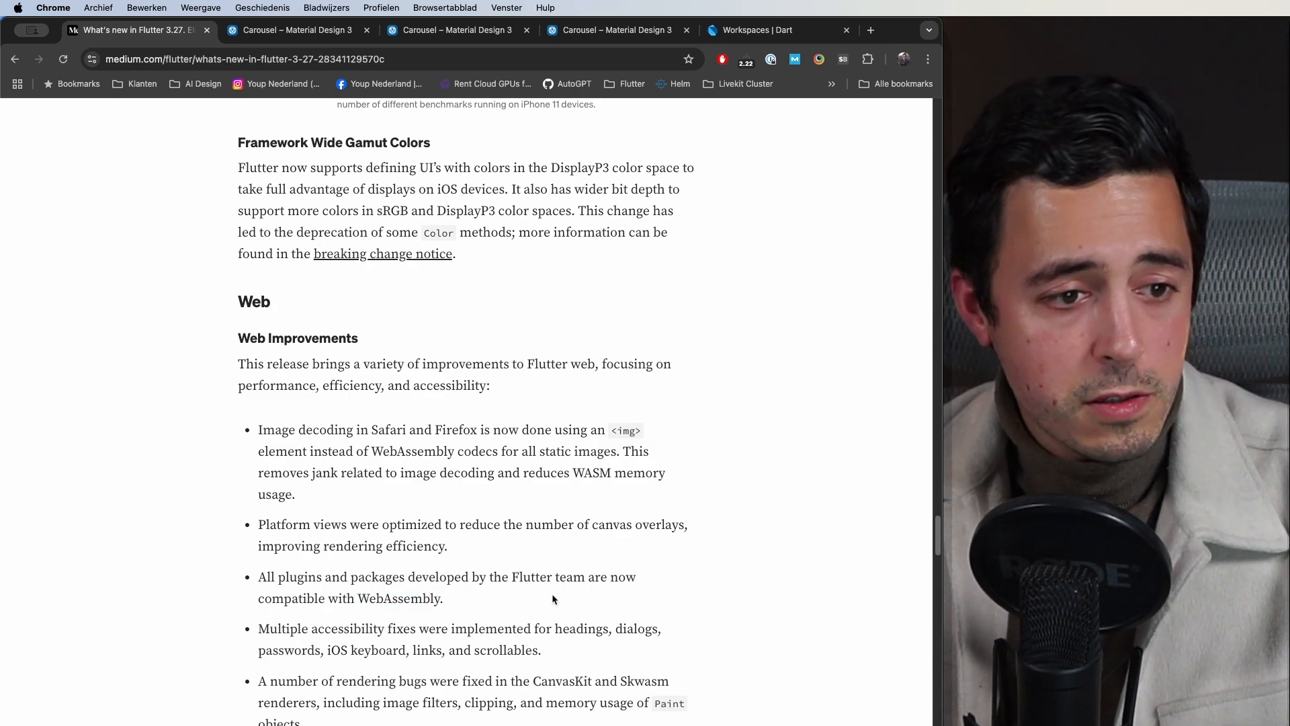
mouse_move(364, 633)
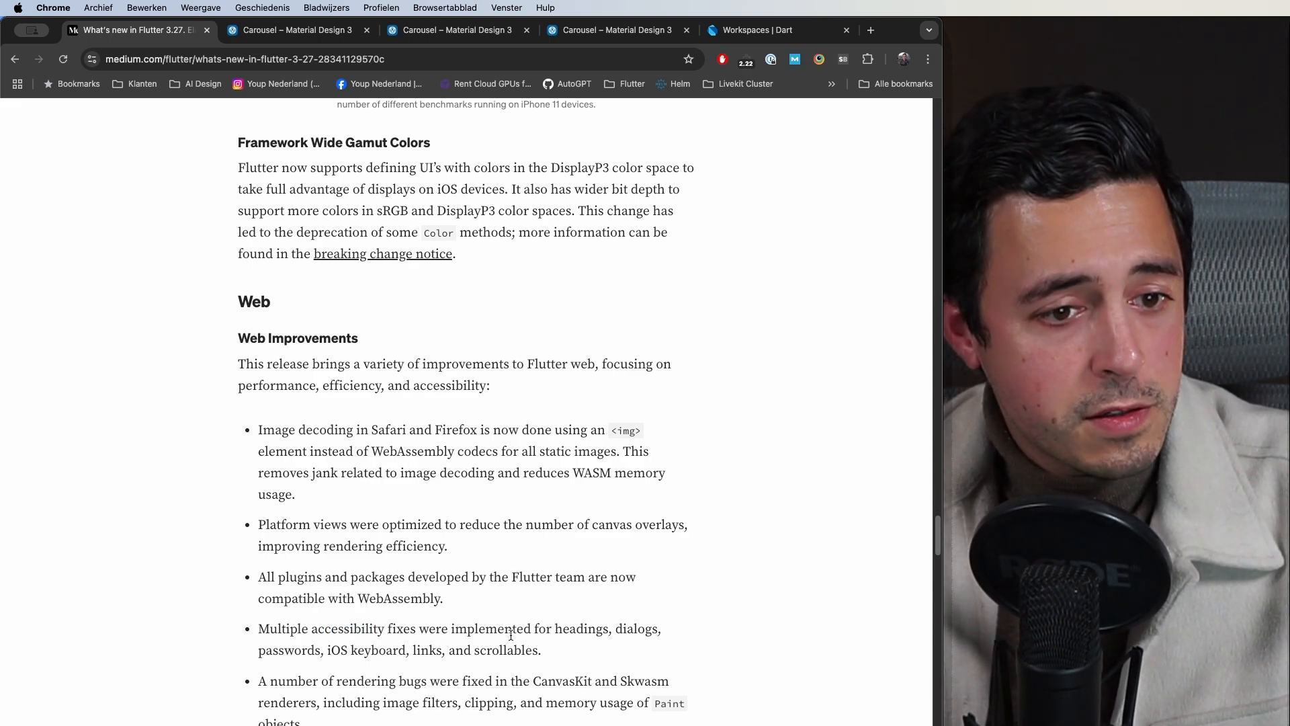
scroll(down, 3)
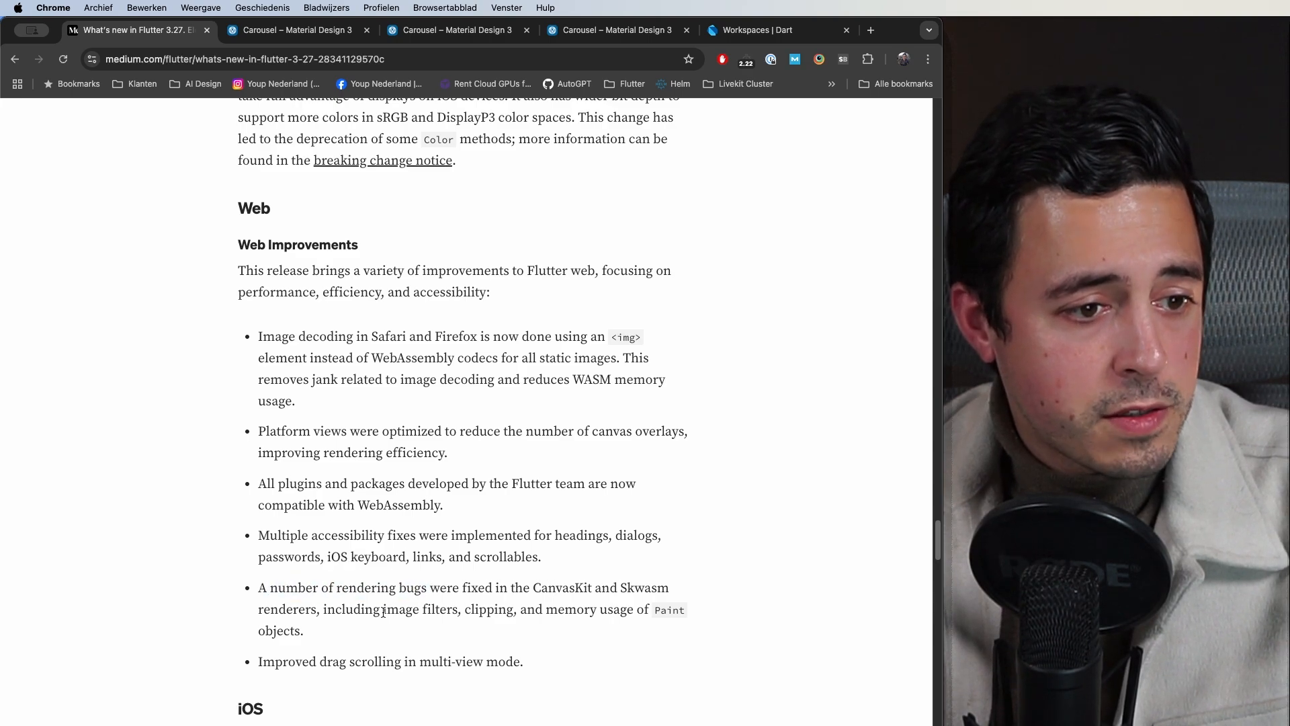
double_click(658, 588)
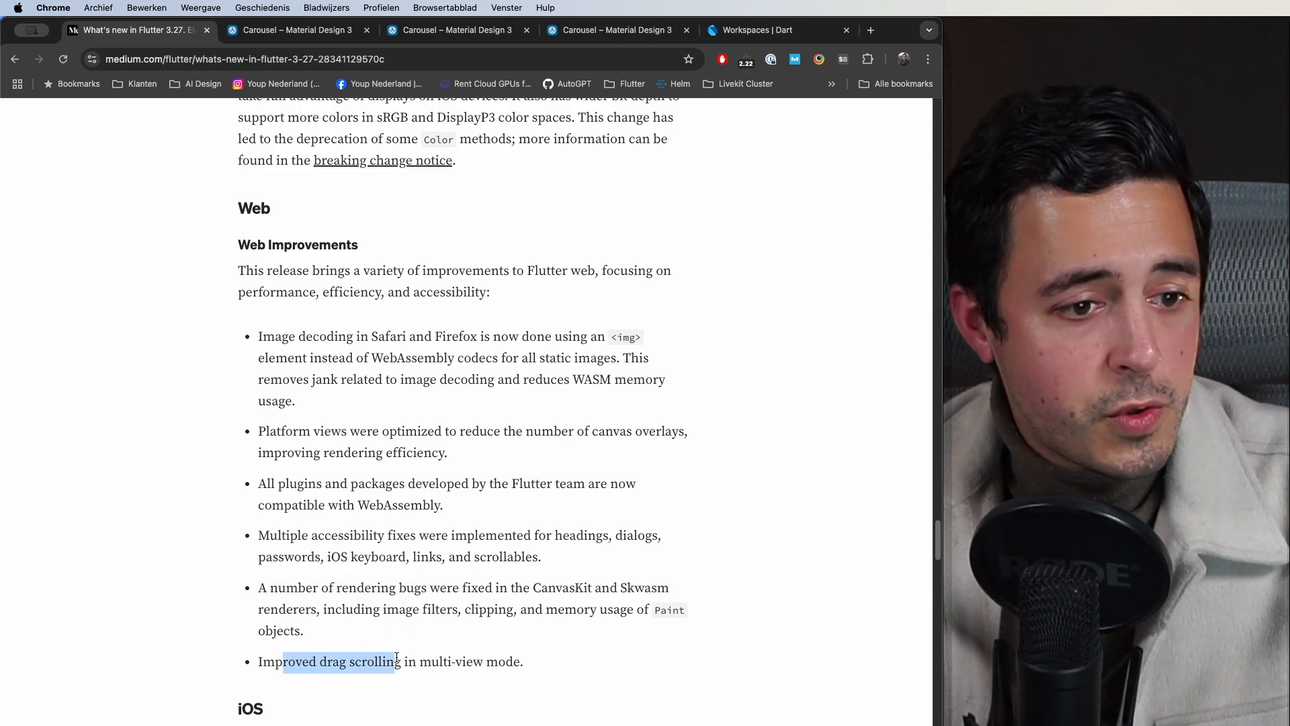
scroll(down, 3)
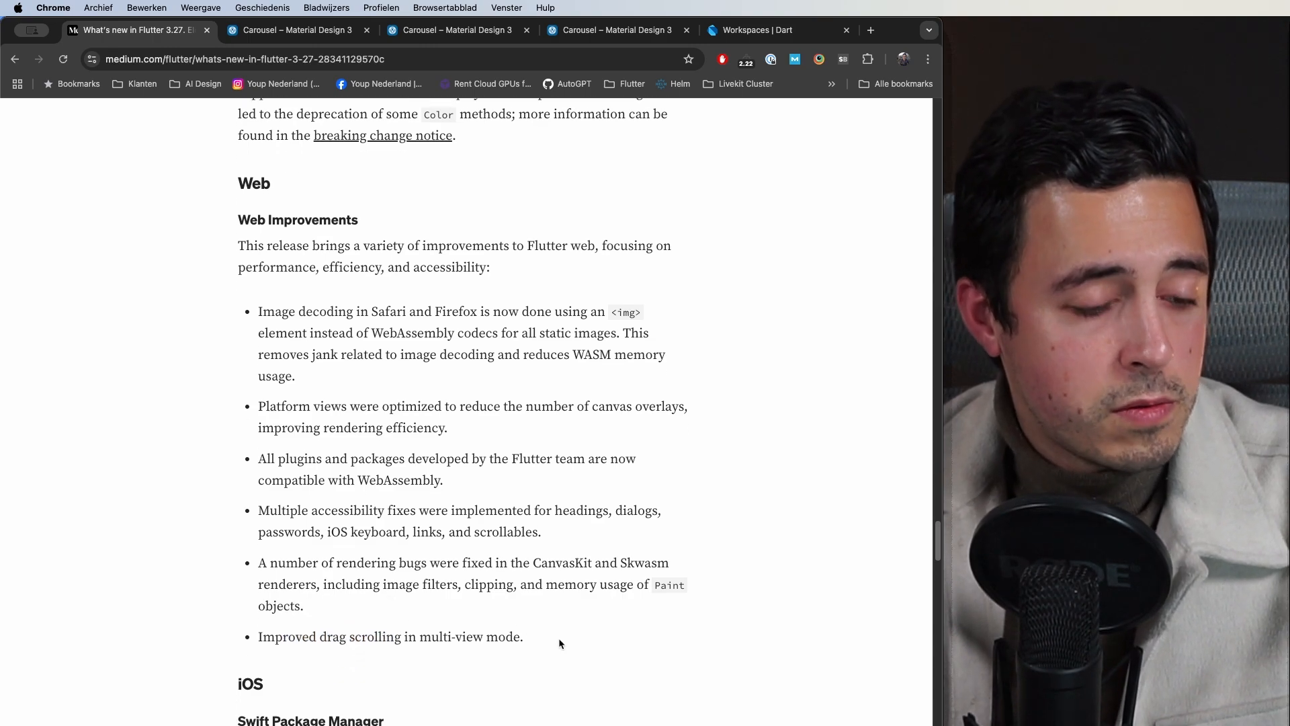
scroll(down, 3)
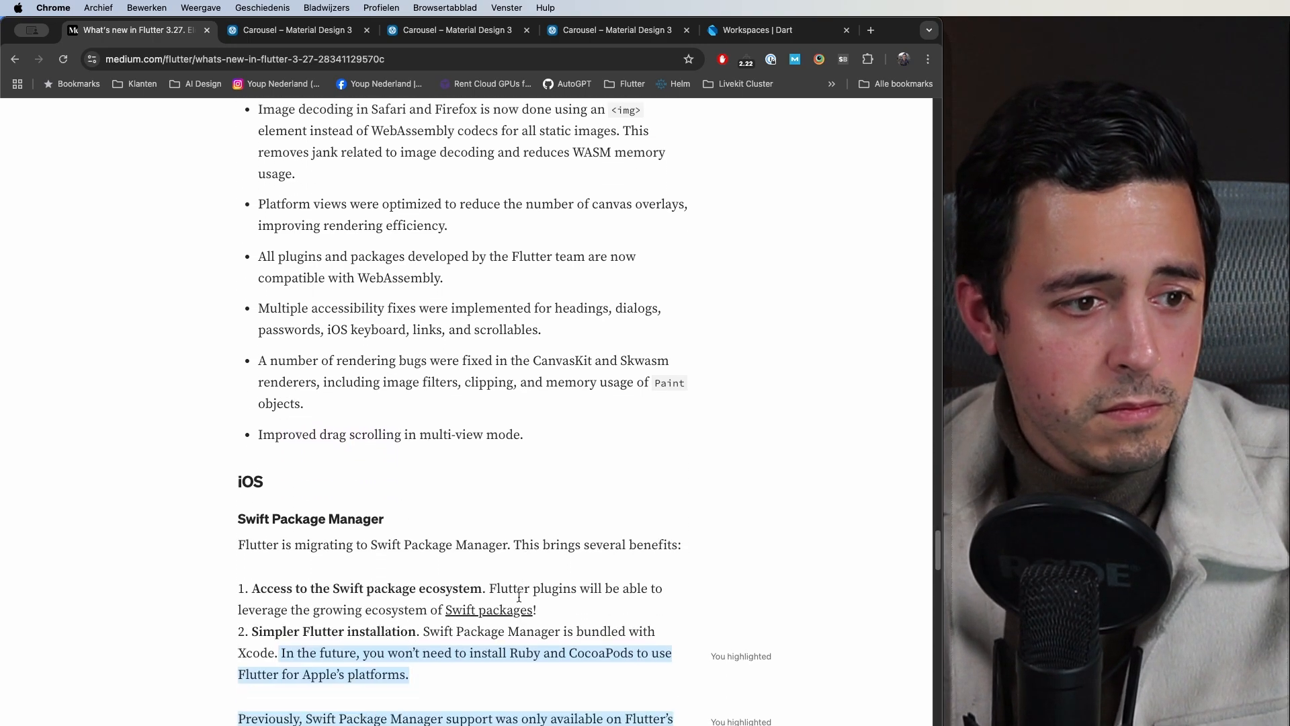
Step: Open the '[Request]: Support S…' GitHub link from the Swift Package Manager section in a background tab
scroll(down, 3)
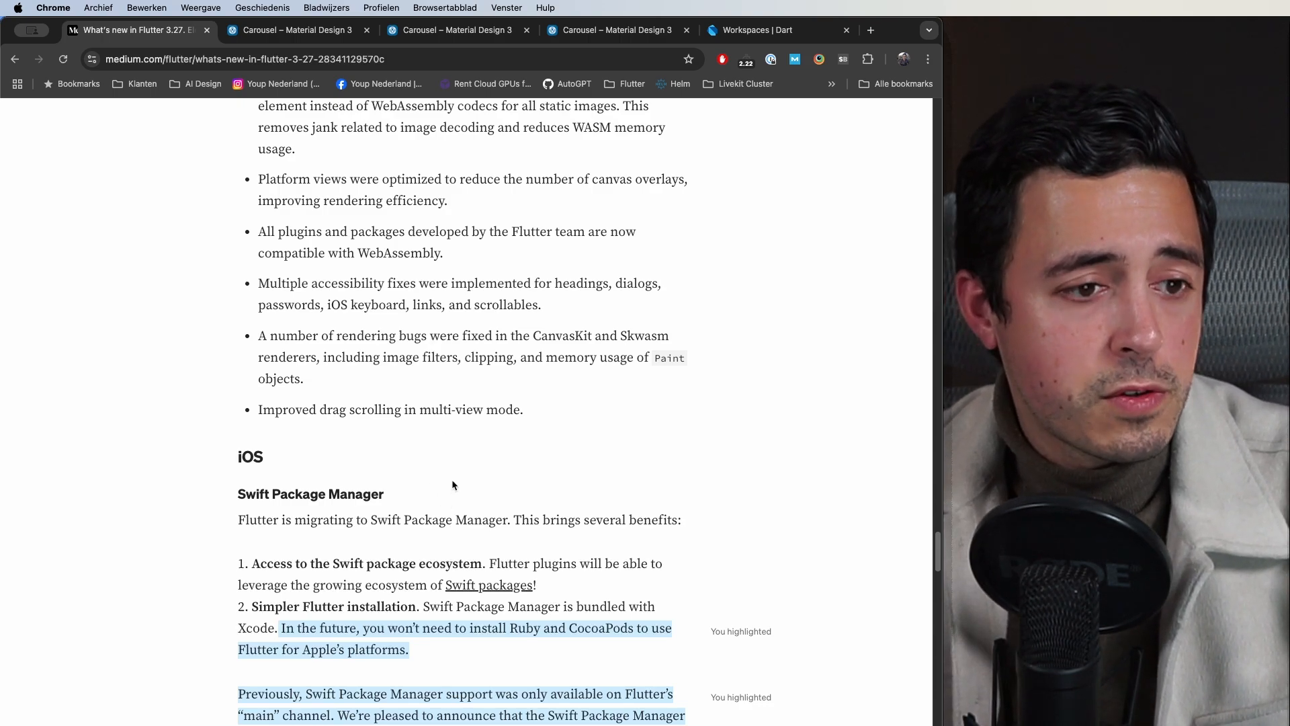
mouse_move(443, 491)
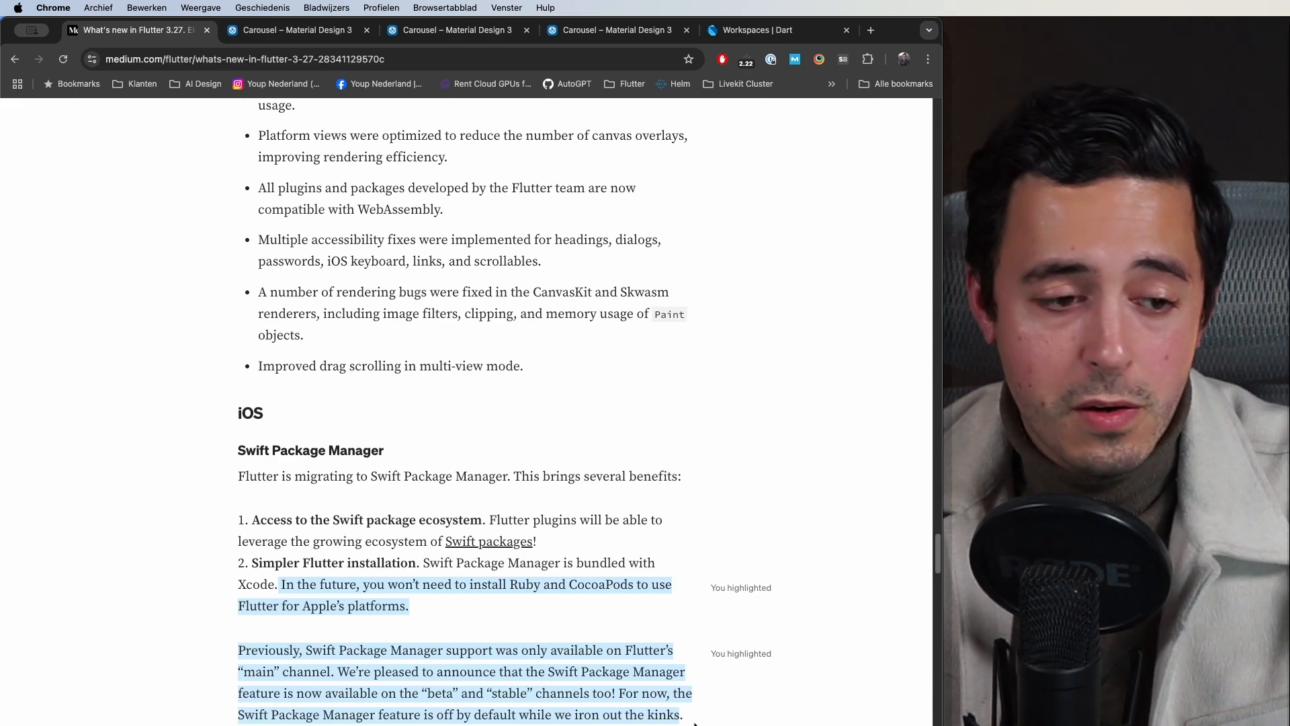
mouse_move(699, 721)
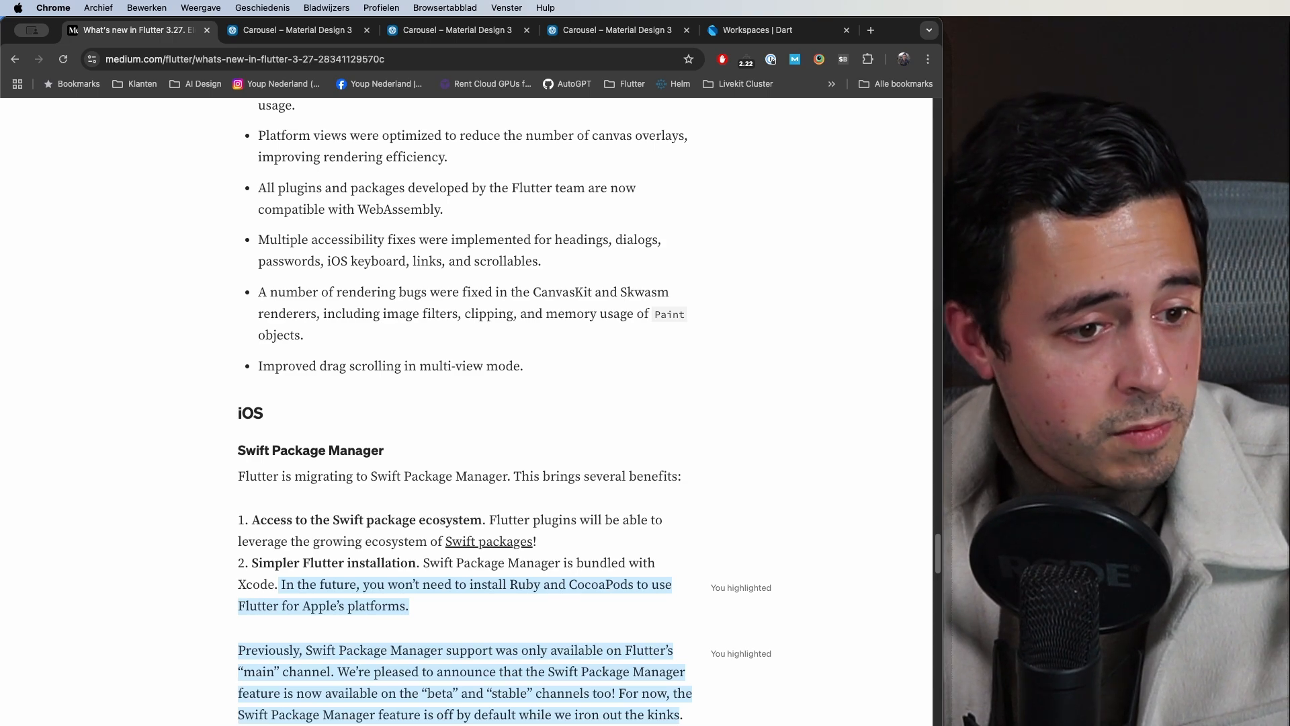
click(870, 29)
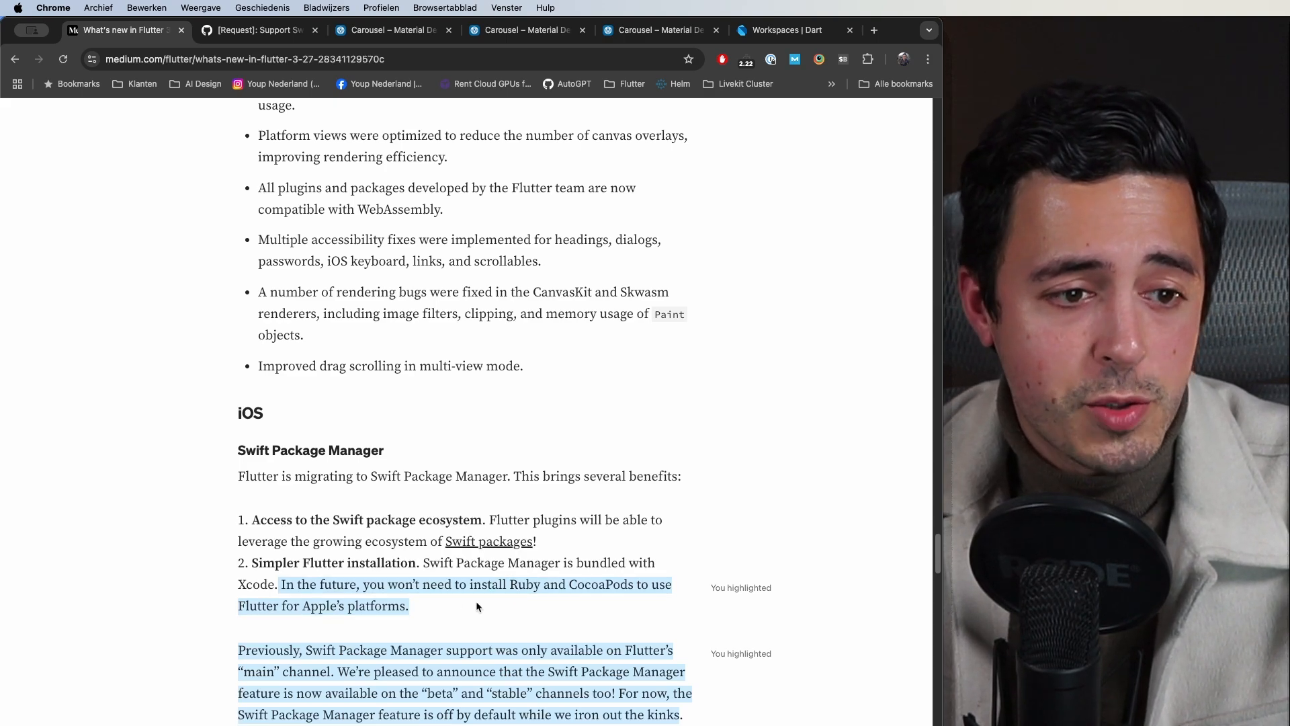
mouse_move(486, 616)
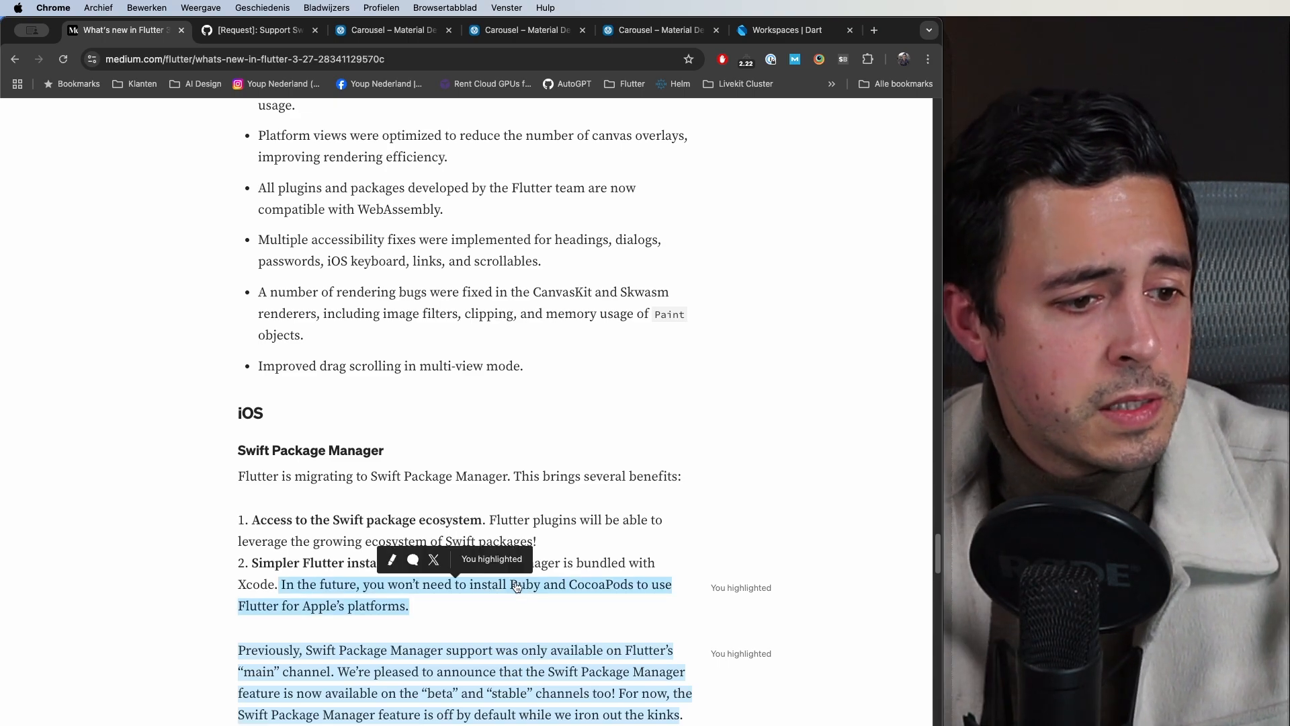
Step: Scroll through the Android Edge to Edge demo and Support for Freeform to the Kotlin build script heading
scroll(down, 3)
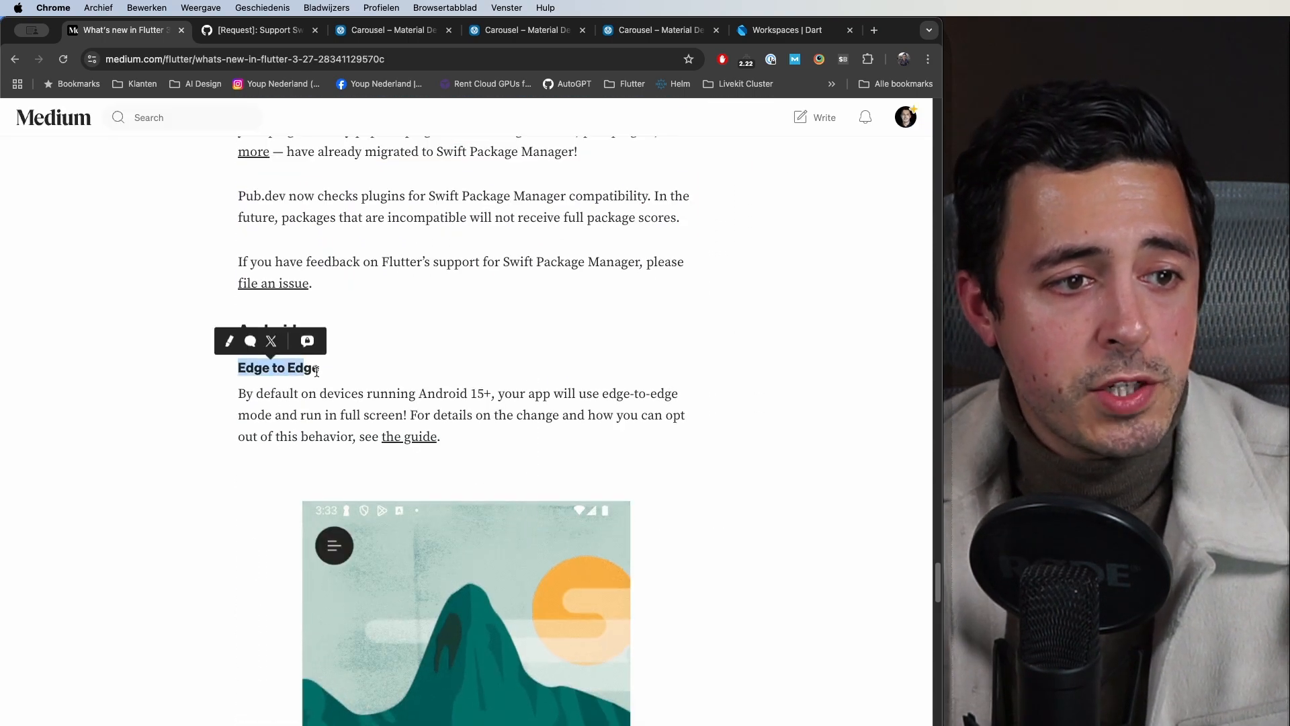
click(346, 380)
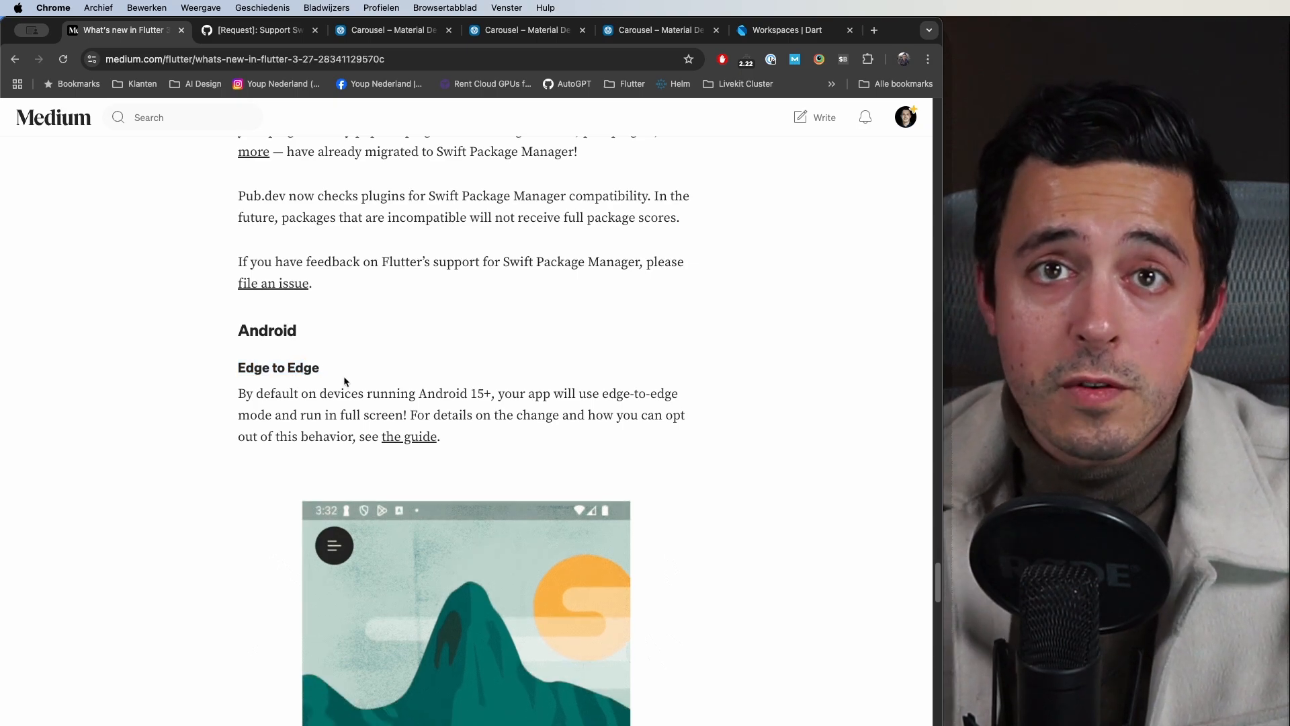
mouse_move(519, 403)
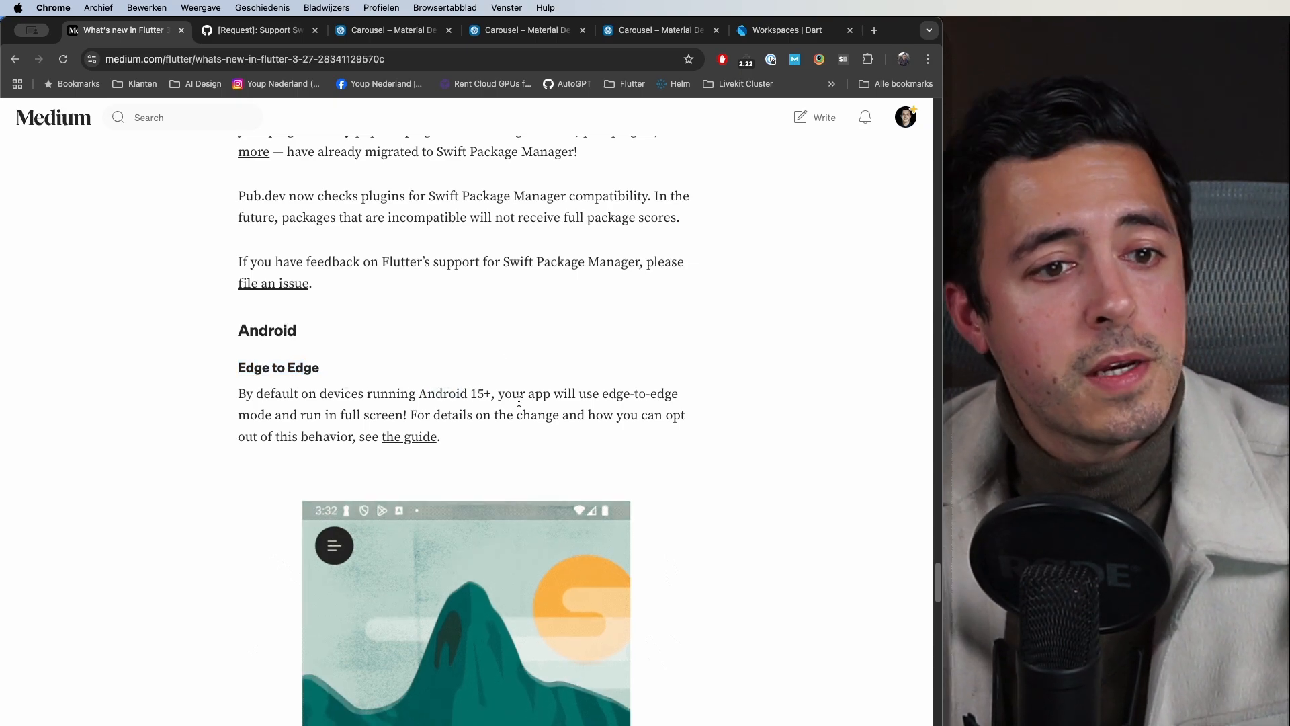
mouse_move(473, 443)
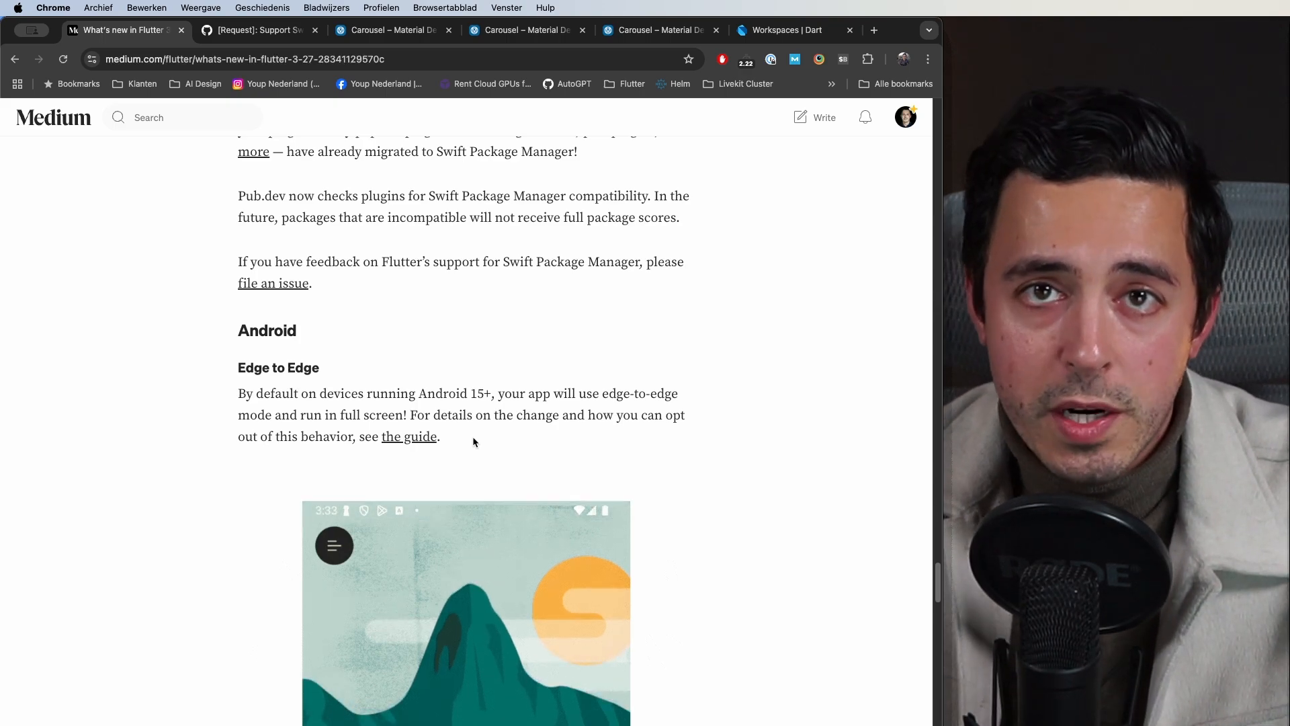
scroll(down, 3)
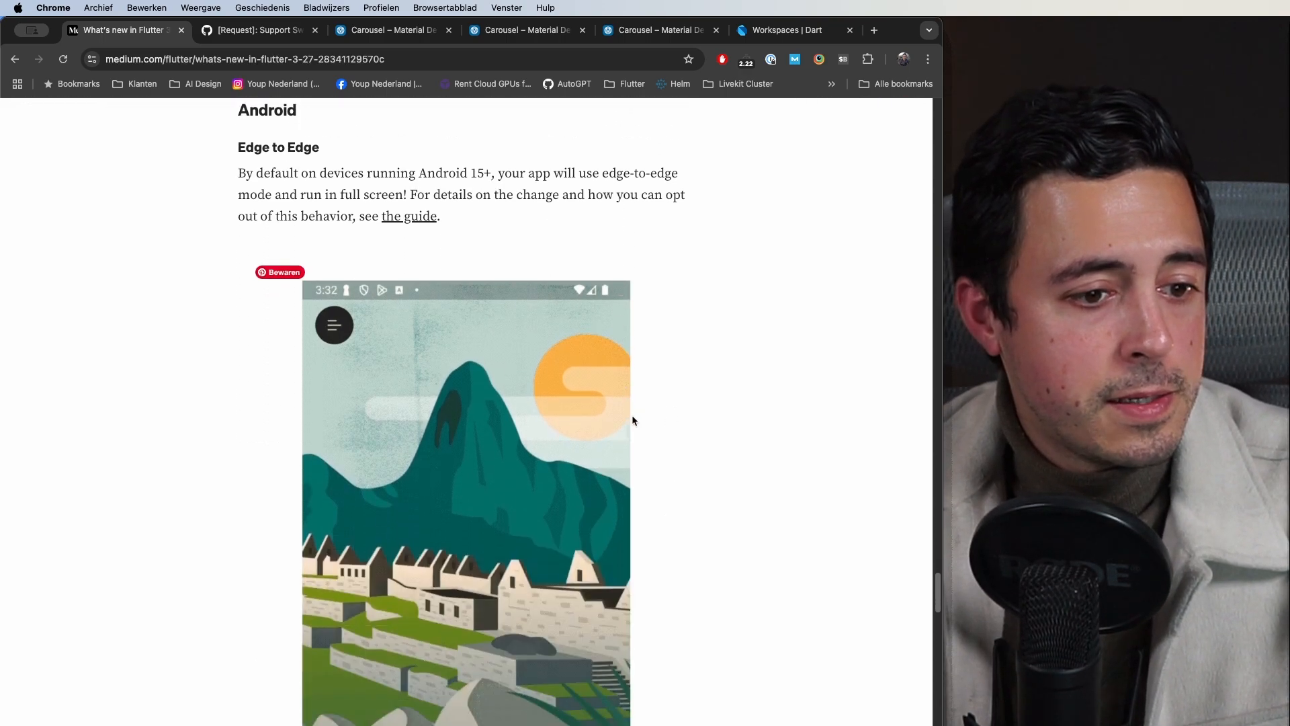
scroll(down, 3)
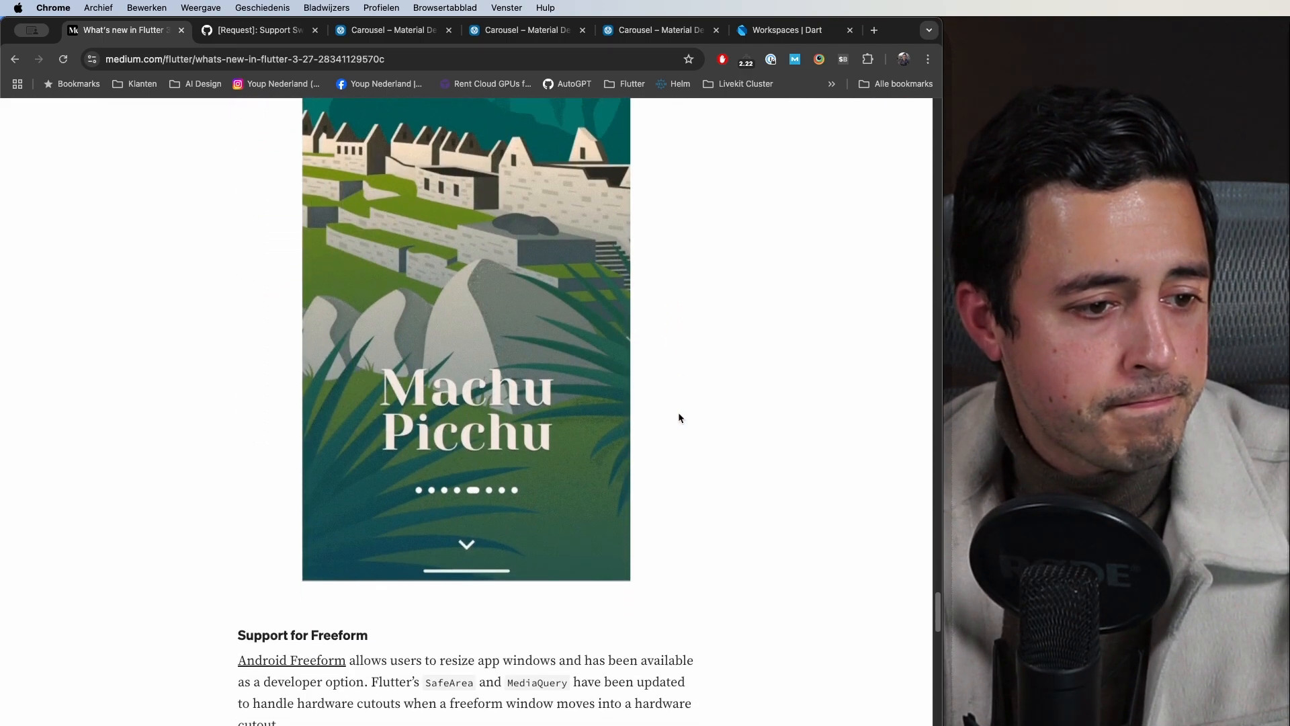
scroll(down, 3)
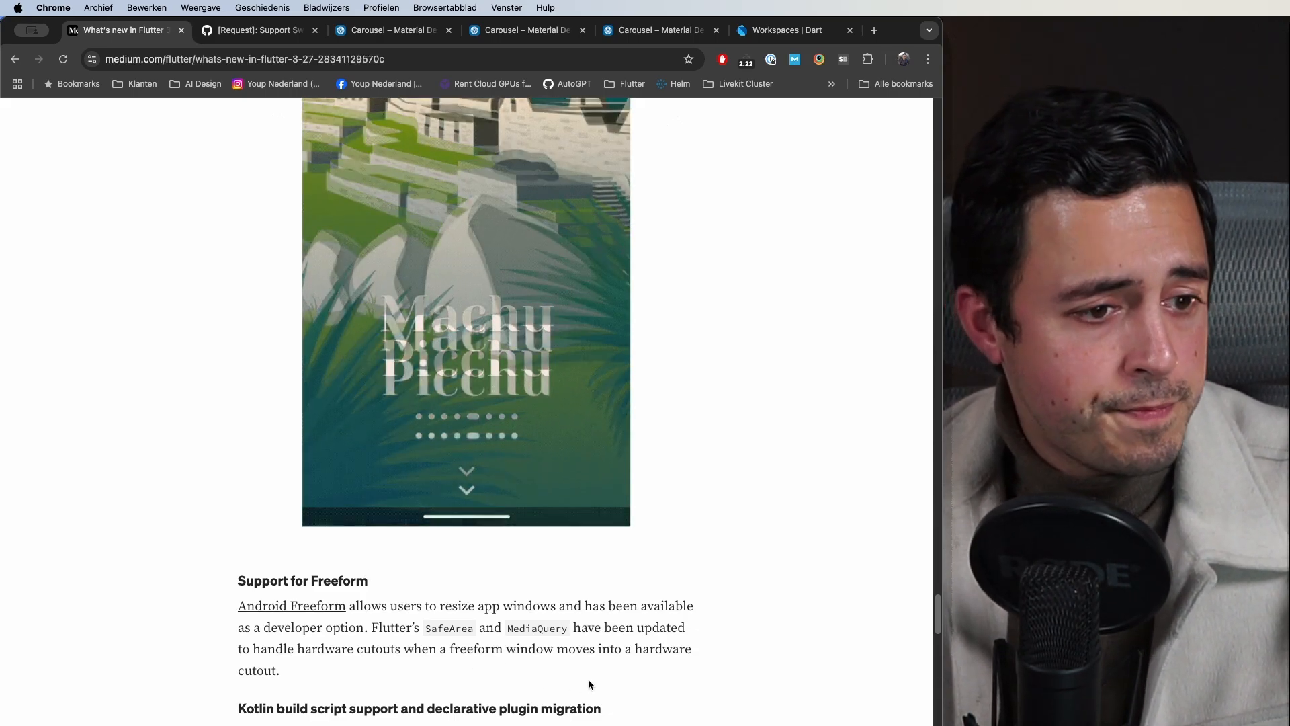
Step: Scroll past the Kotlin build script notes to the Ecosystem section with pub.dev download counts
scroll(down, 3)
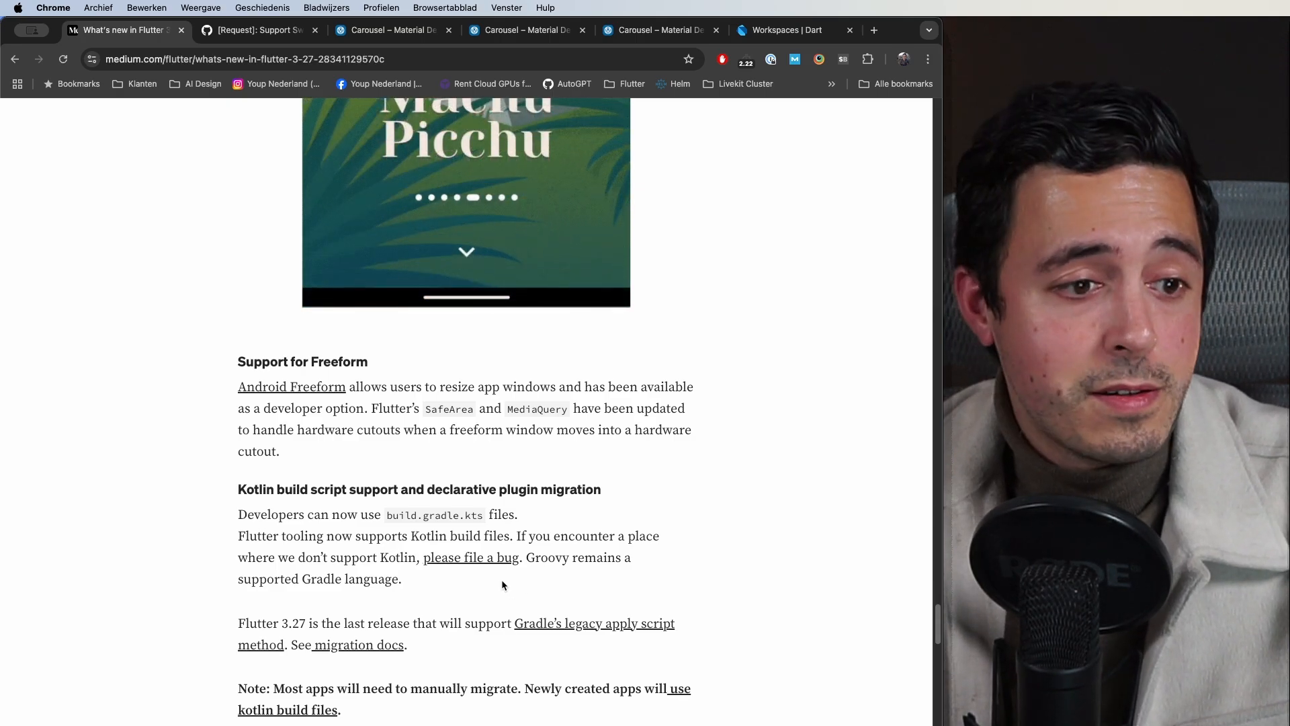
scroll(down, 3)
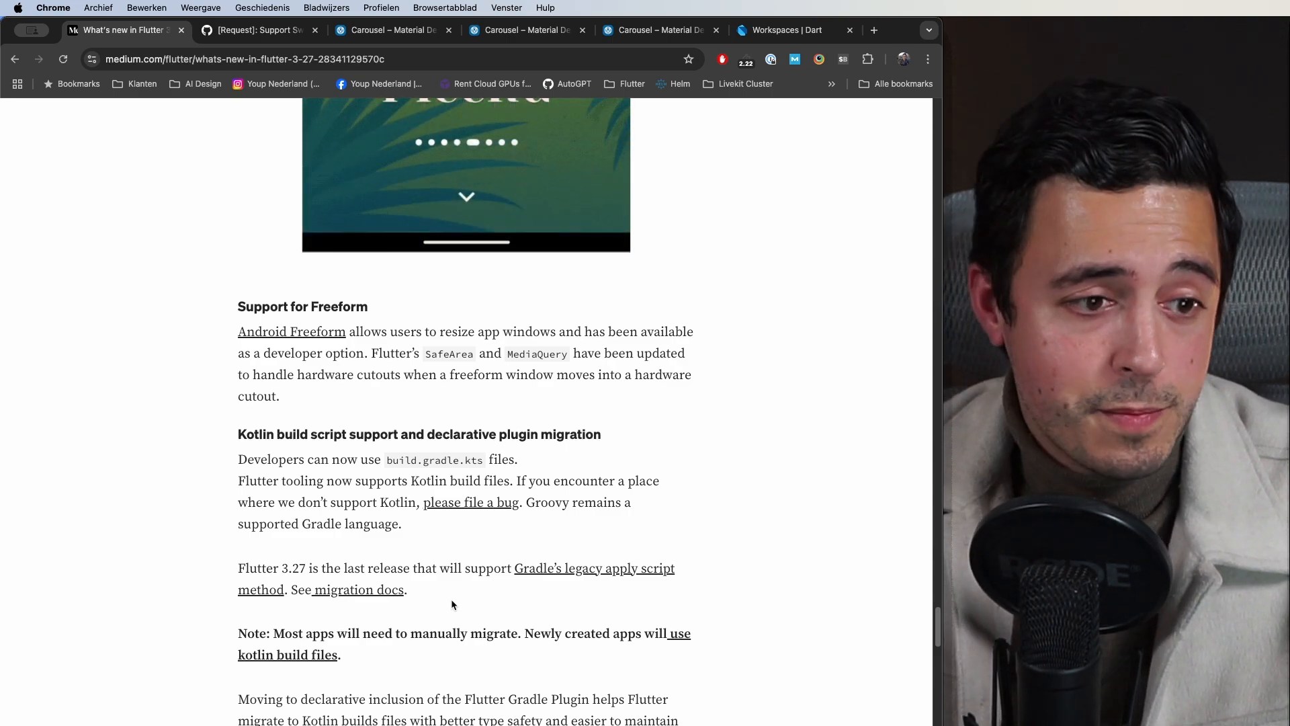
scroll(down, 3)
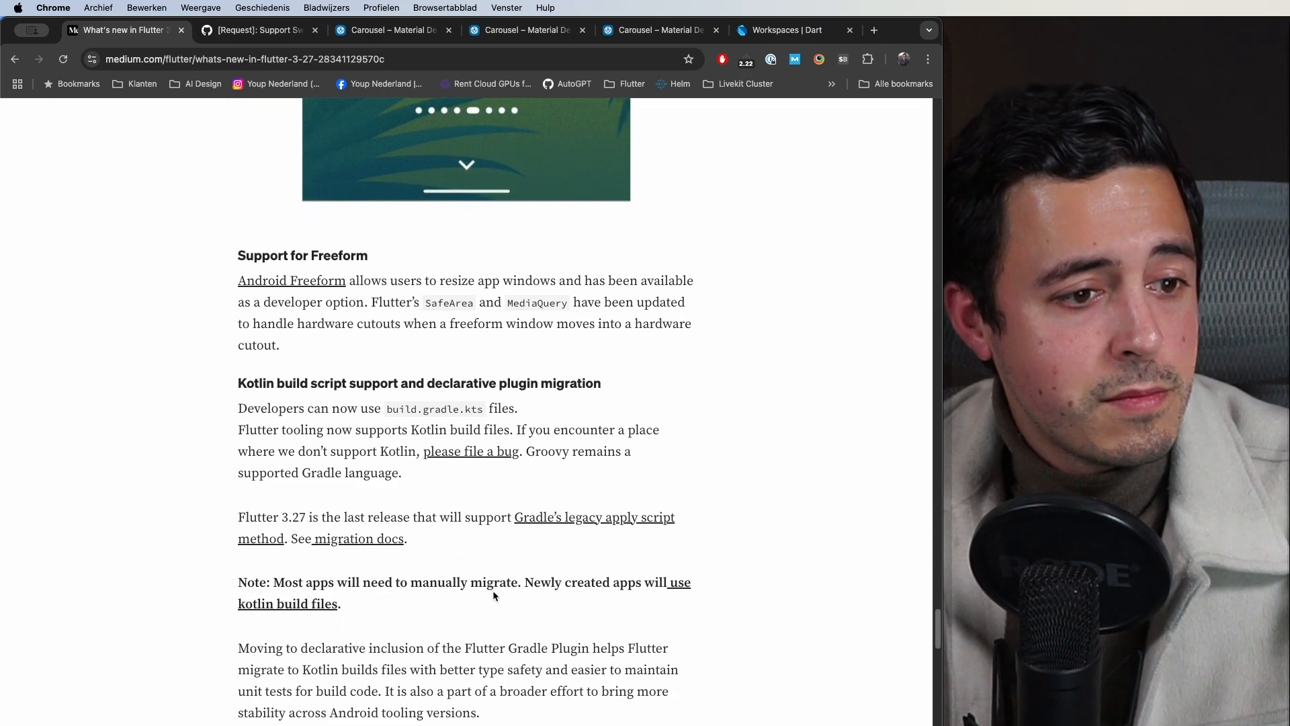
scroll(down, 3)
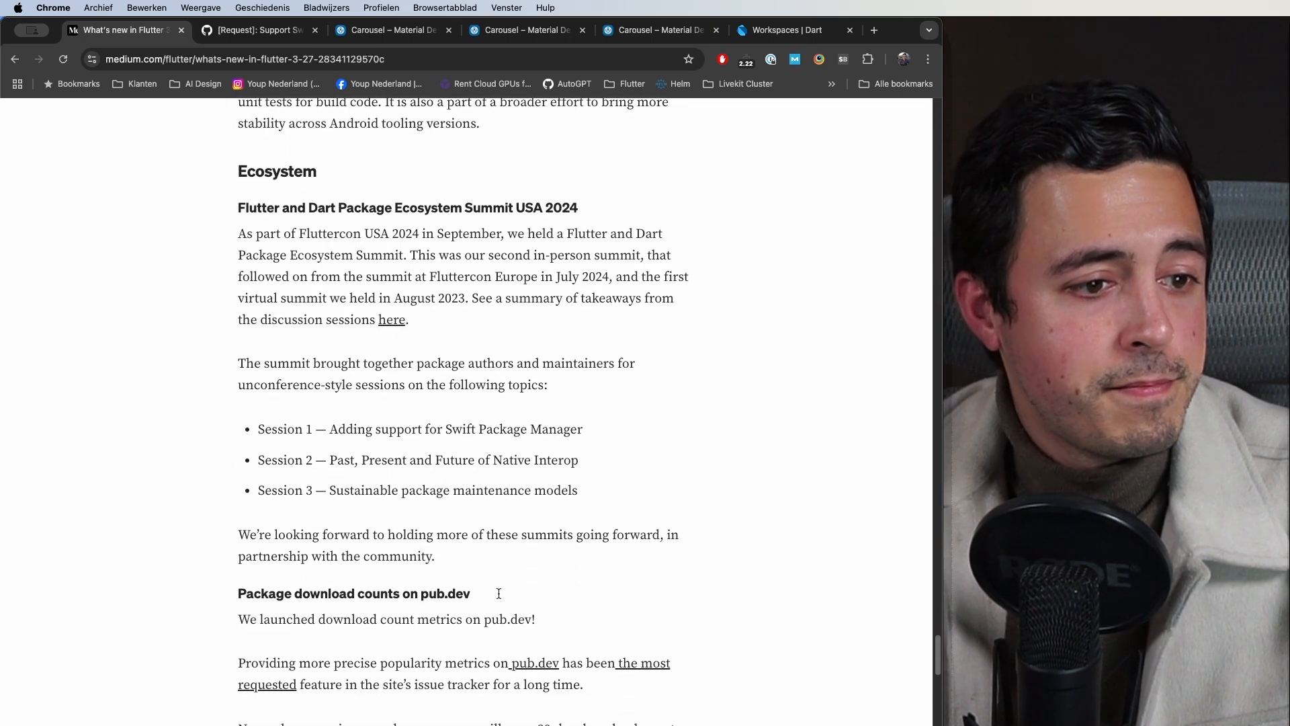
Step: Scroll past the flame 1.22.0 download-count screenshot to the Pub workspaces section for Dart 3.6 monorepos
scroll(down, 3)
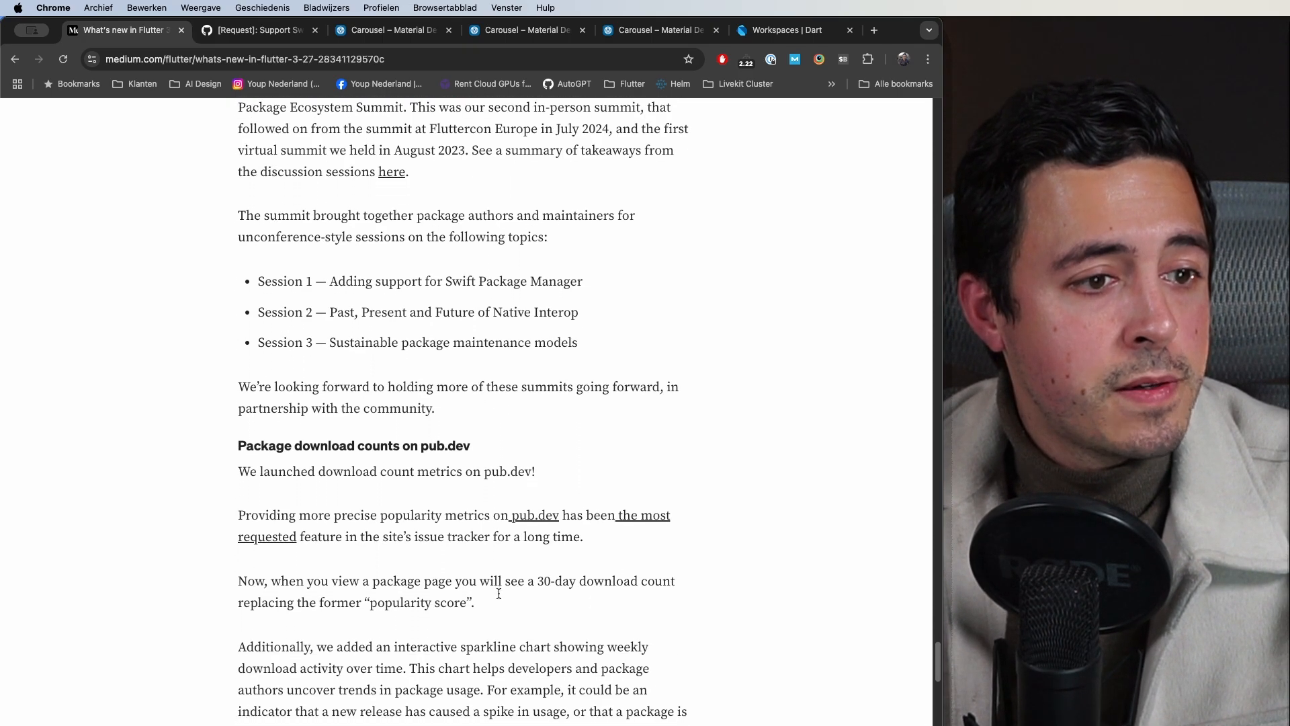
scroll(down, 3)
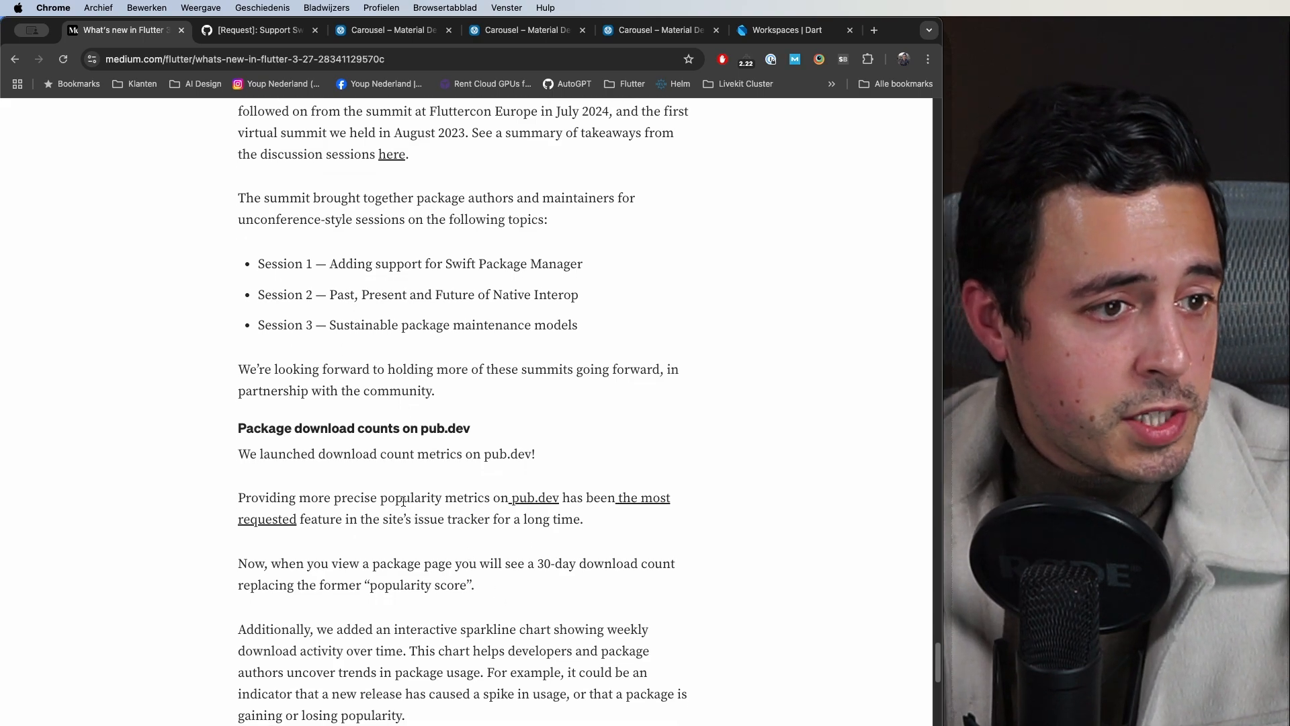
scroll(down, 3)
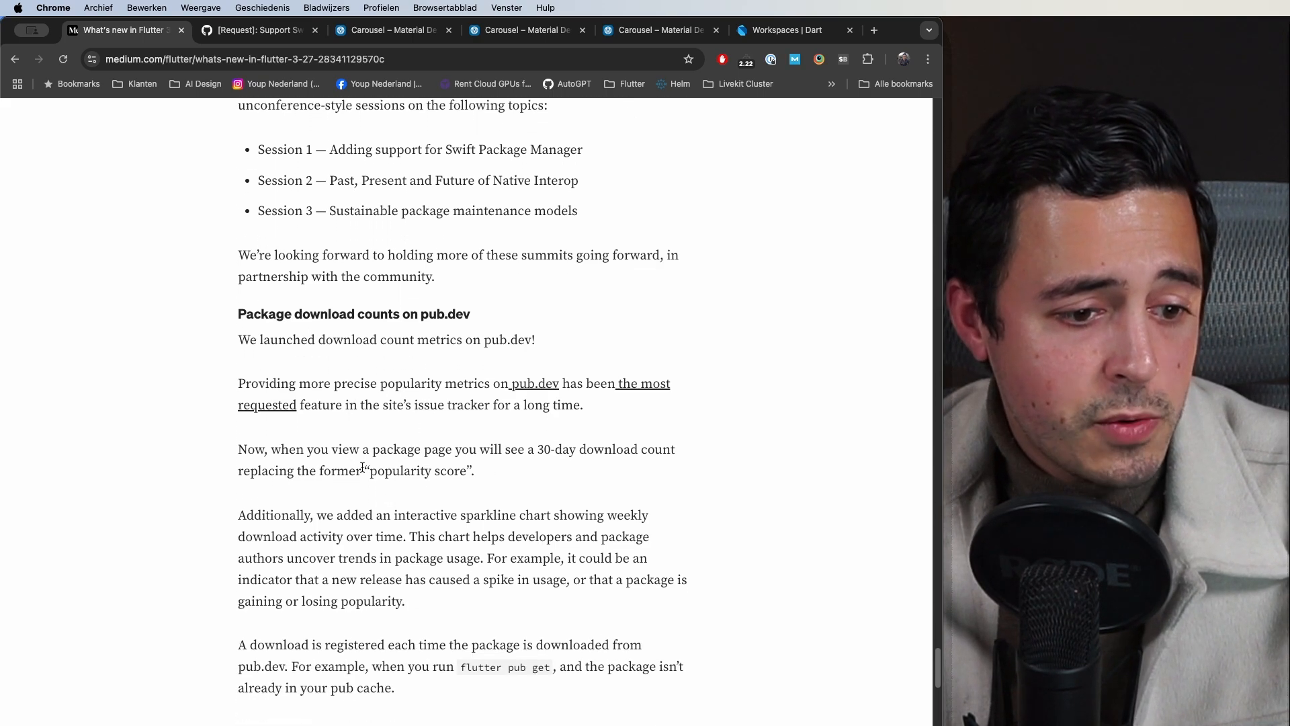
scroll(down, 3)
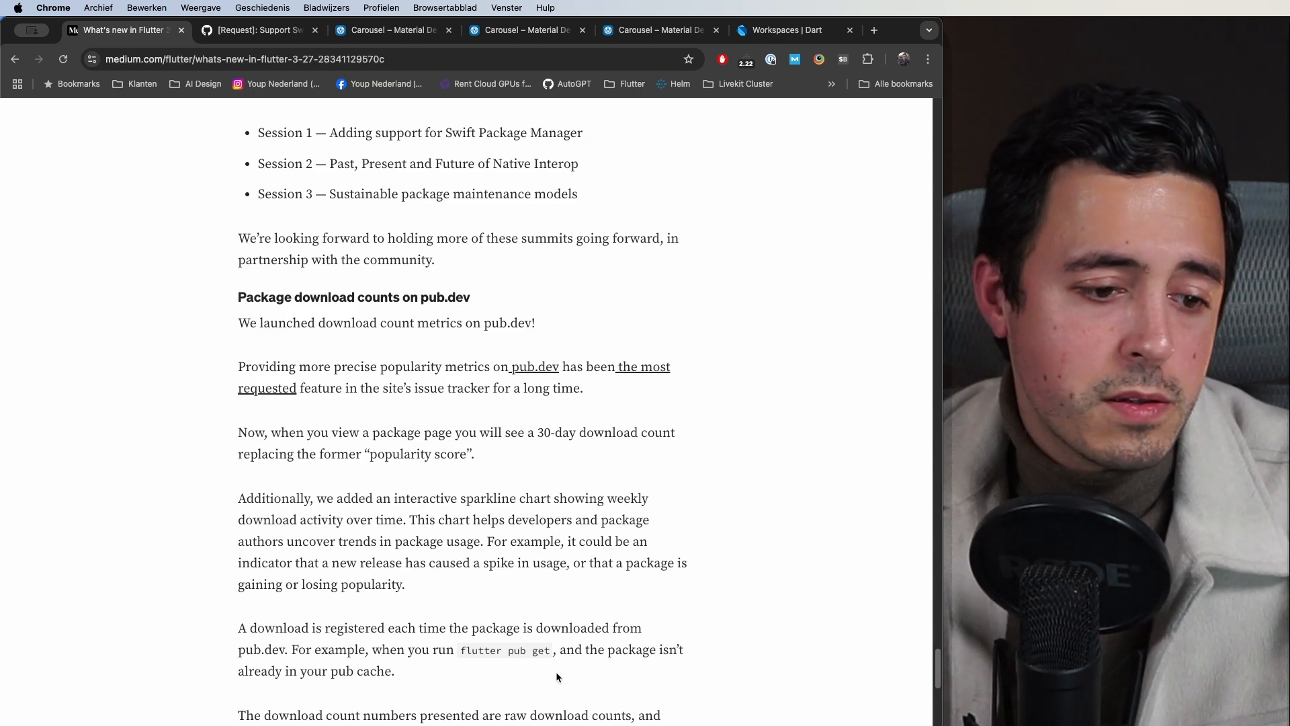
mouse_move(541, 684)
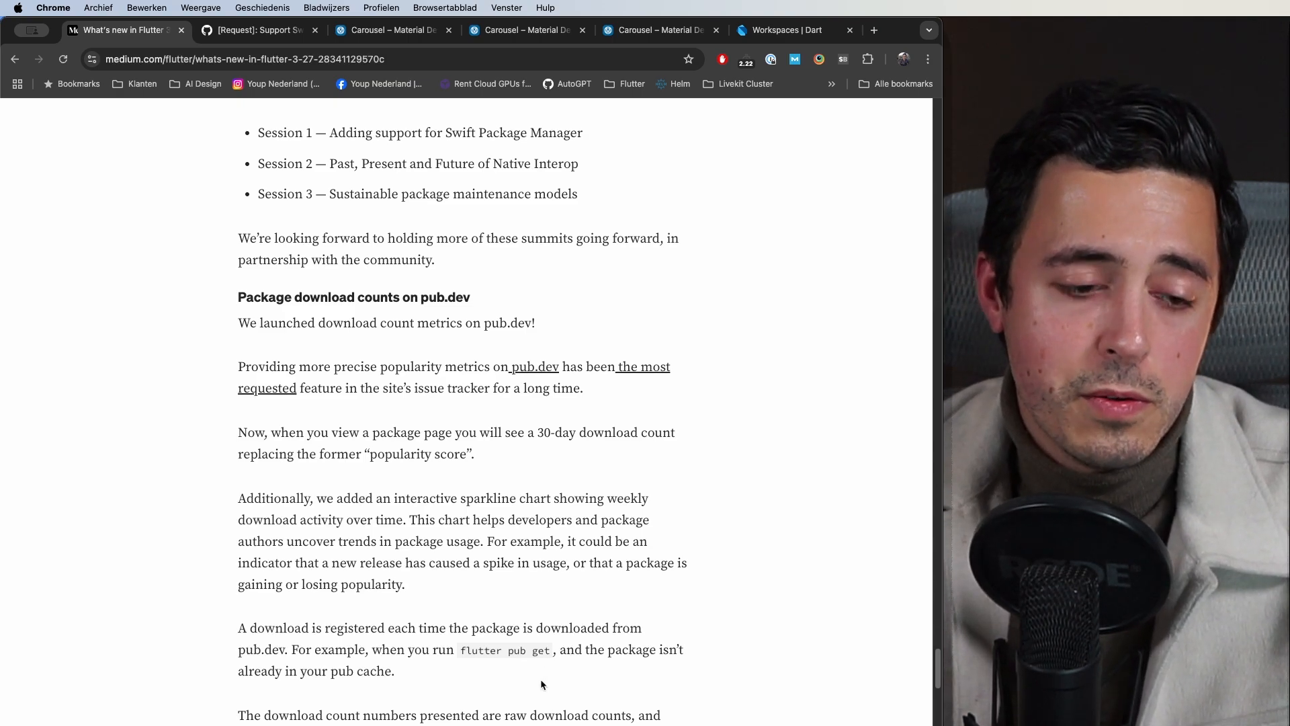
mouse_move(526, 703)
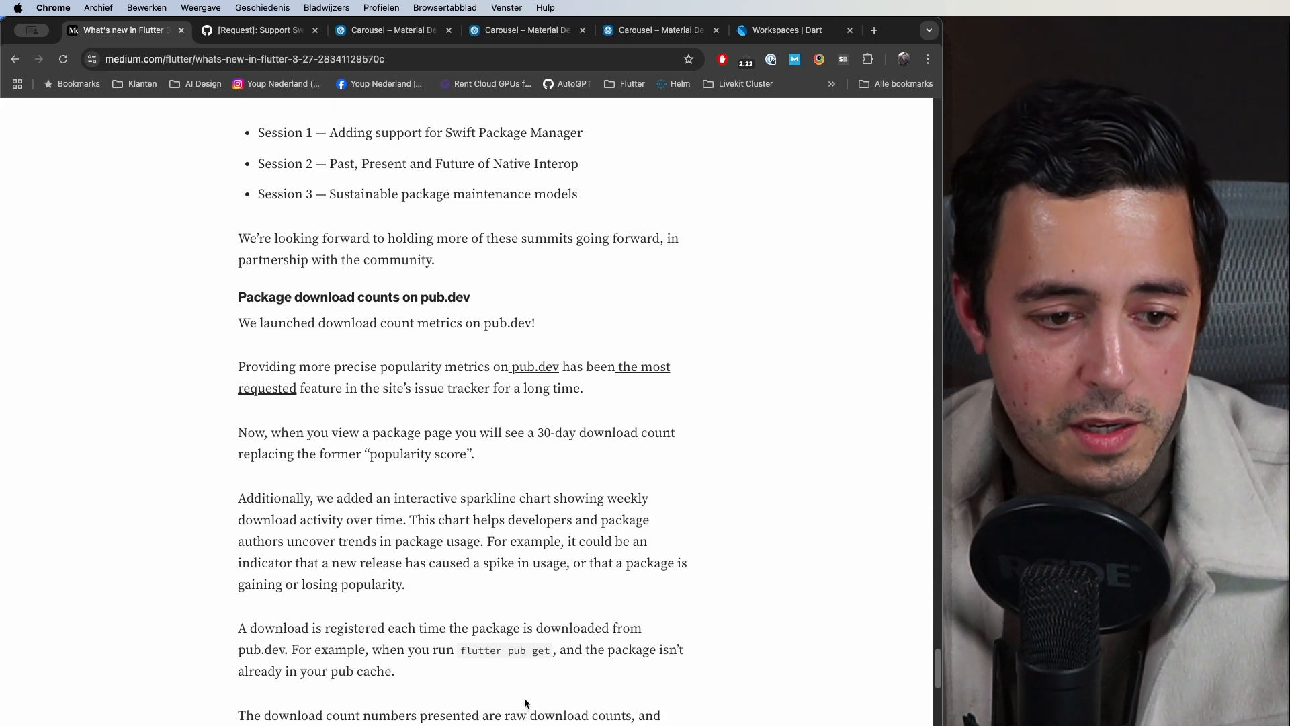
scroll(down, 3)
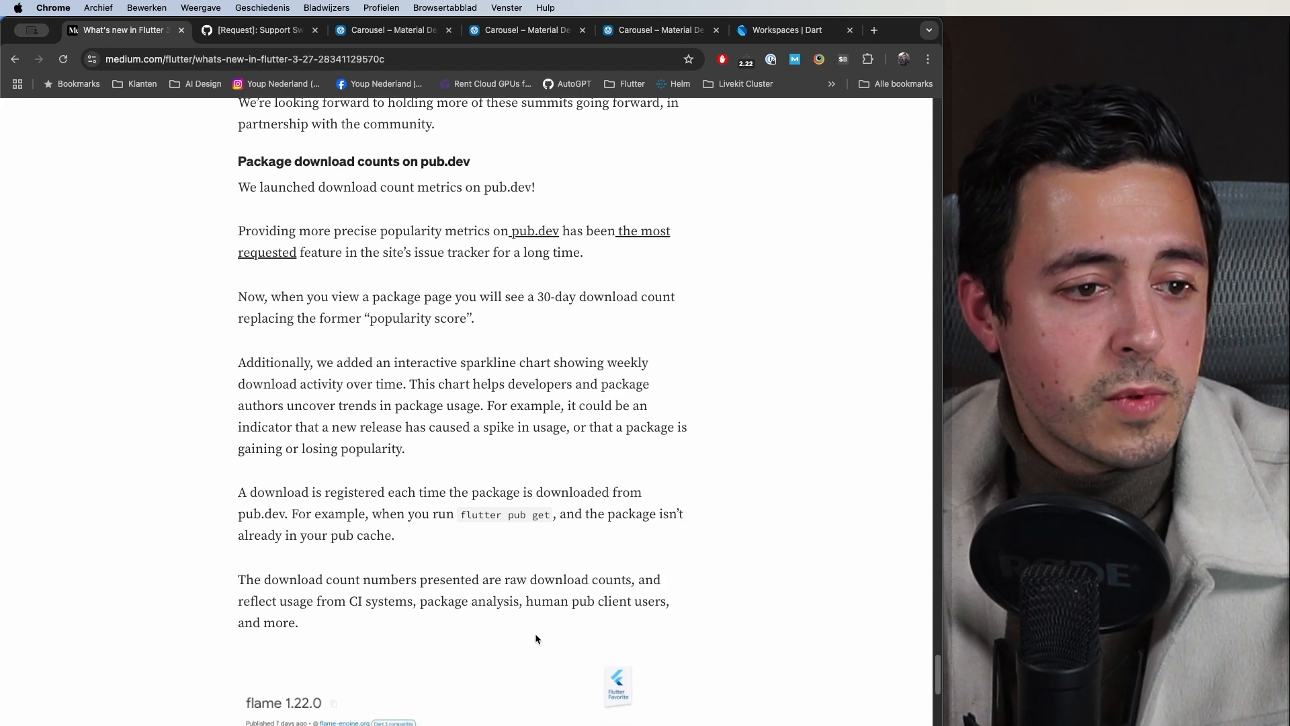
scroll(down, 3)
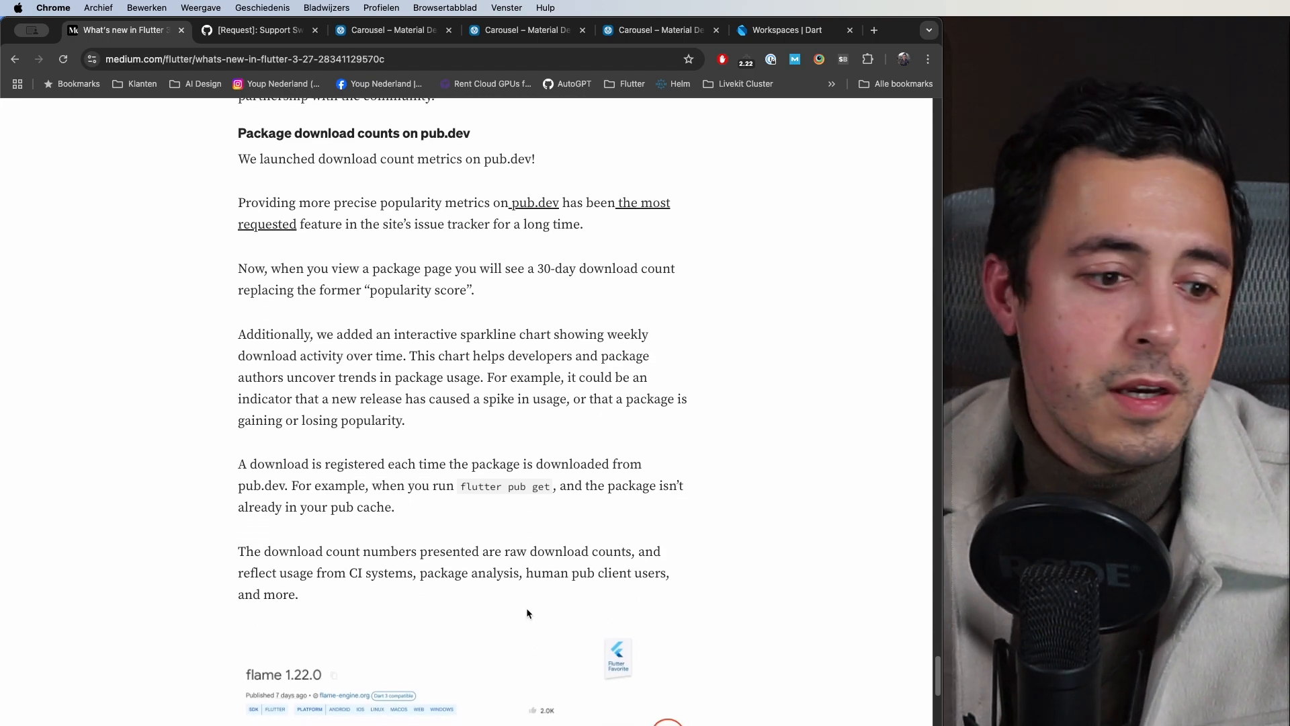
mouse_move(494, 602)
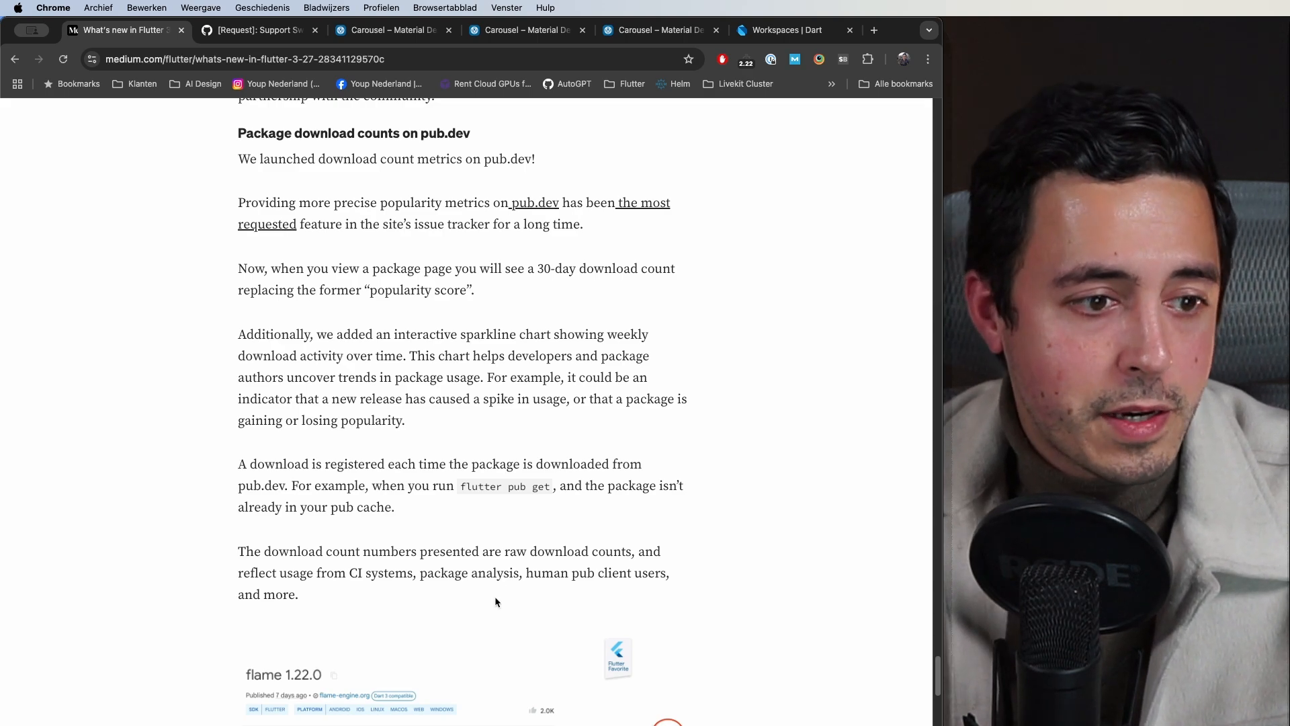
scroll(down, 3)
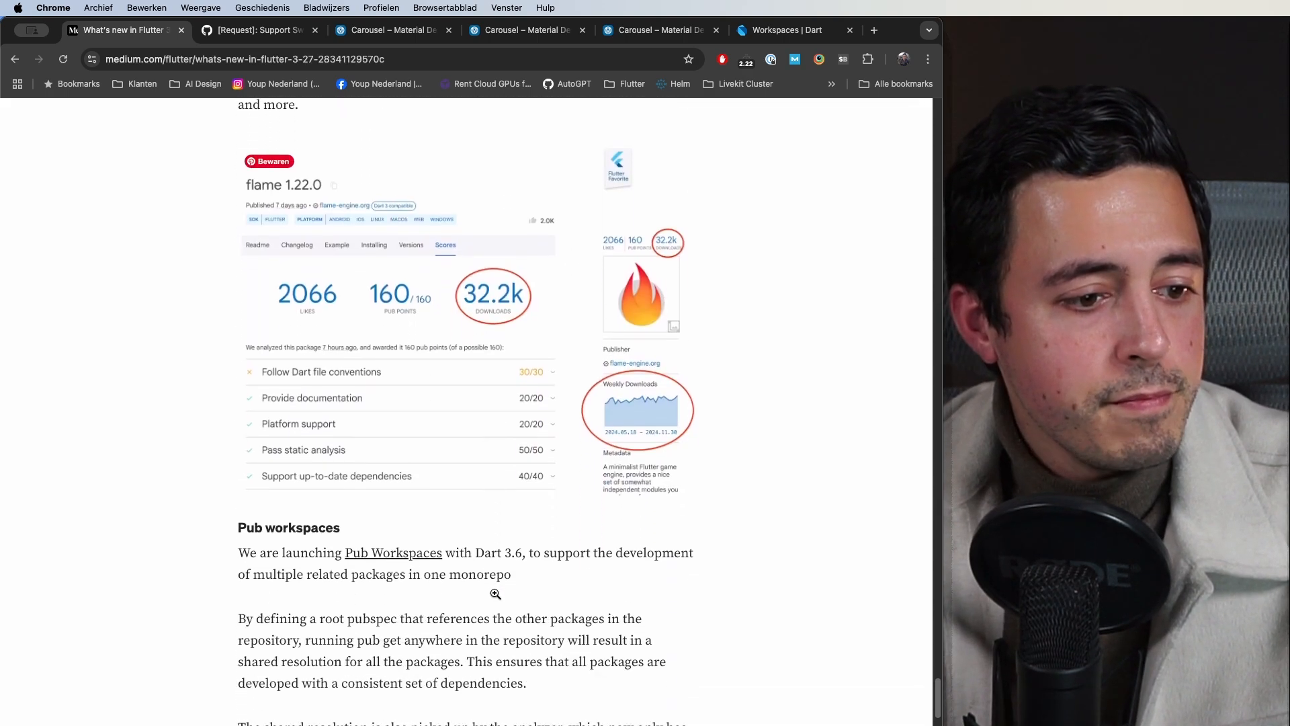
scroll(down, 3)
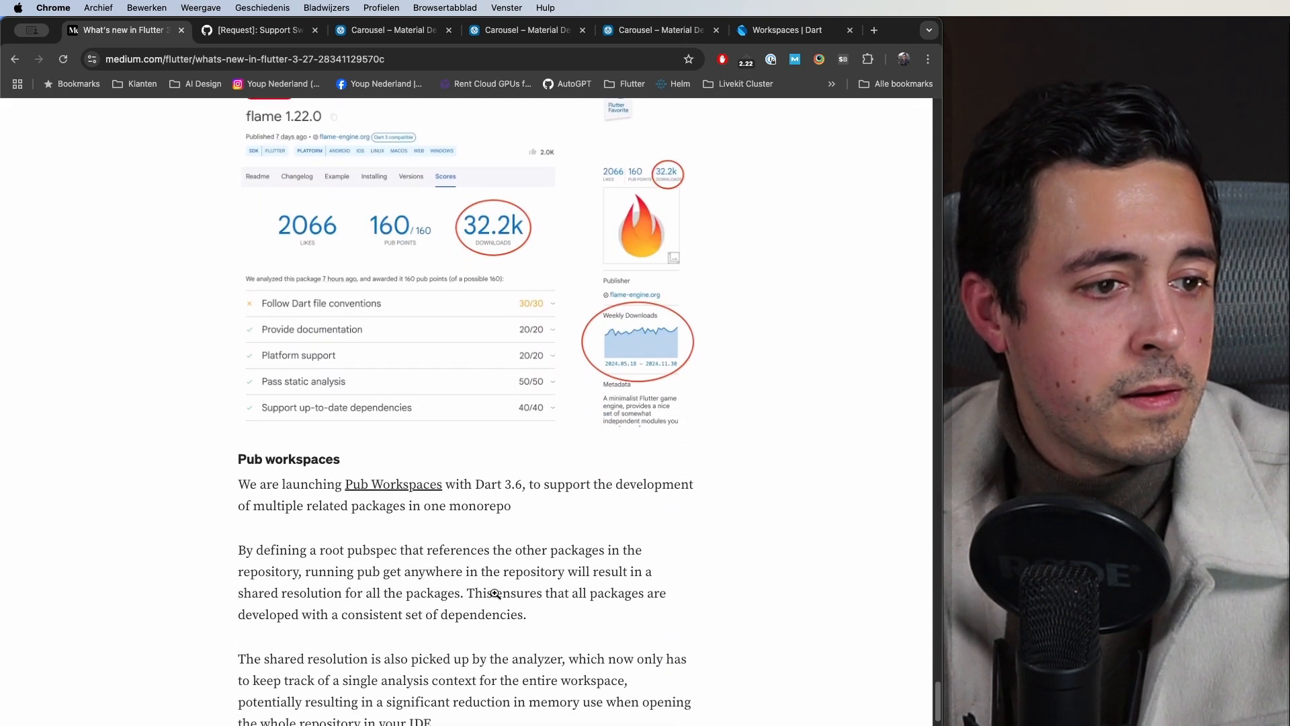
Step: Scroll to the Pub workspaces analyzer paragraph and the Automated publishing from GitHub heading
scroll(down, 3)
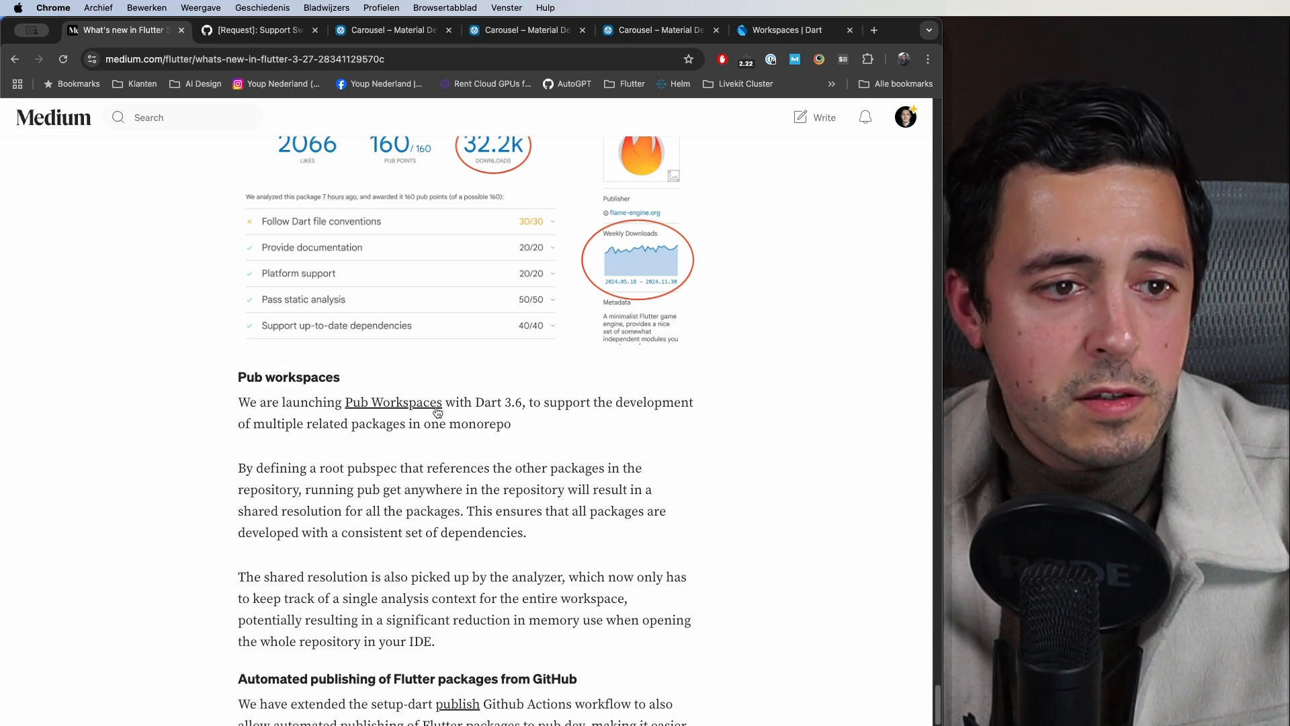
mouse_move(859, 391)
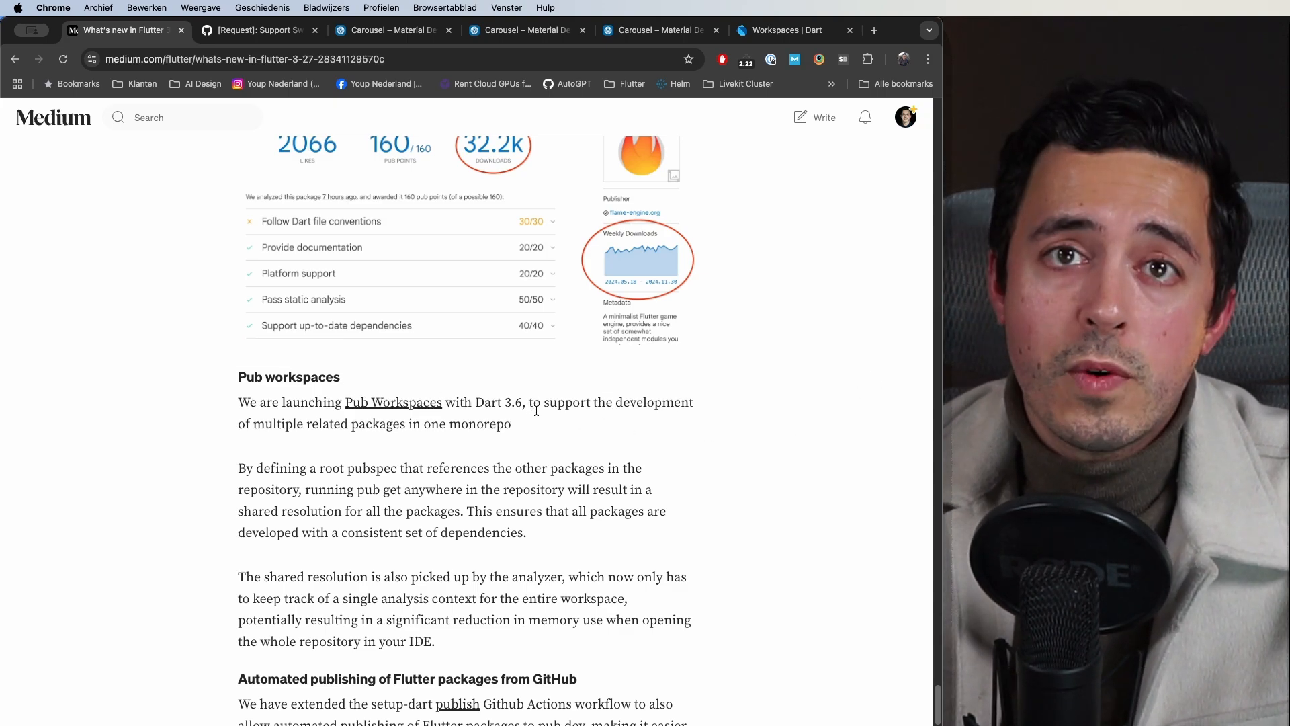
mouse_move(551, 426)
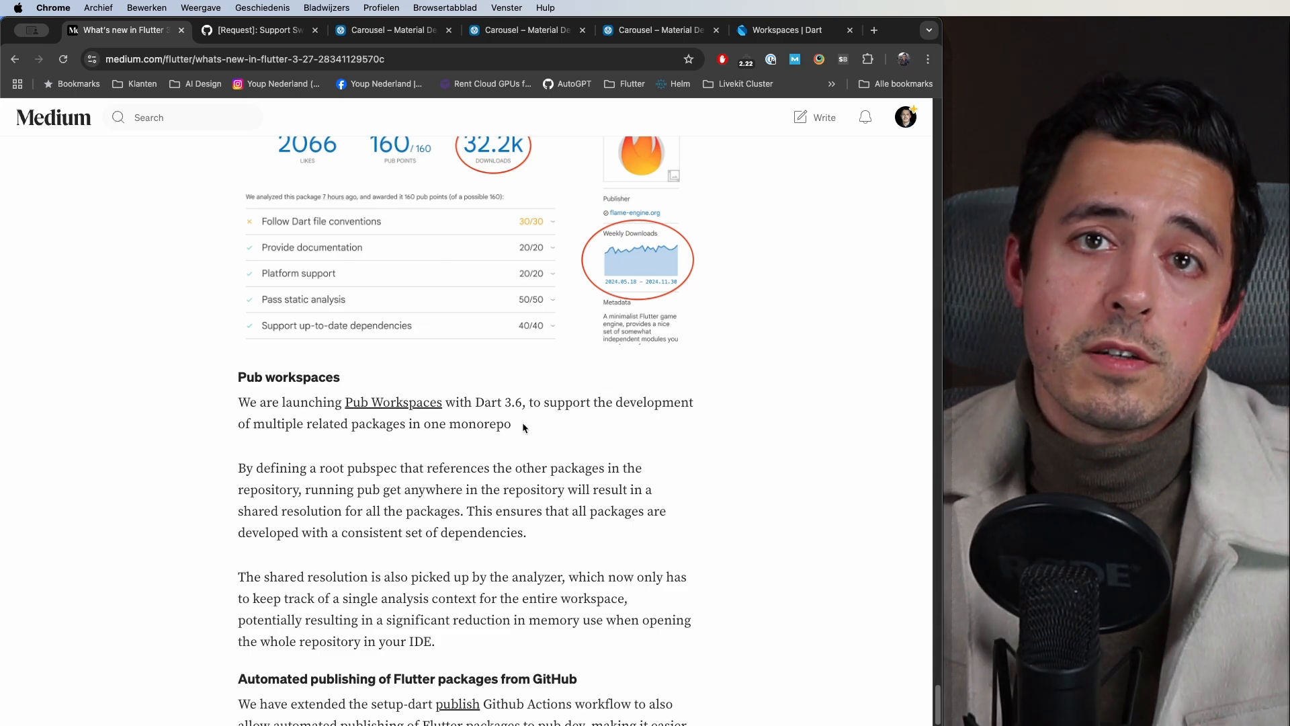
mouse_move(731, 406)
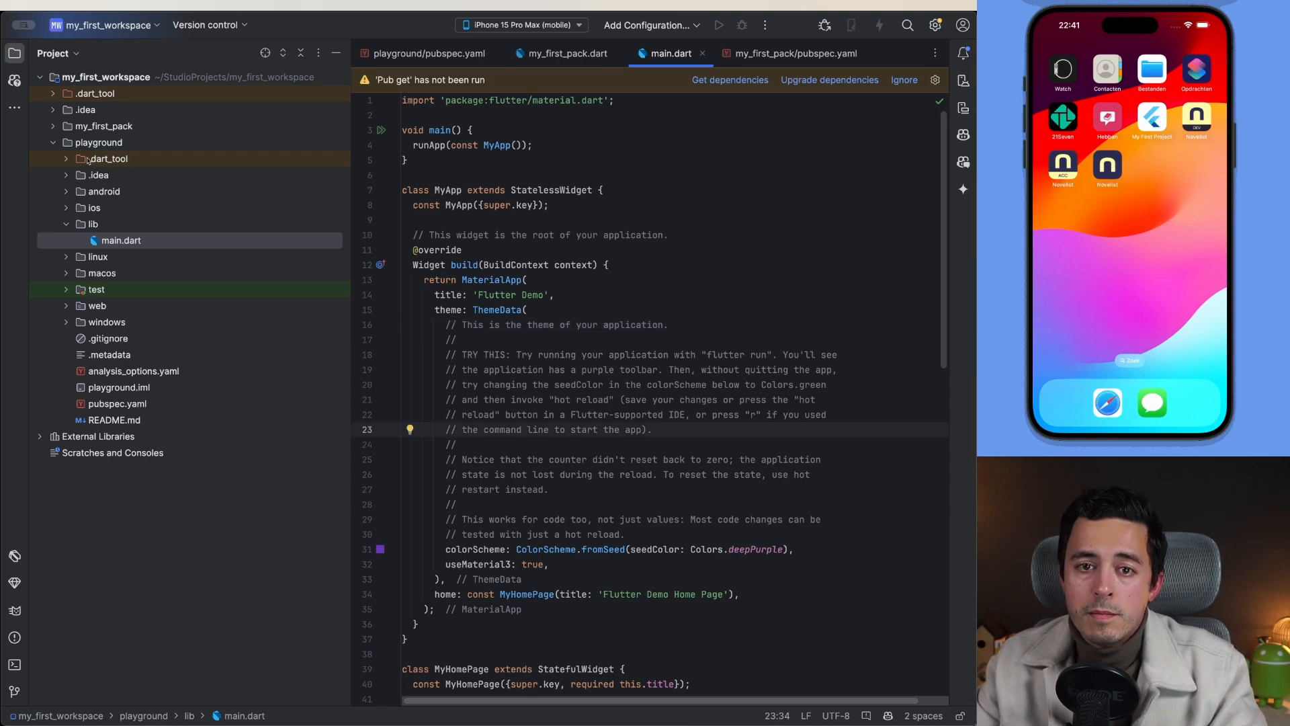
Step: Create a new pubspec.yaml file at the my_first_workspace root, dismissing the cannot-create-file error
click(53, 141)
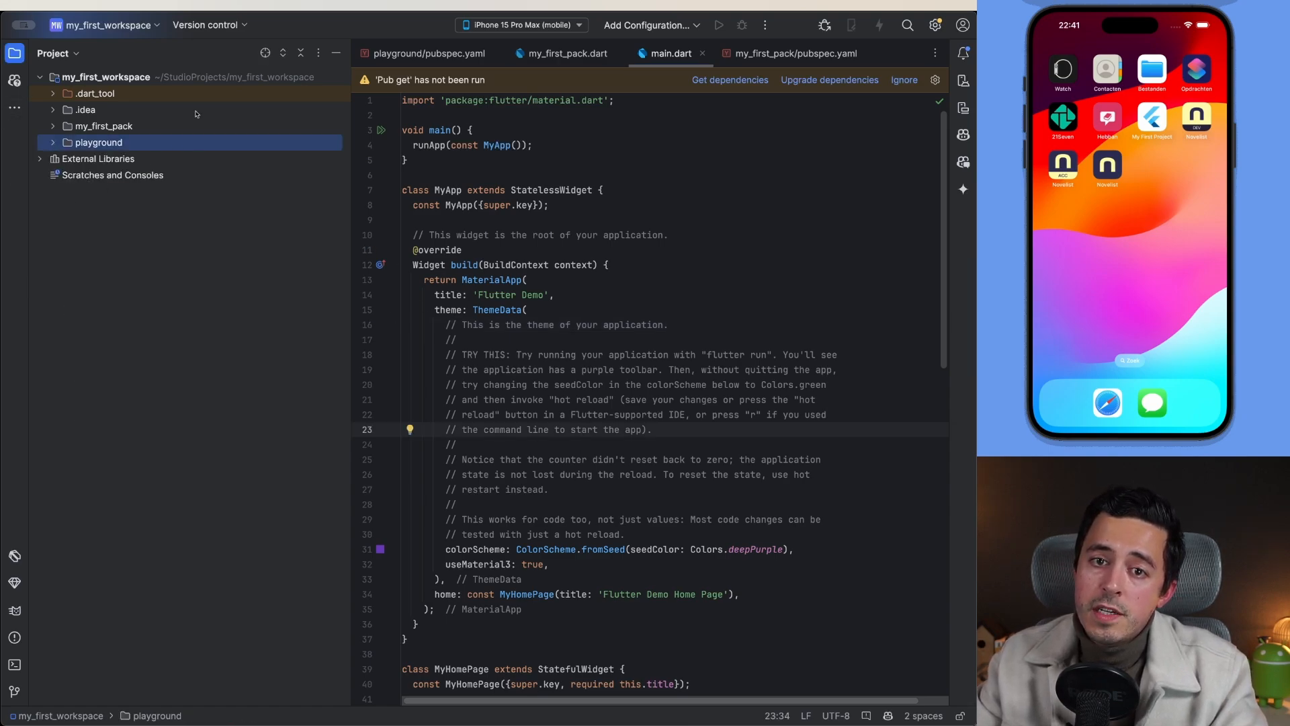
mouse_move(119, 181)
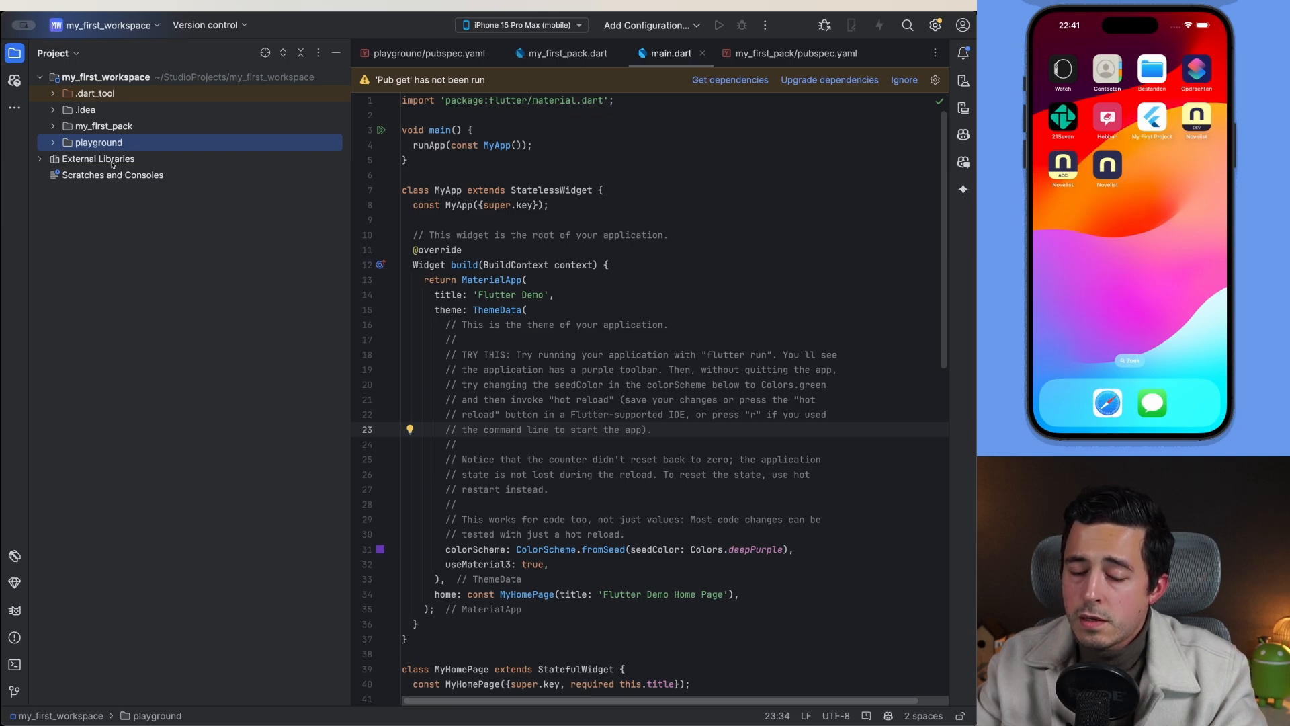
click(103, 126)
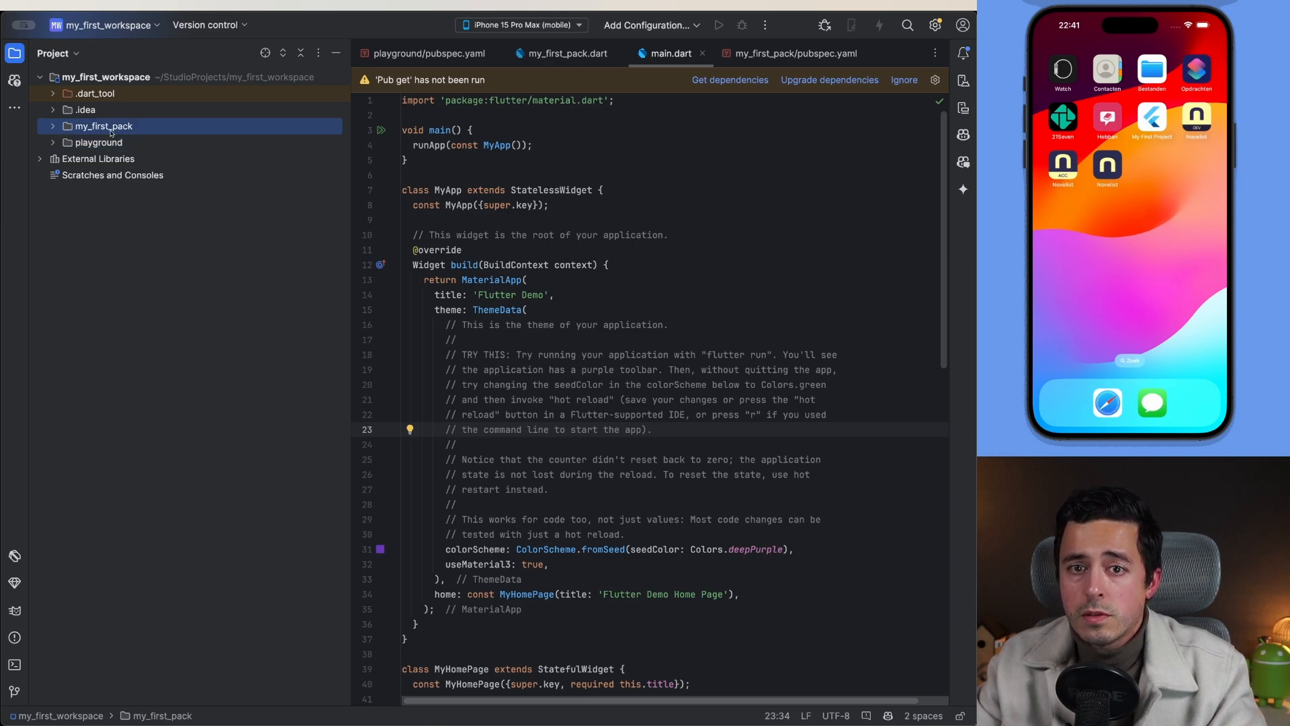
click(98, 141)
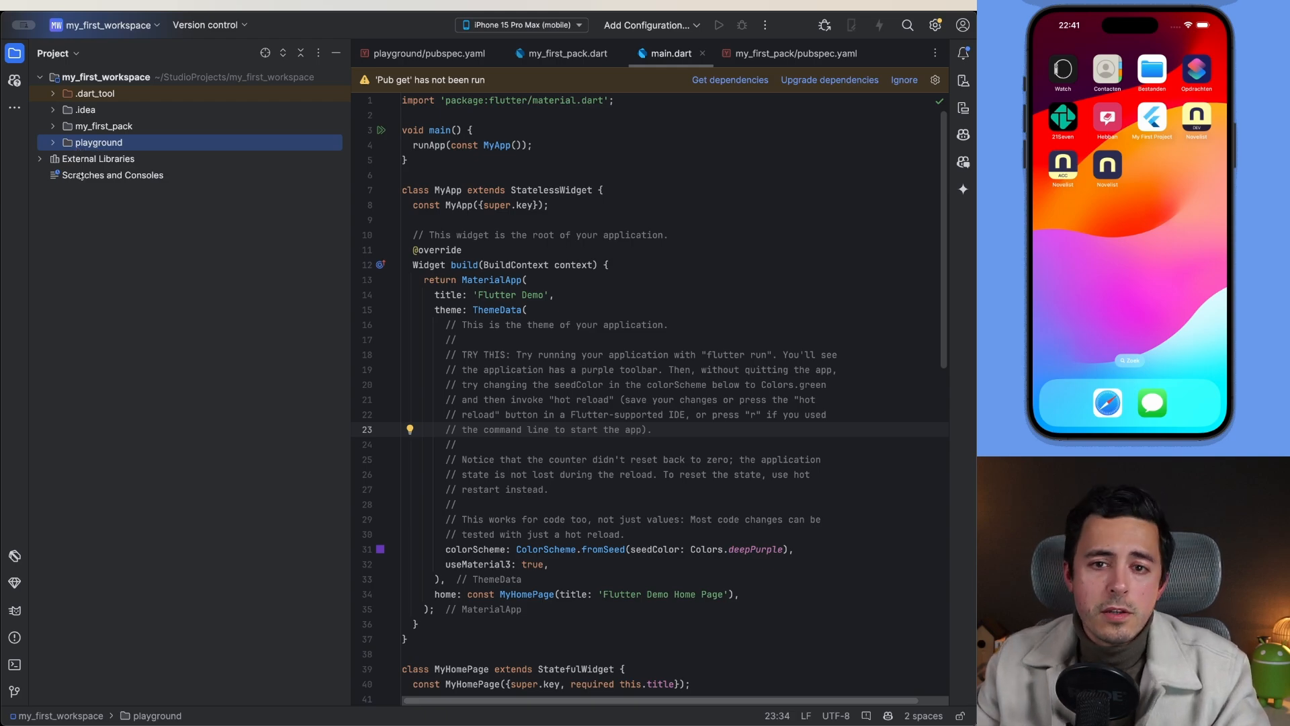
right_click(97, 141)
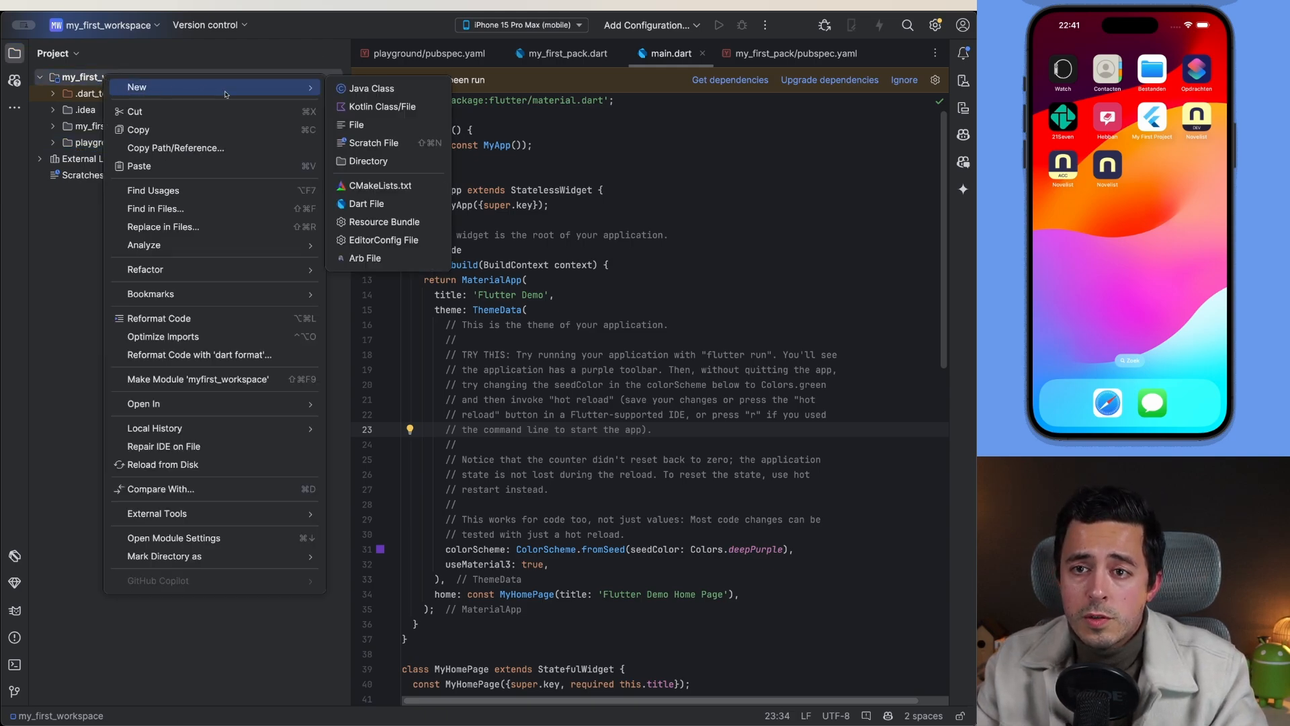
click(355, 124)
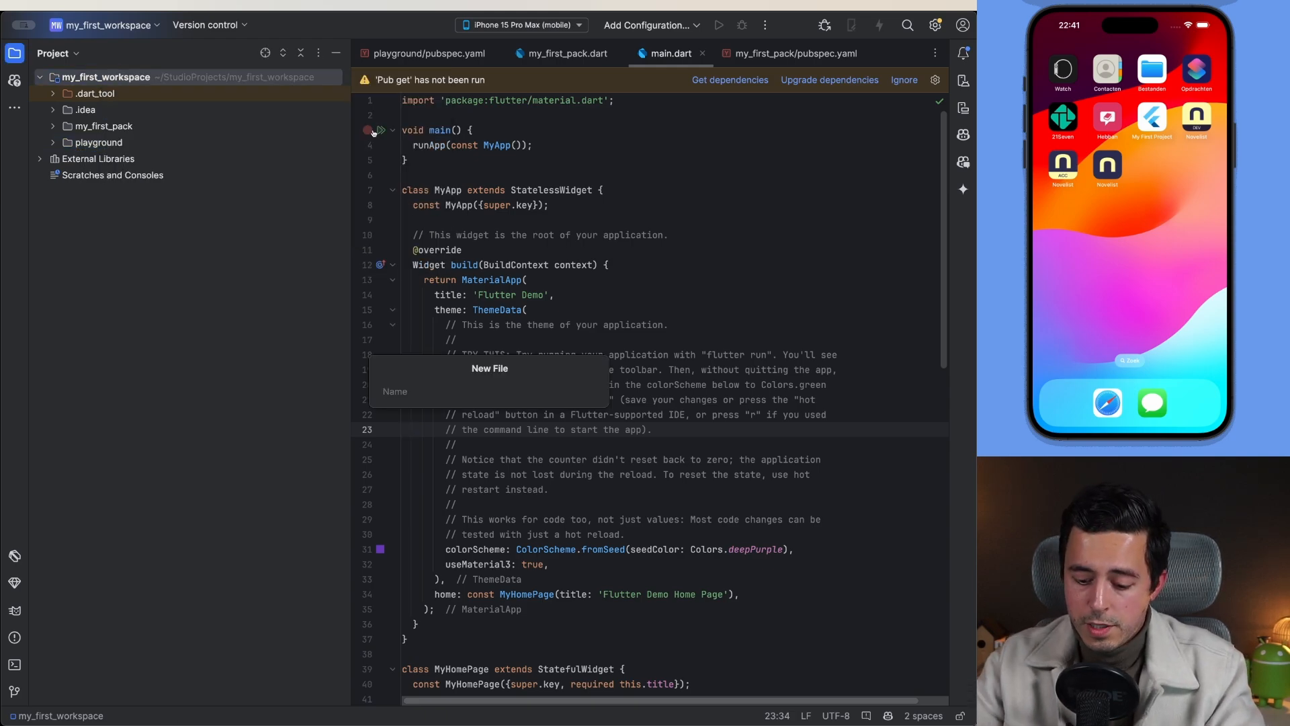
text(pubspec.yaml)
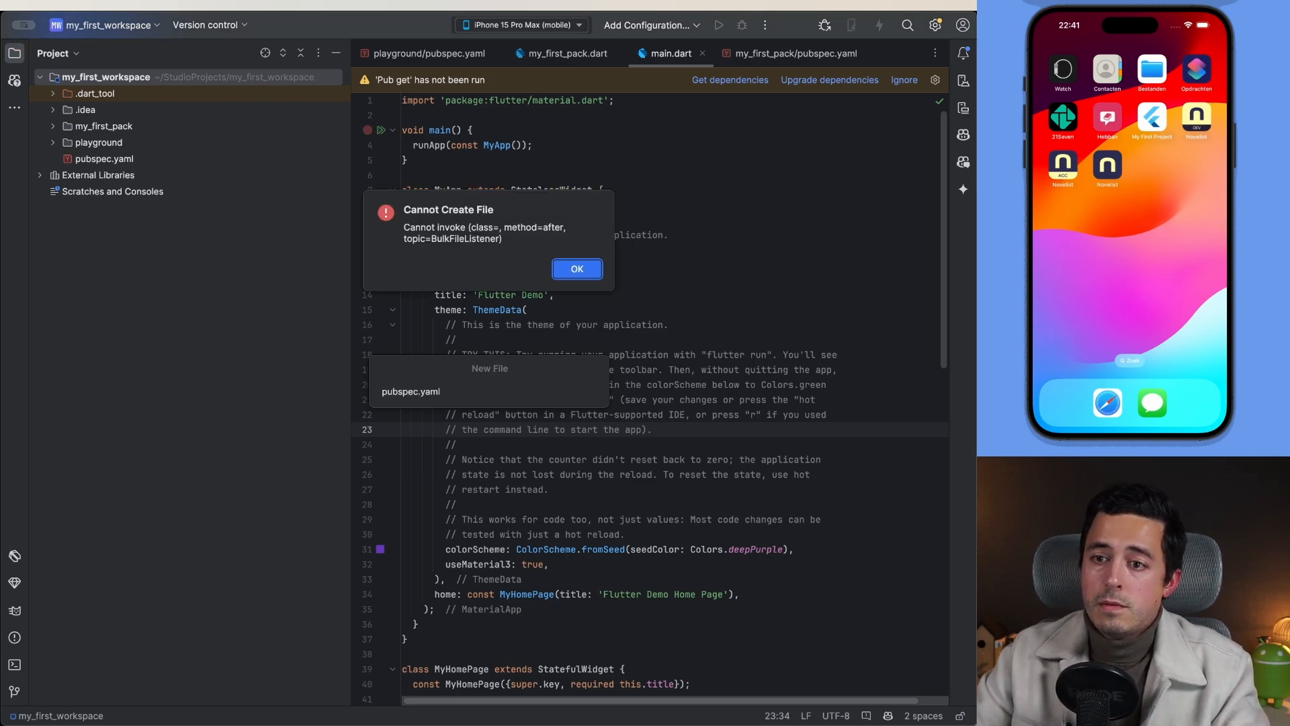
click(577, 268)
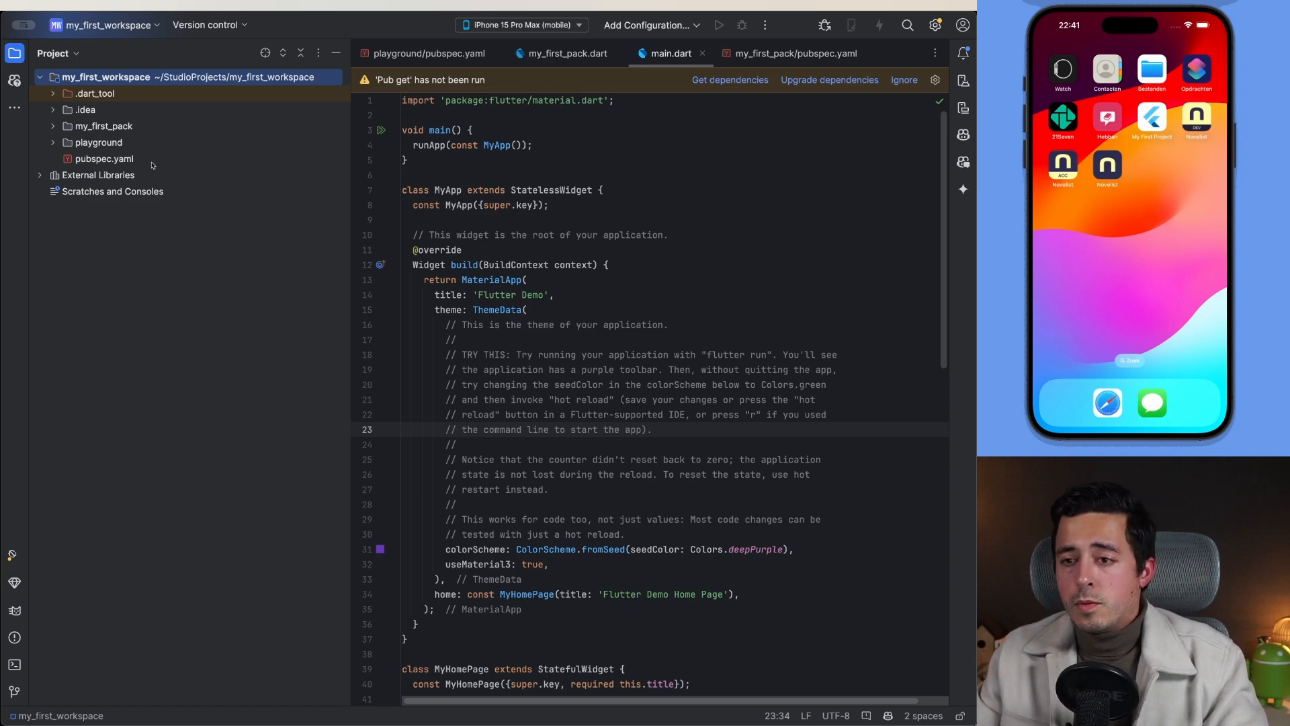
Step: Select the new root pubspec.yaml in the project tree beside the playground folder
click(104, 159)
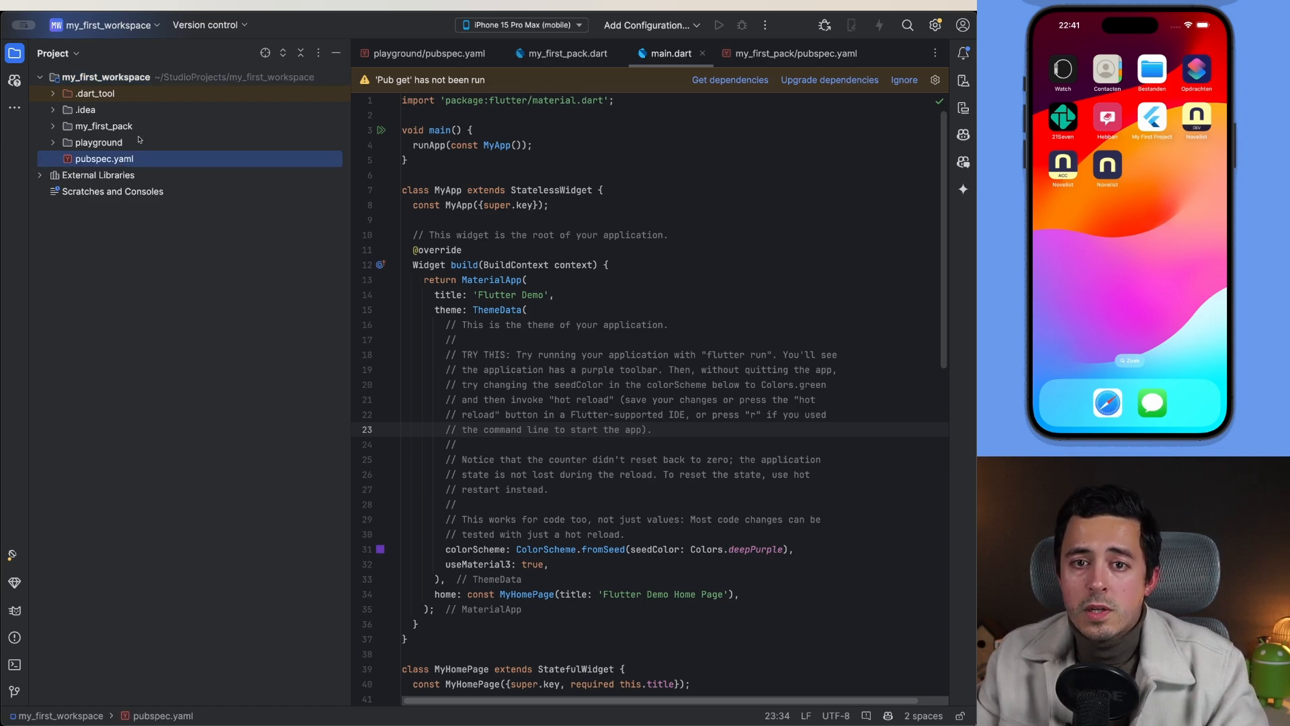
click(98, 141)
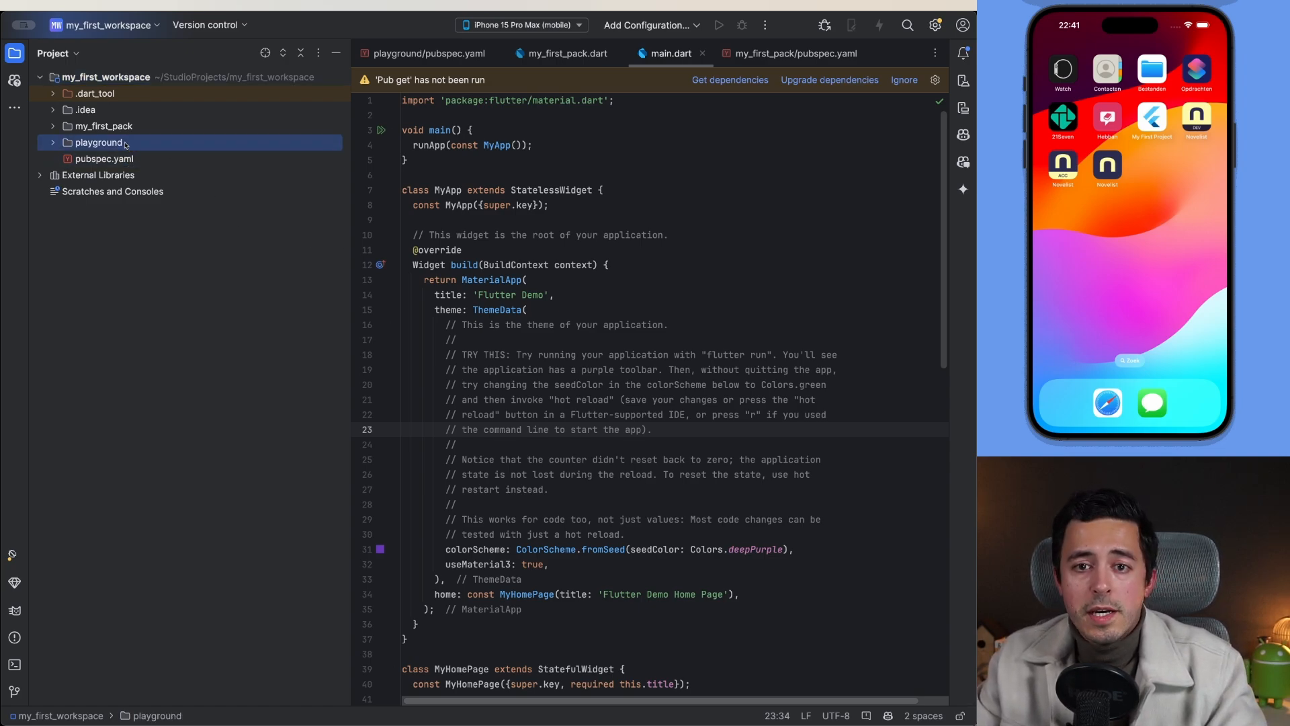
click(102, 159)
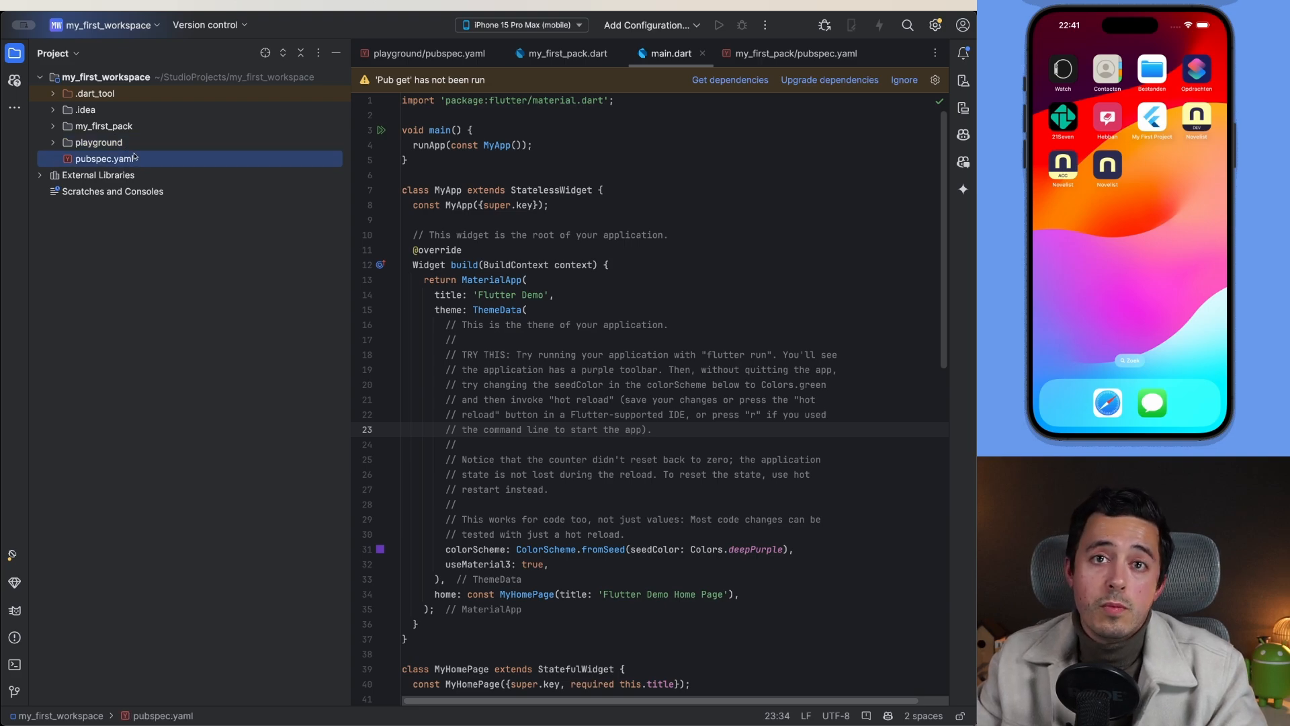
Step: Give the root pubspec.yaml a name key with value my_workspace
click(104, 159)
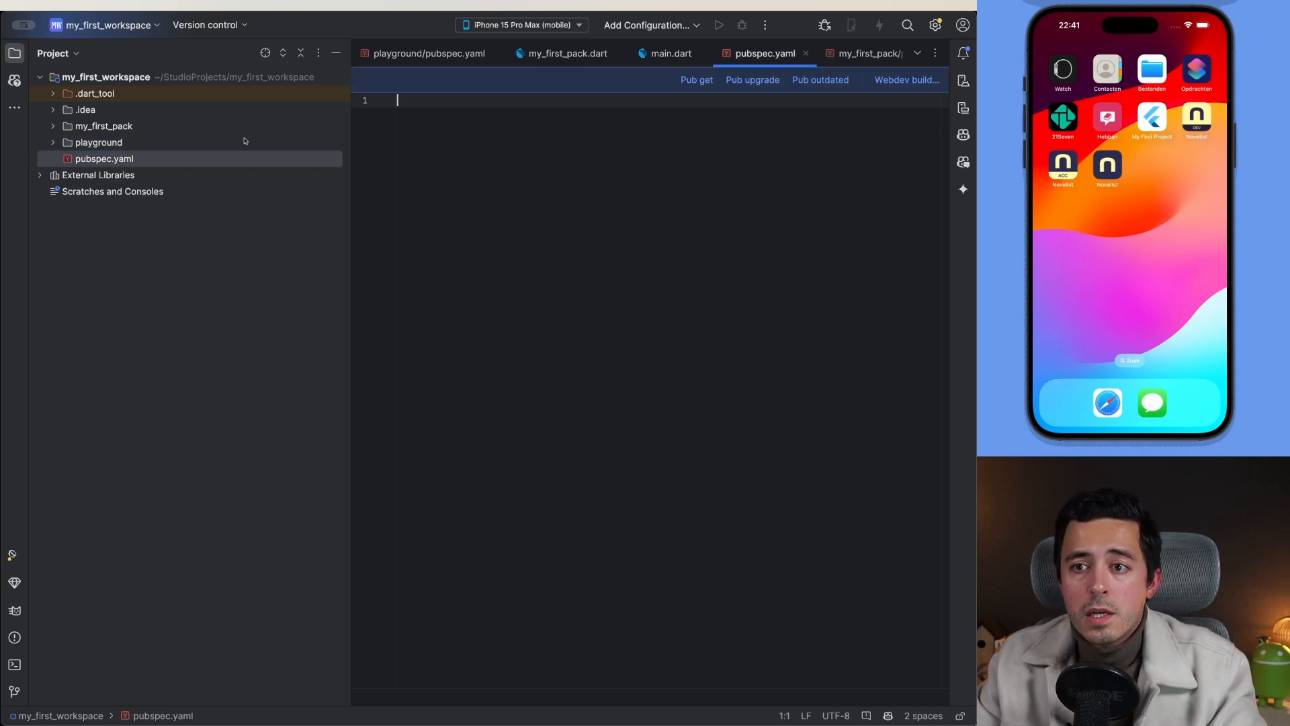
text(name)
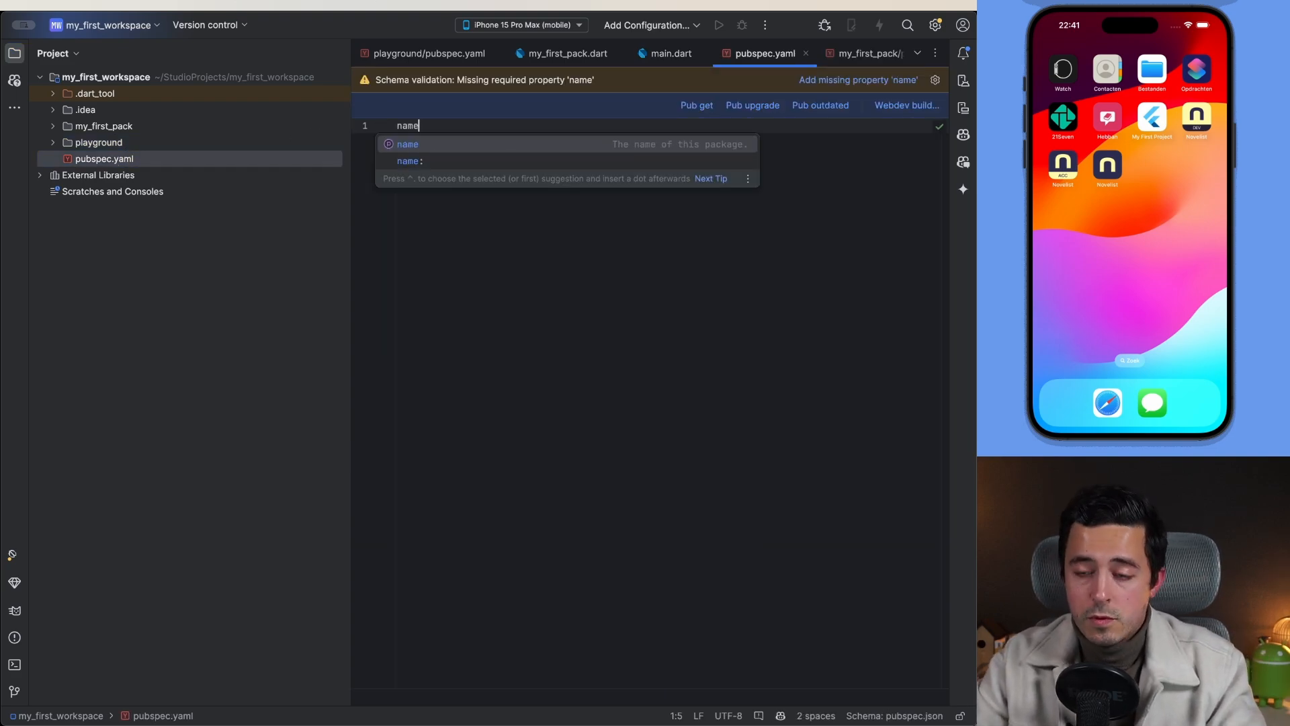
click(407, 160)
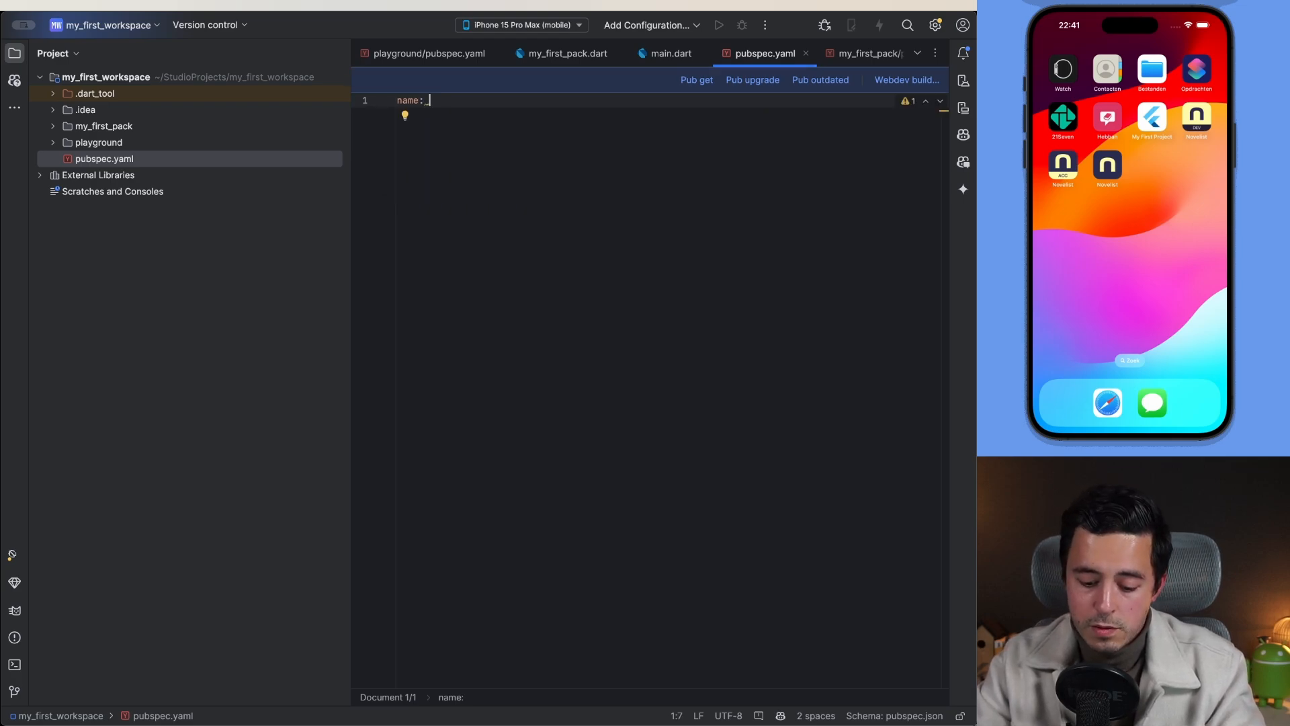
text(my_workspace)
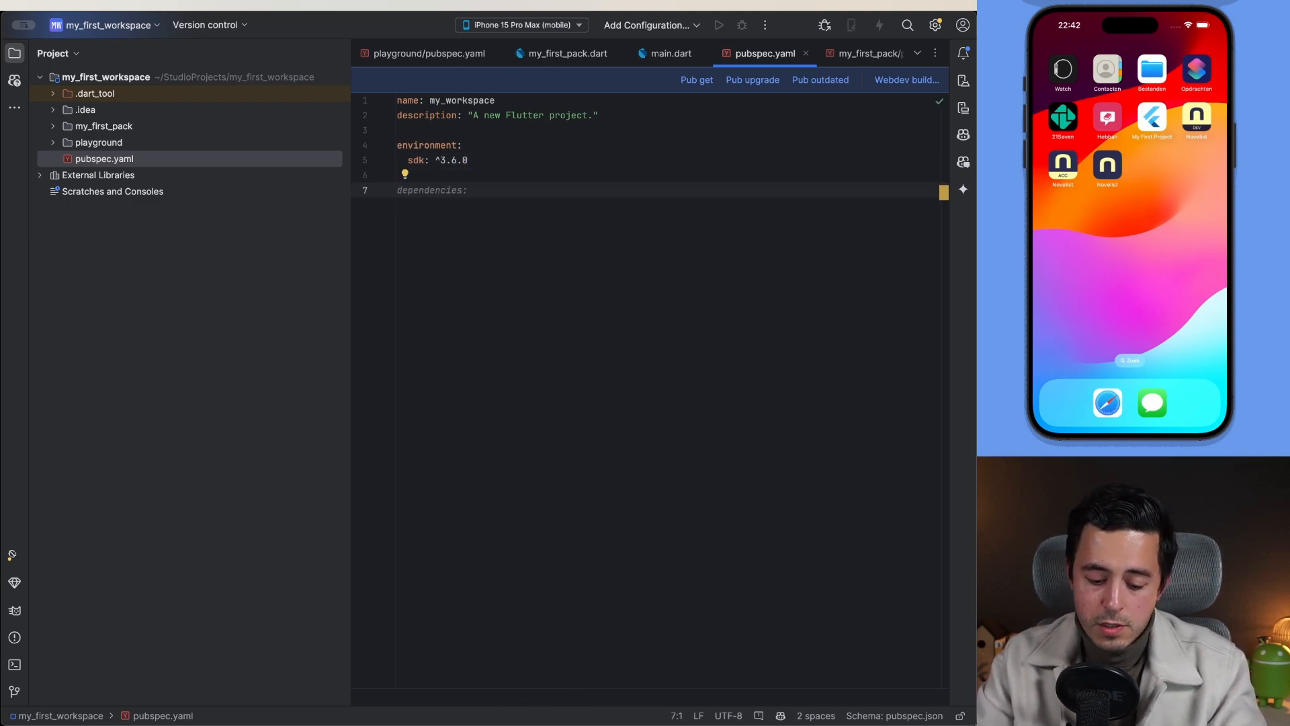
Step: Add a workspaces list declaring my_first_pack and playground as member packages
text(workspaces:)
text(-)
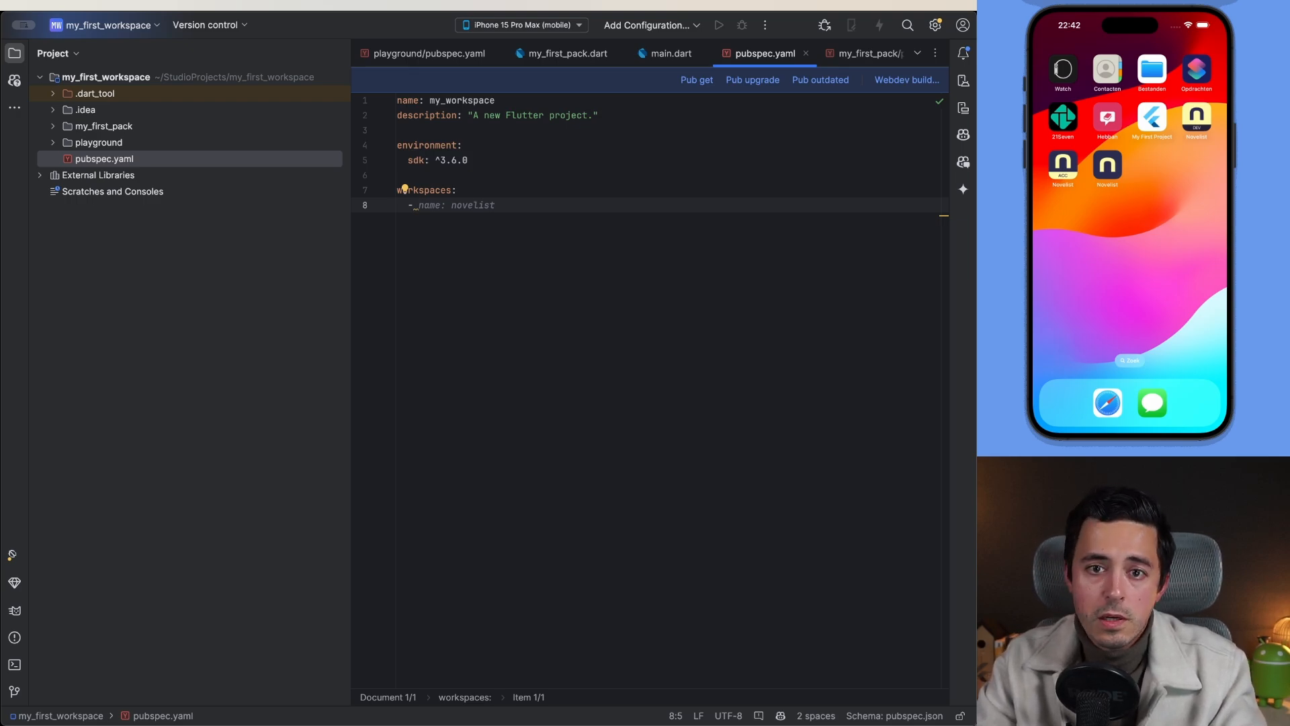
text(my_first_pack)
text(- playground)
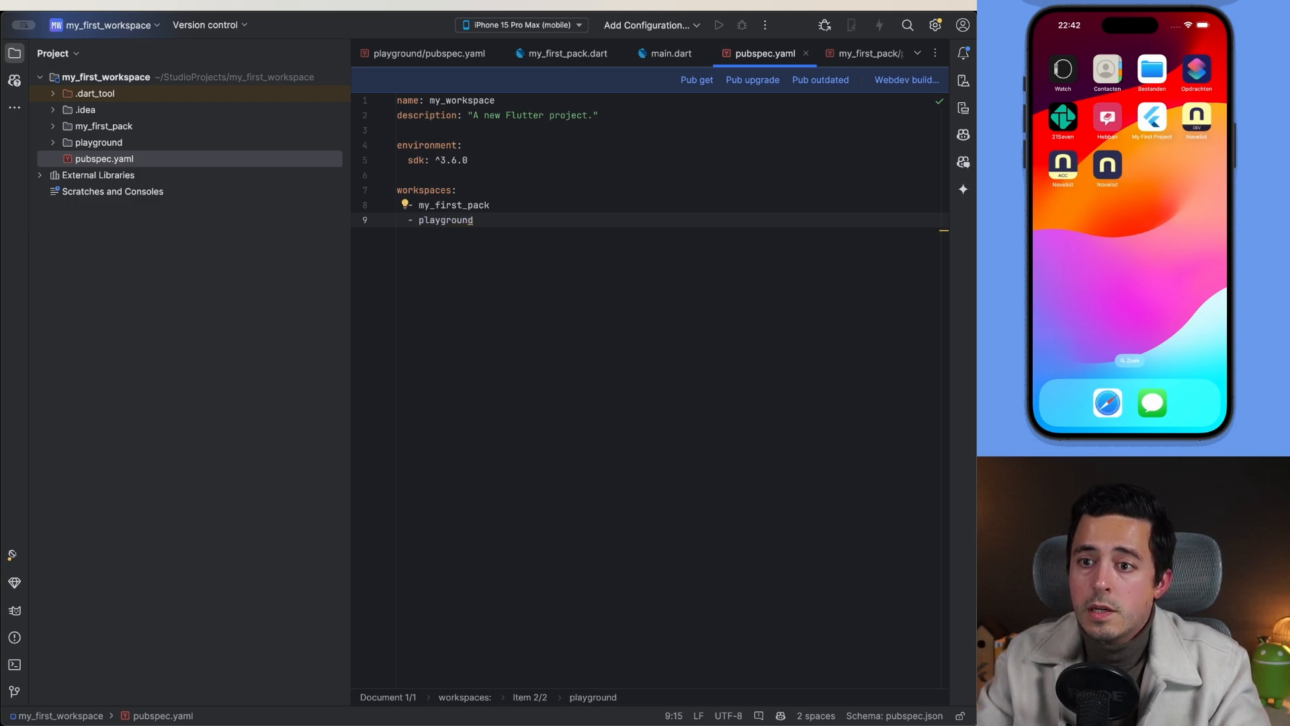
click(492, 204)
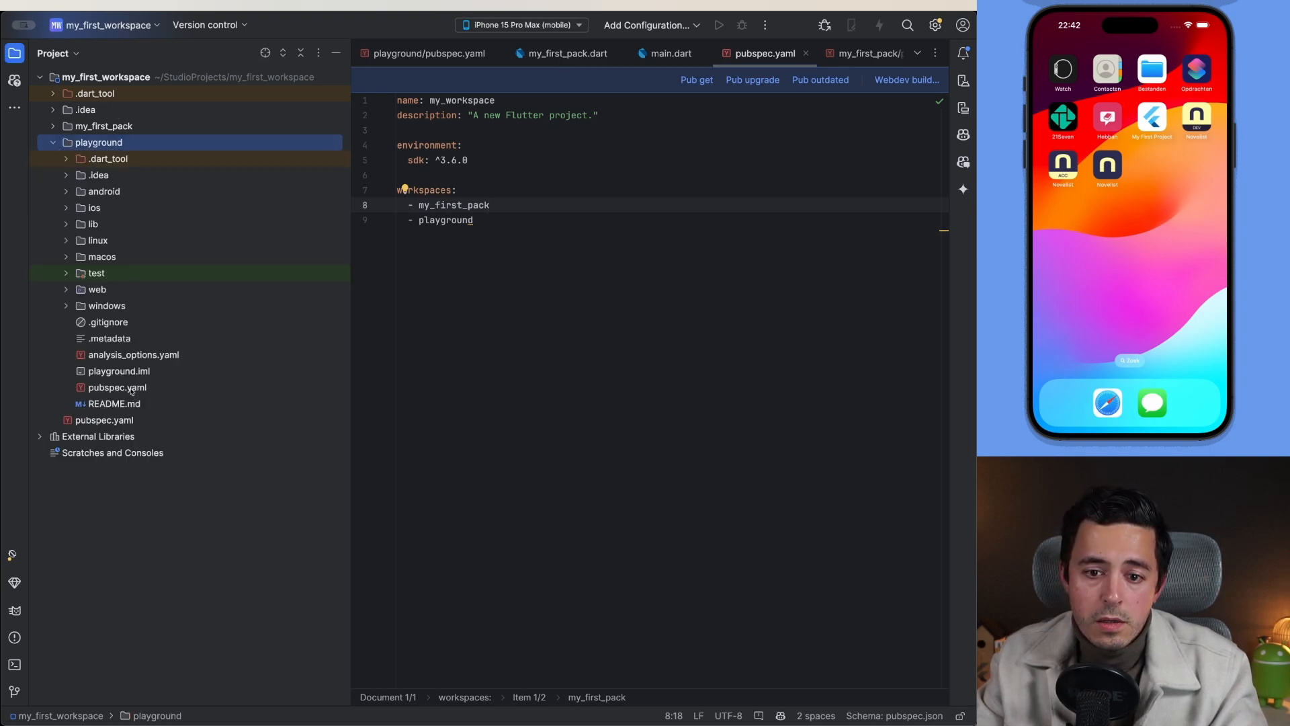
Step: Add resolution: workspace below the sdk constraint in the package pubspec files and open a terminal in my_first_pack
click(115, 387)
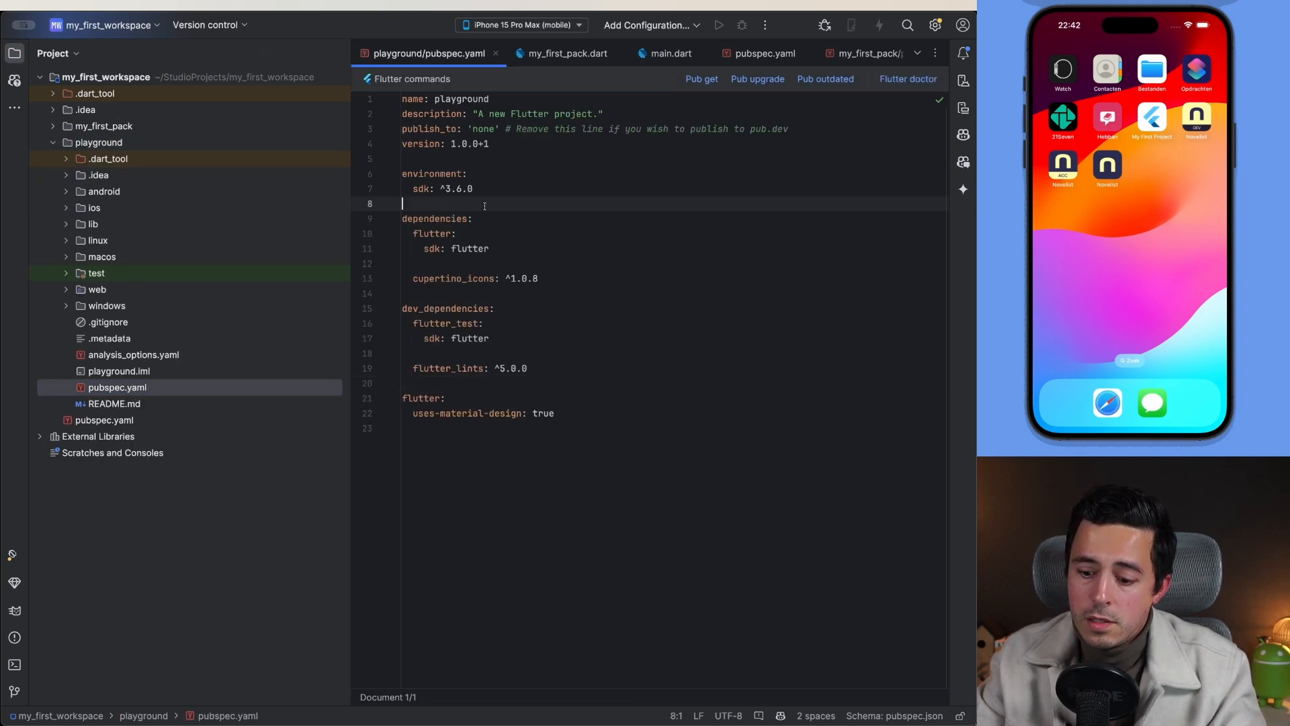
key(Enter)
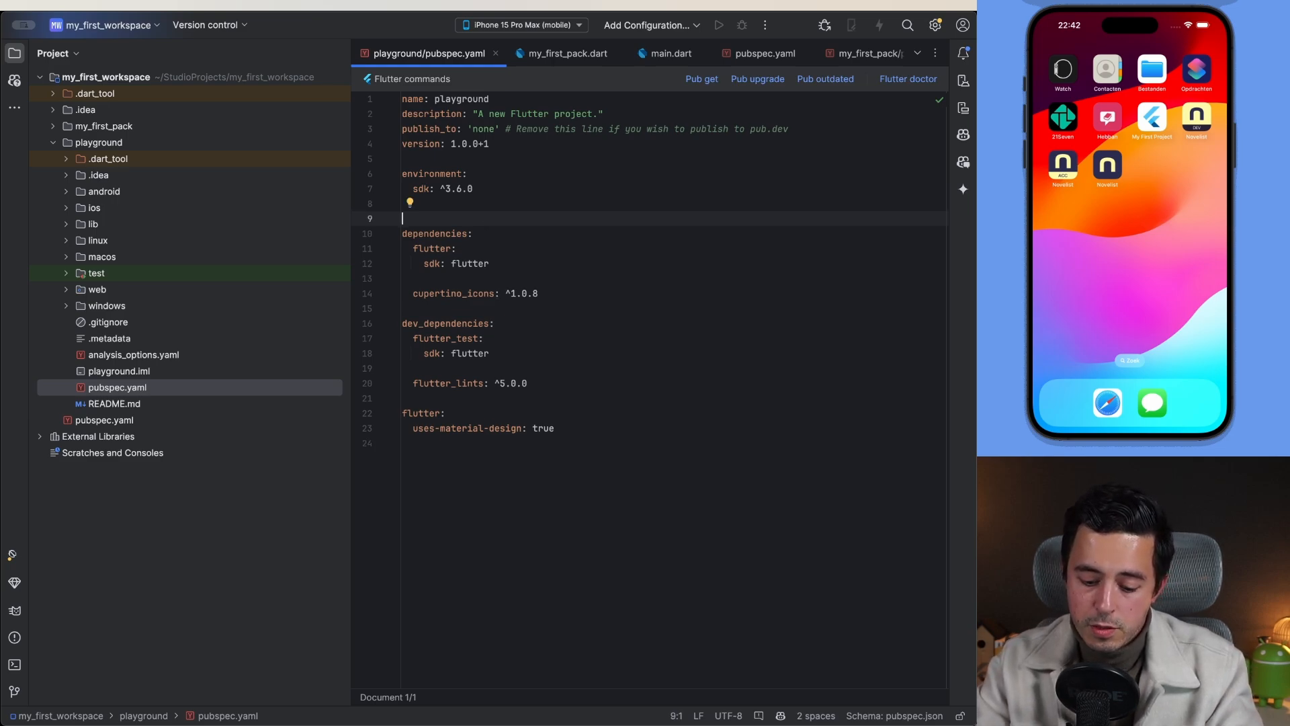
text(resolution: workspace)
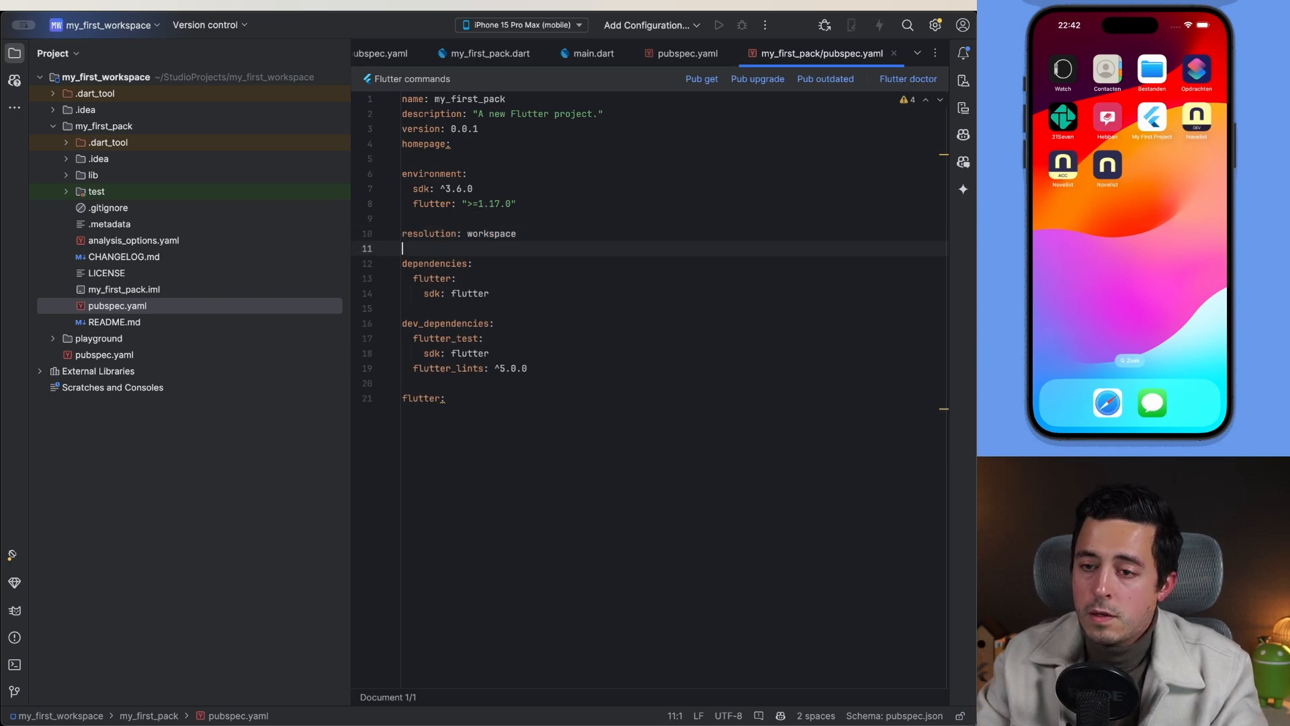
click(467, 293)
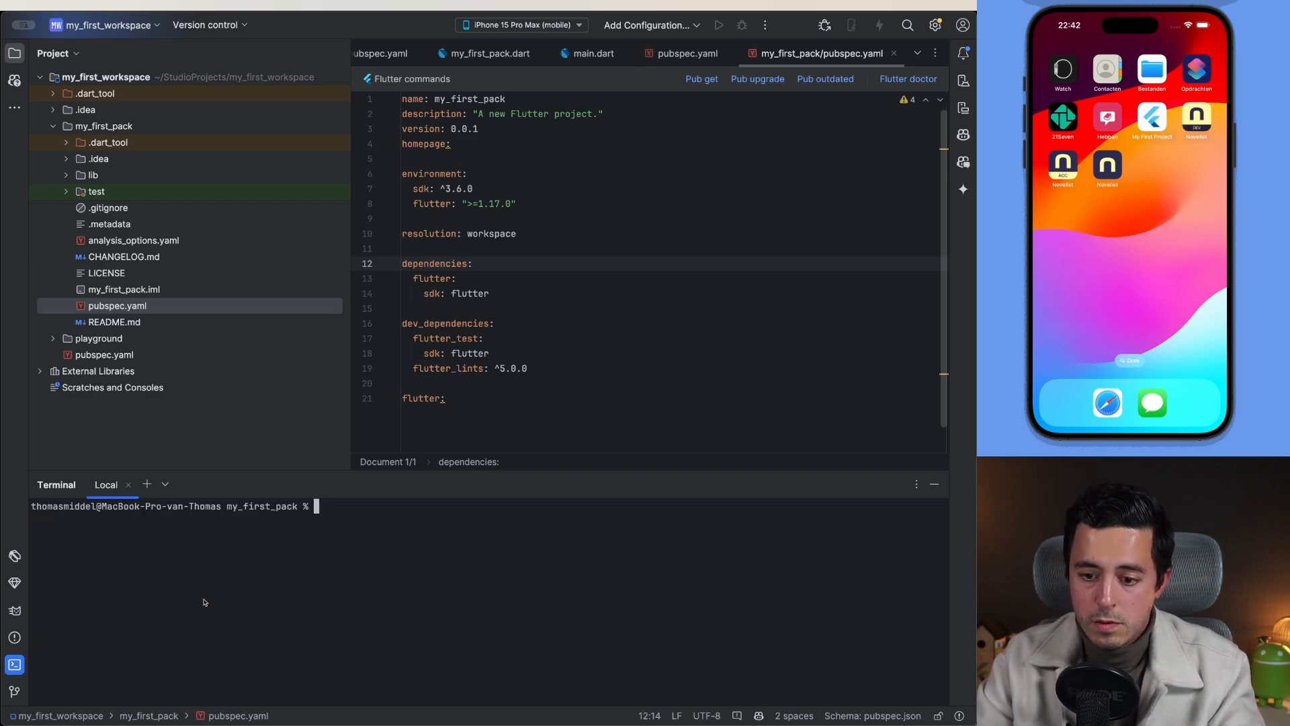
Step: Run dart pub get at the workspace root to produce a single root pubspec.lock, then return to the article
text(dart r)
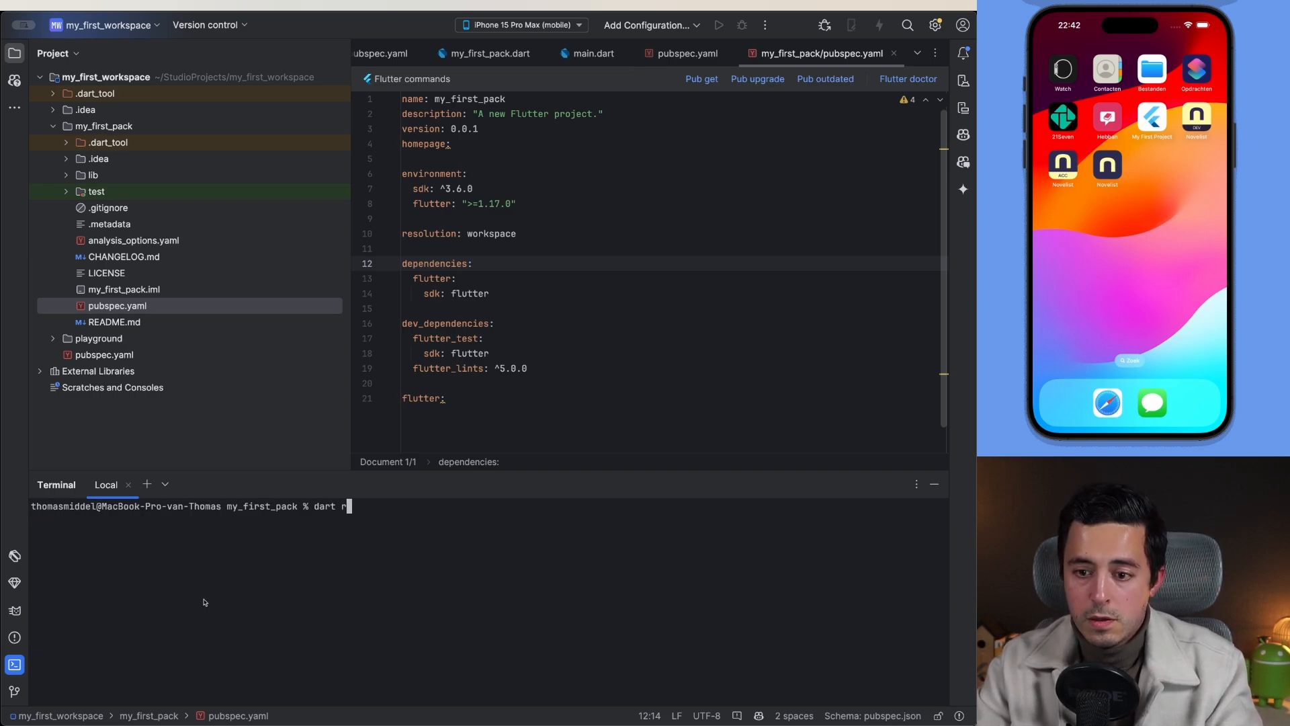
text(pu)
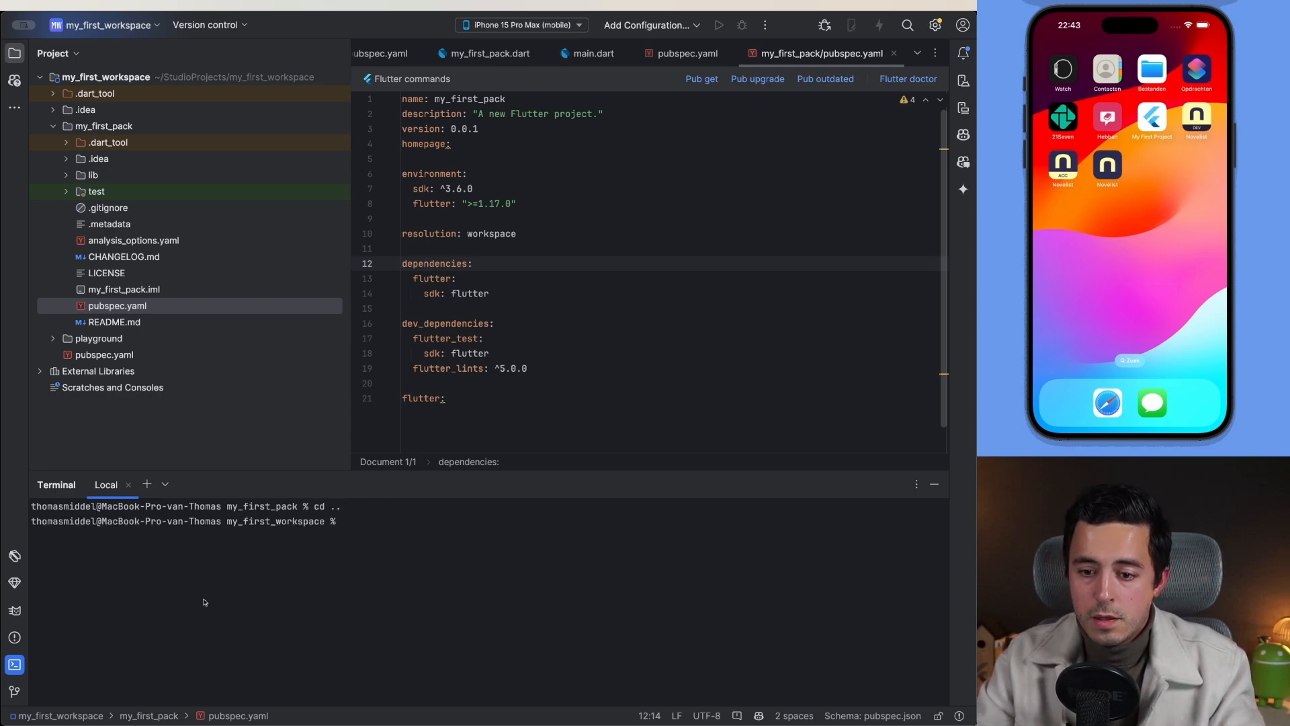
text(dart pub get)
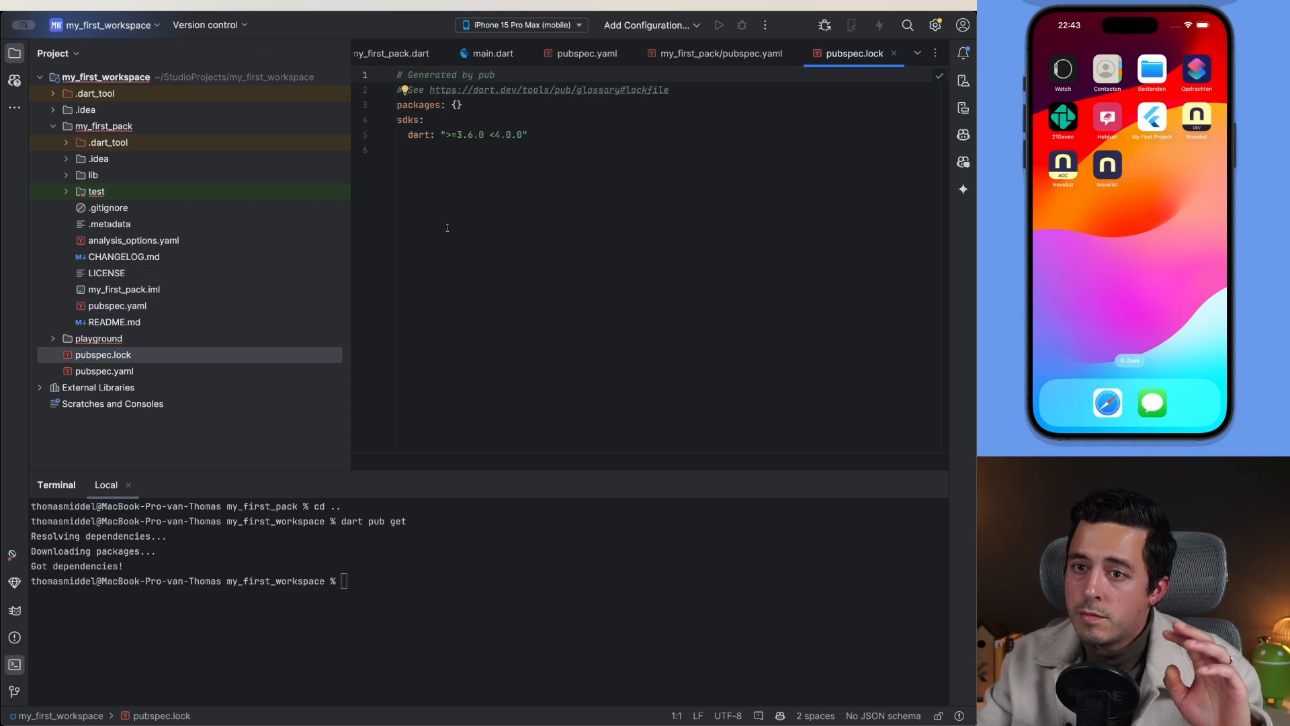
mouse_move(457, 204)
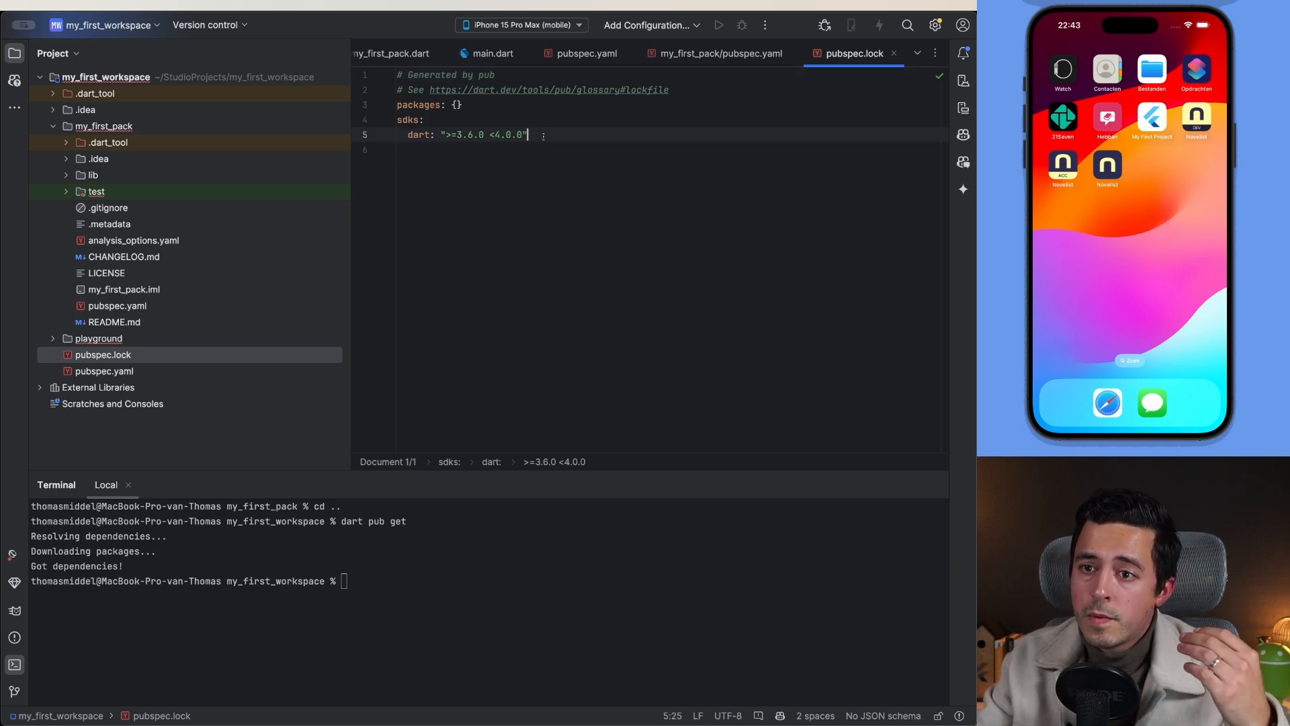
click(717, 54)
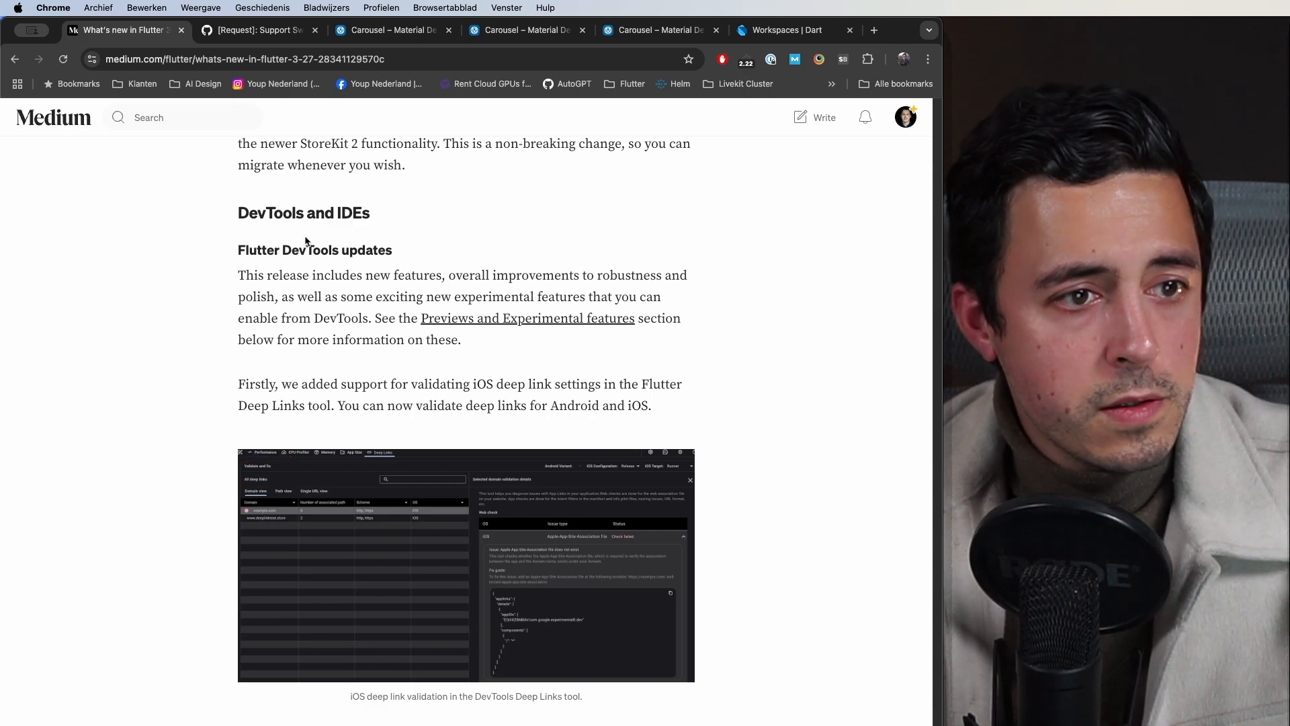
Step: Scroll through the DevTools and Breaking Changes sections of the article
scroll(down, 3)
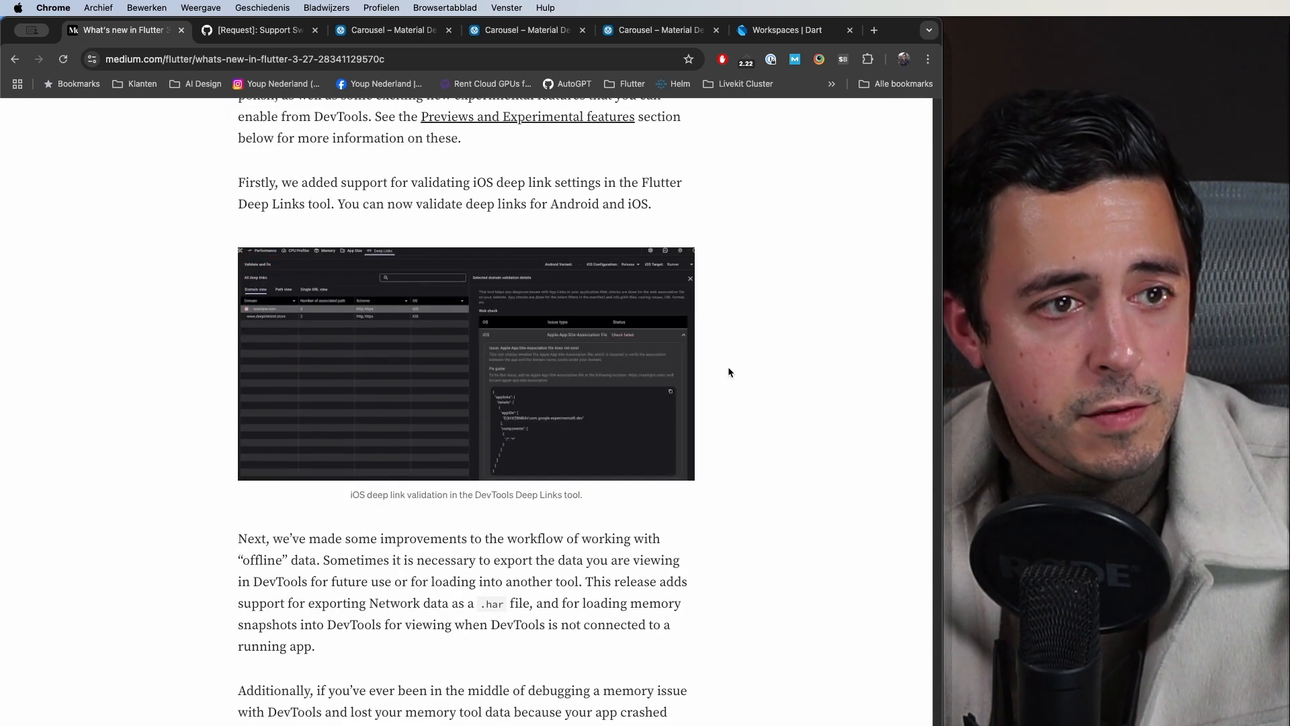
scroll(down, 3)
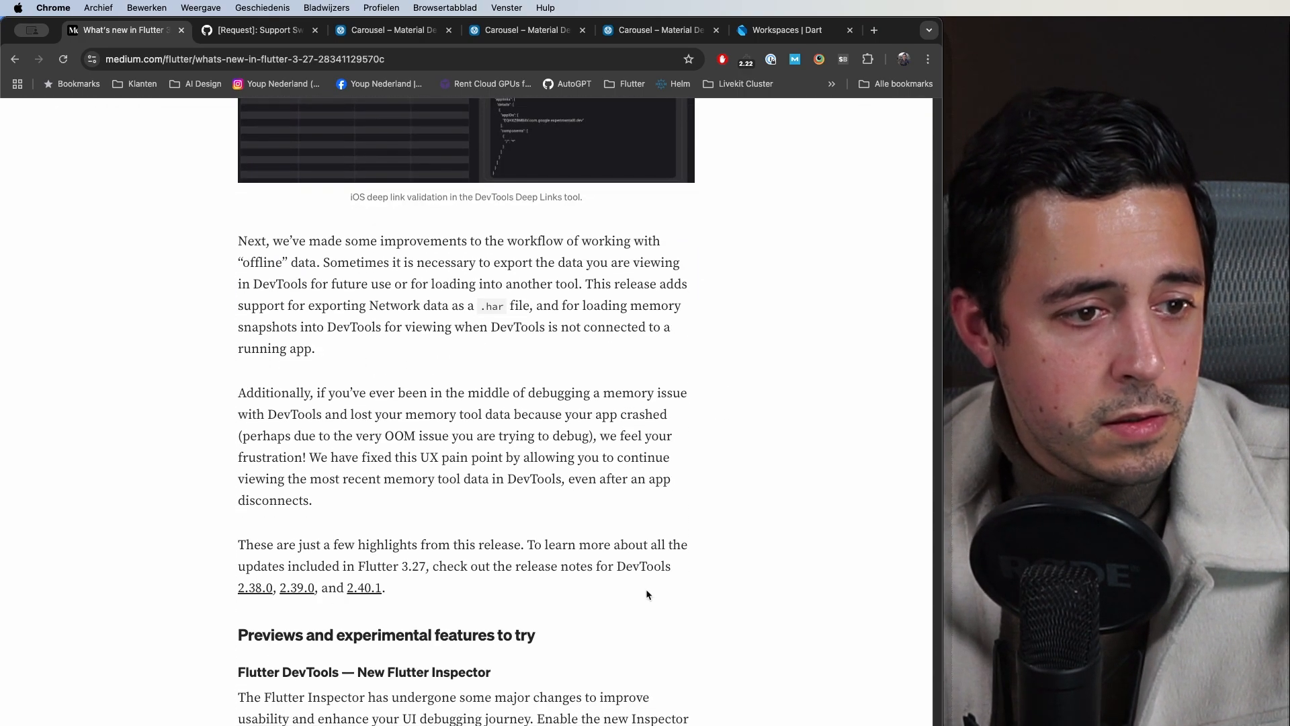
scroll(down, 3)
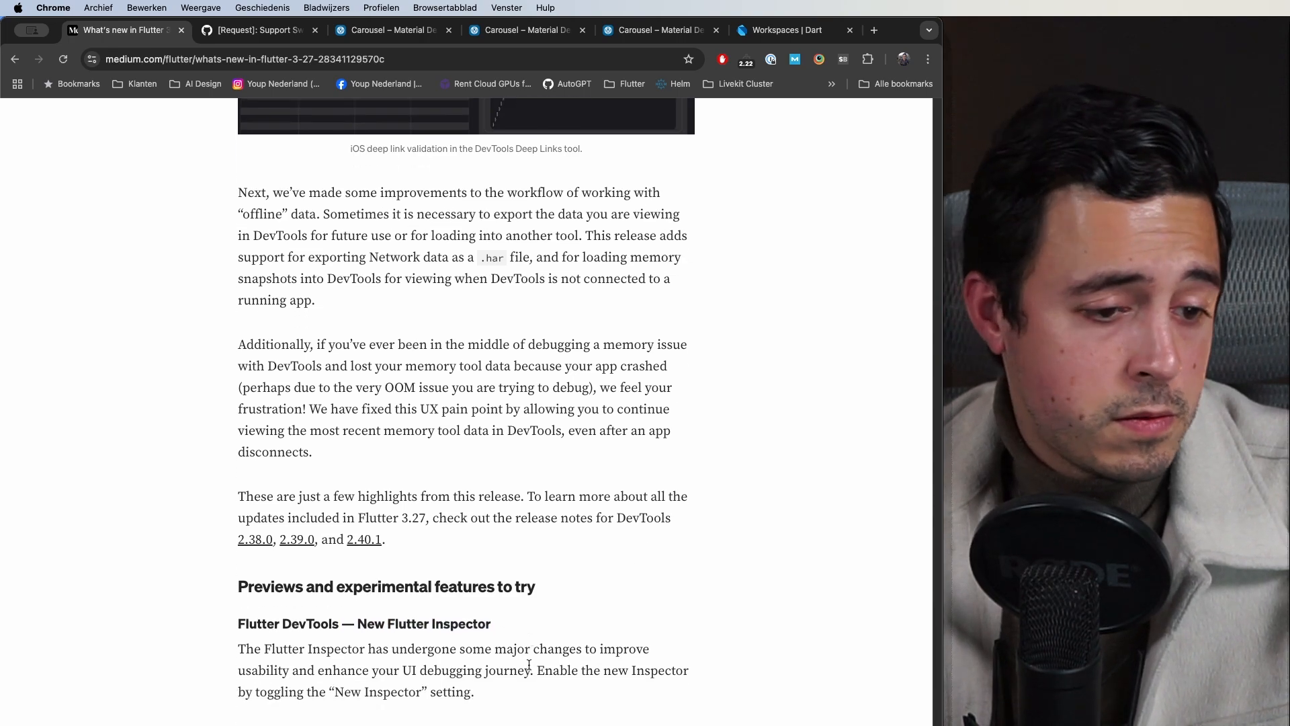
scroll(down, 3)
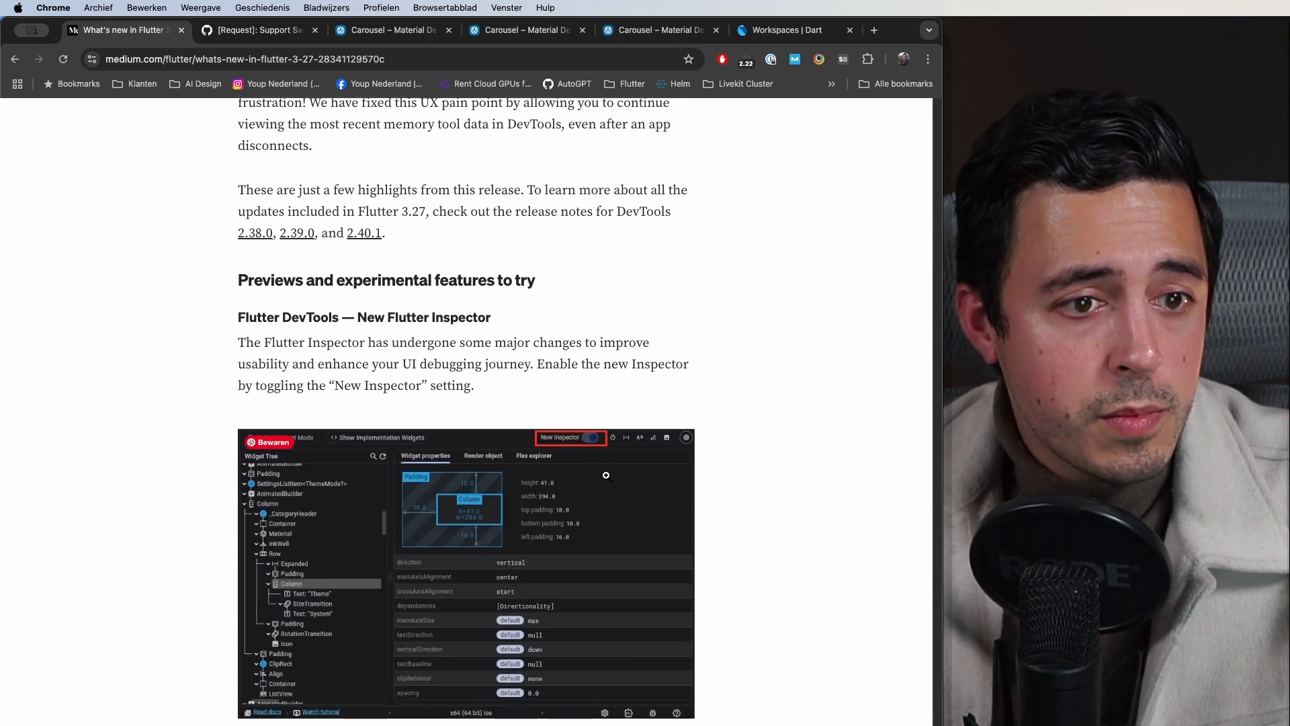
scroll(down, 3)
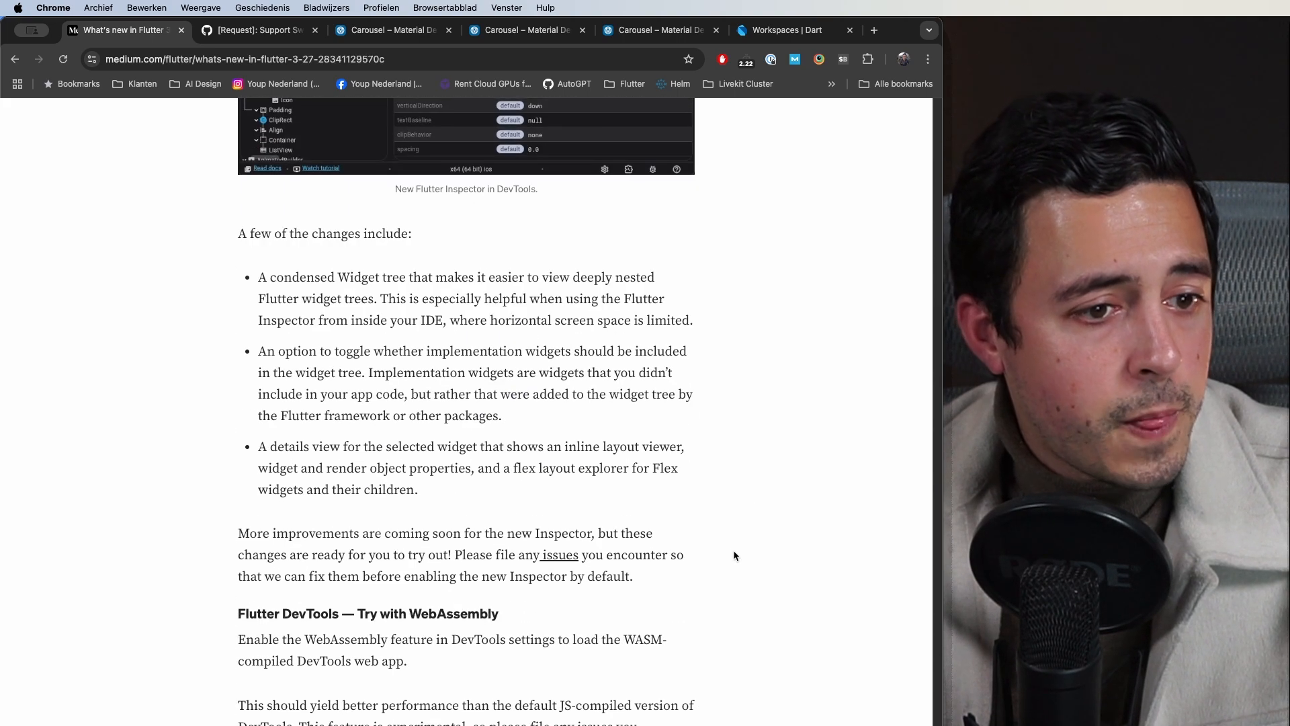
scroll(down, 3)
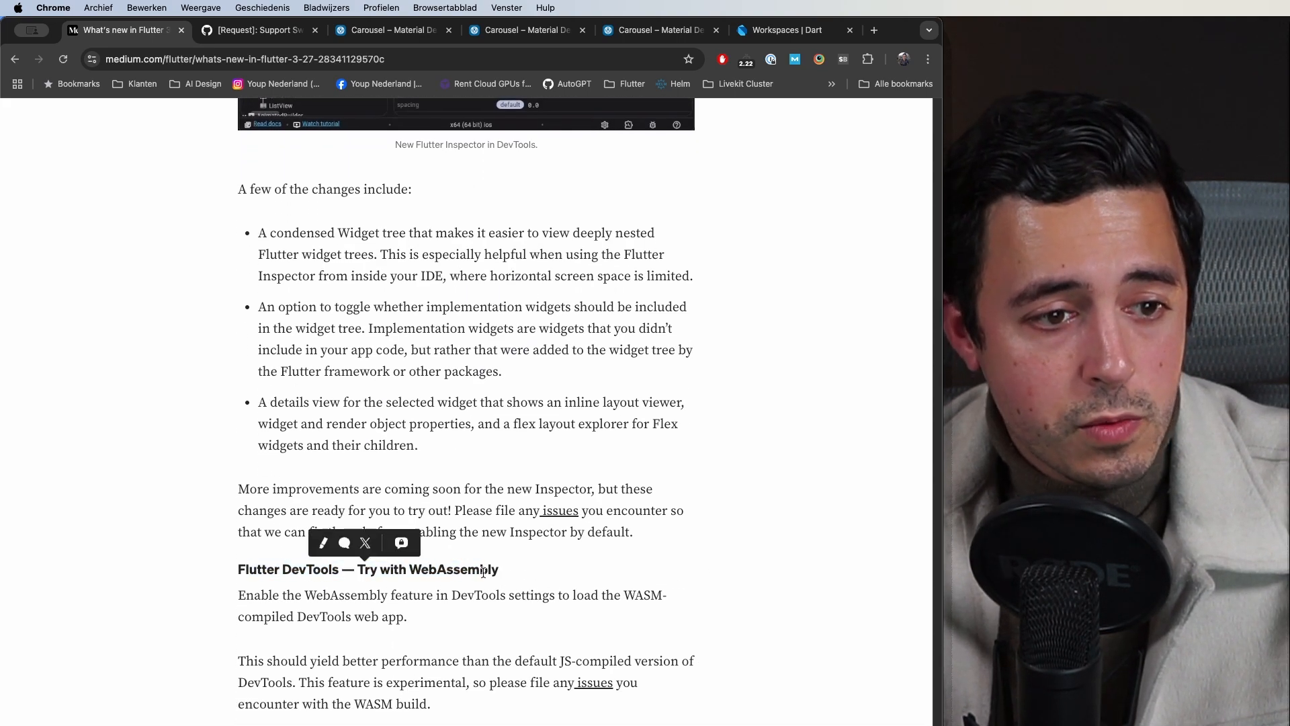
click(550, 567)
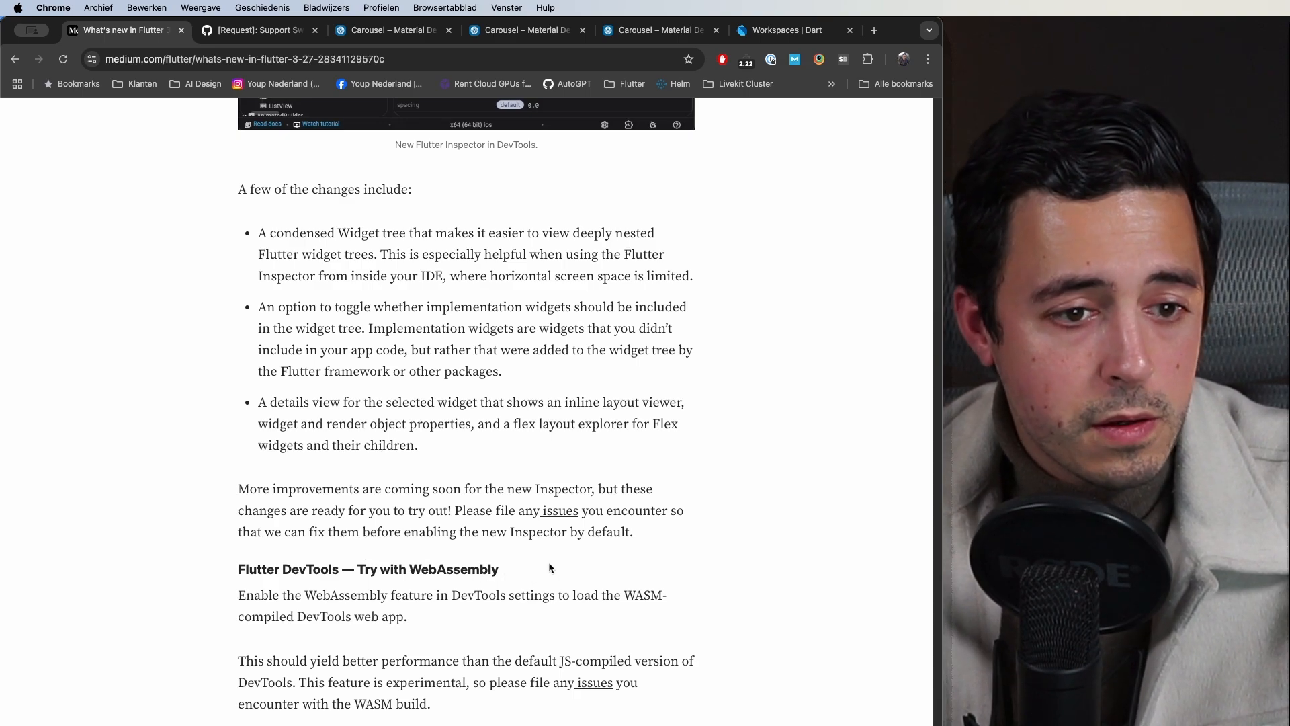
Step: Scroll past the Deep link default flag and Deprecating older SDKs sections to the Closing paragraph
scroll(down, 3)
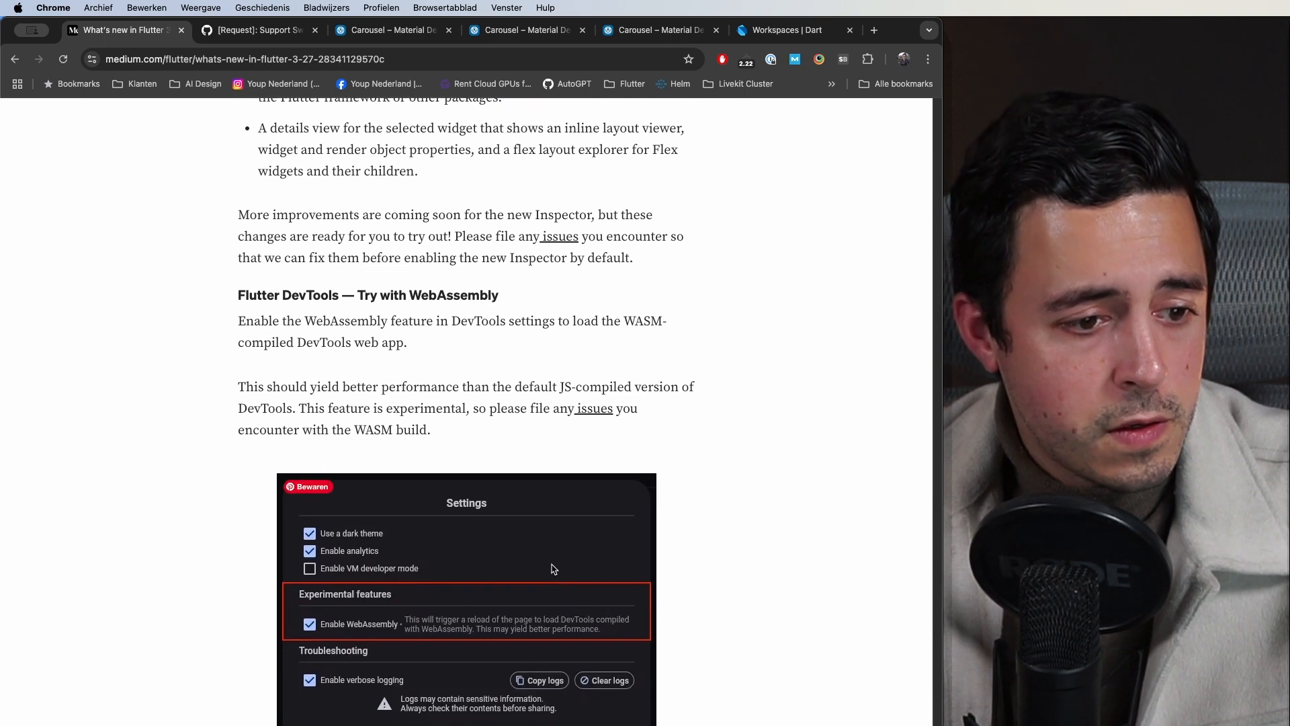
scroll(down, 3)
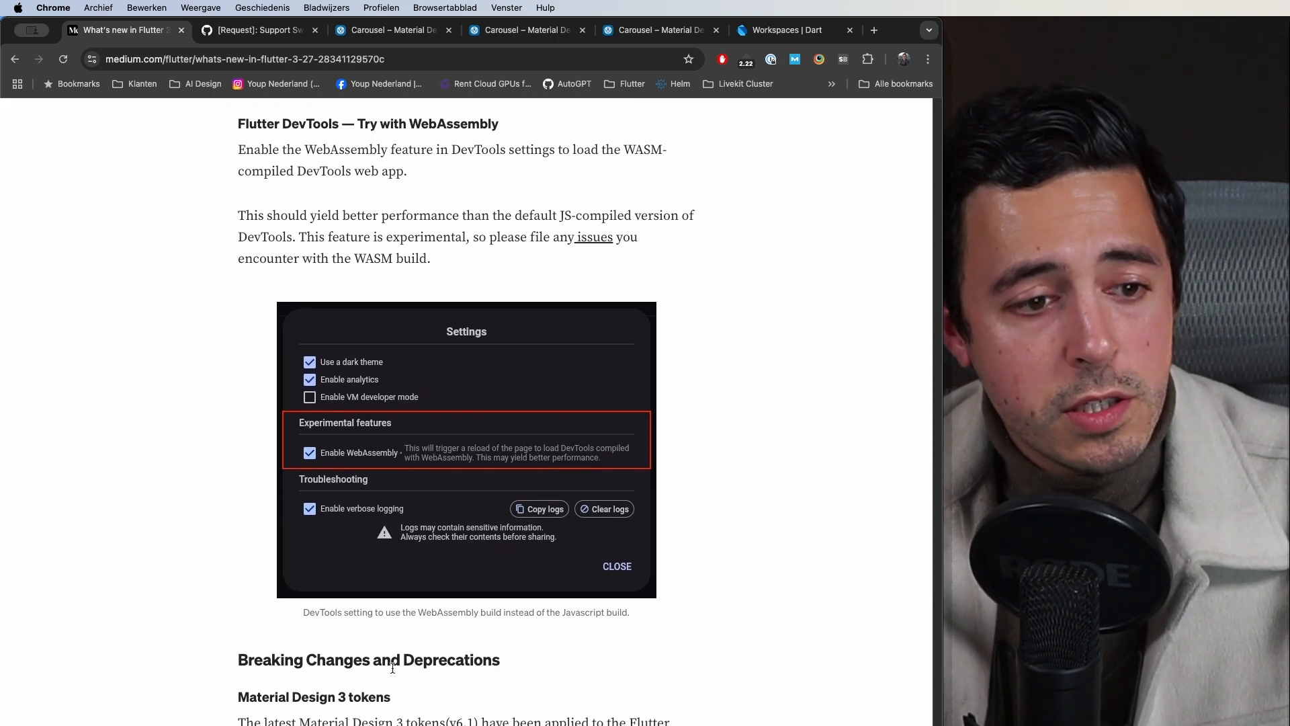
scroll(down, 3)
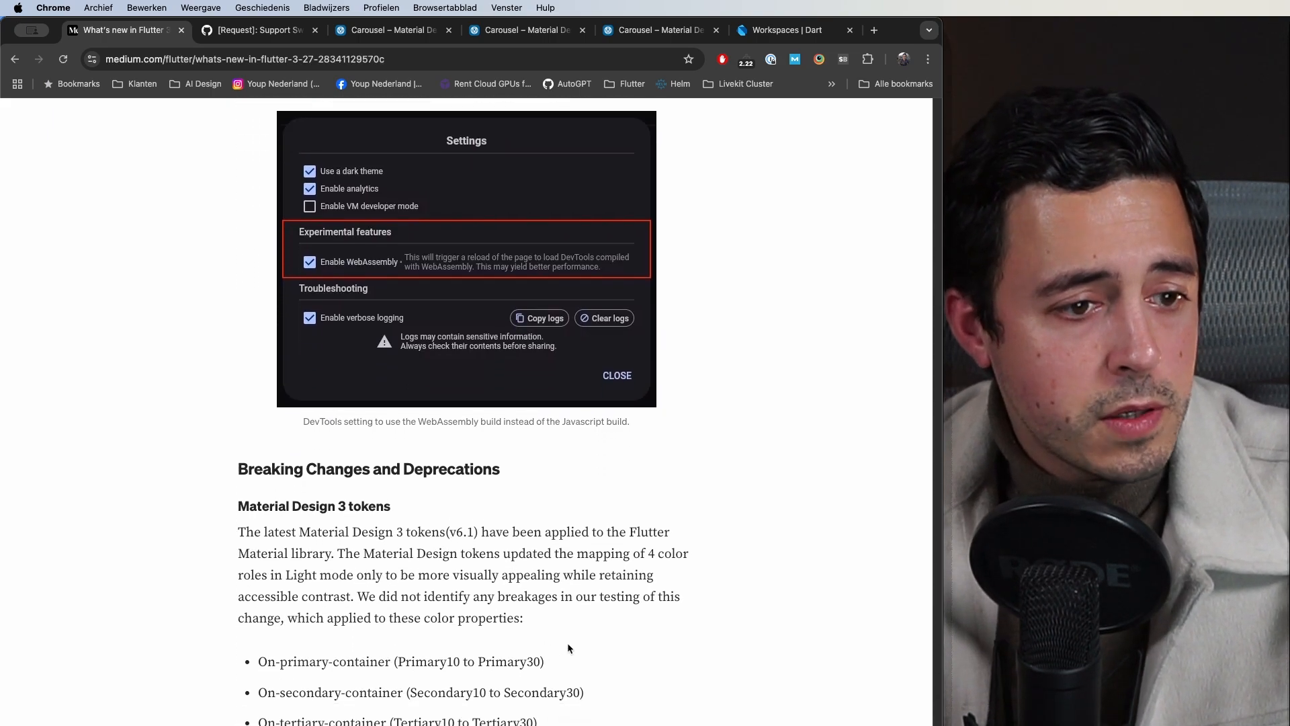
scroll(down, 3)
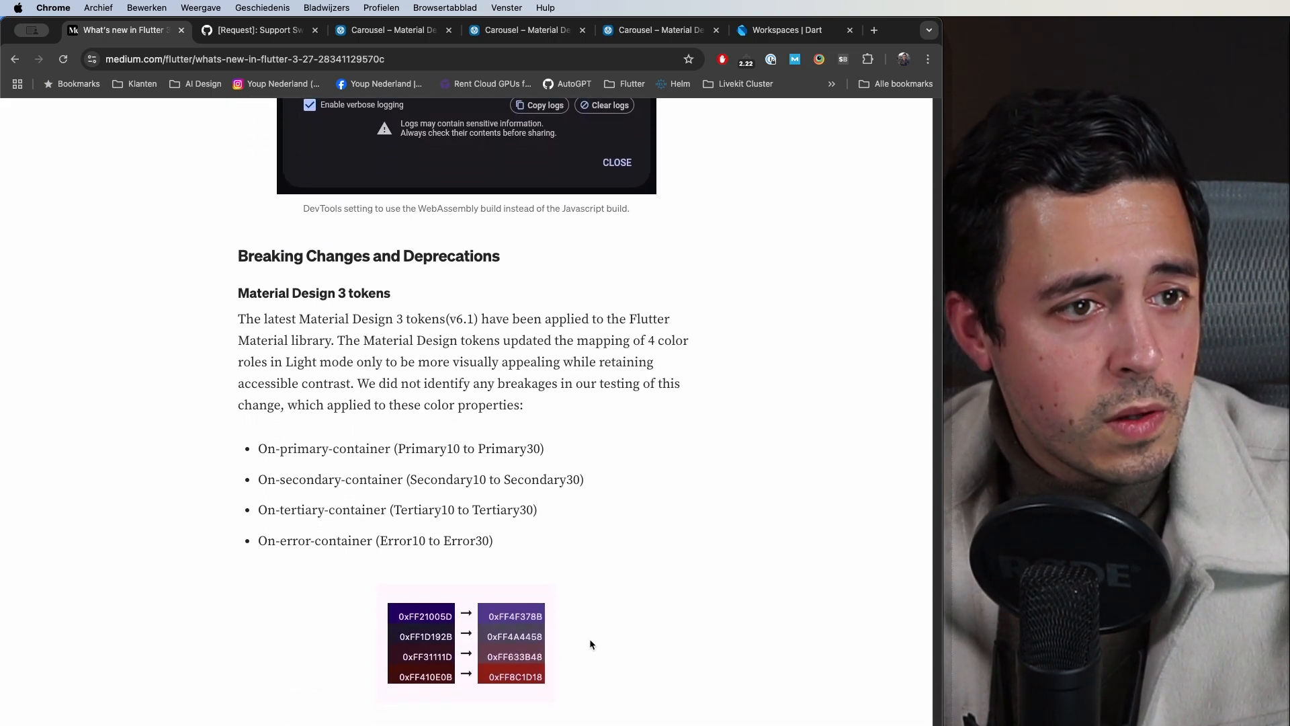
scroll(down, 3)
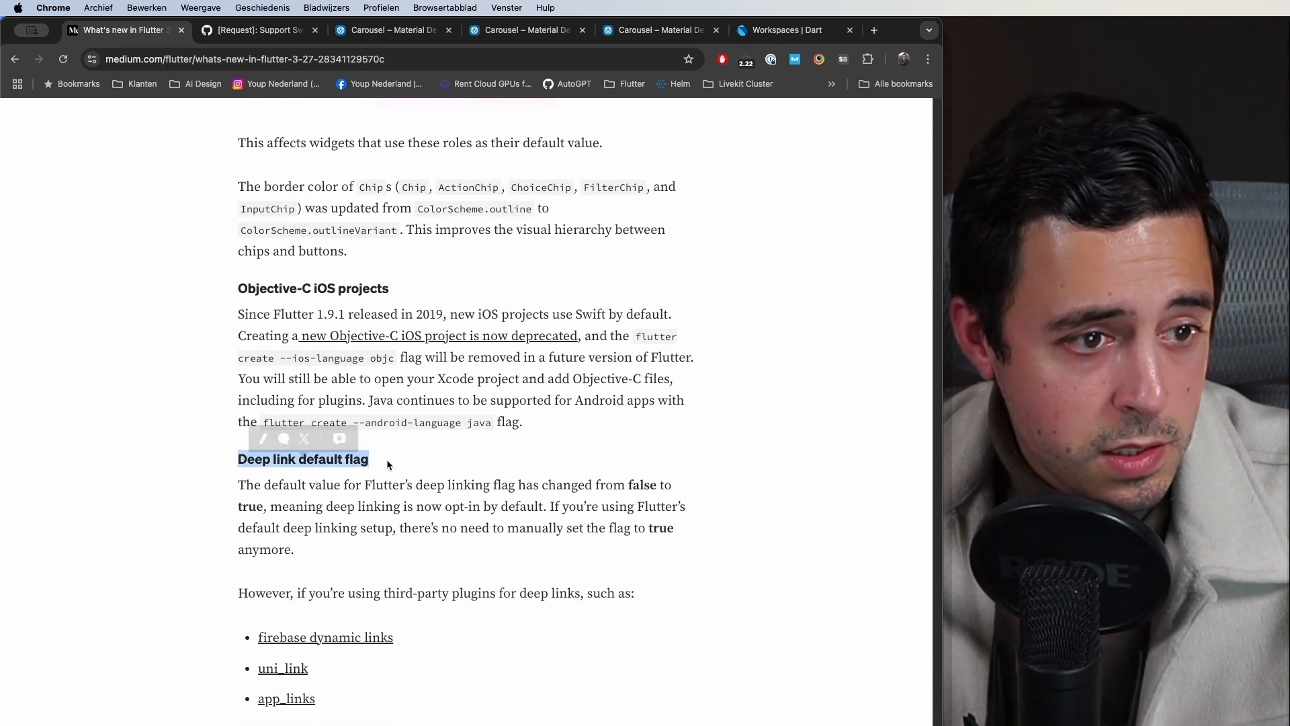
click(449, 477)
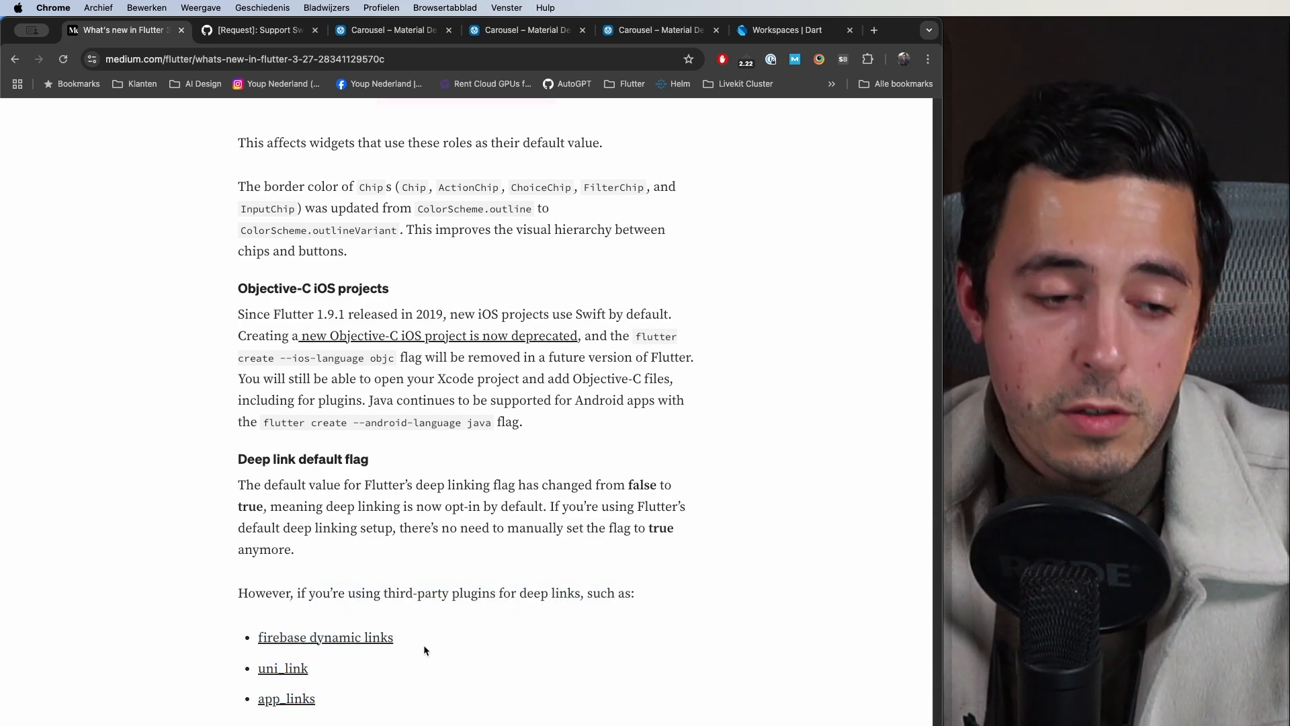
mouse_move(456, 613)
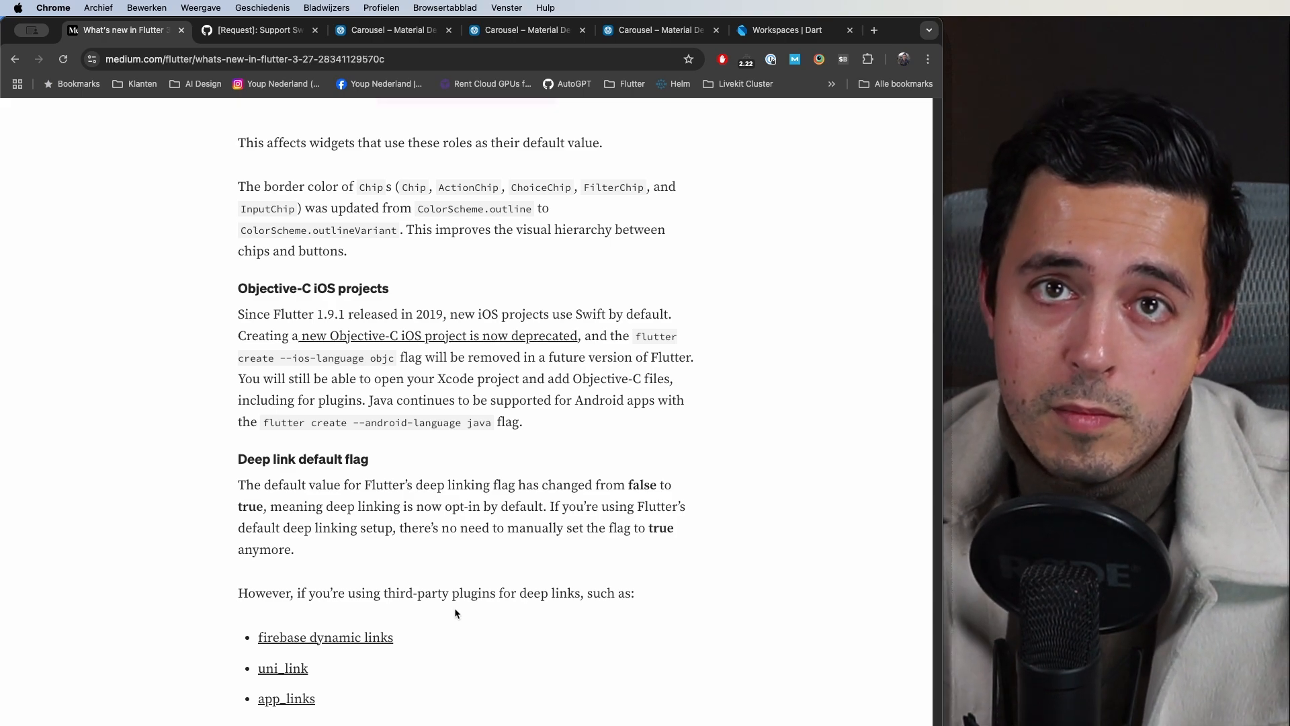
mouse_move(395, 664)
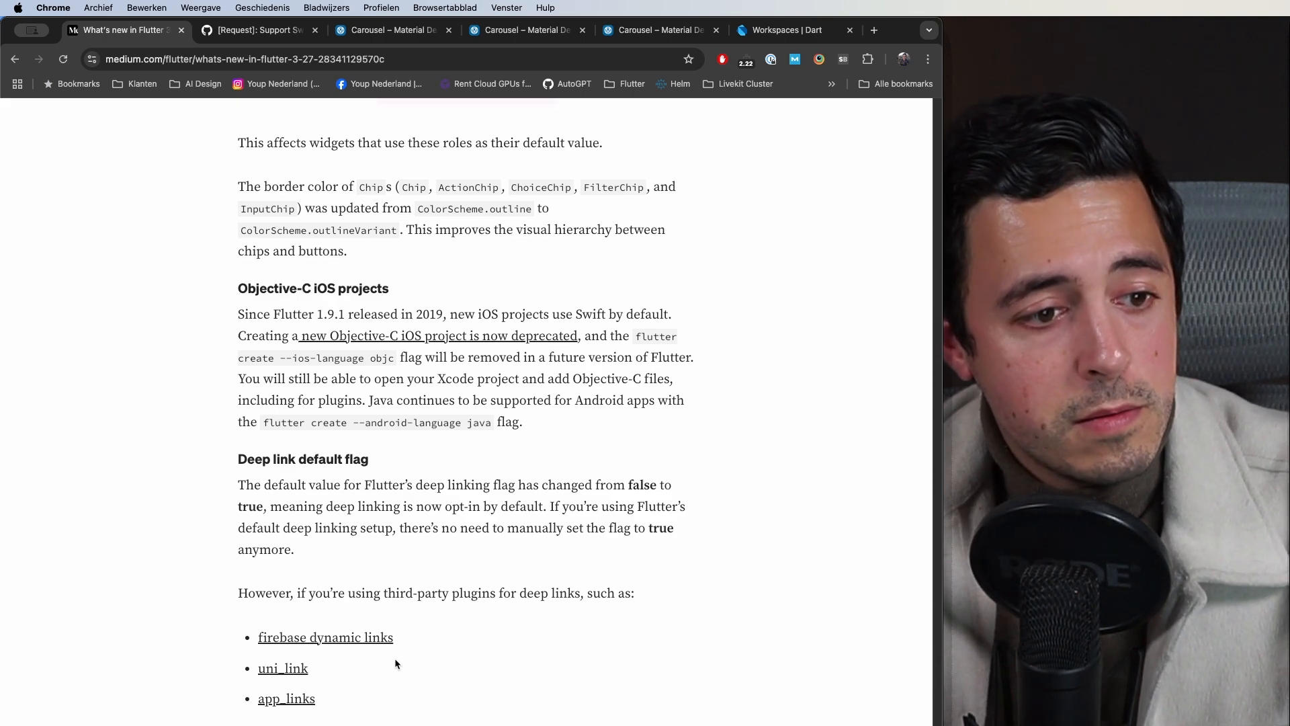
mouse_move(367, 706)
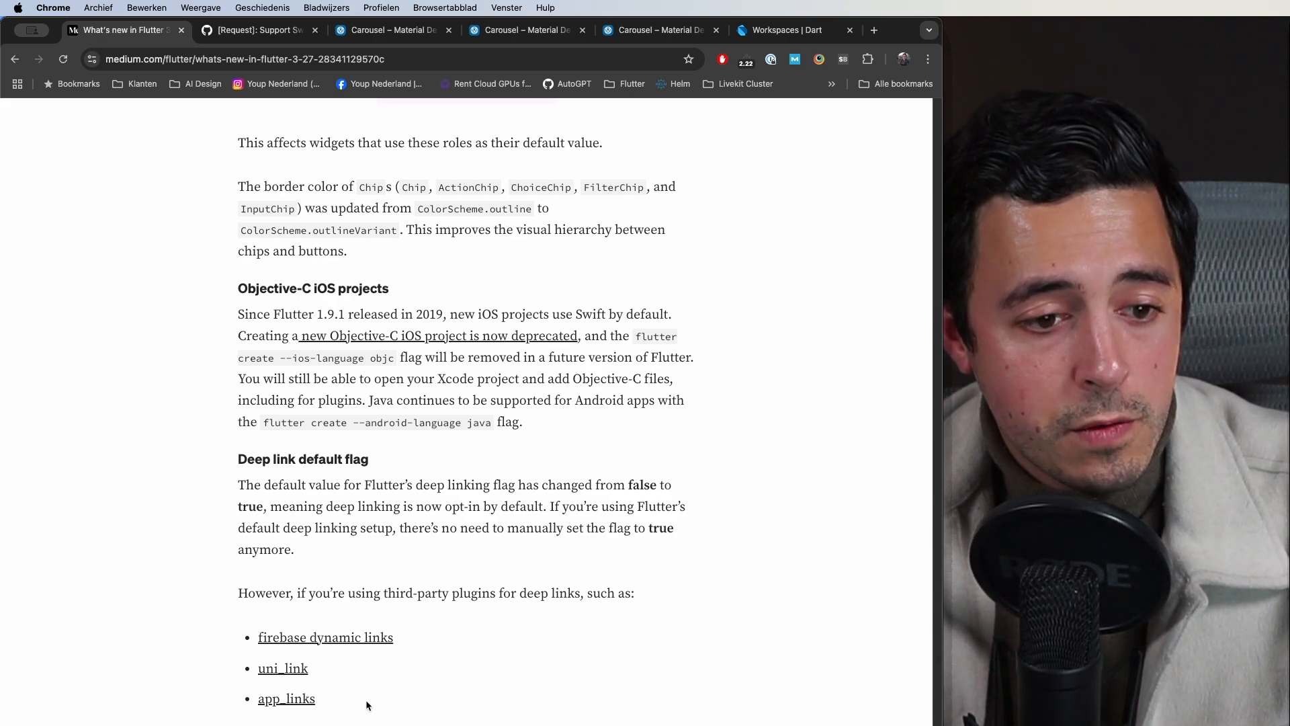
scroll(down, 3)
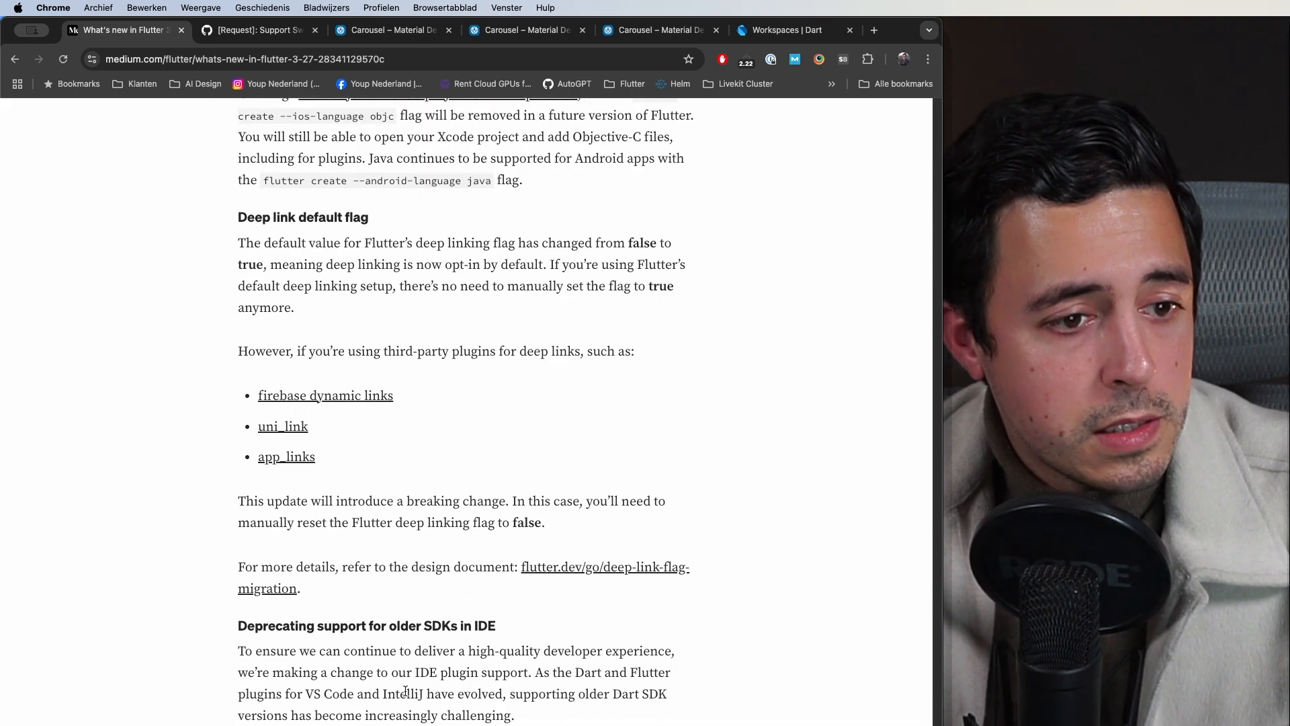
scroll(down, 3)
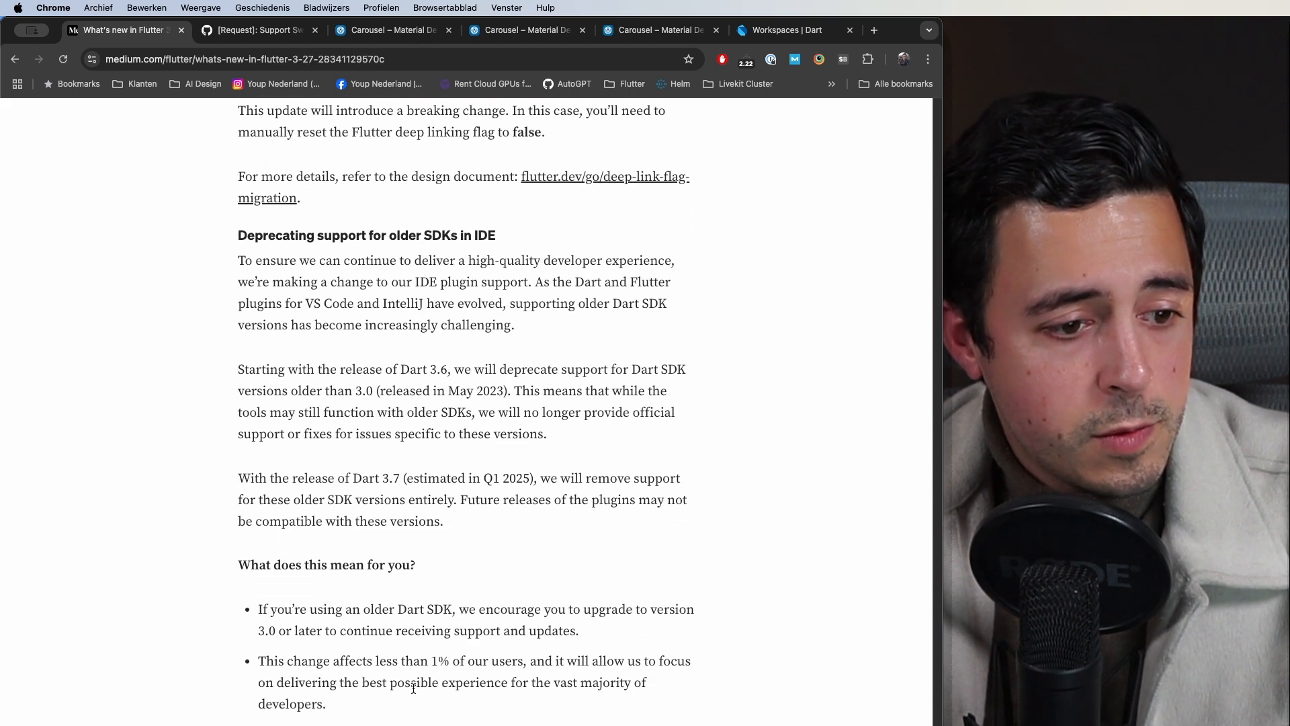
scroll(down, 3)
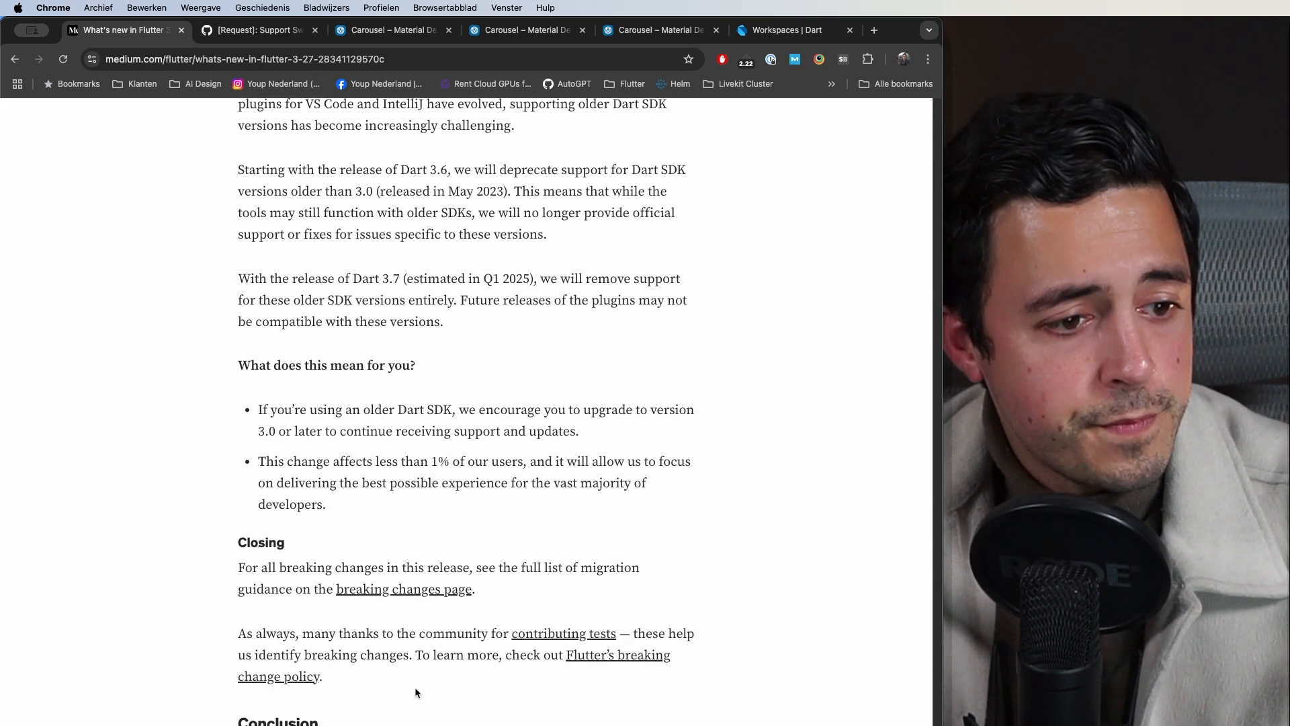